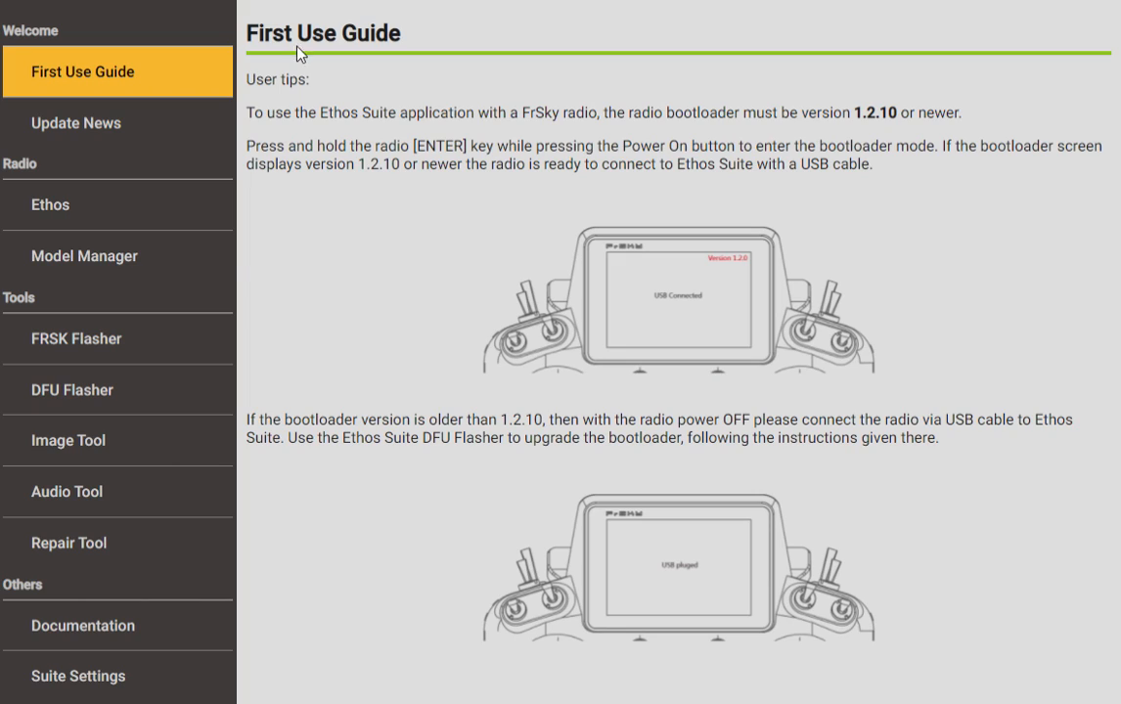
mouse_move(729, 274)
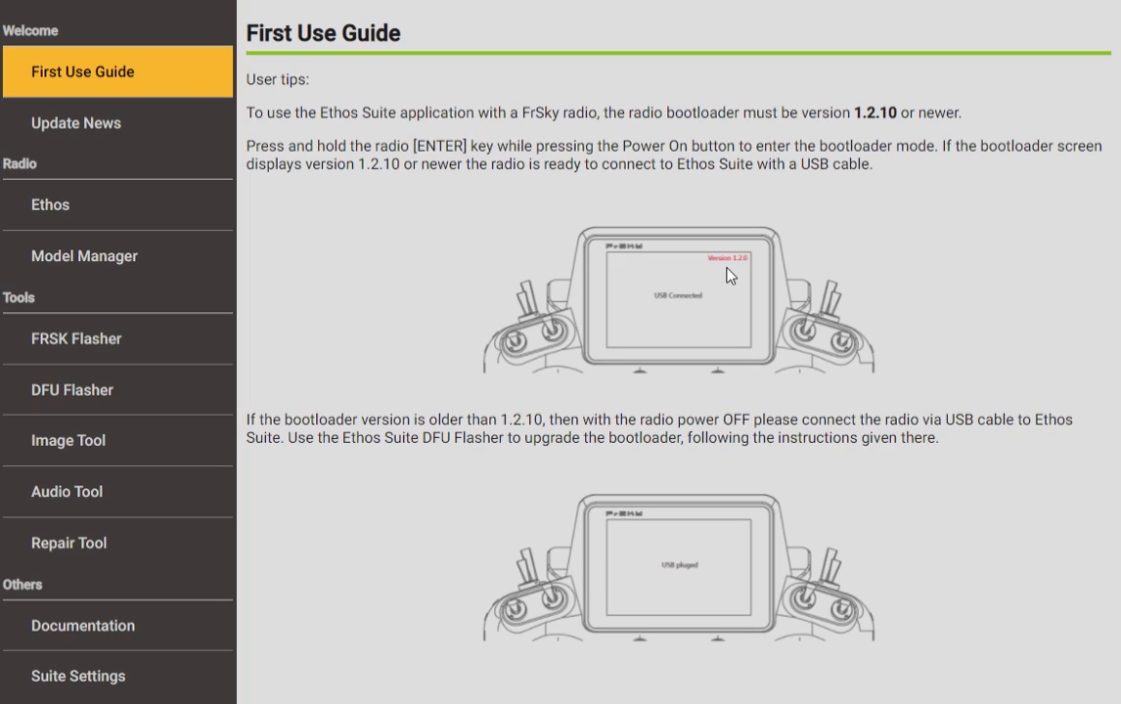
mouse_move(709, 254)
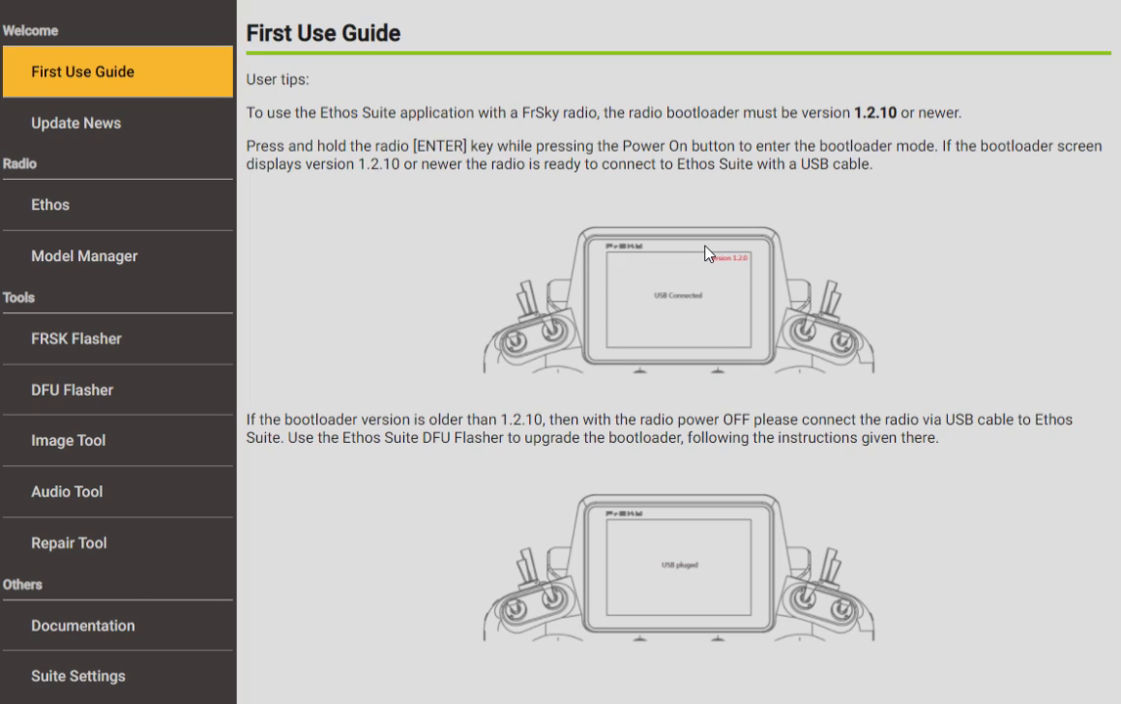
mouse_move(739, 276)
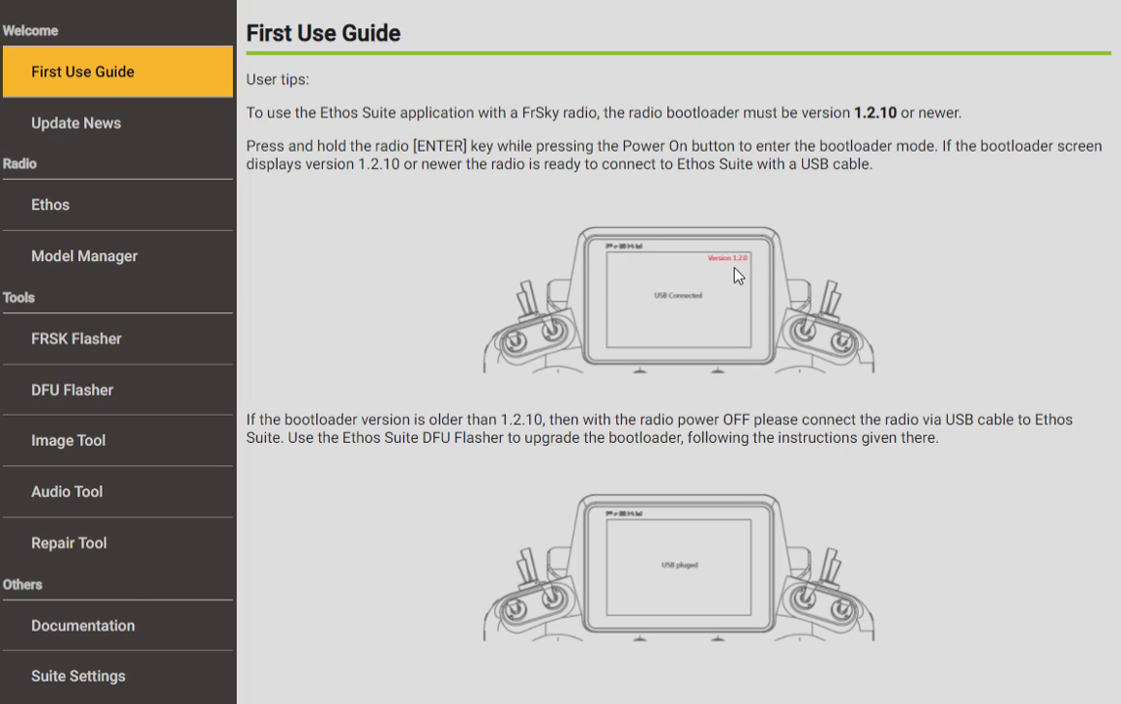
mouse_move(853, 320)
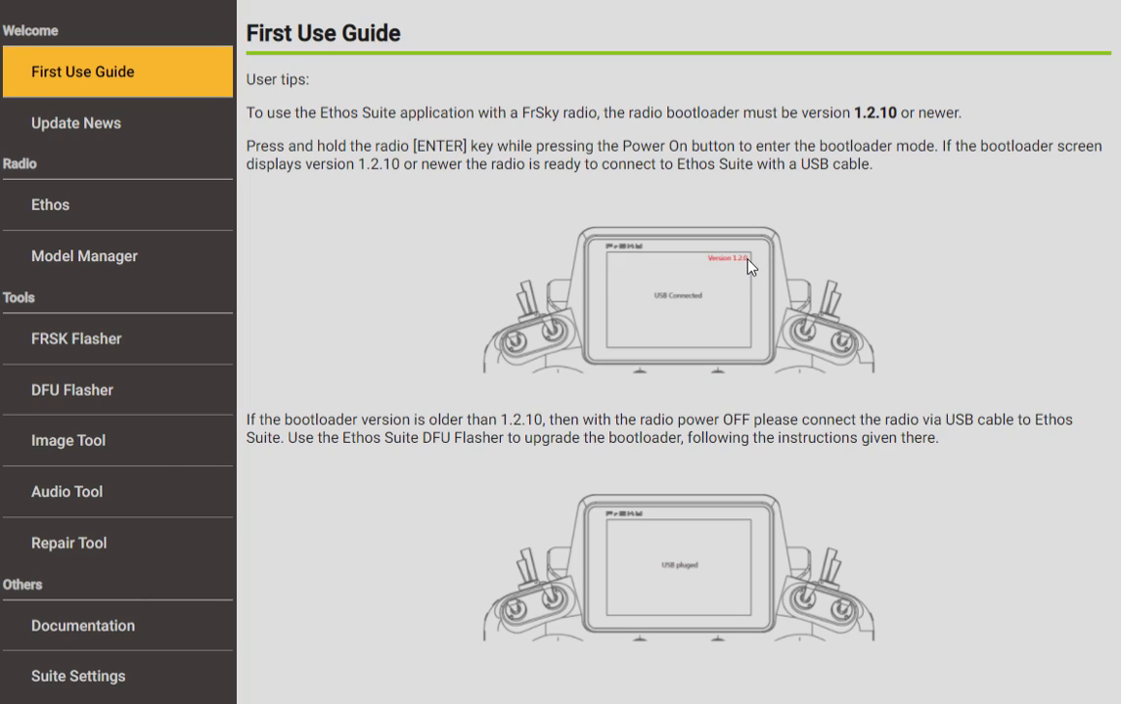
mouse_move(843, 279)
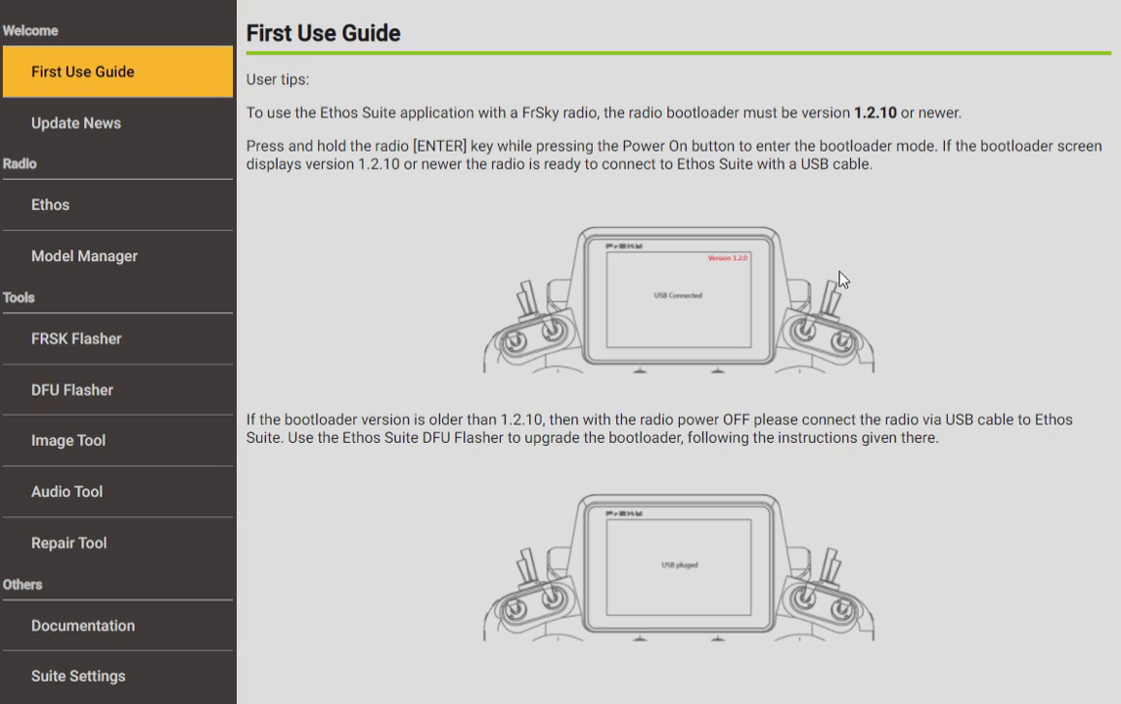
mouse_move(831, 267)
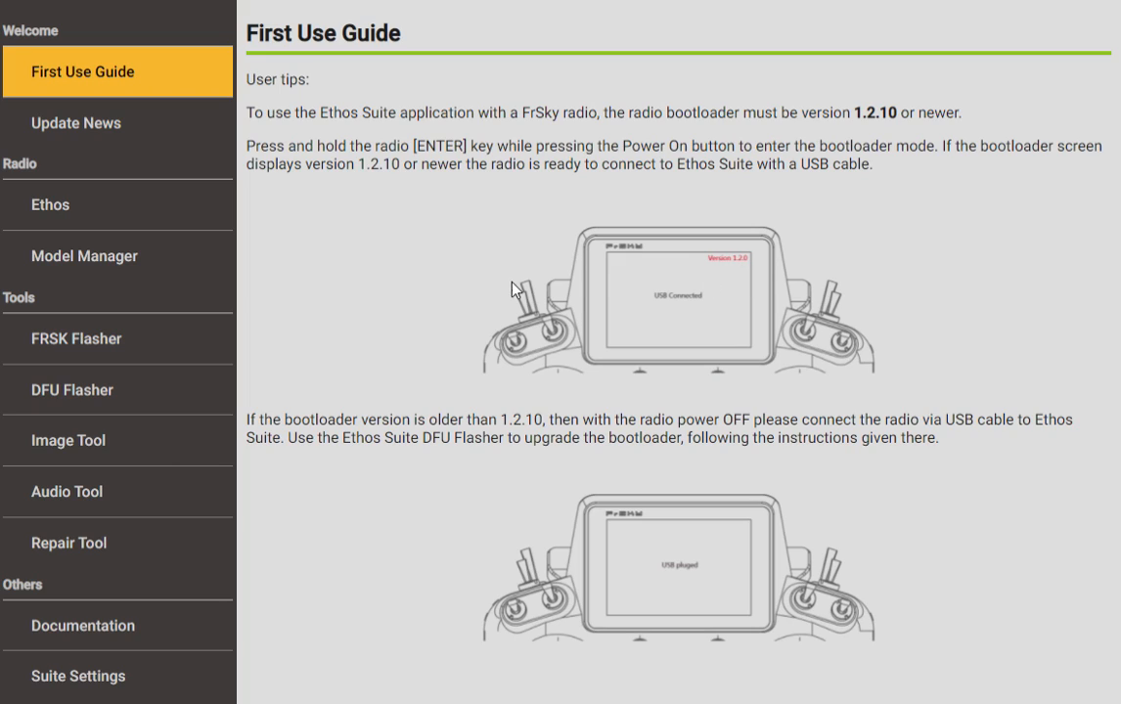
mouse_move(131, 149)
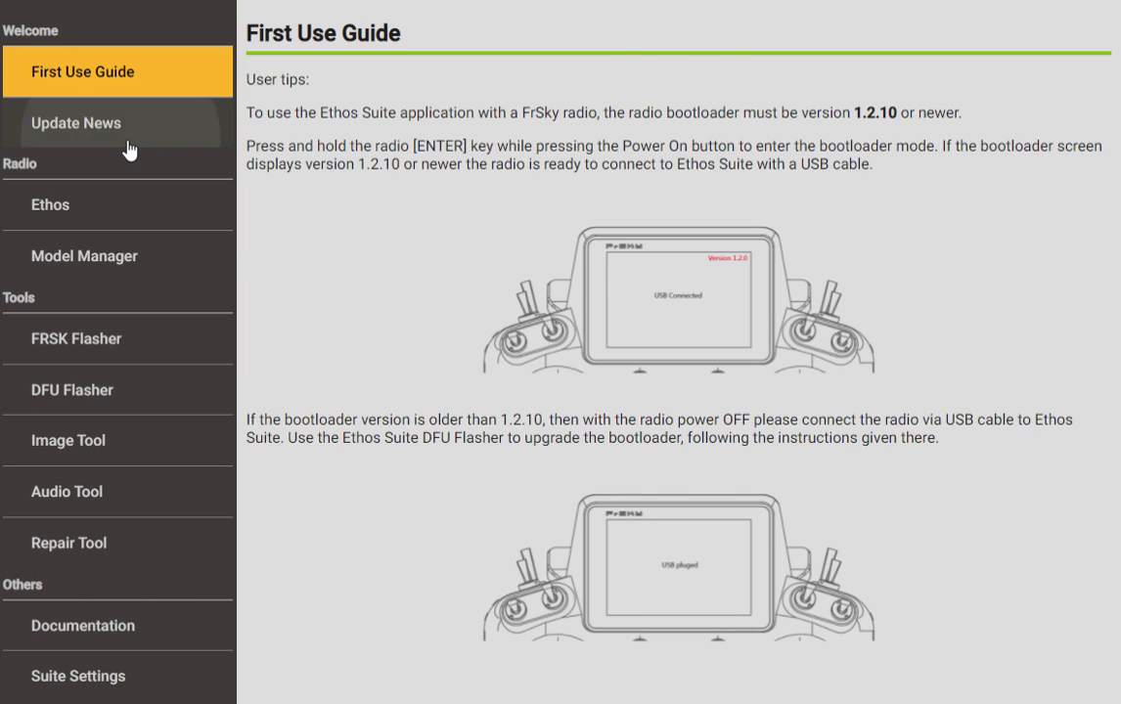
- Open Update News to view the Release 1.4.15 change list and firmware backup advice
left_click(77, 122)
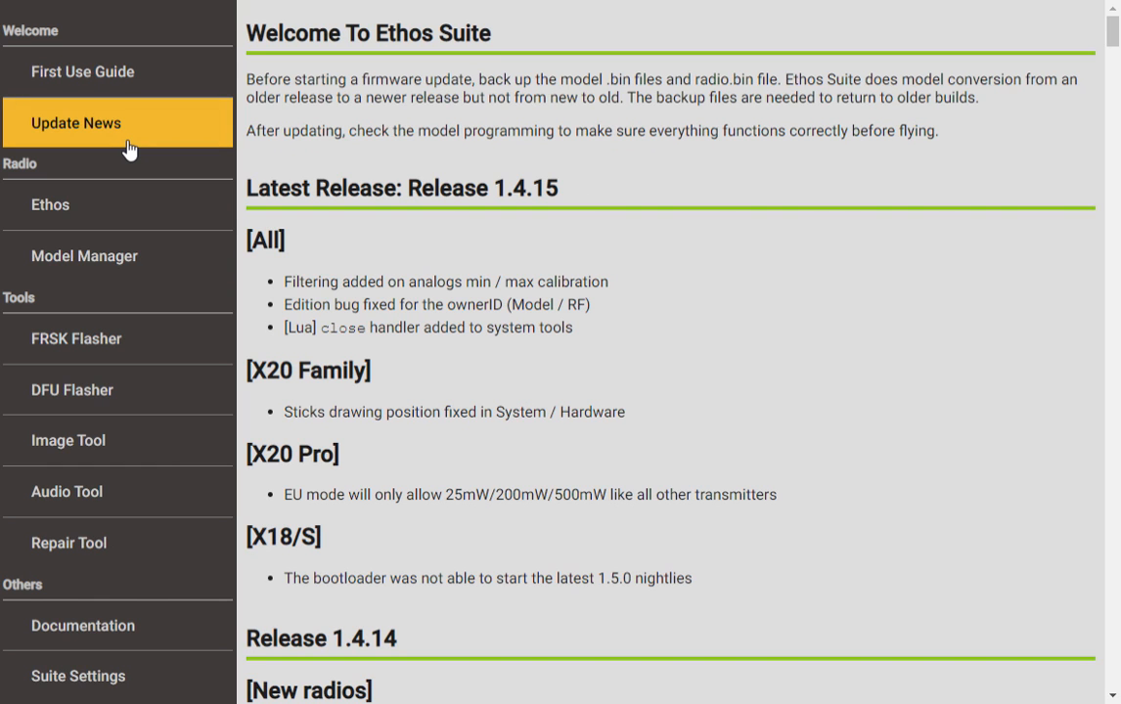
mouse_move(342, 467)
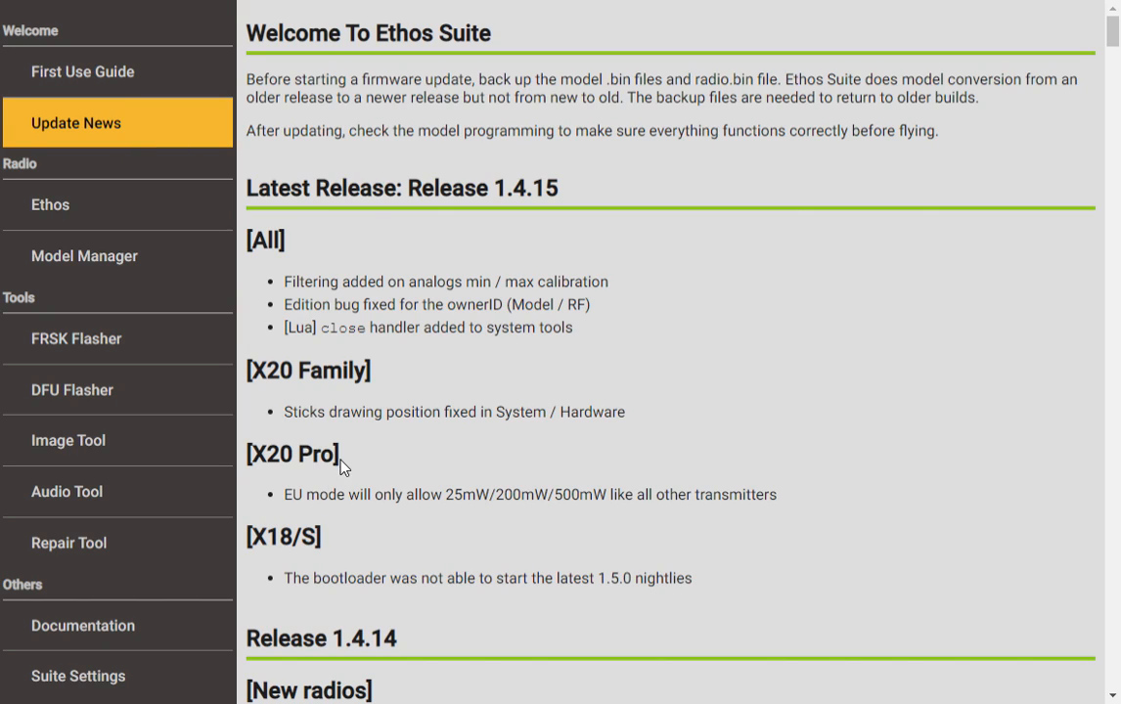
mouse_move(235, 372)
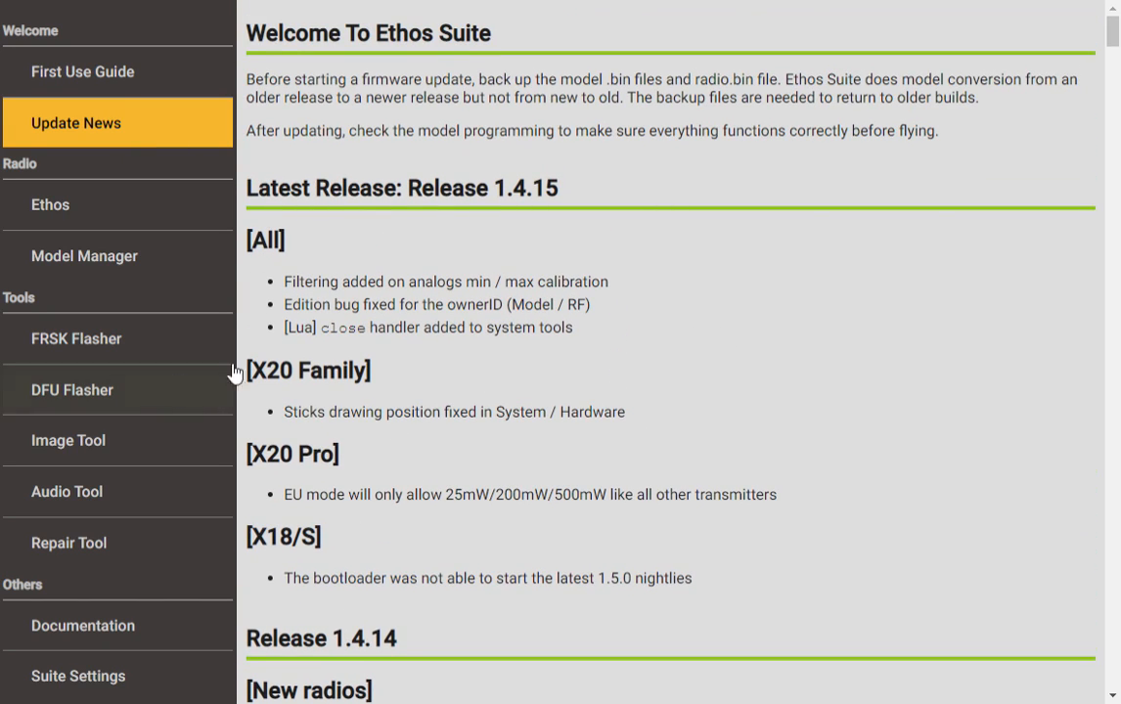
mouse_move(543, 218)
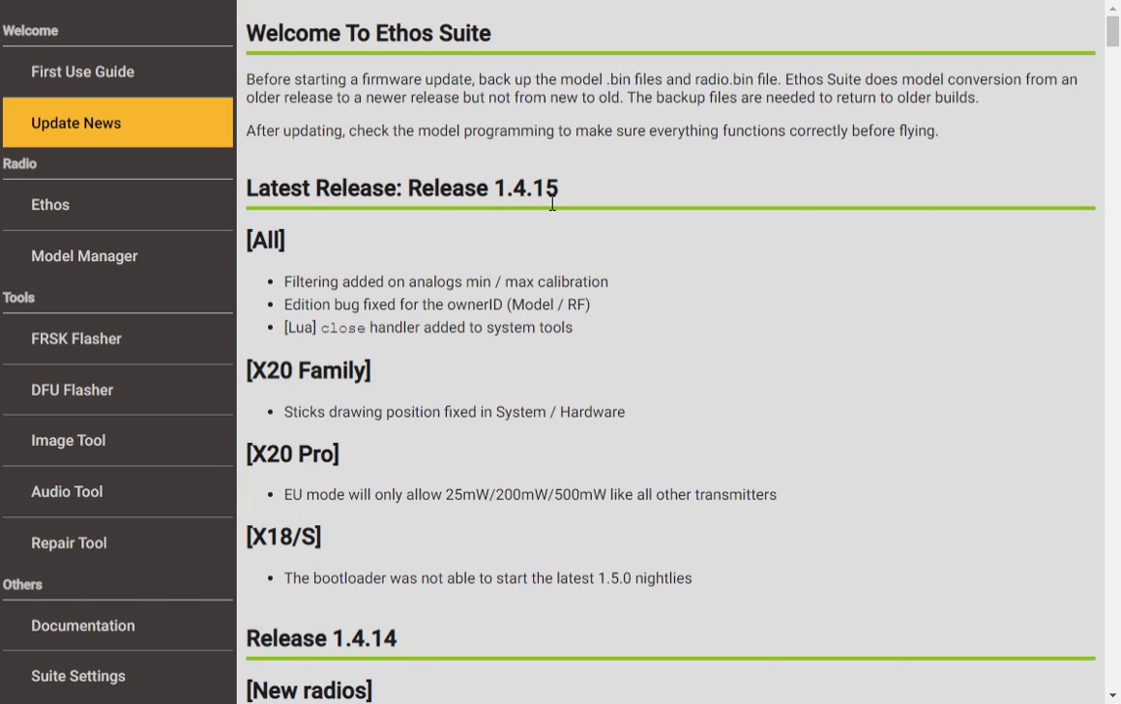
mouse_move(396, 385)
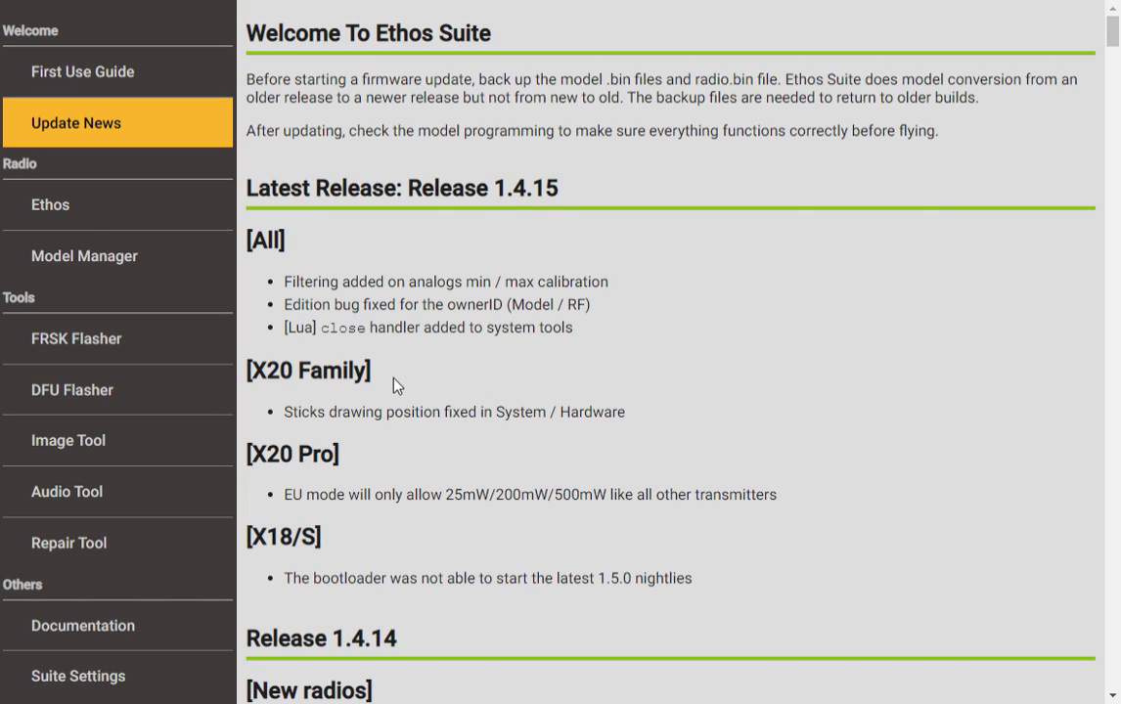
mouse_move(389, 379)
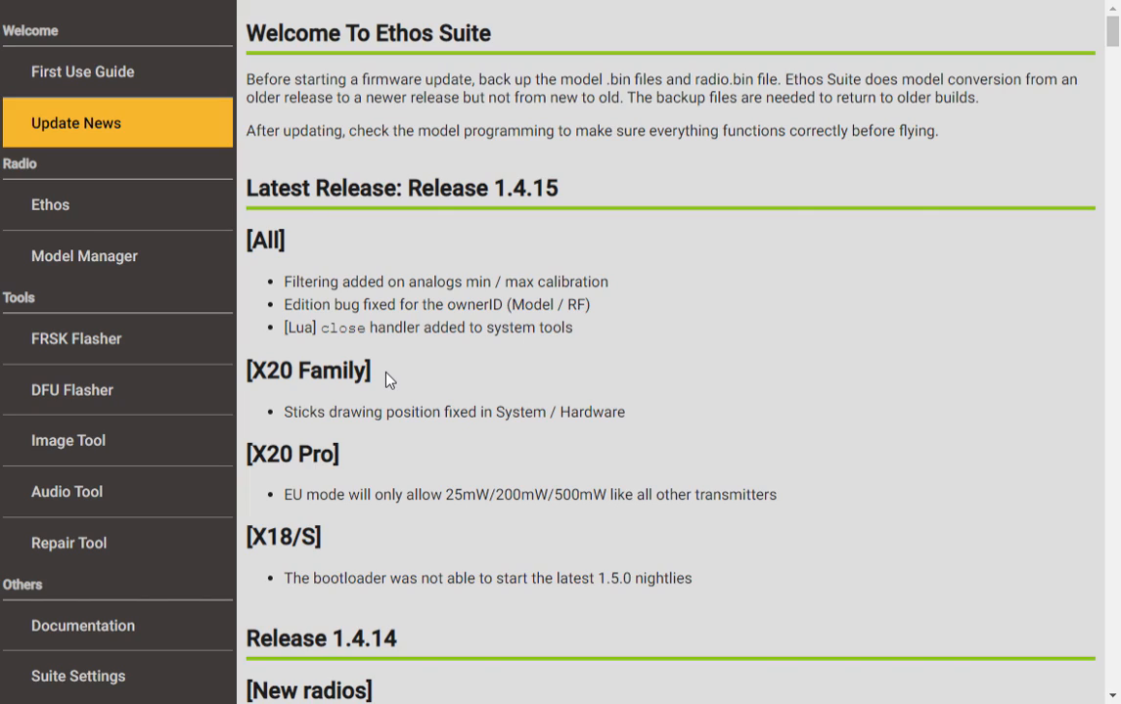
mouse_move(339, 386)
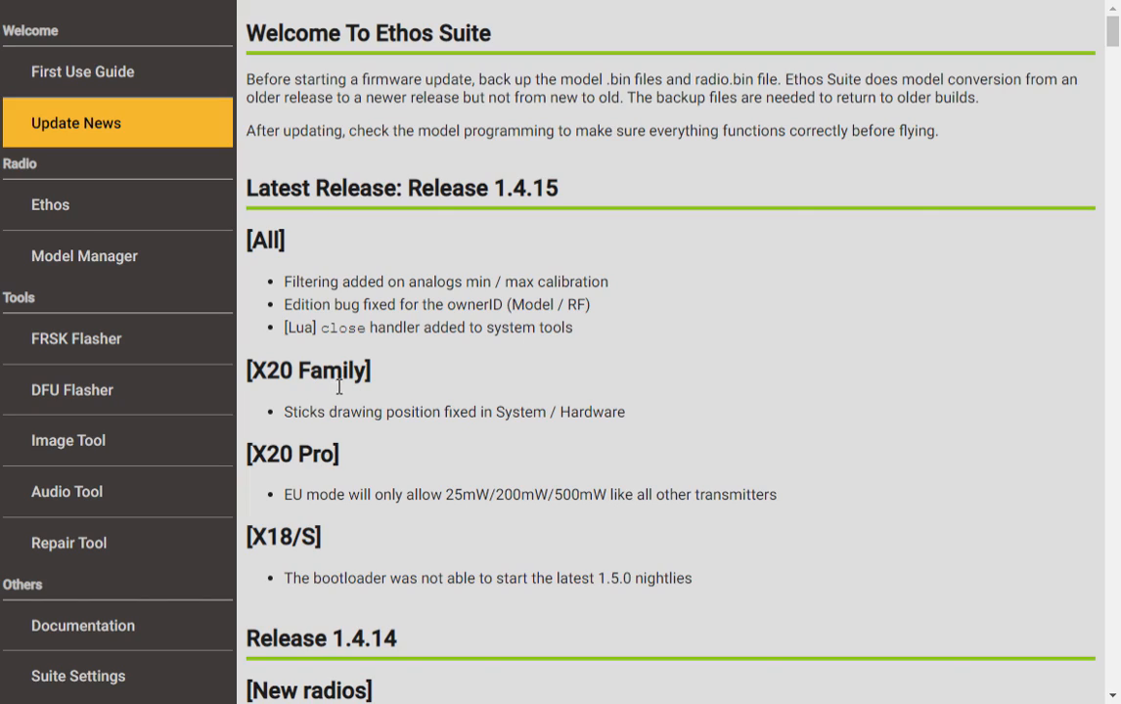
mouse_move(295, 270)
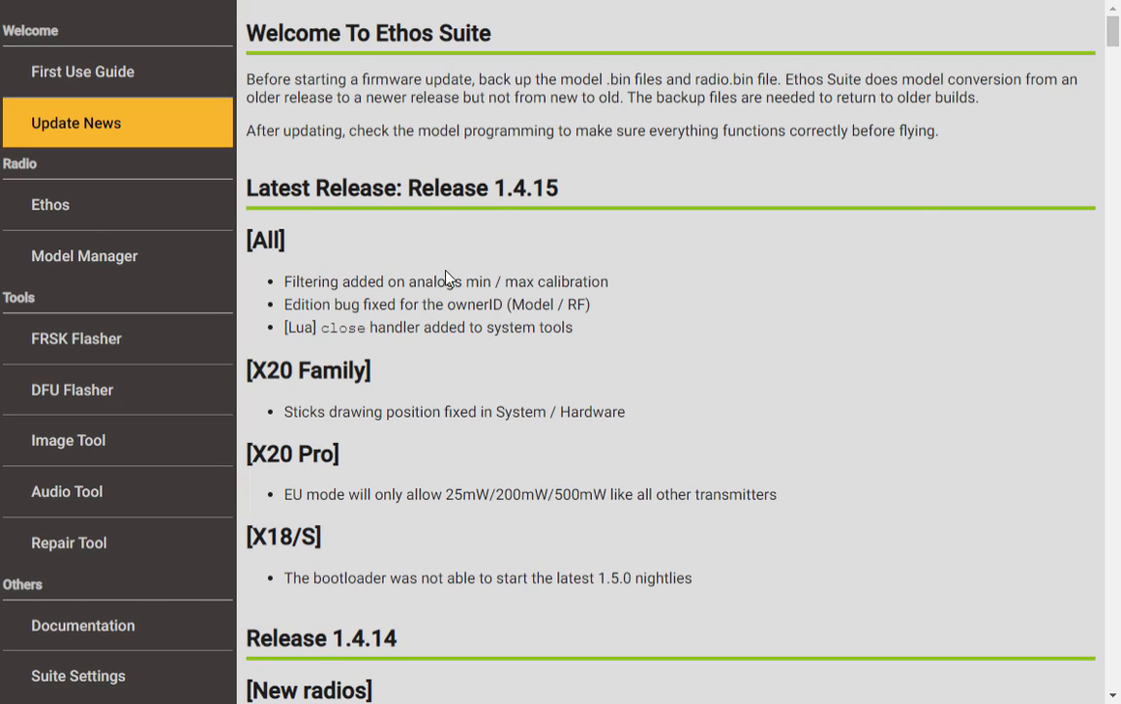
mouse_move(590, 134)
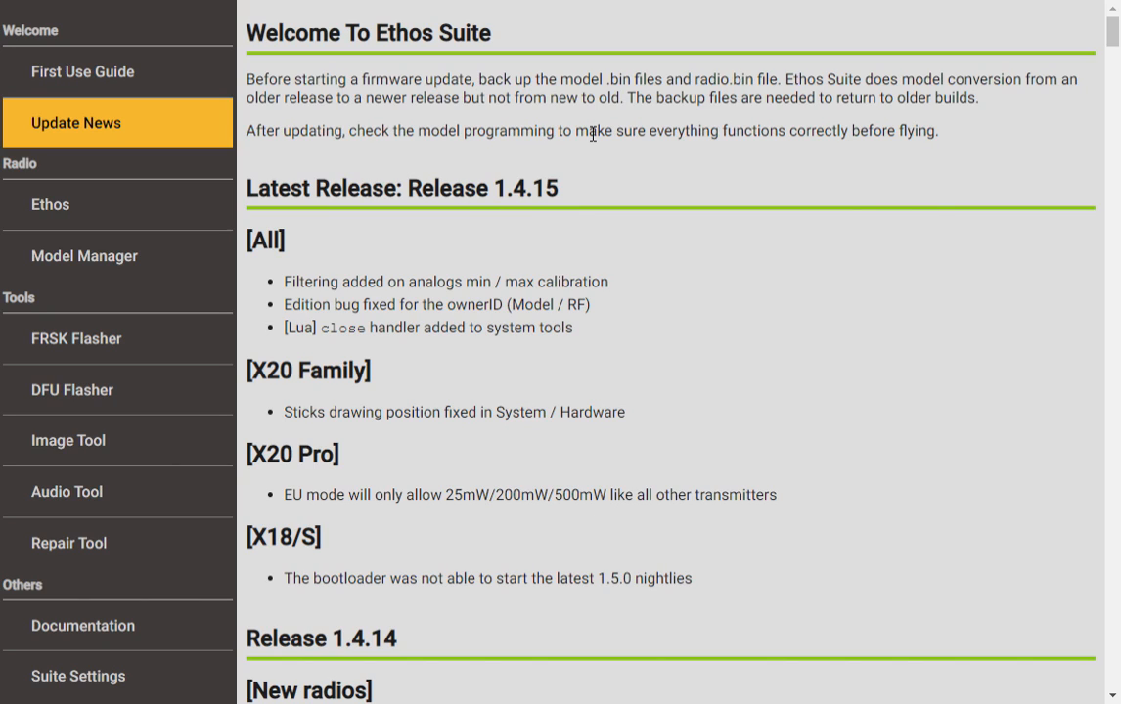
mouse_move(570, 129)
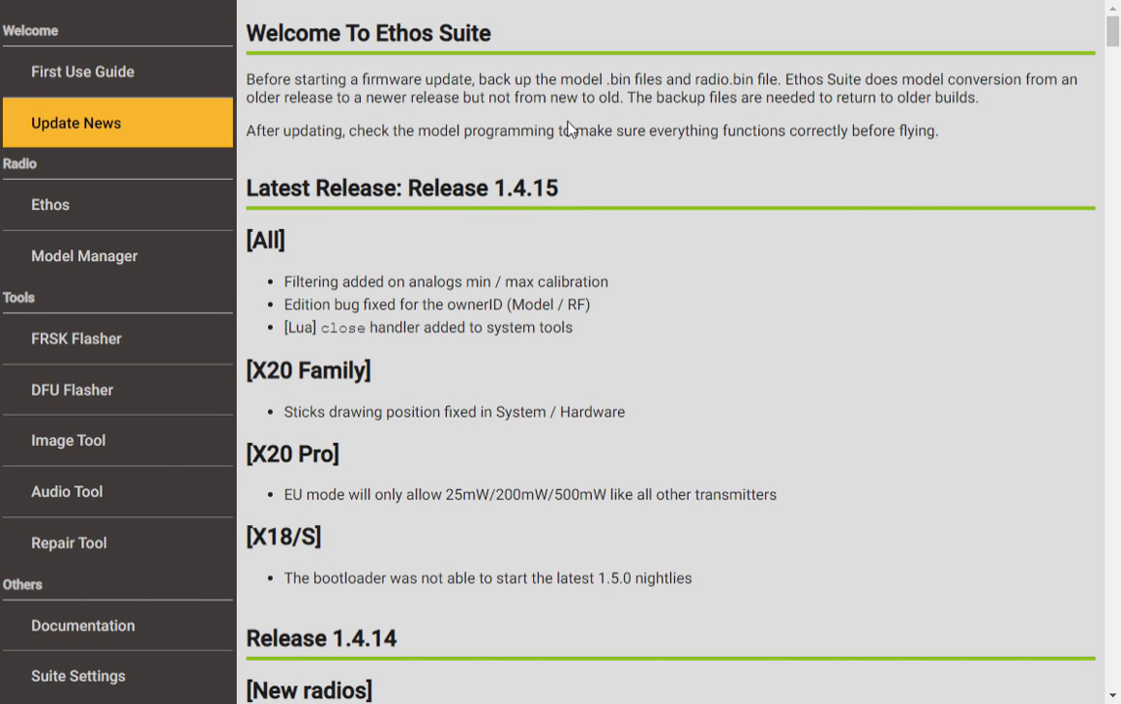
scroll("down", 3)
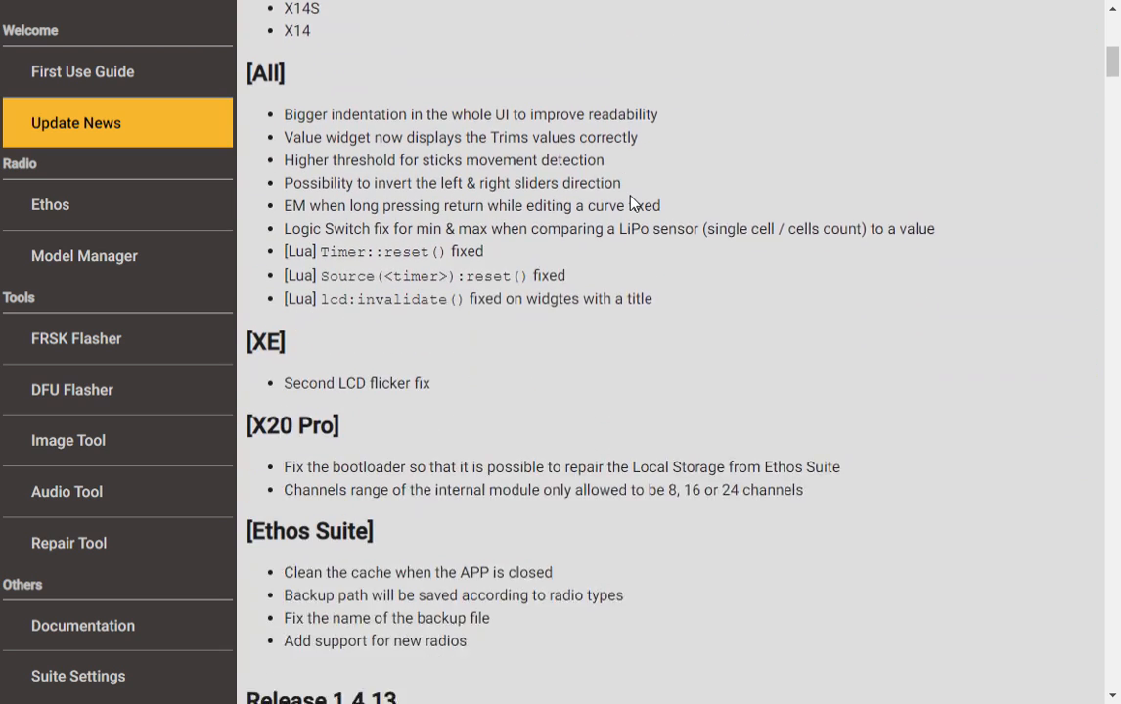
scroll("down", 3)
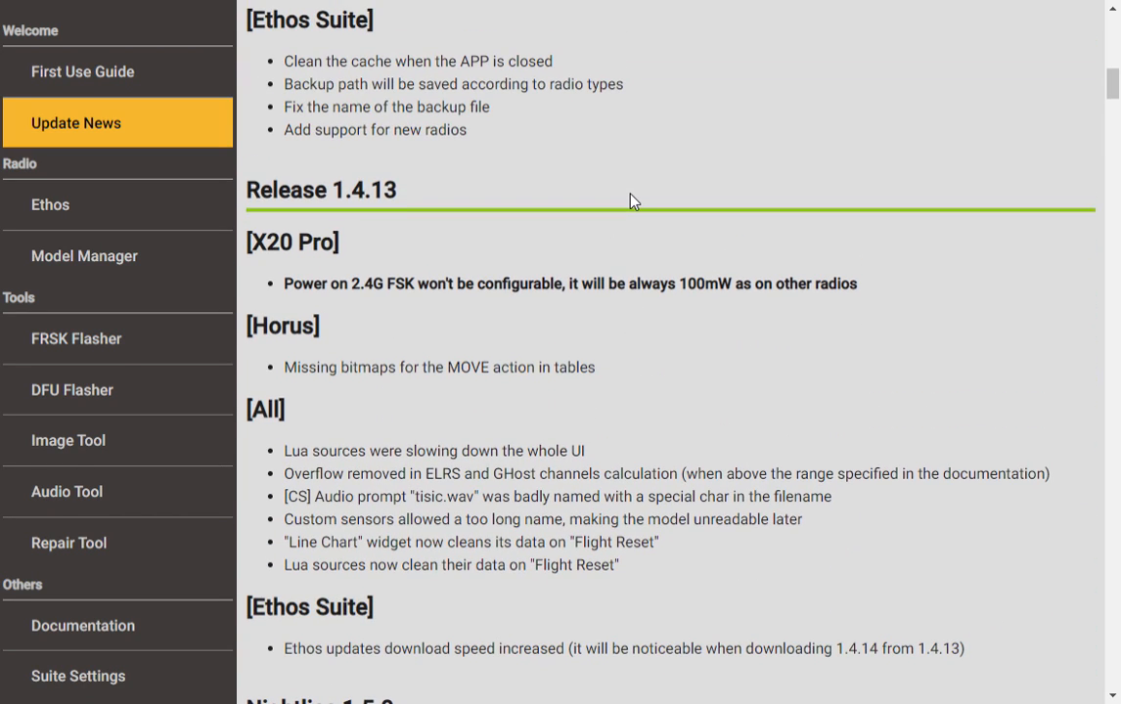
scroll("down", 3)
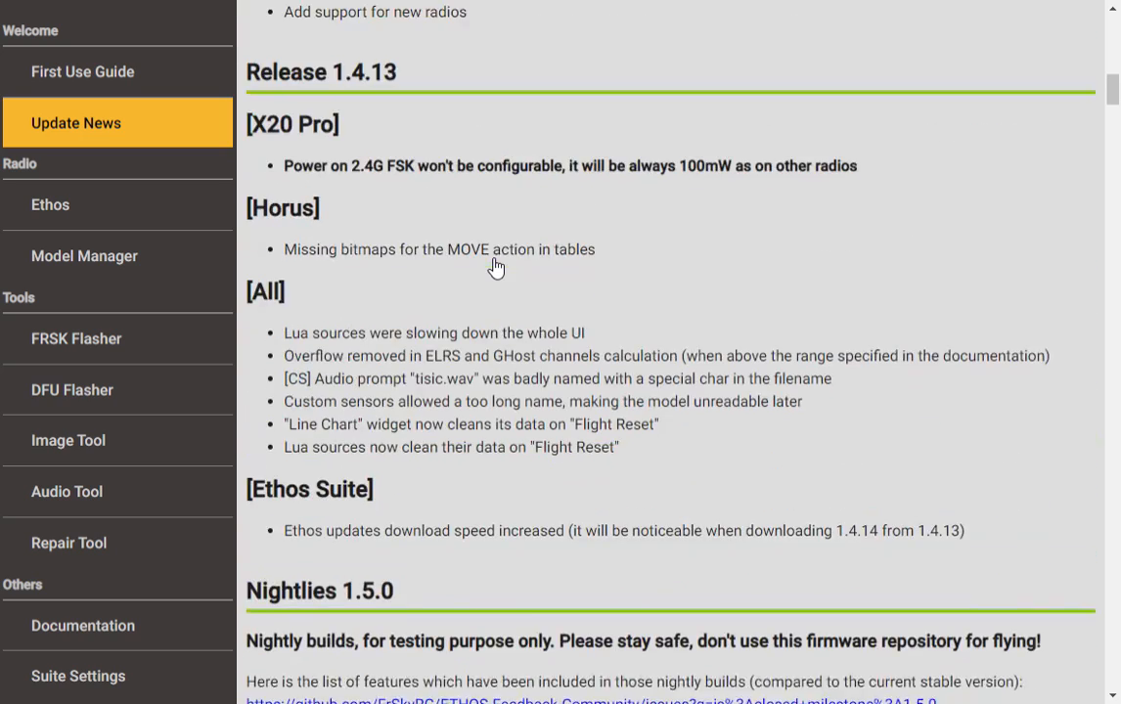
scroll("up", 3)
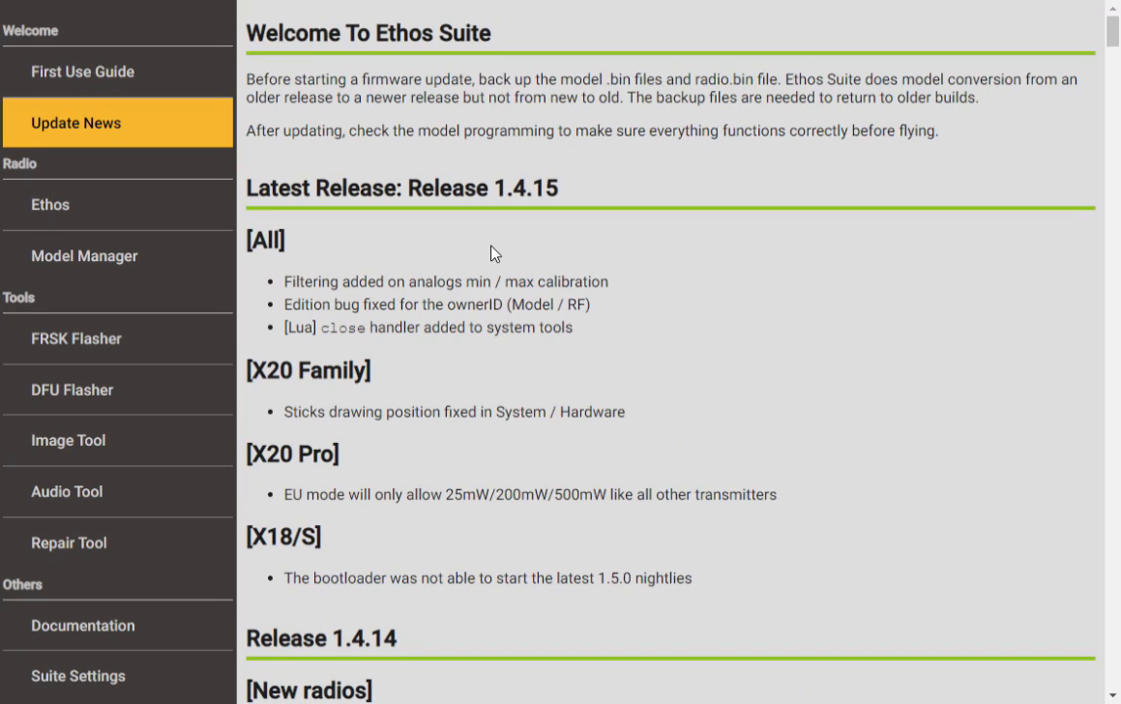
mouse_move(509, 208)
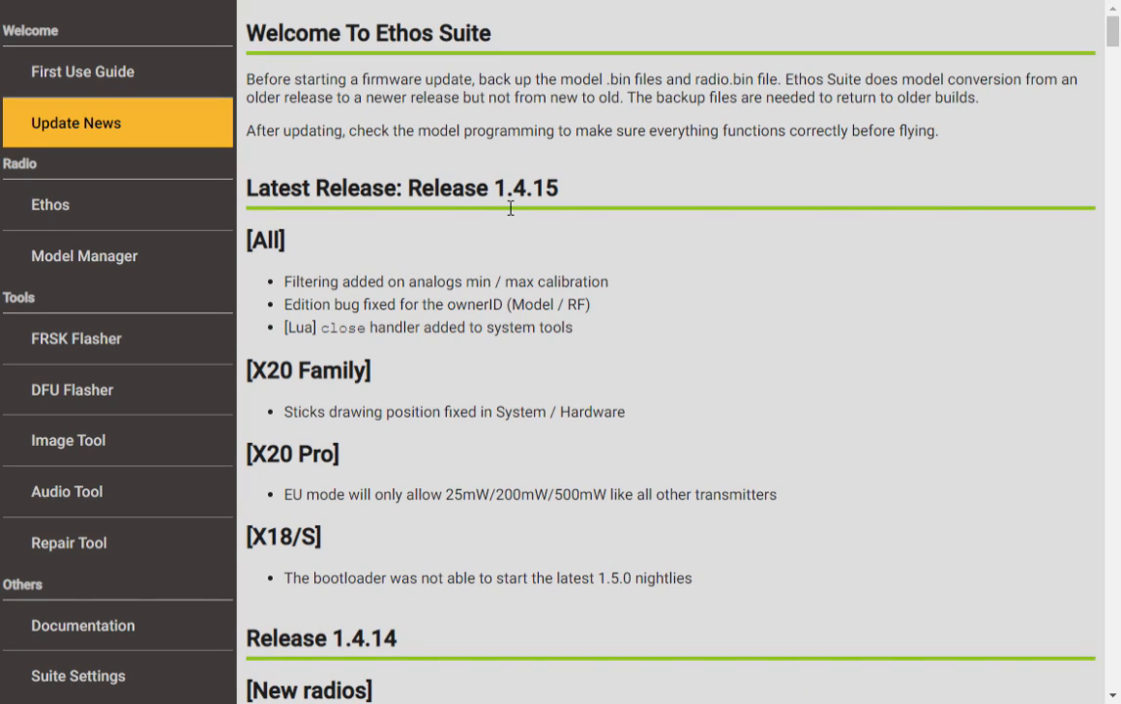
mouse_move(489, 164)
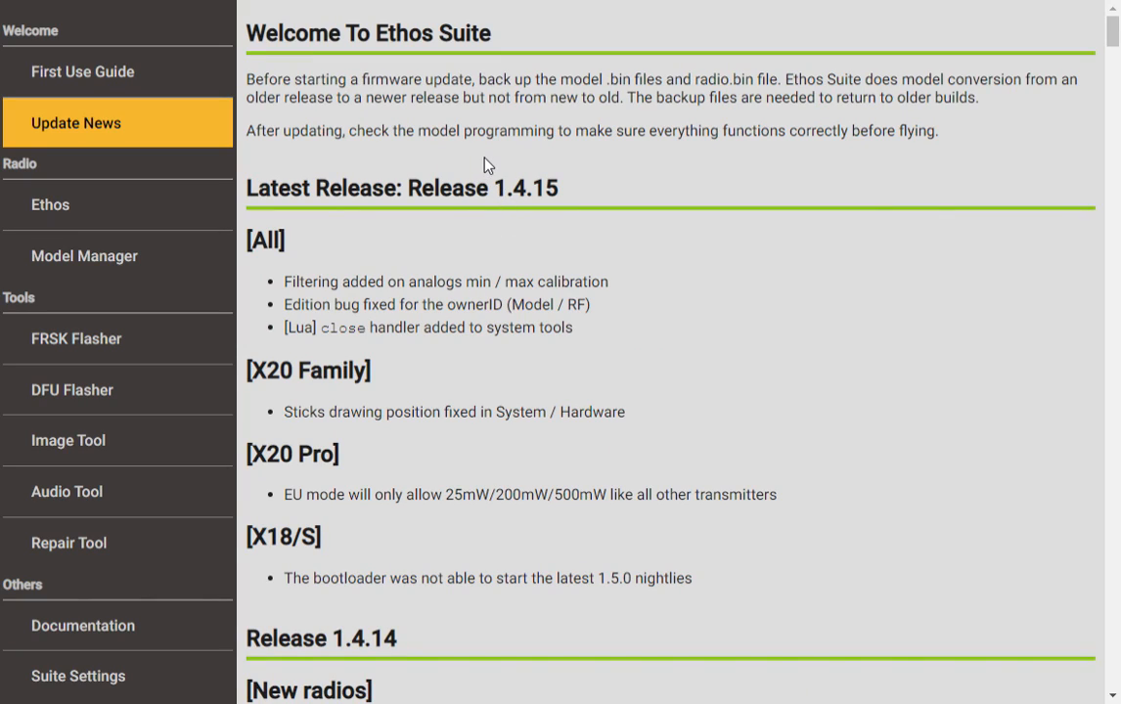
mouse_move(481, 164)
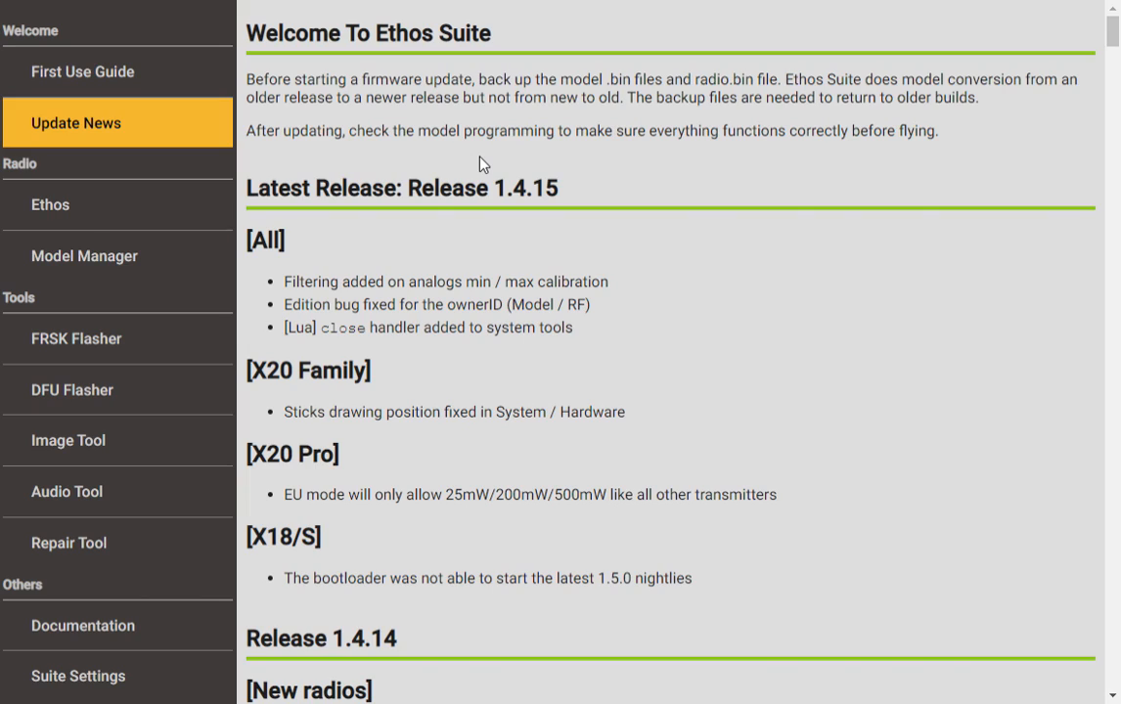
mouse_move(507, 142)
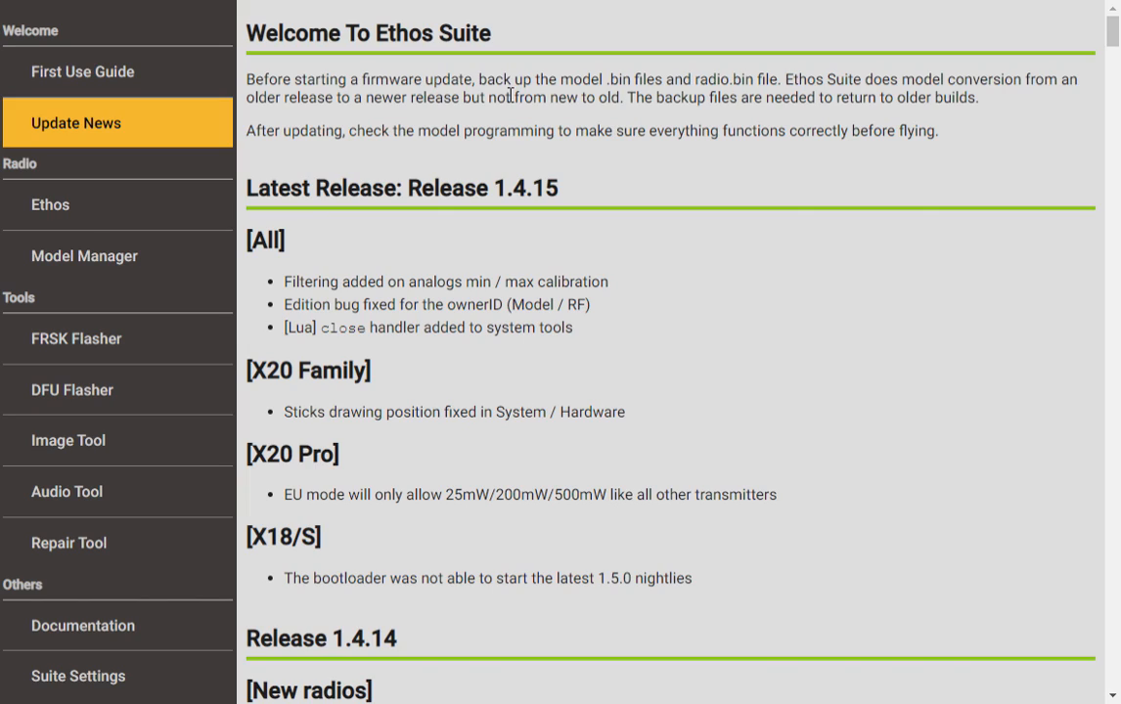
mouse_move(550, 120)
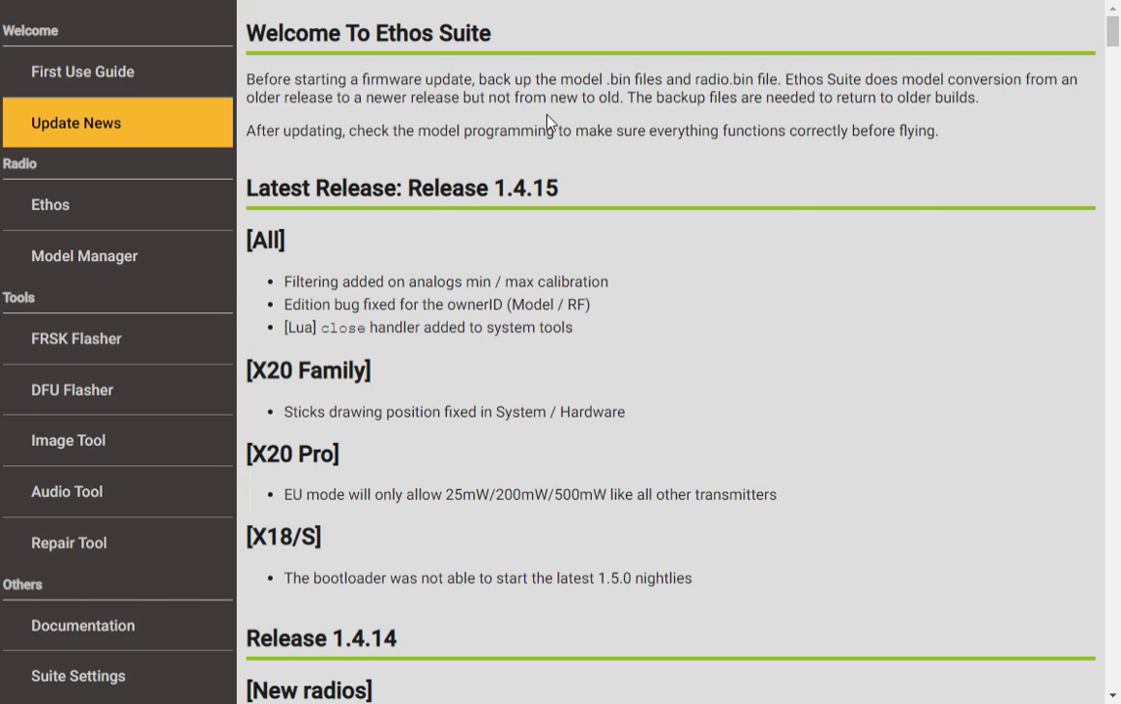
mouse_move(601, 222)
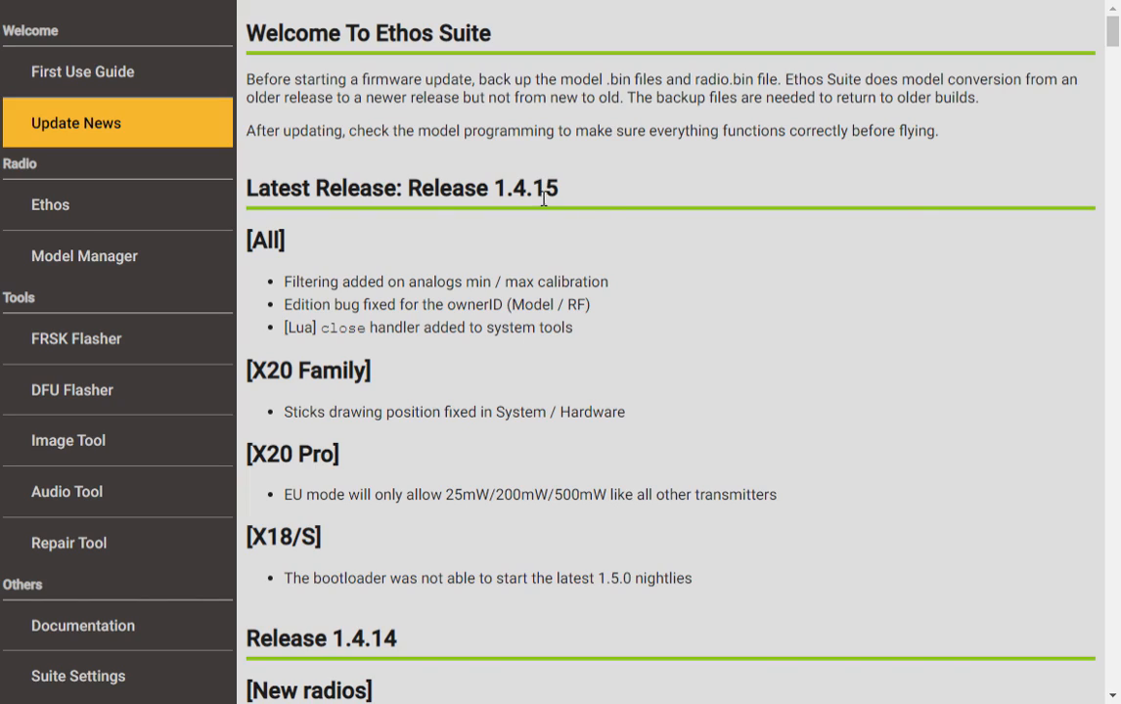
mouse_move(586, 198)
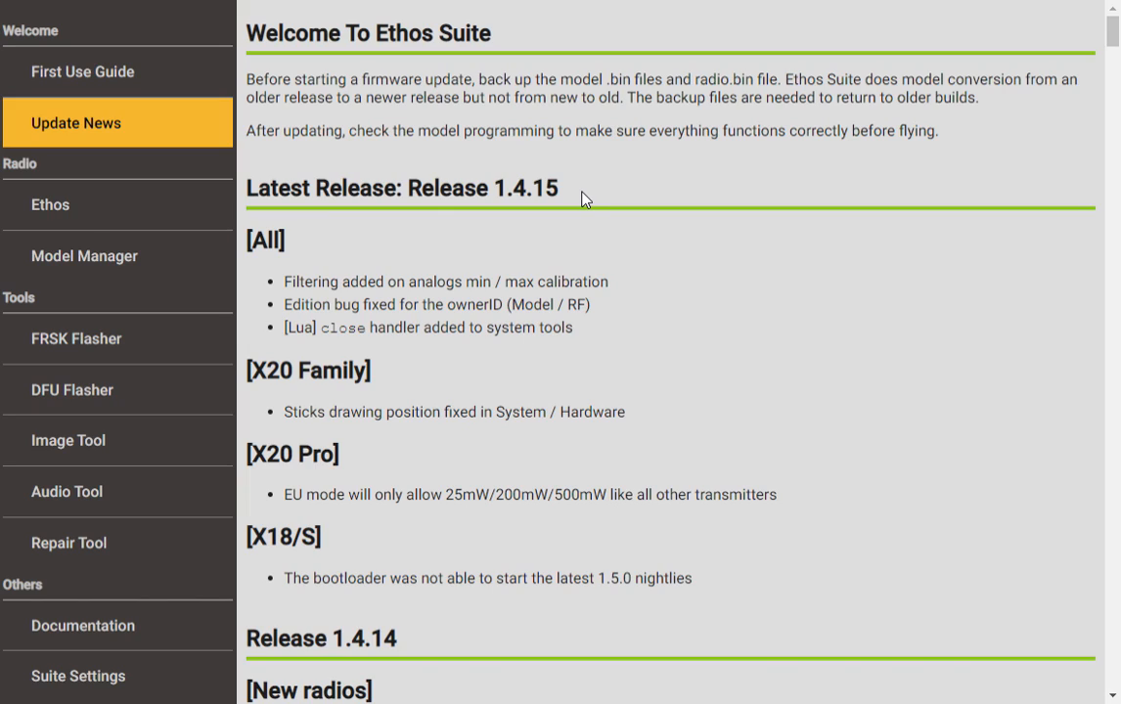
mouse_move(244, 280)
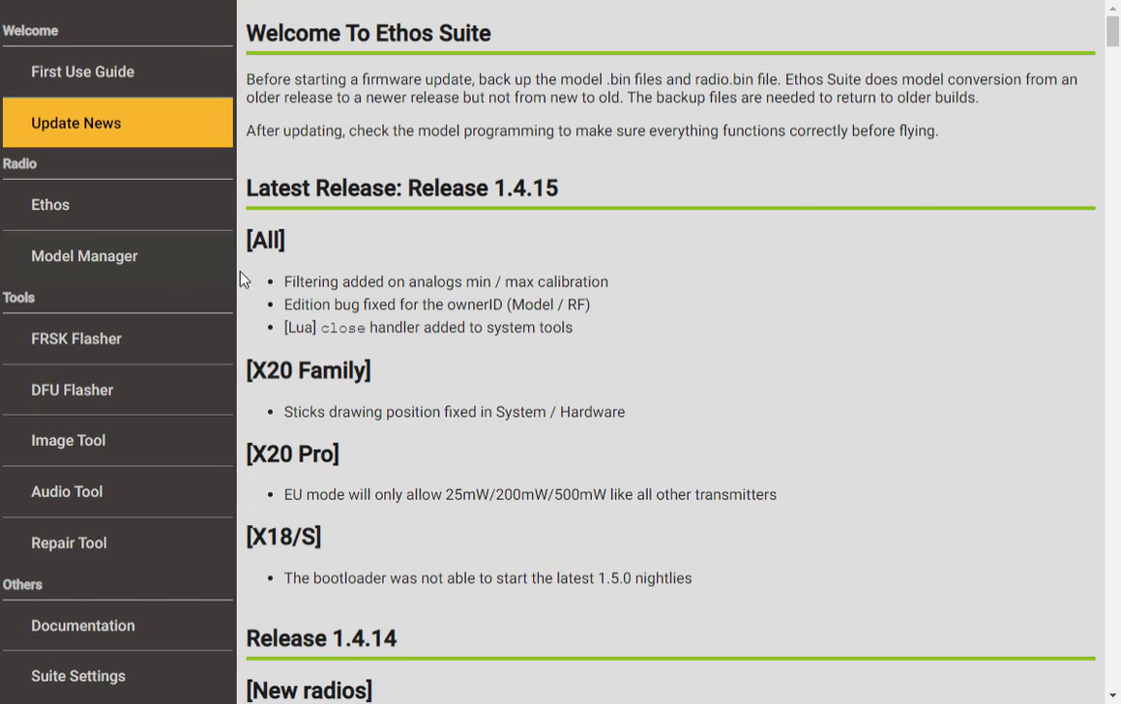
mouse_move(355, 253)
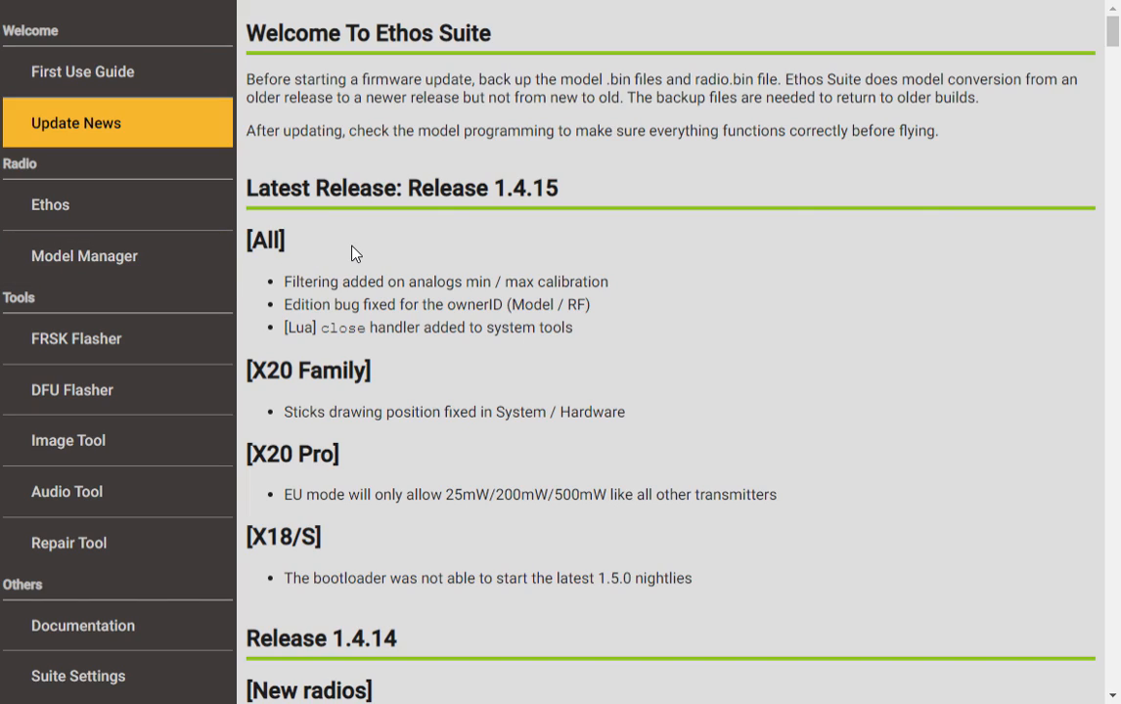
- Show the Ethos radio page, which asks to power on and connect the radio by USB
left_click(50, 205)
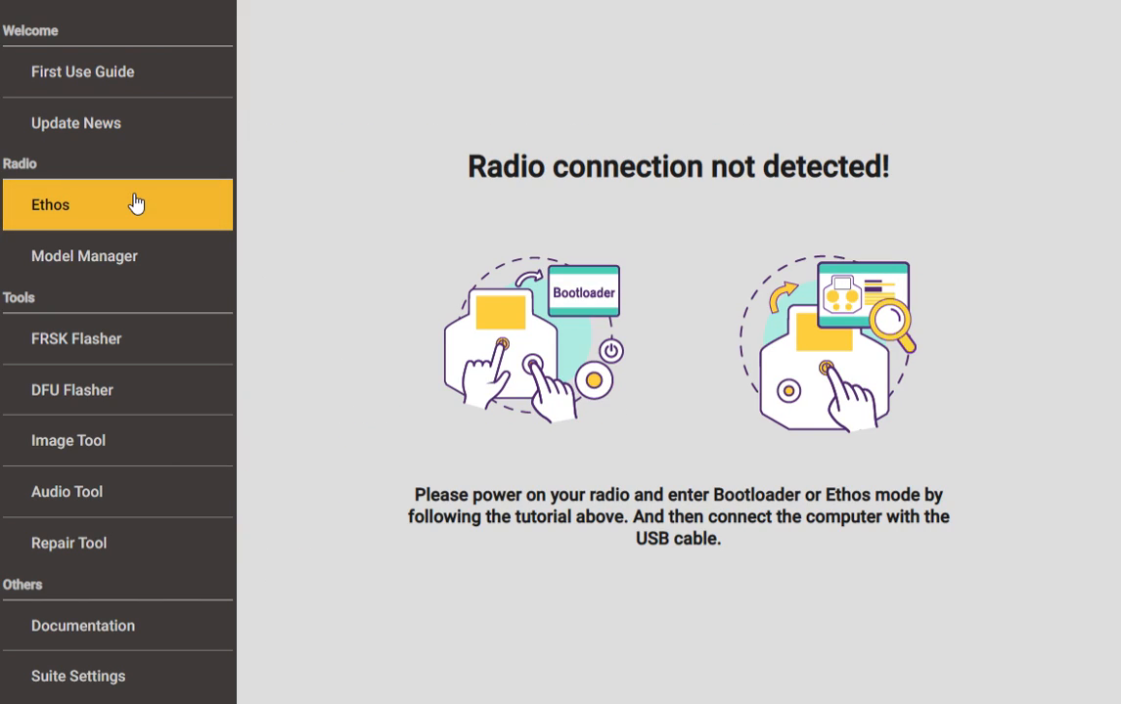
mouse_move(588, 387)
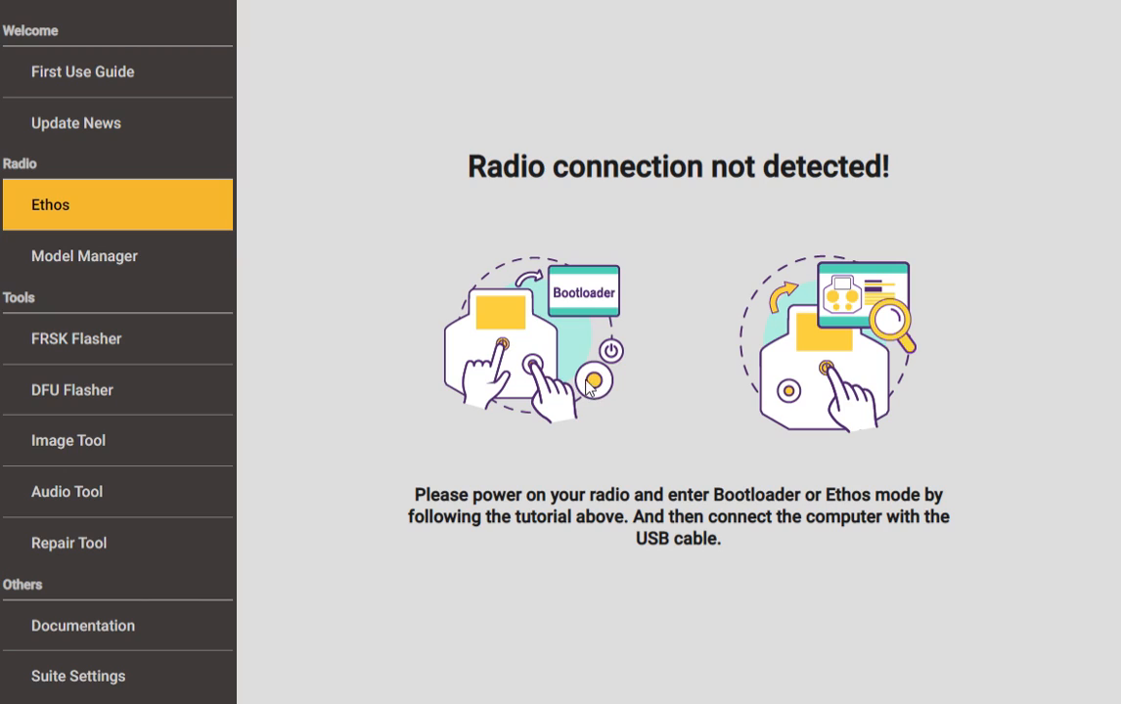
mouse_move(509, 345)
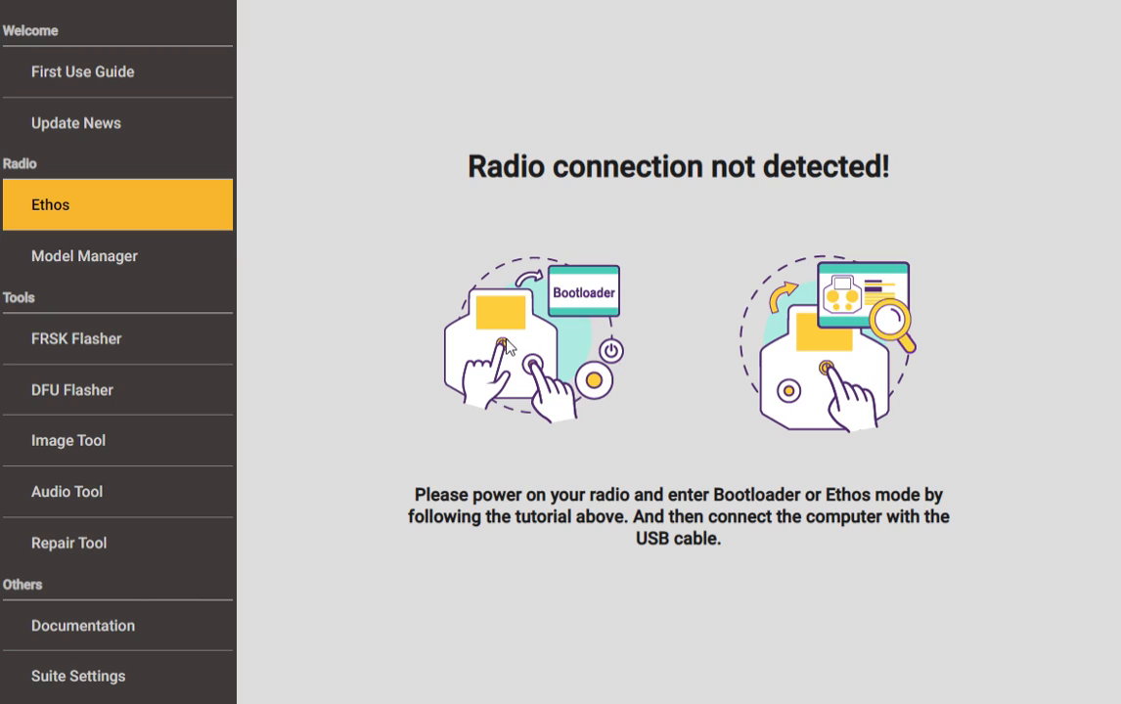
mouse_move(592, 293)
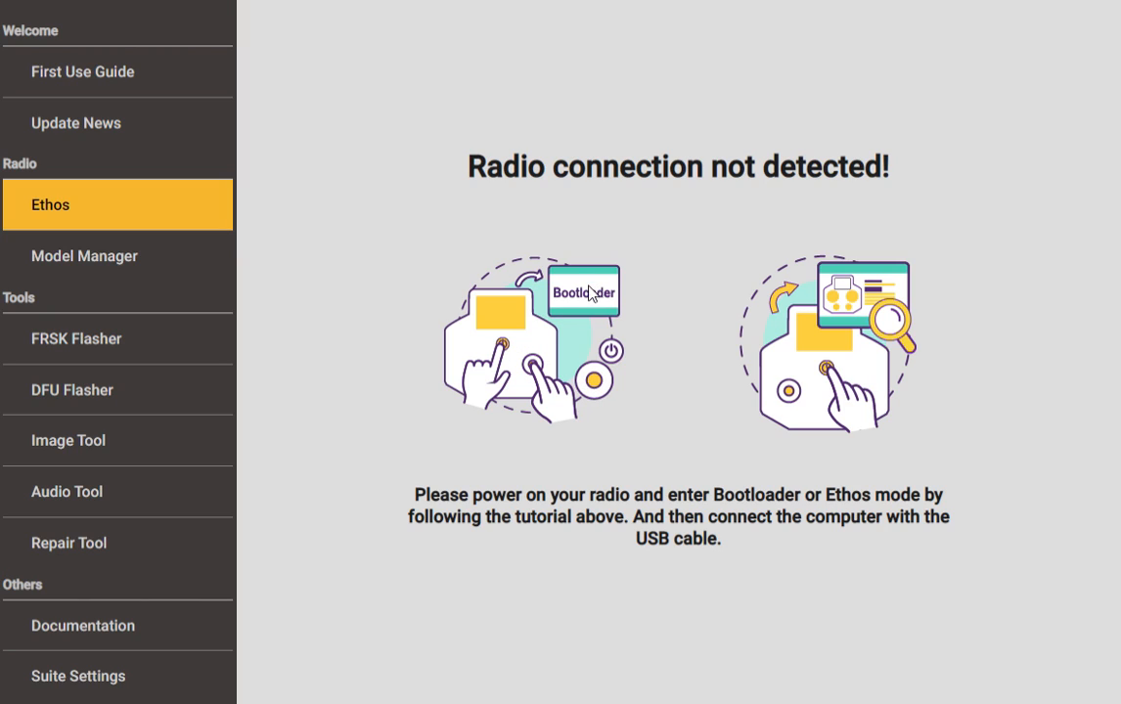
- View the First Use Guide, then return to the Ethos page showing the X20 in bootloader mode
left_click(84, 71)
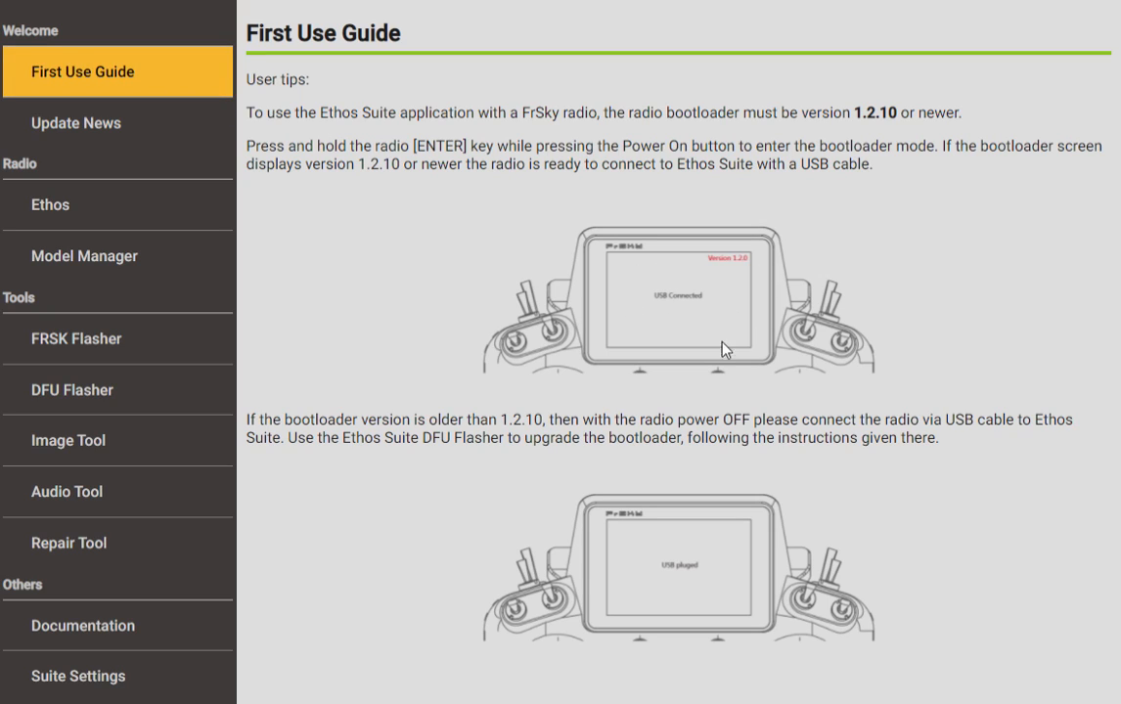
mouse_move(231, 194)
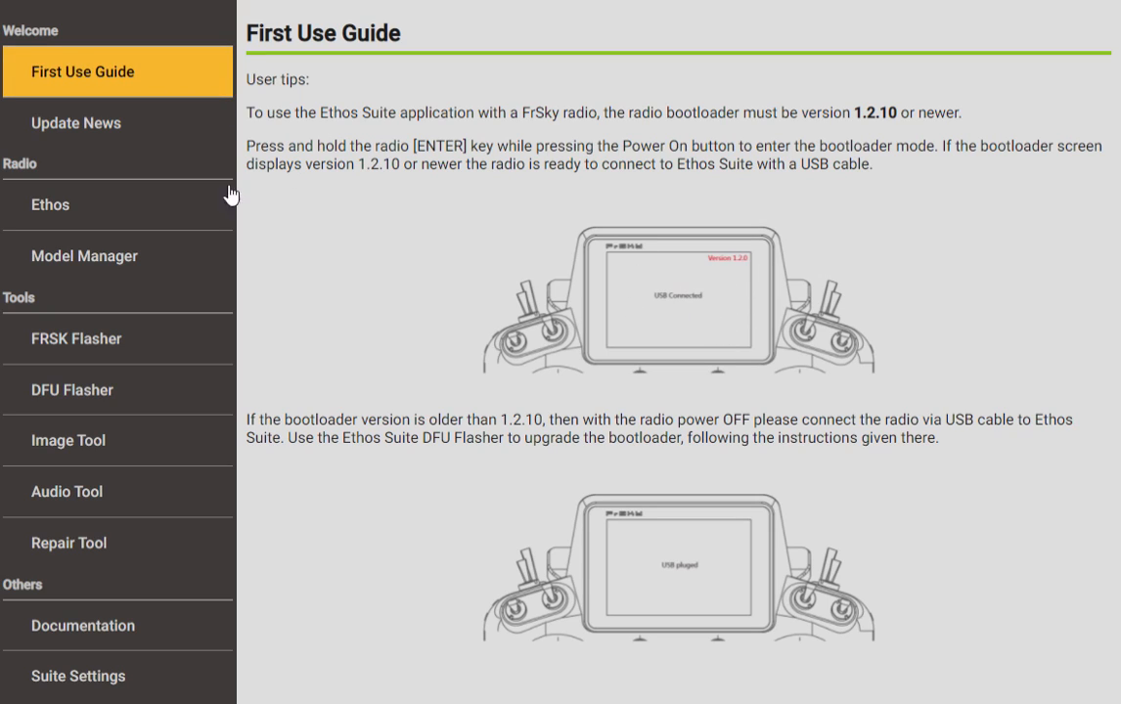
mouse_move(176, 206)
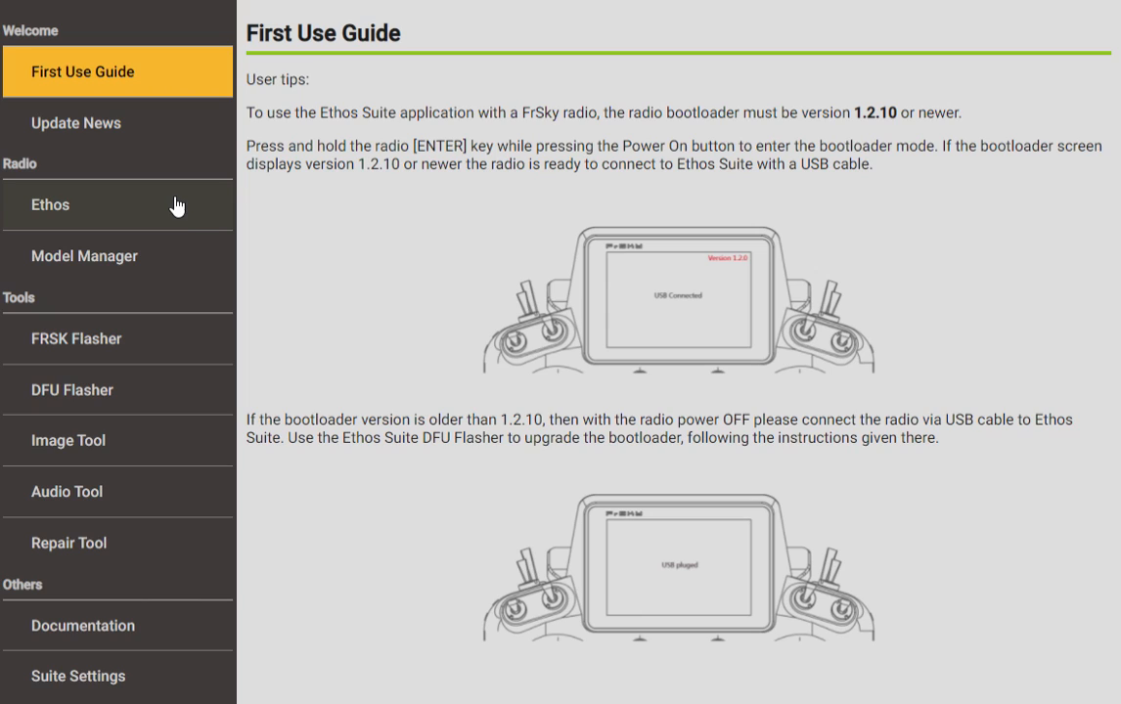
left_click(50, 205)
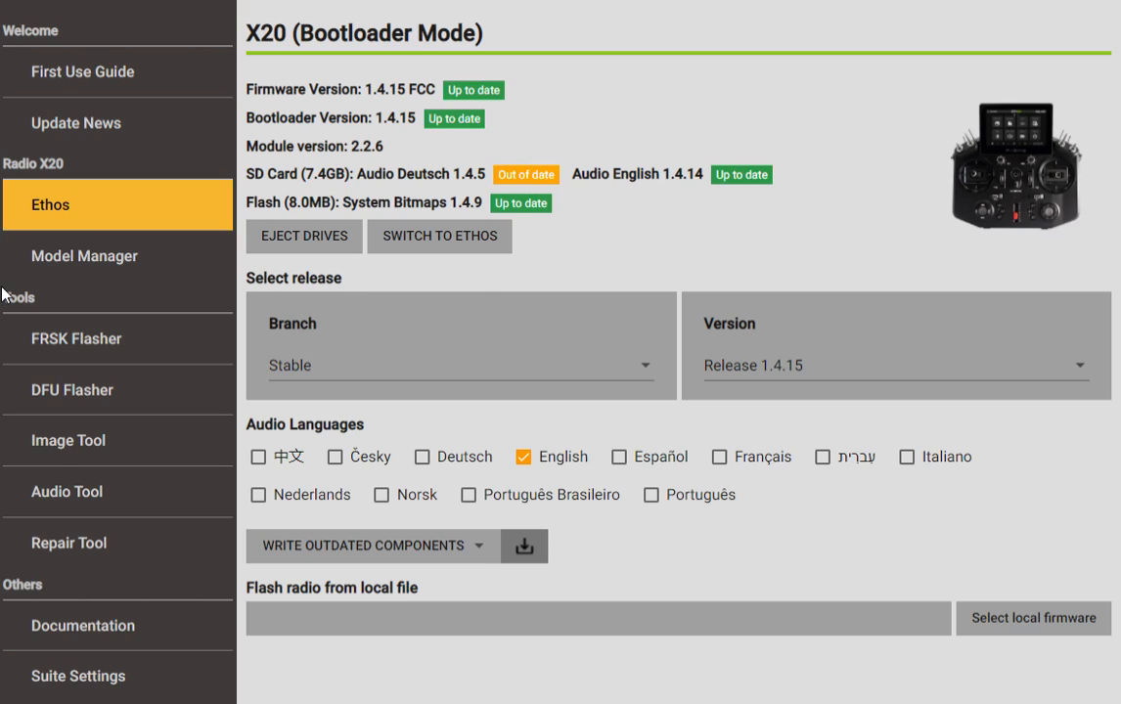
mouse_move(67, 181)
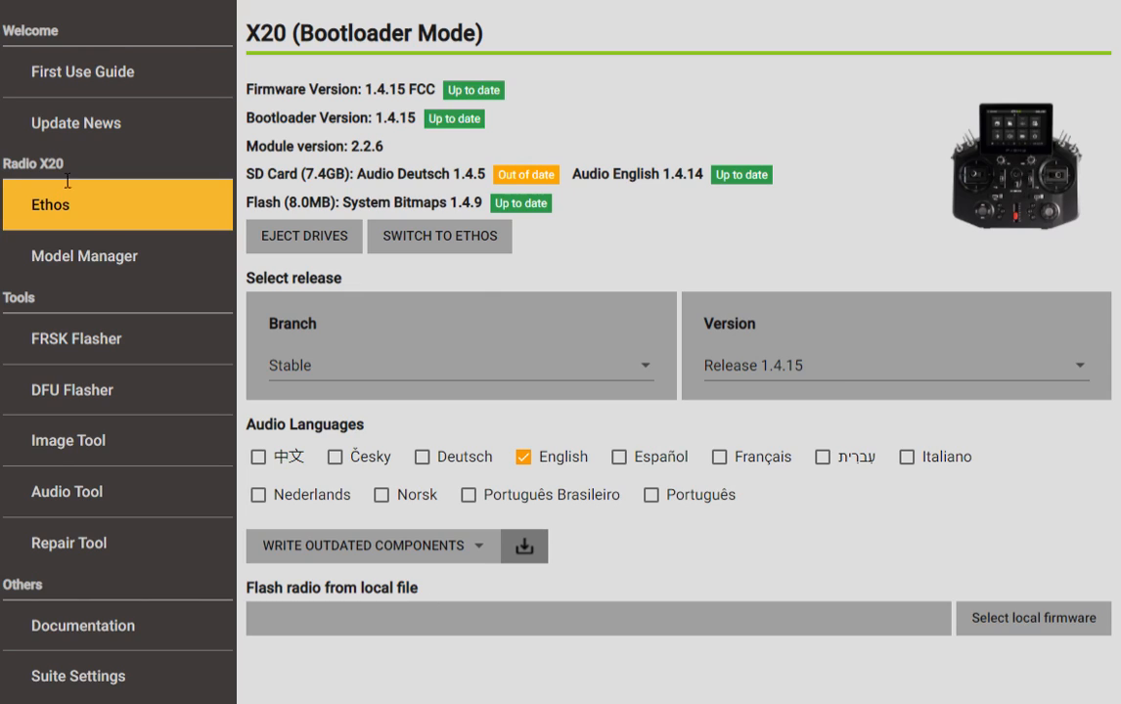
mouse_move(264, 199)
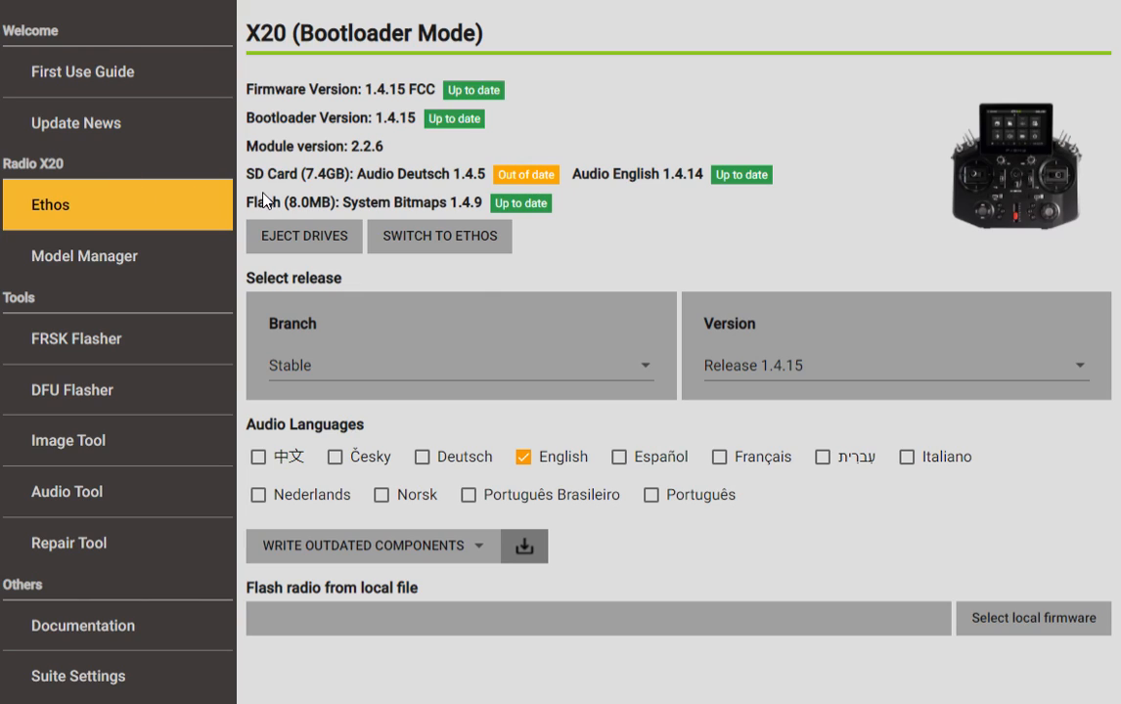
mouse_move(718, 163)
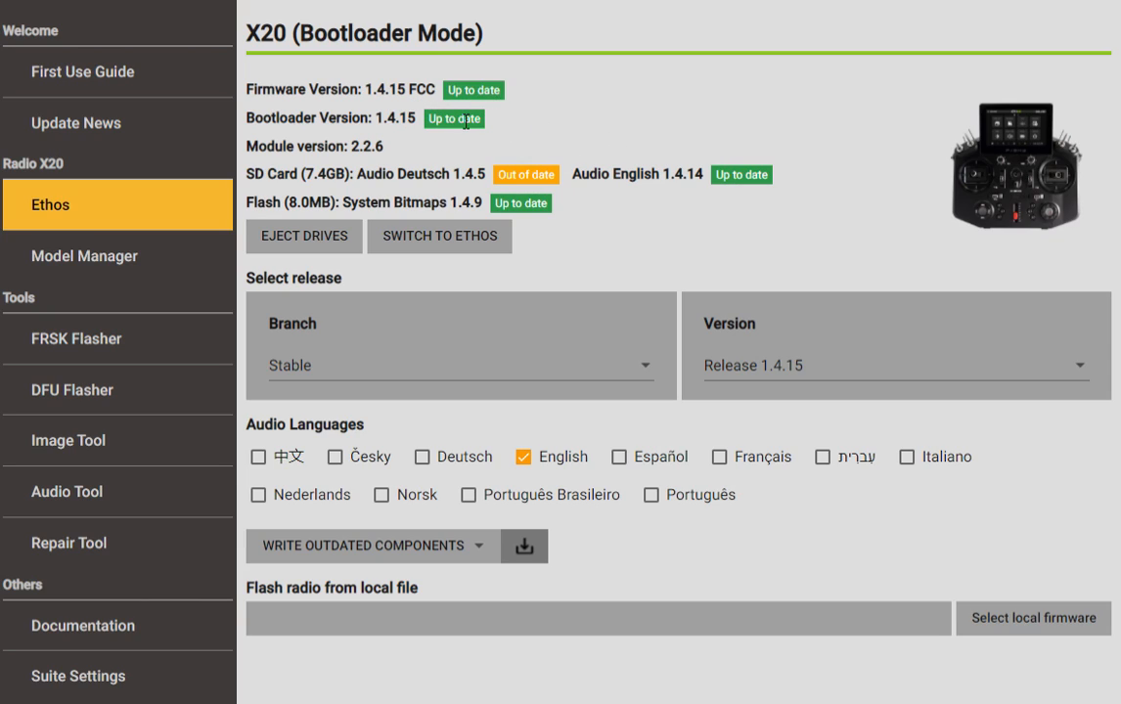
mouse_move(501, 192)
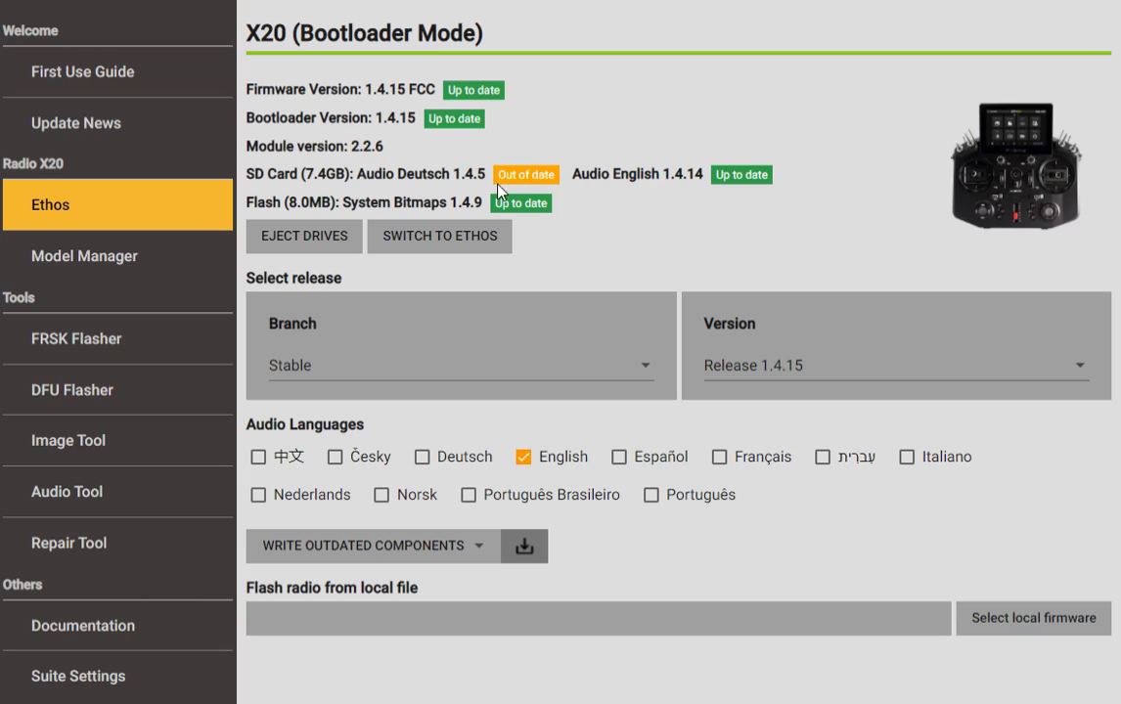
mouse_move(457, 191)
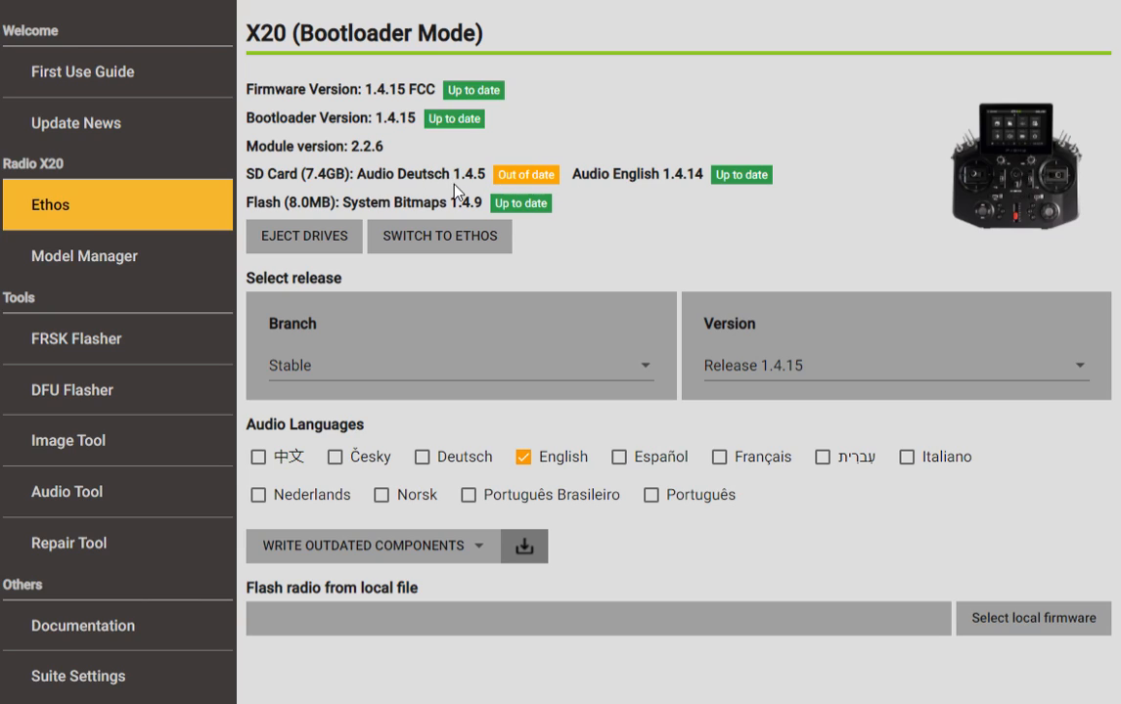
mouse_move(552, 191)
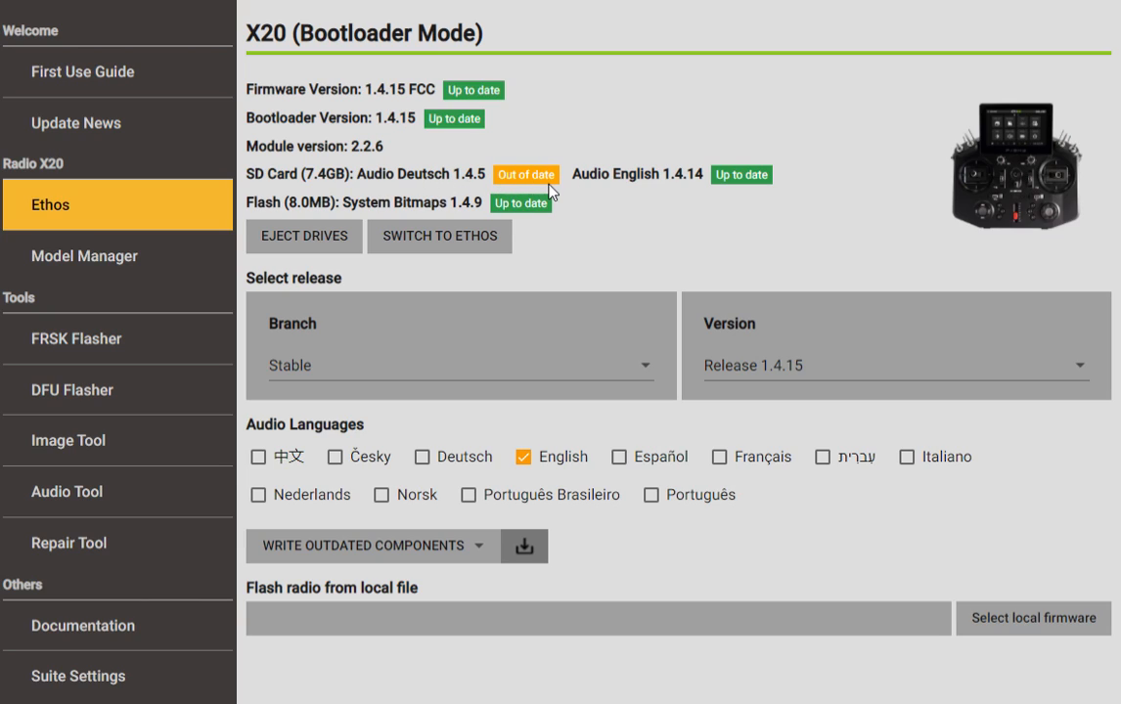
mouse_move(582, 198)
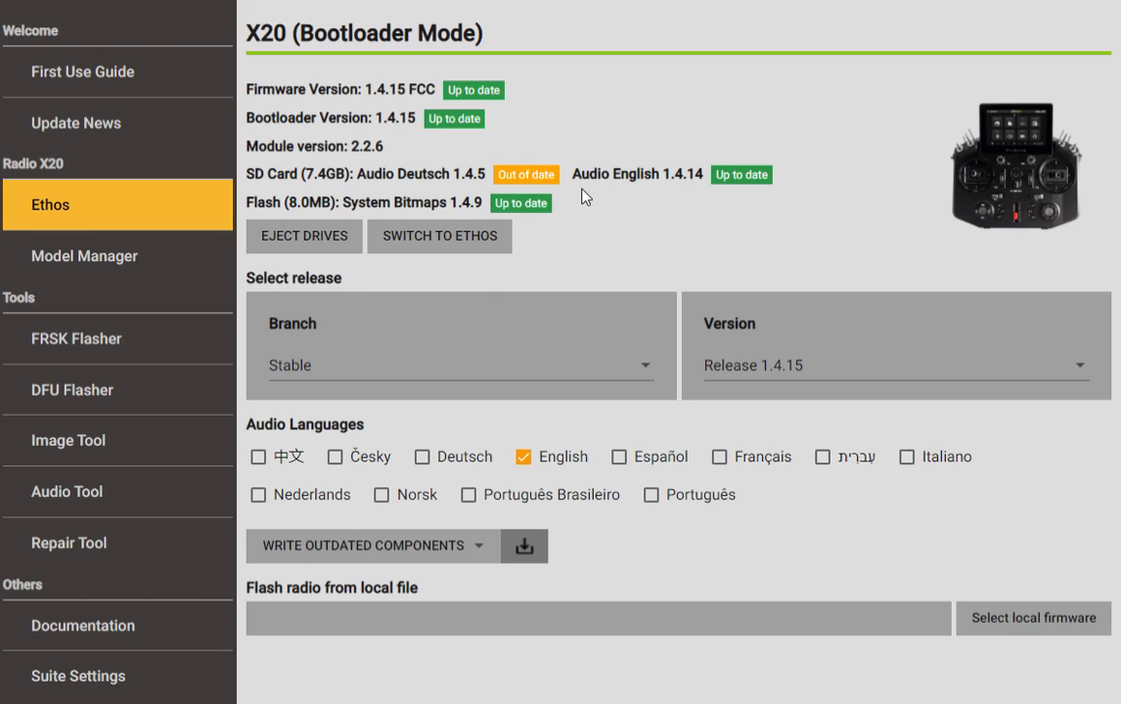
mouse_move(404, 143)
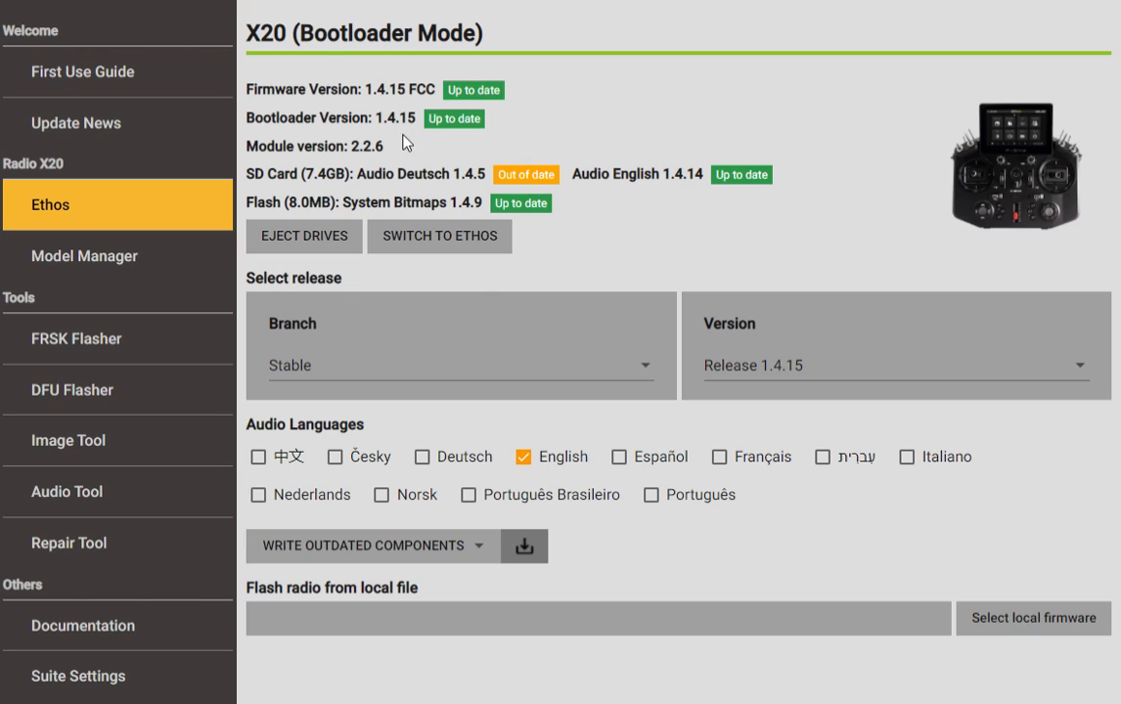
mouse_move(422, 232)
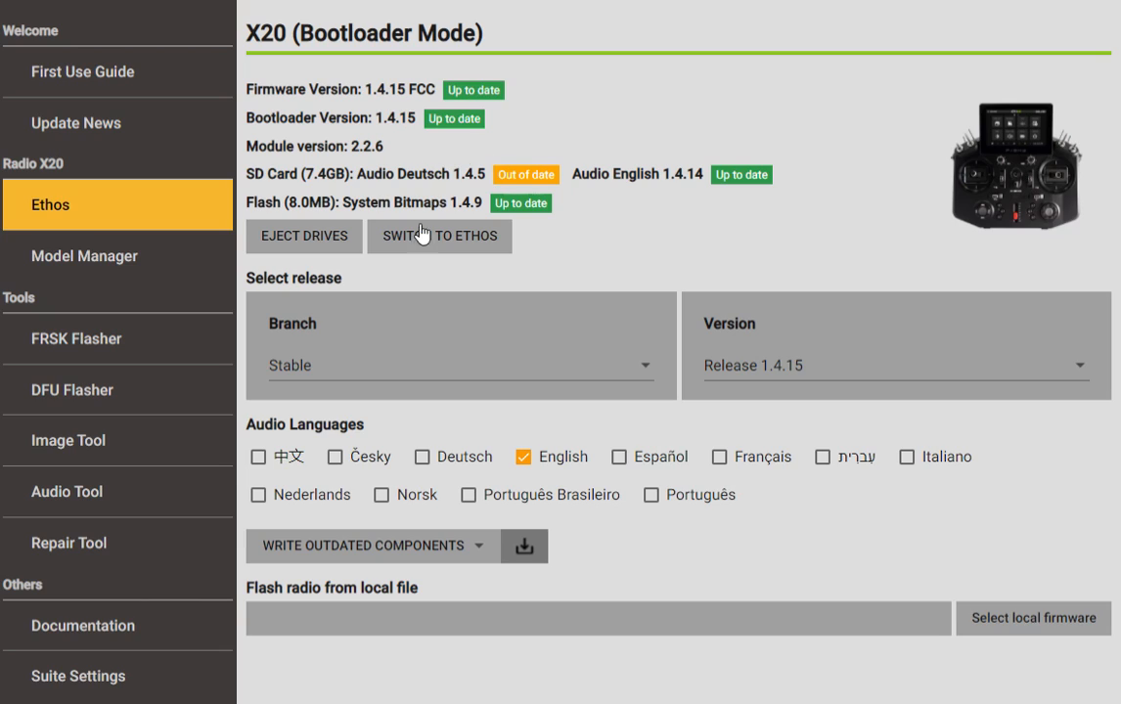
mouse_move(474, 263)
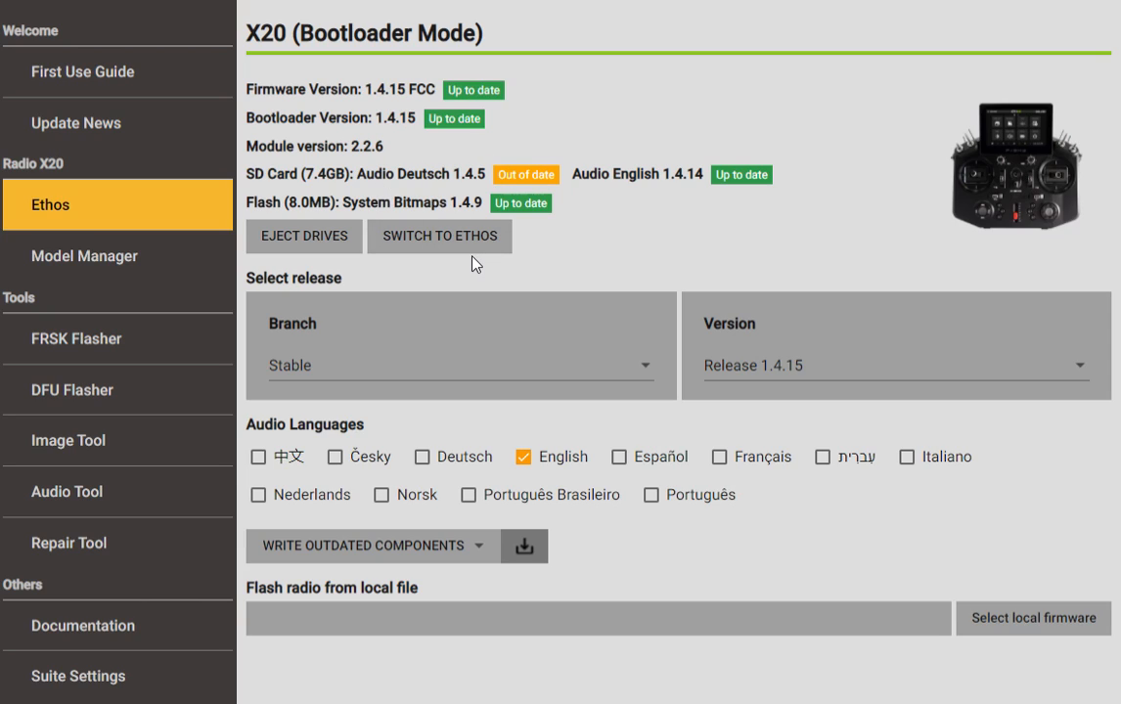
mouse_move(577, 203)
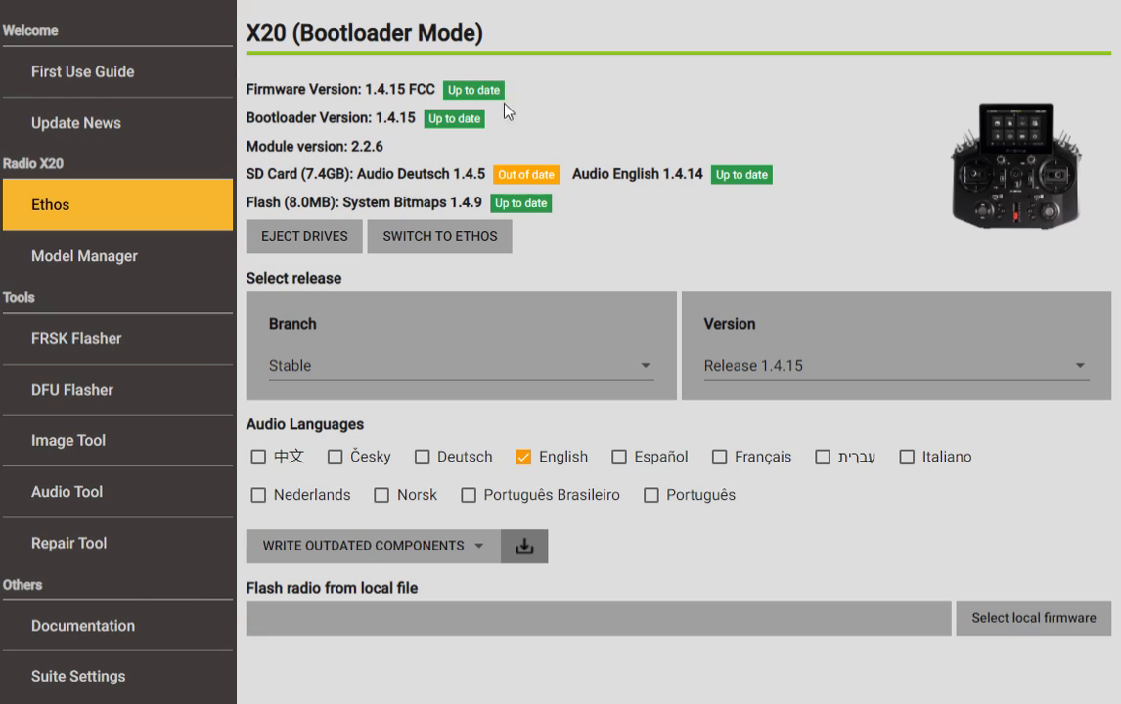
mouse_move(572, 210)
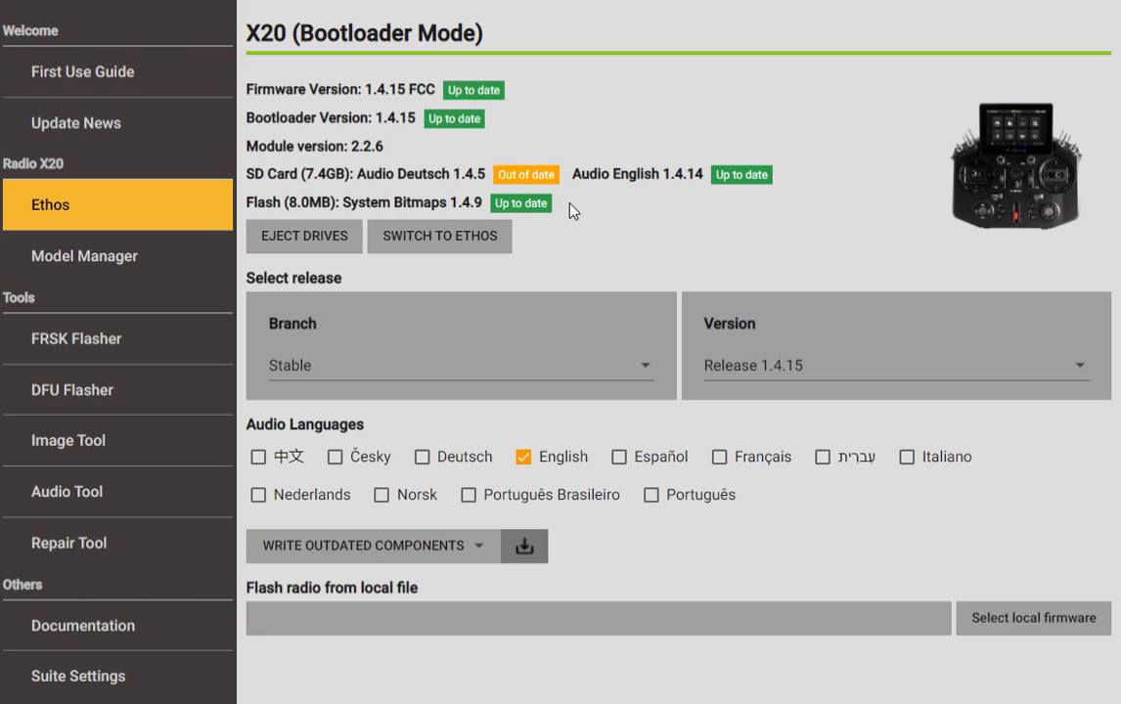
mouse_move(604, 281)
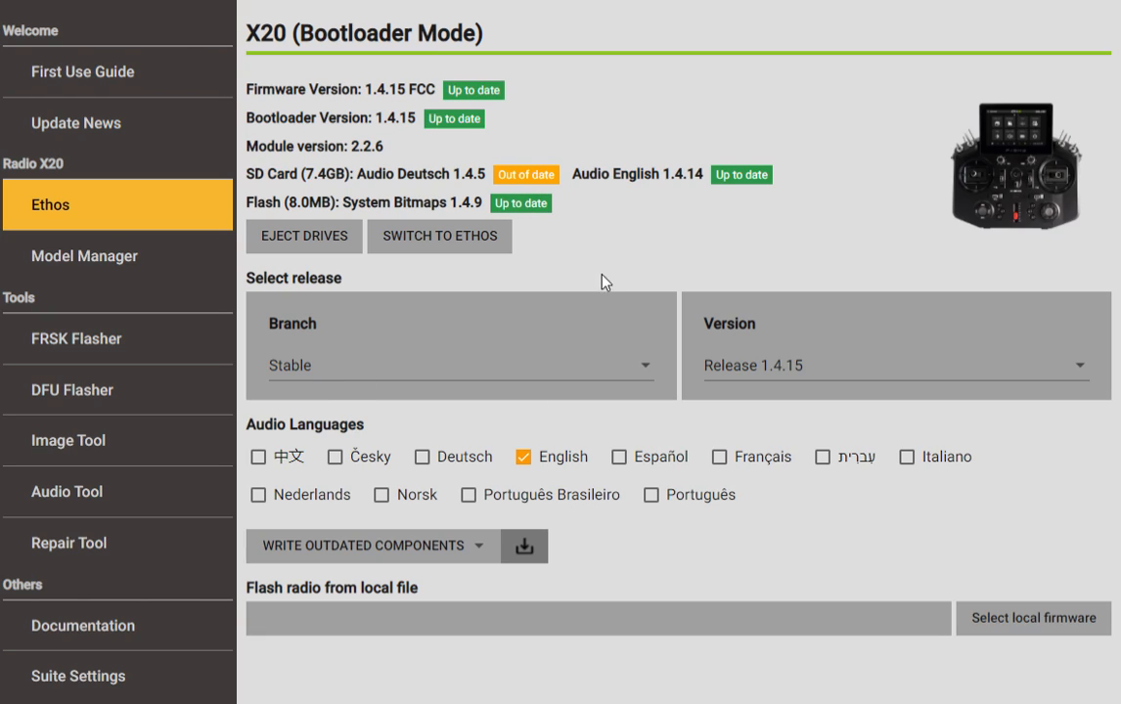
mouse_move(529, 515)
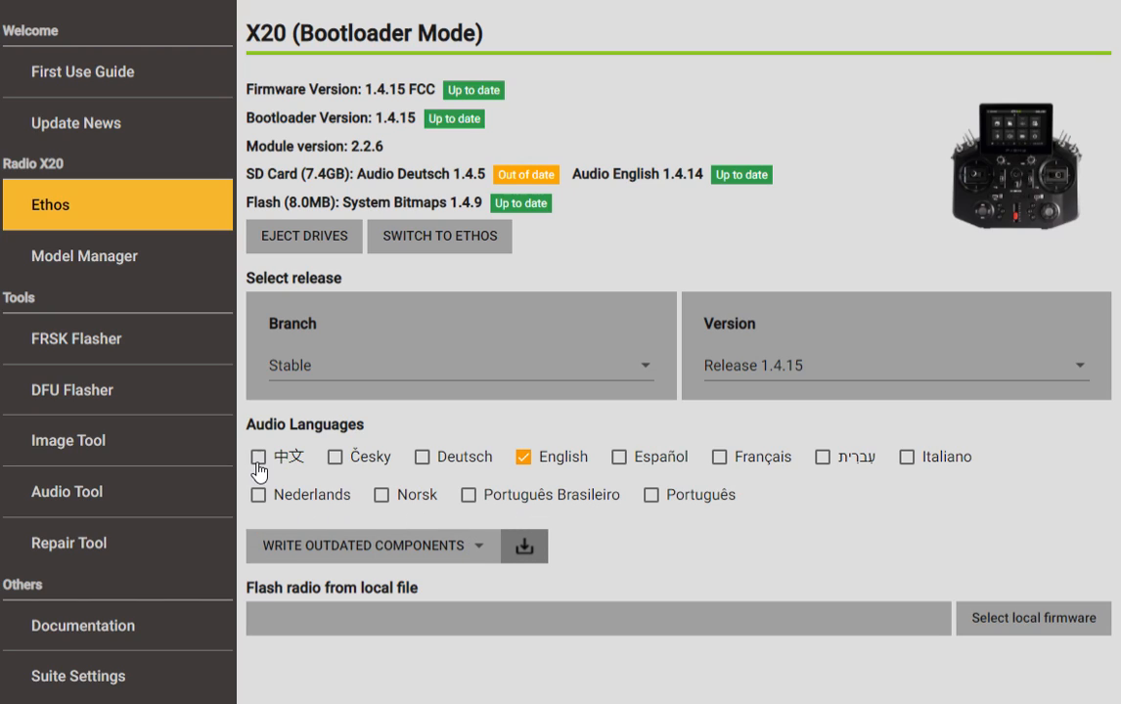
mouse_move(853, 440)
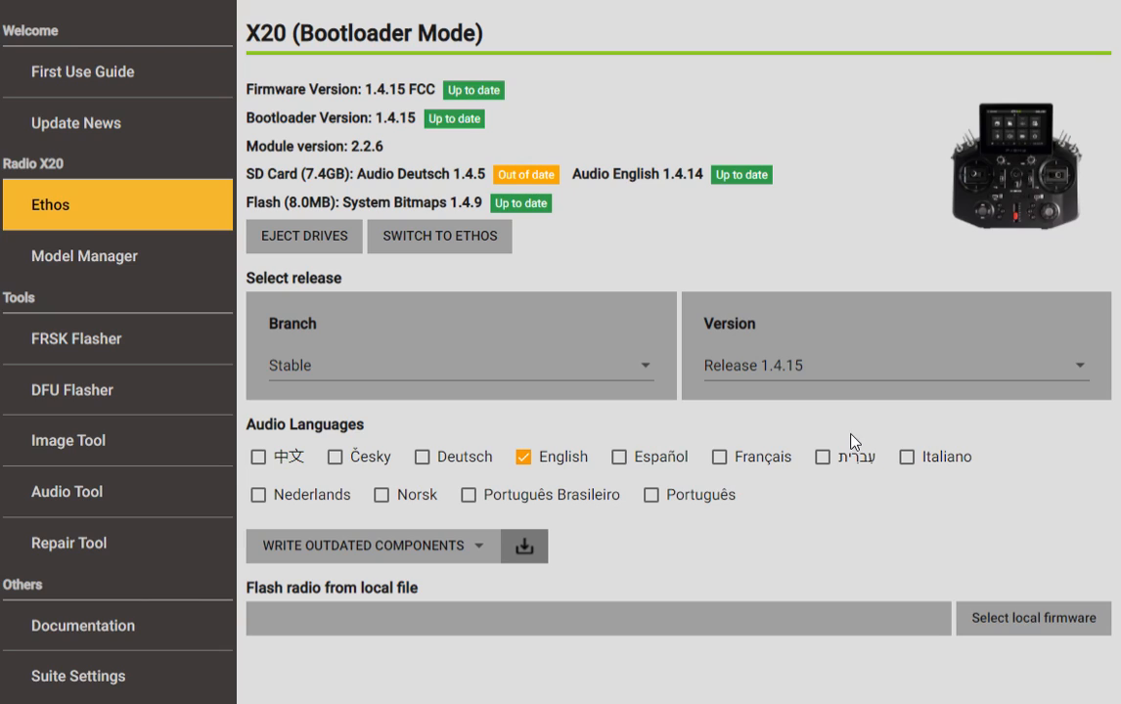
mouse_move(737, 479)
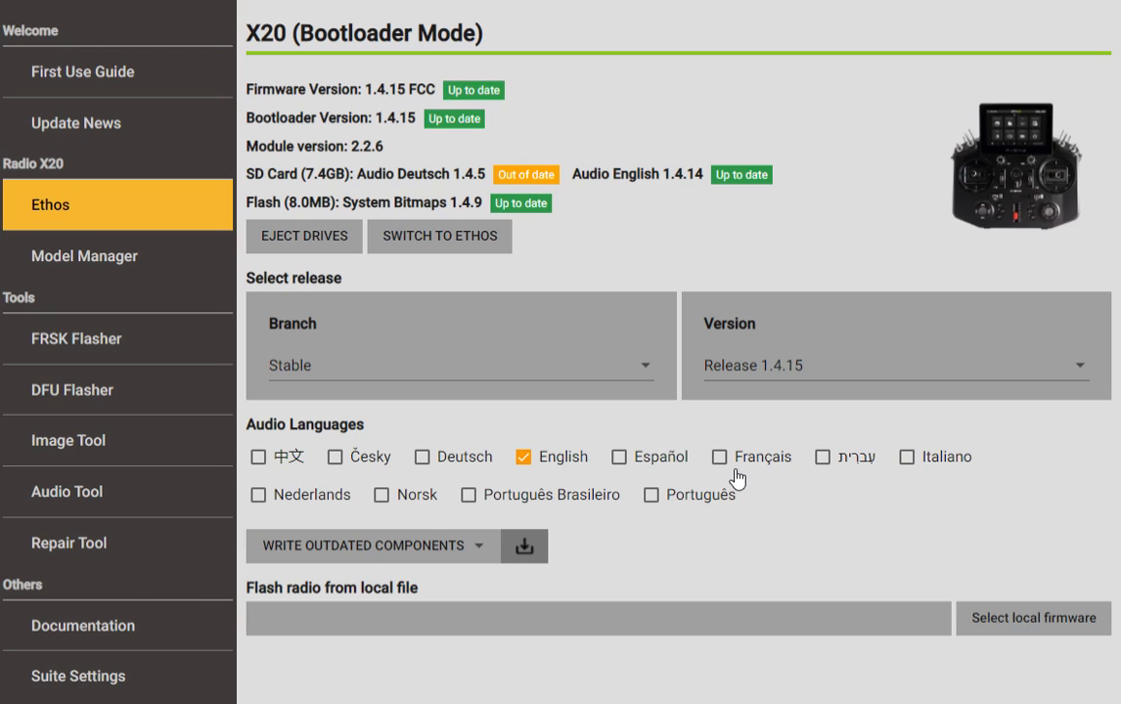
mouse_move(667, 471)
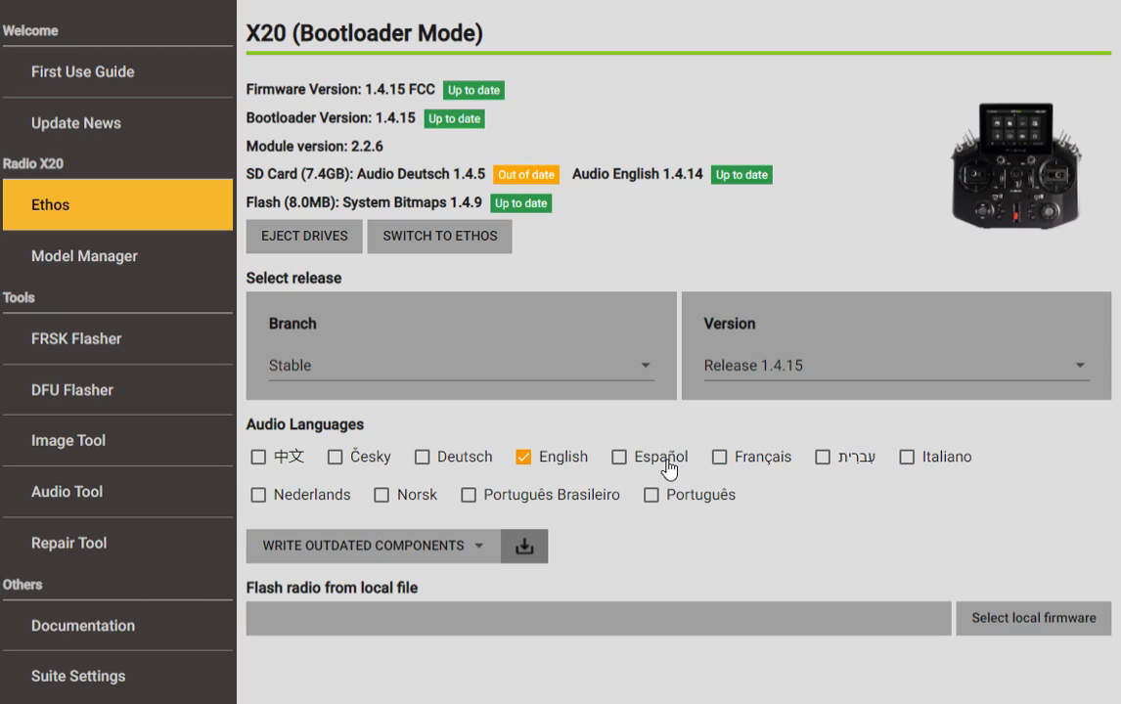
mouse_move(467, 467)
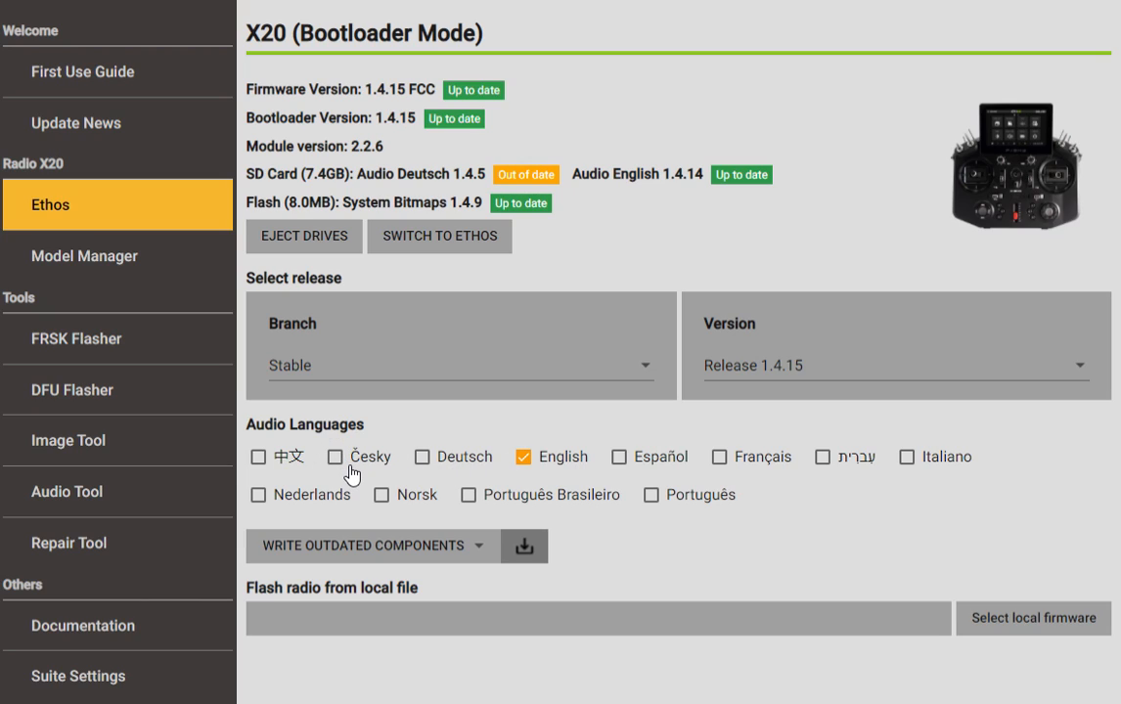
mouse_move(381, 487)
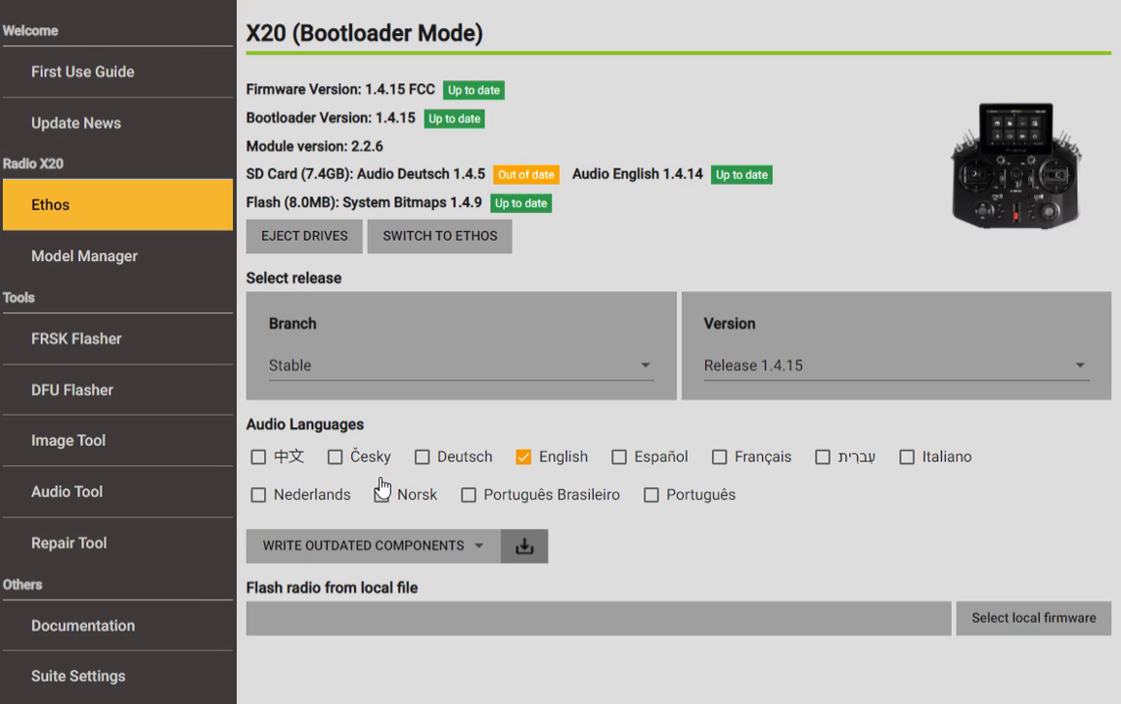
mouse_move(330, 461)
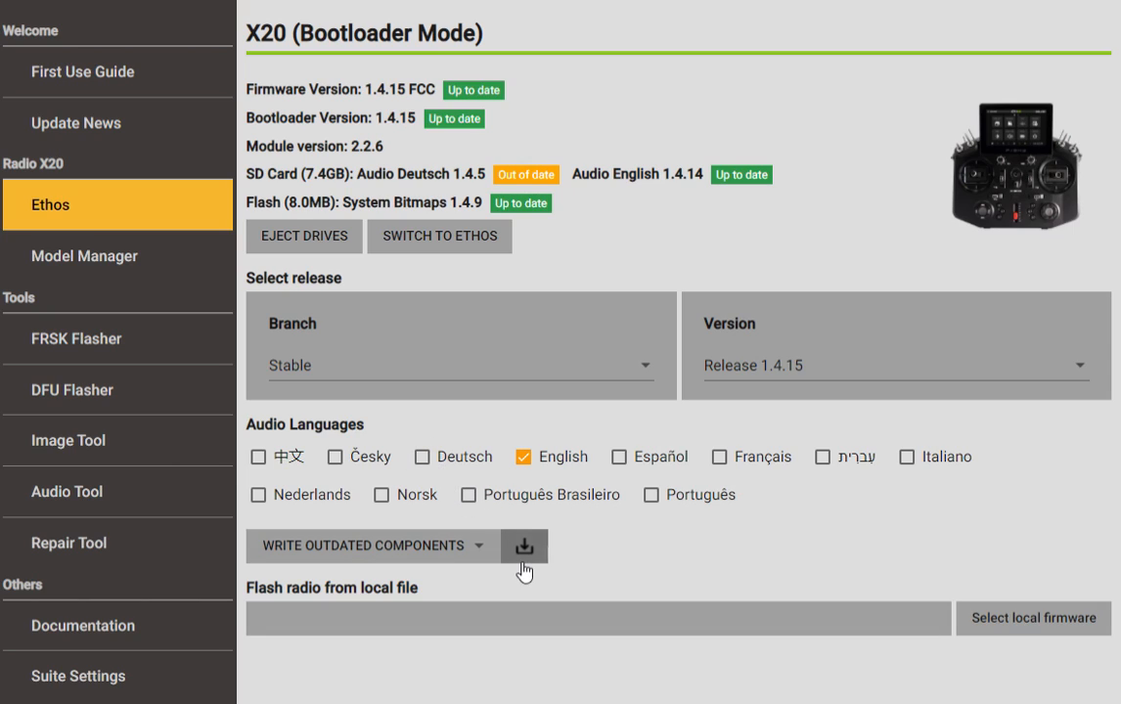
mouse_move(489, 548)
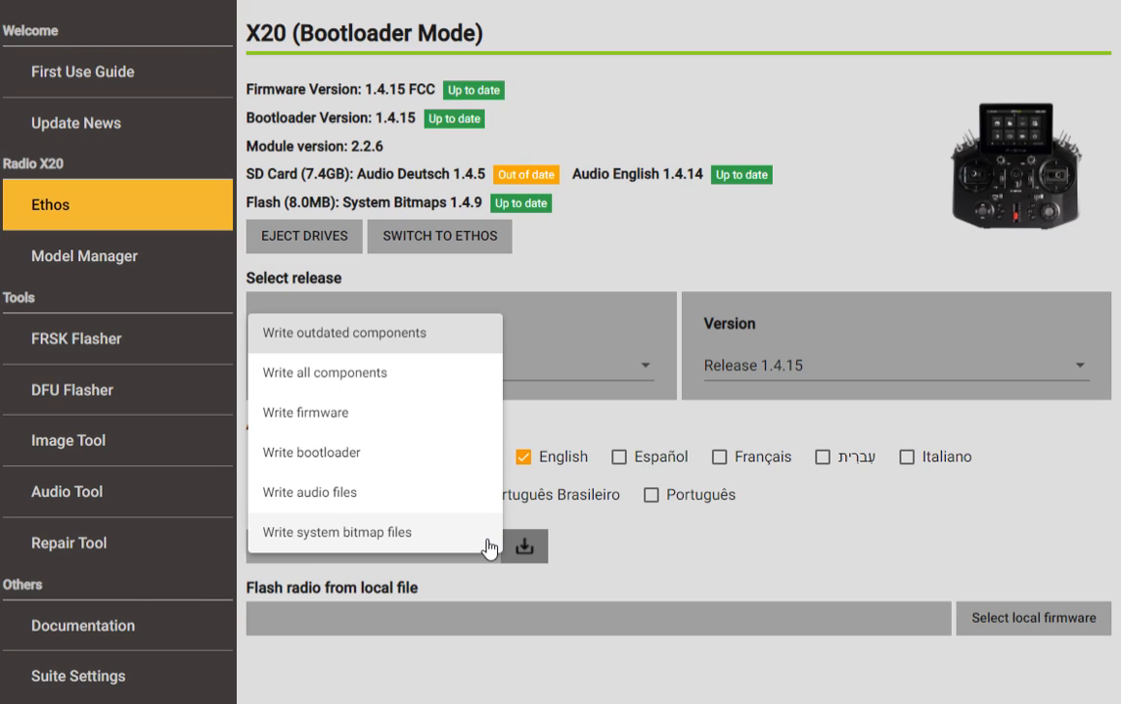
mouse_move(311, 372)
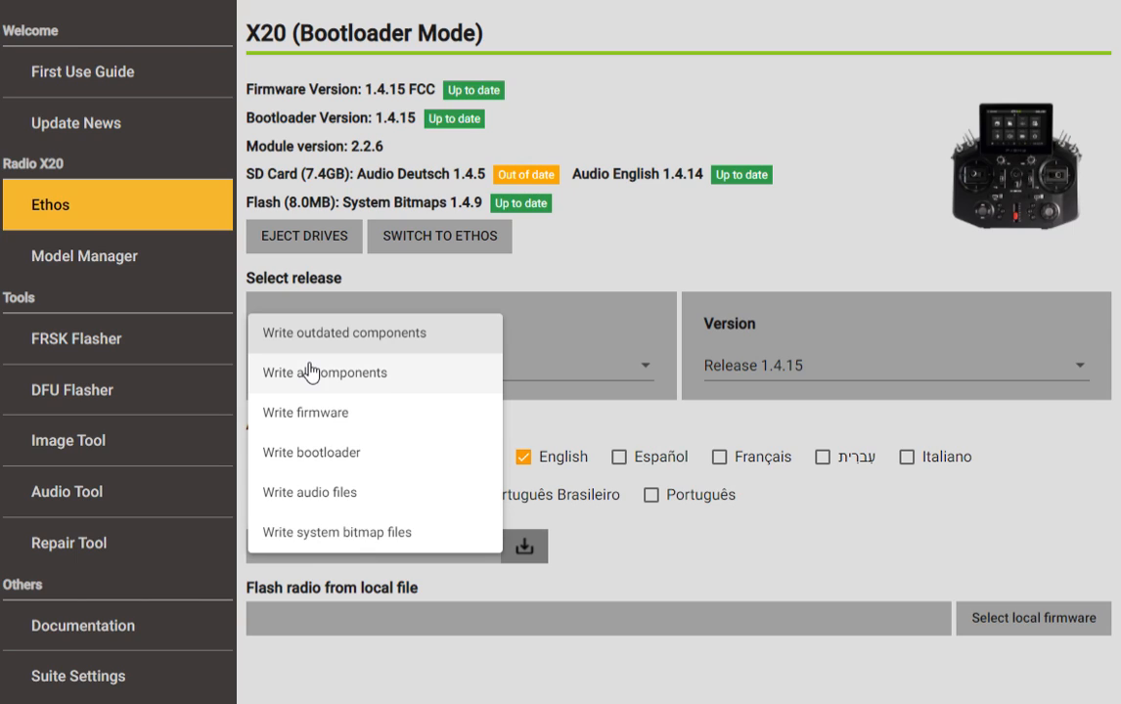
mouse_move(340, 384)
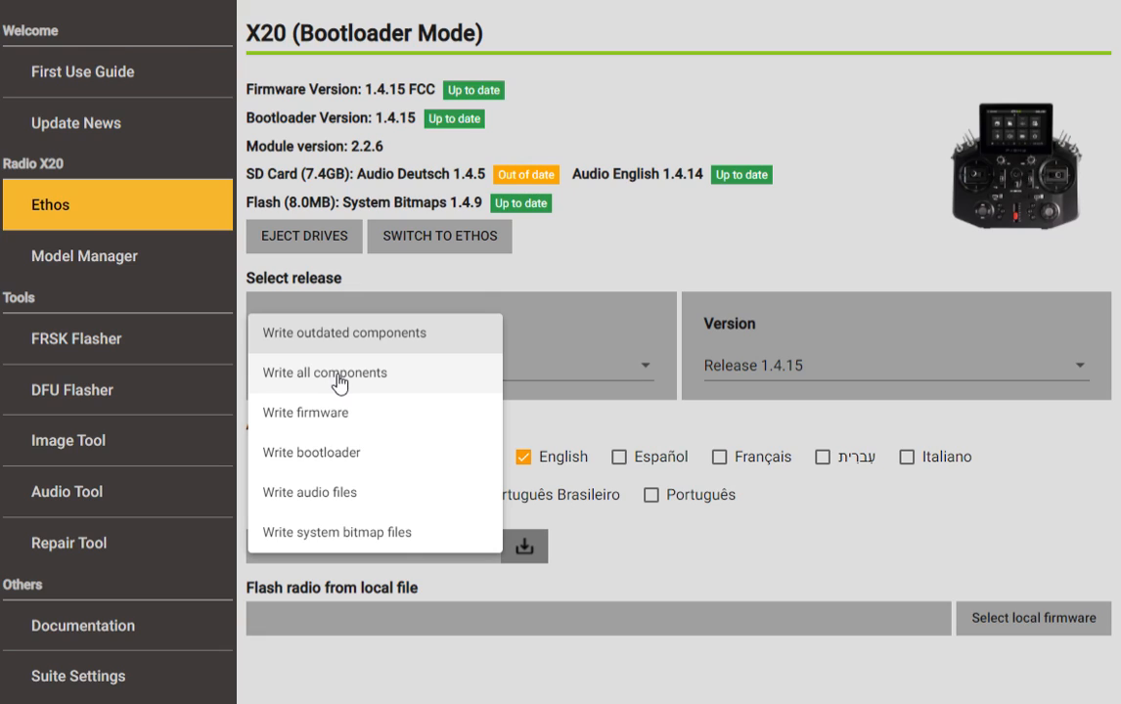
mouse_move(471, 383)
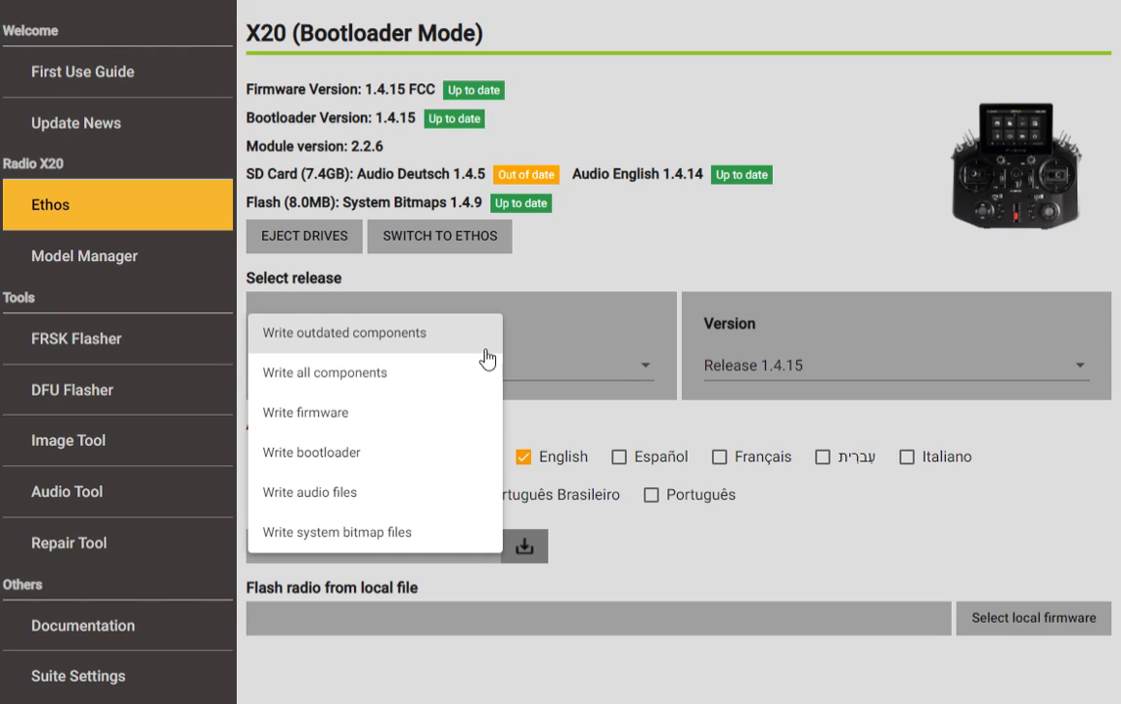
- Leave Write Outdated Components selected as the flash action for the X20's 1.4.15 release
left_click(343, 332)
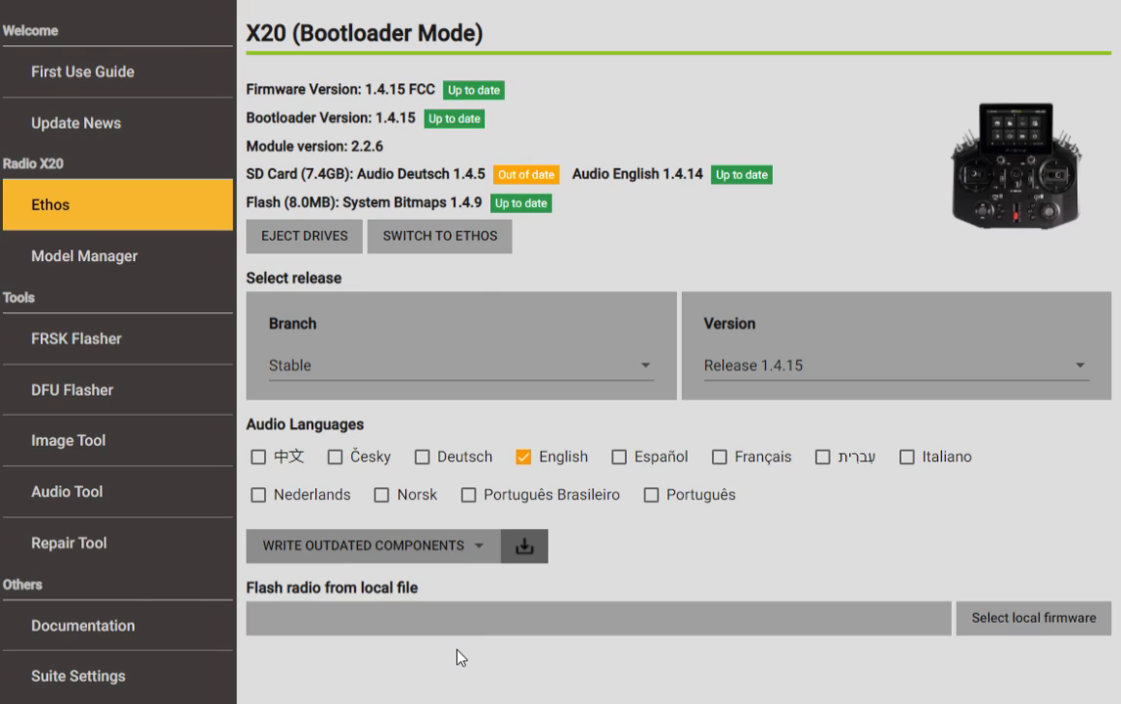
mouse_move(471, 650)
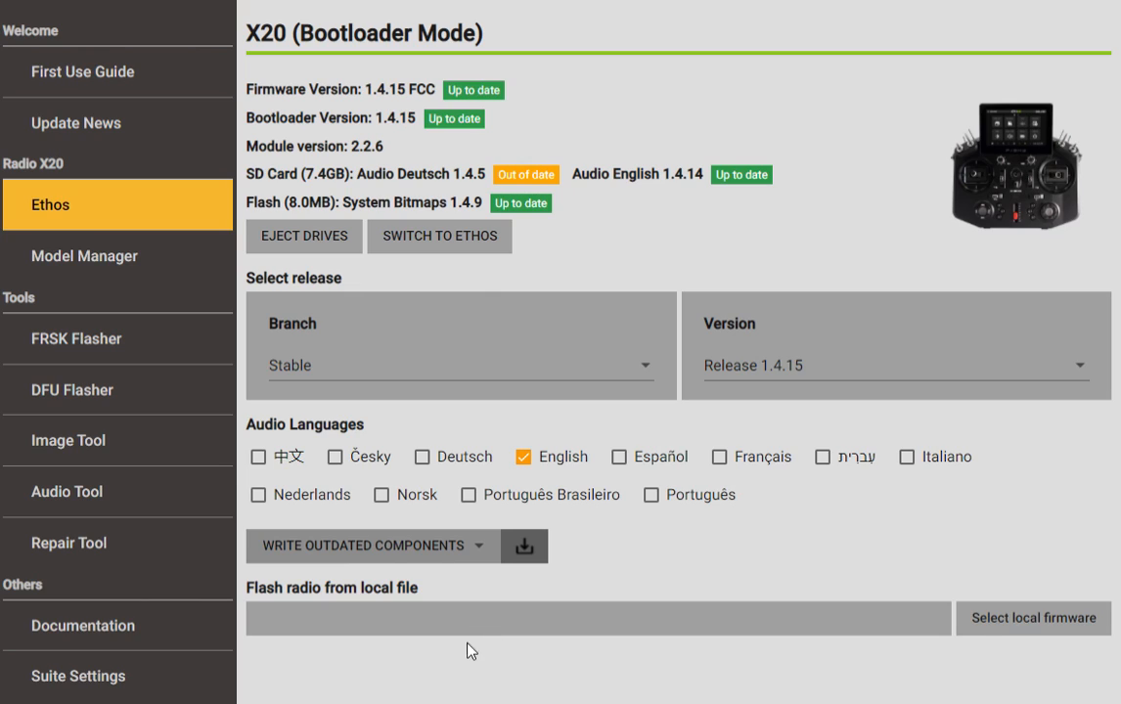
mouse_move(1007, 638)
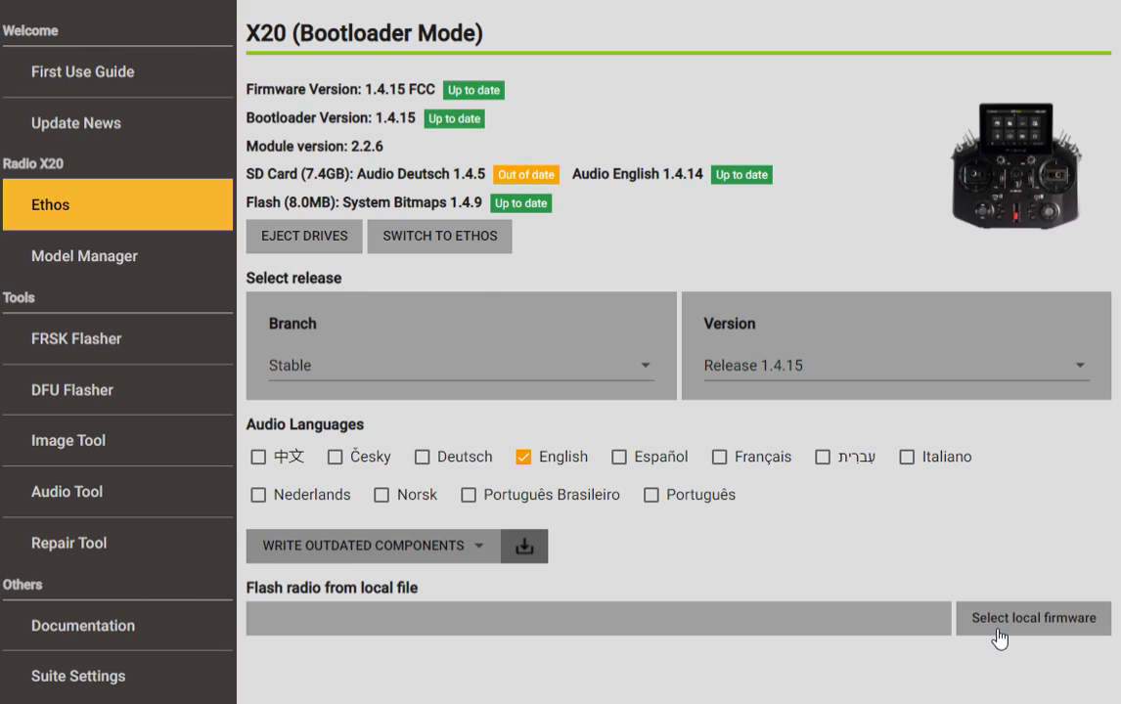
mouse_move(477, 393)
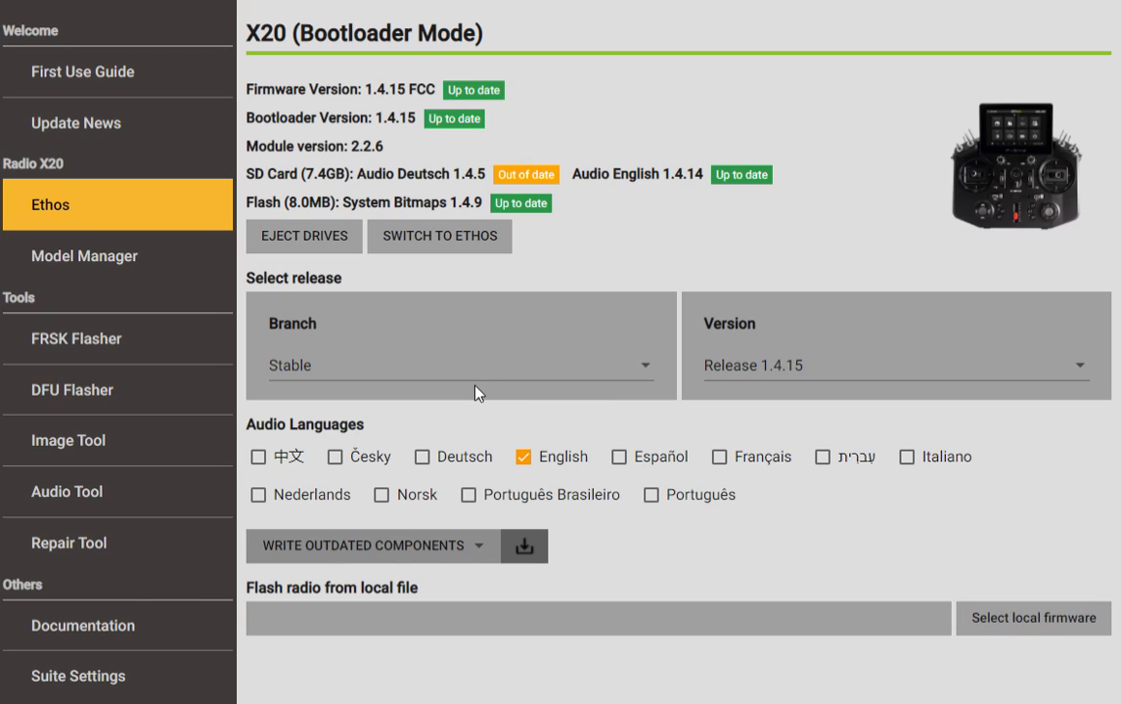
mouse_move(934, 365)
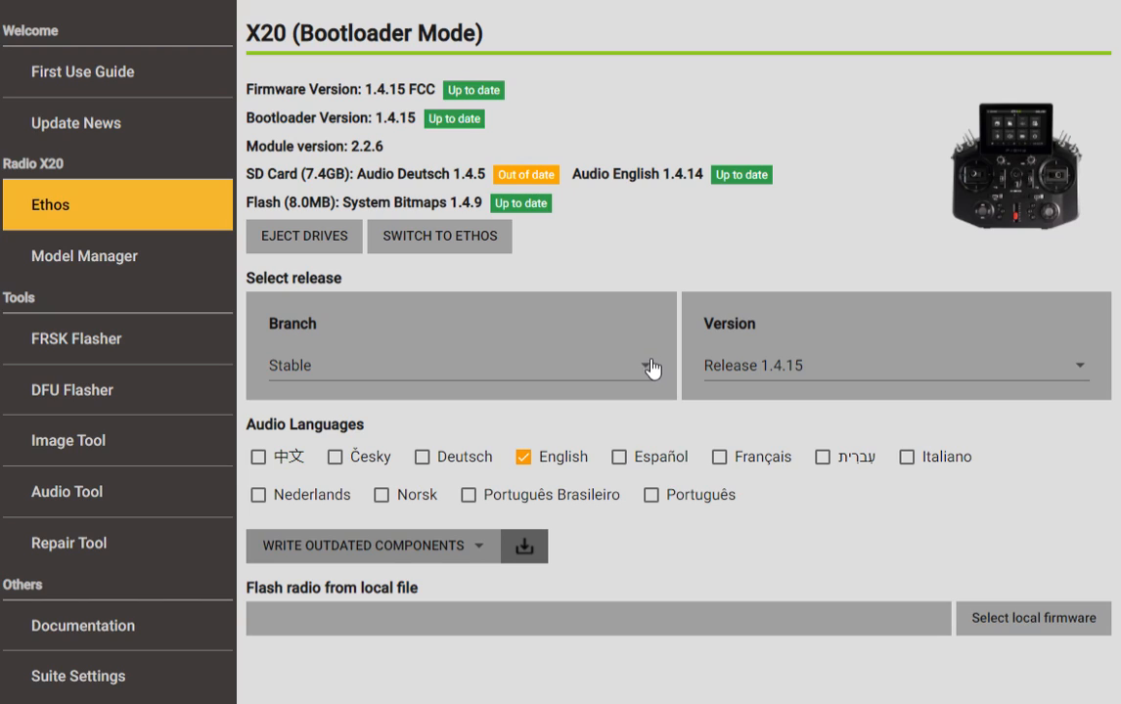
- Toggle Branch to Testing and back to Stable, then view Model Manager's airplane models list
left_click(653, 365)
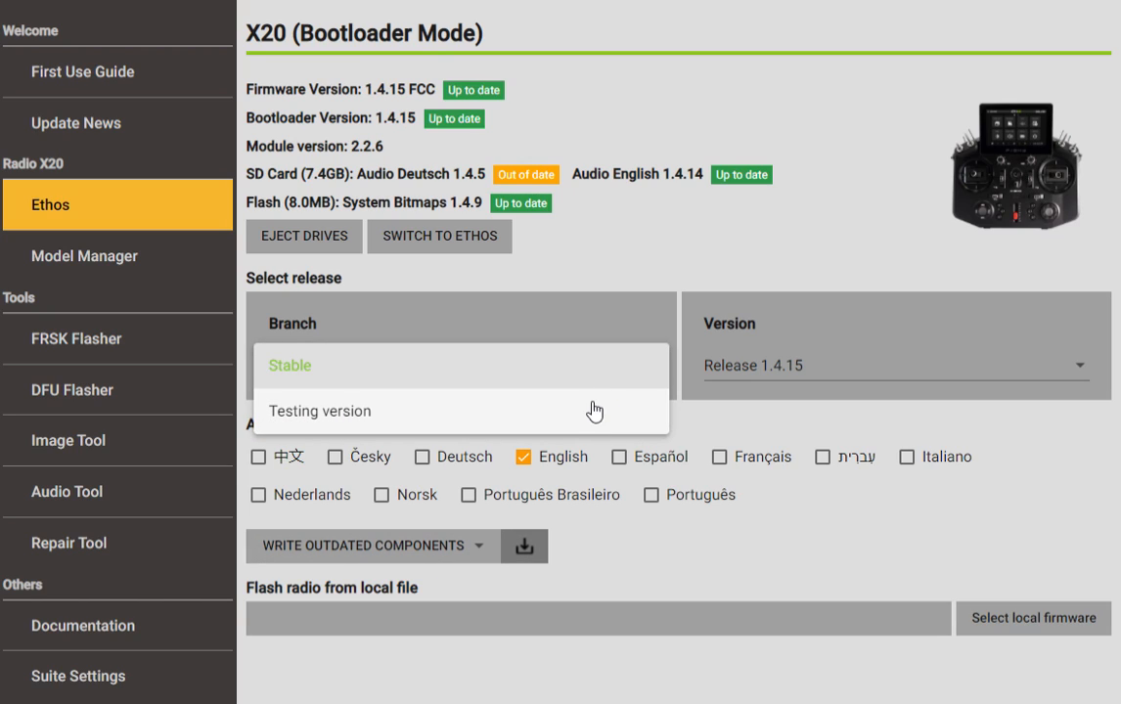
left_click(319, 410)
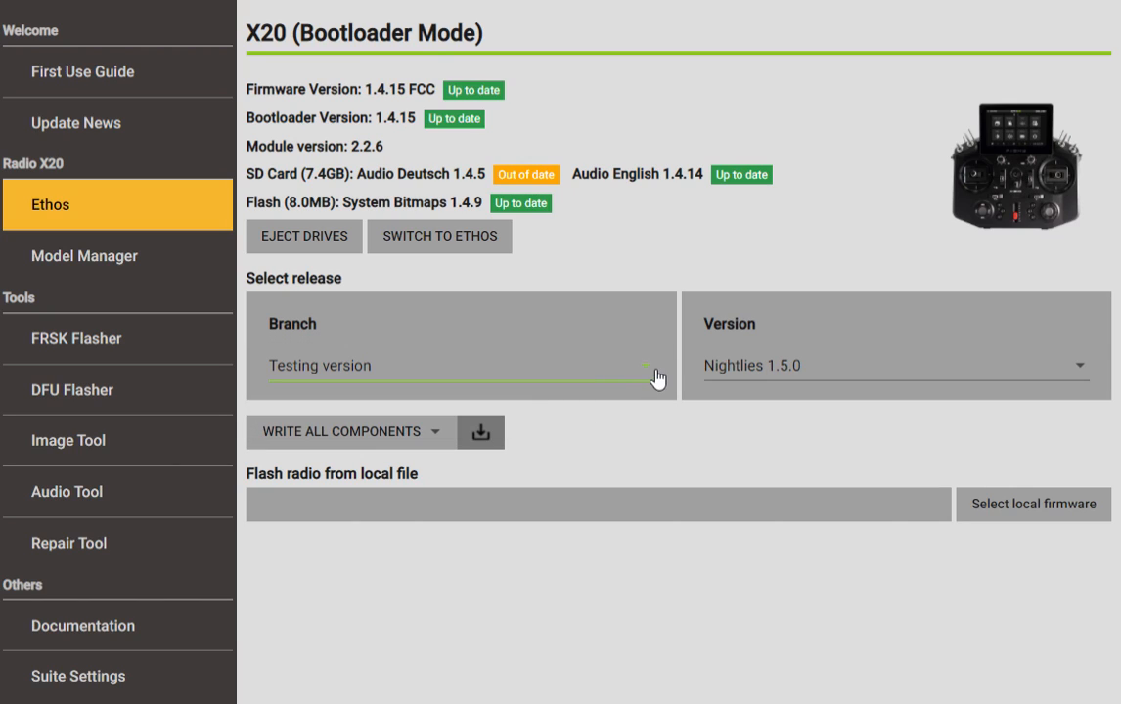
left_click(459, 364)
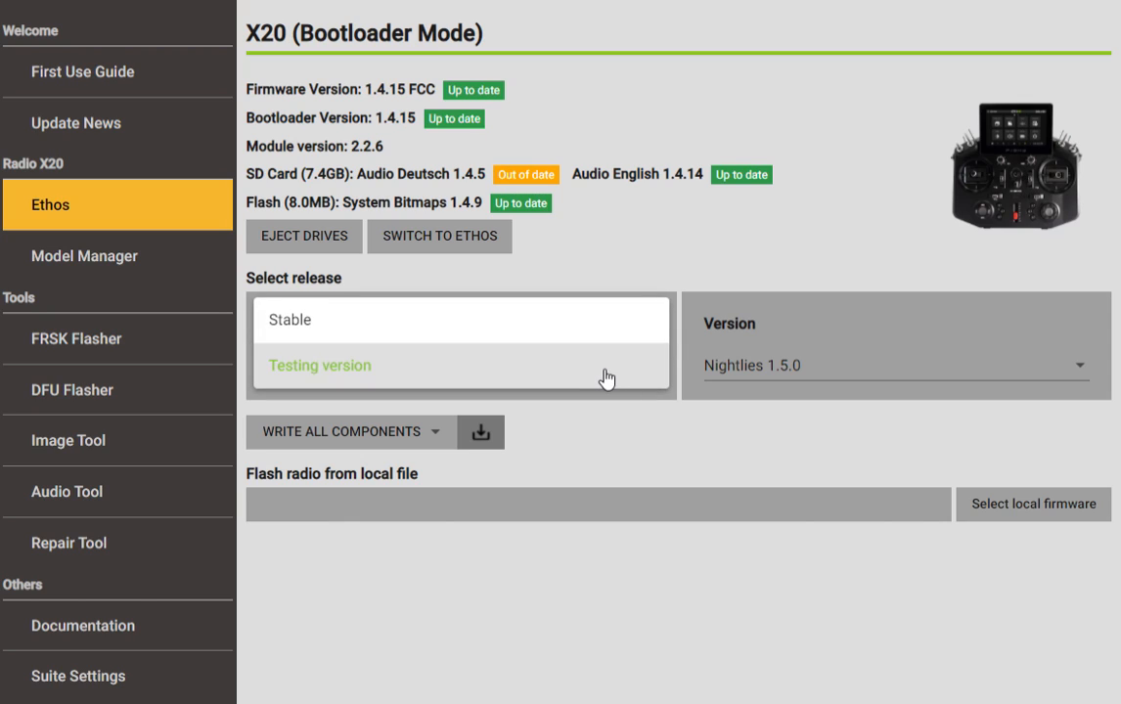
left_click(320, 364)
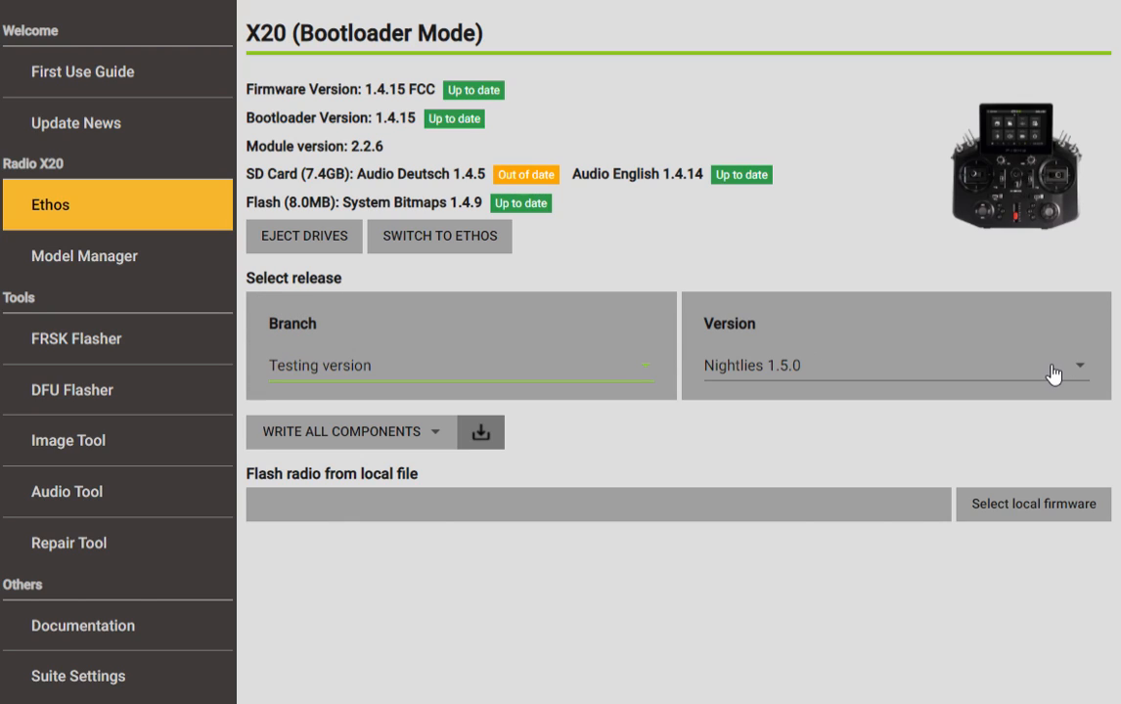
mouse_move(493, 395)
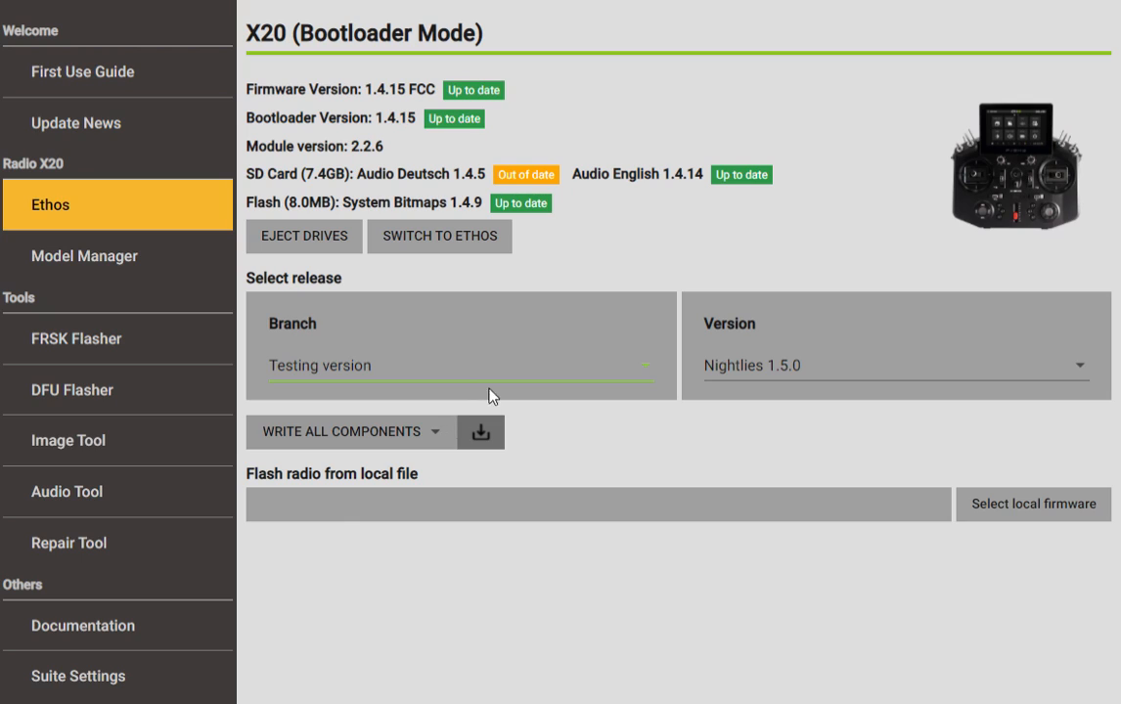
left_click(459, 365)
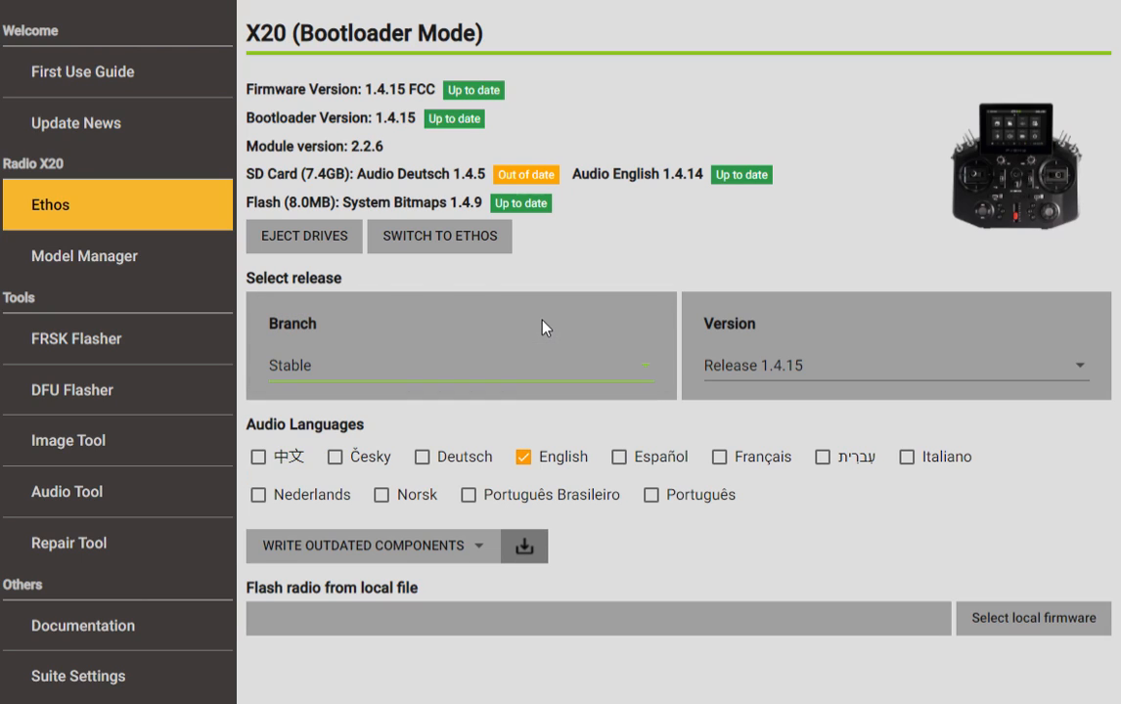
mouse_move(792, 382)
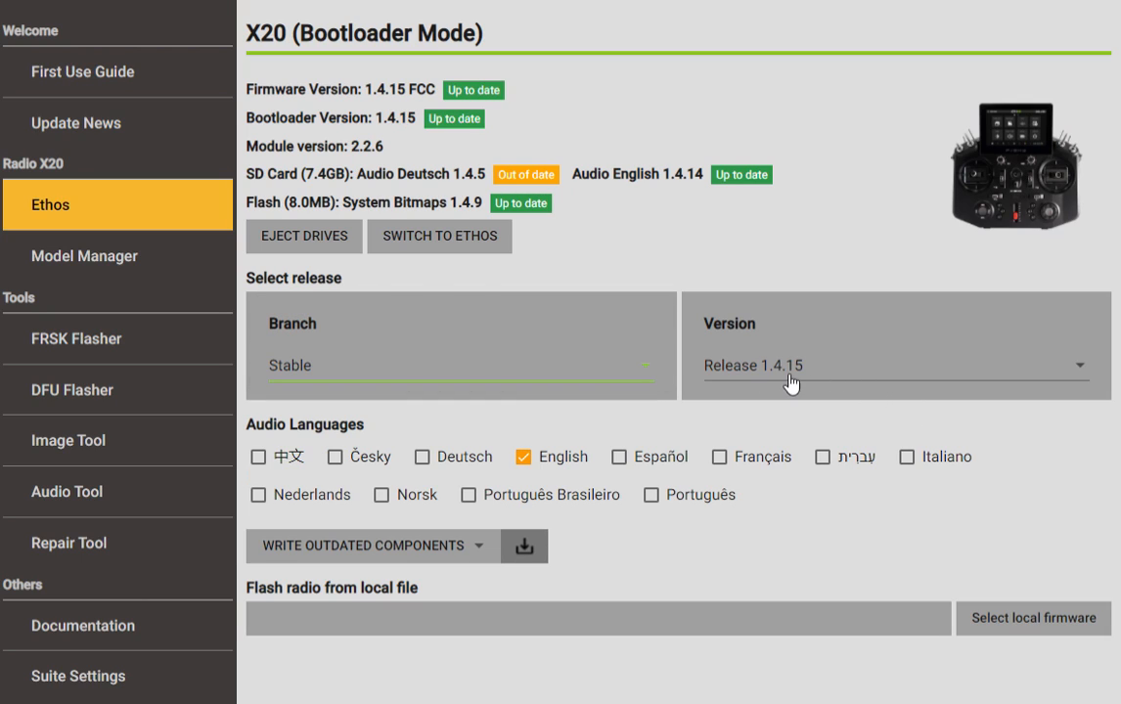
mouse_move(828, 371)
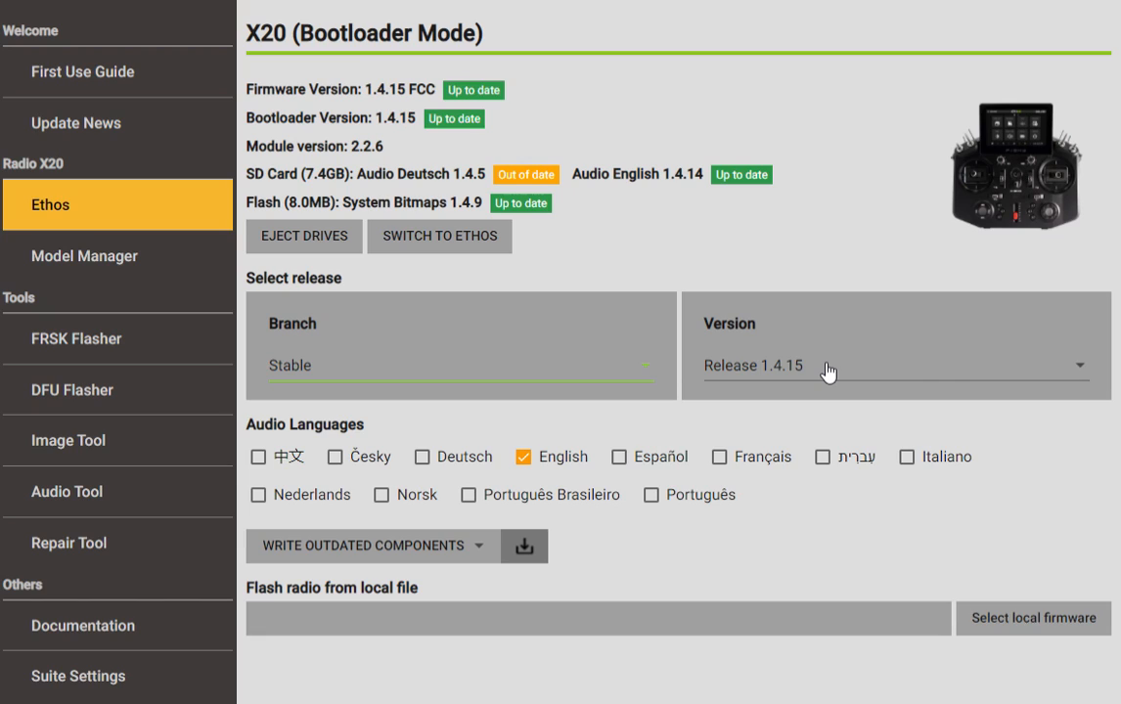
mouse_move(170, 265)
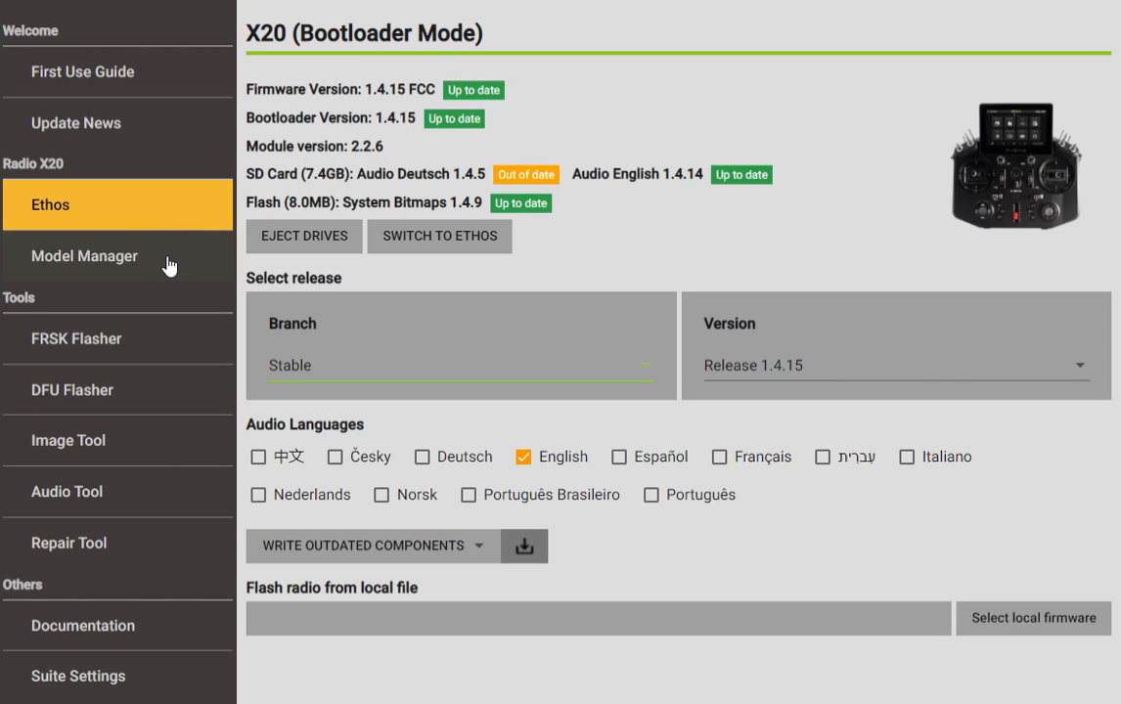
left_click(117, 255)
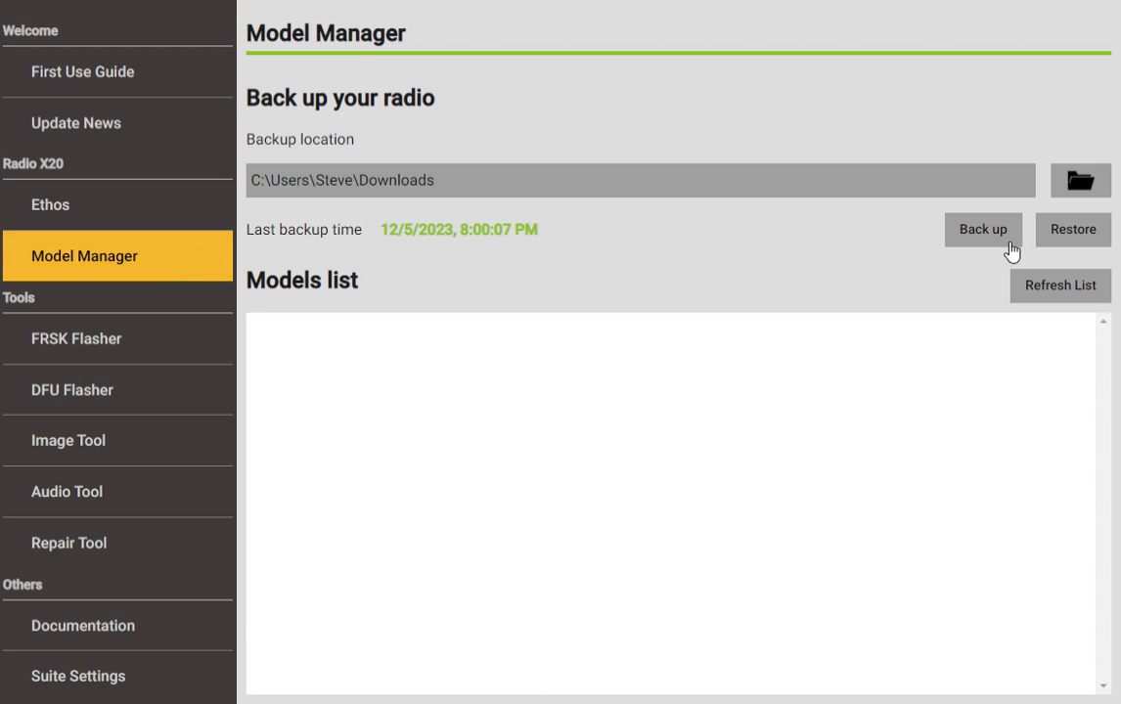
left_click(1060, 285)
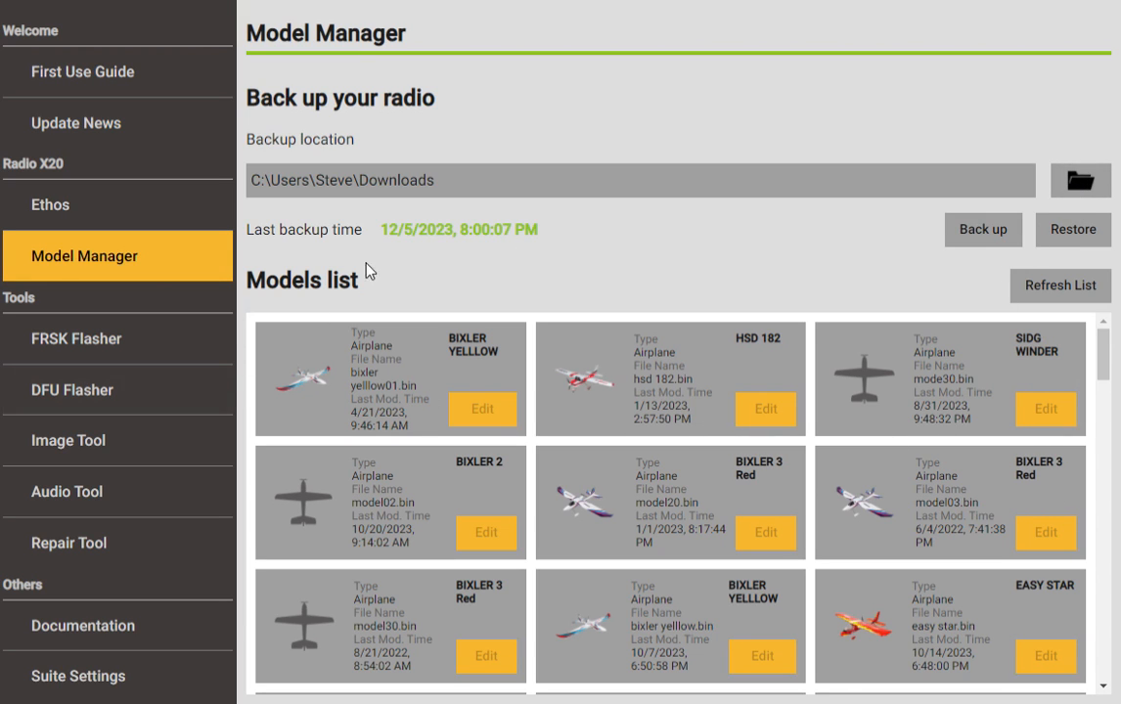
- Load the FRSK Flasher's ISRM firmware list (v1.1.12, v1.1.11), then return to the Ethos page
left_click(76, 338)
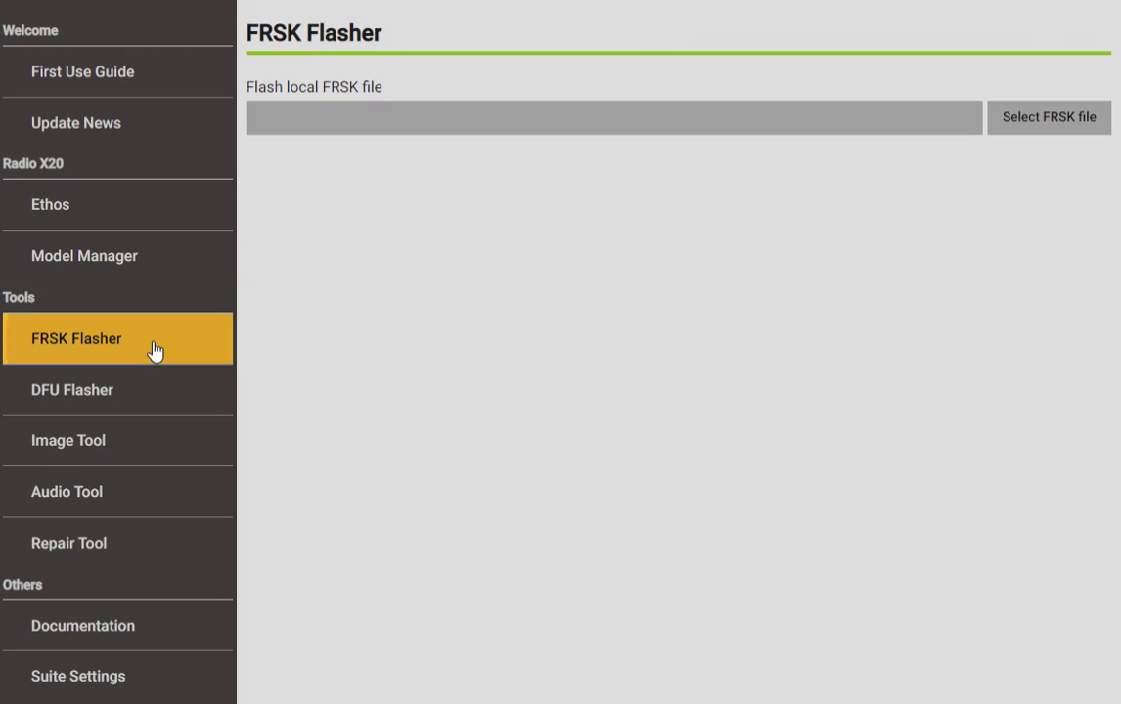
left_click(76, 338)
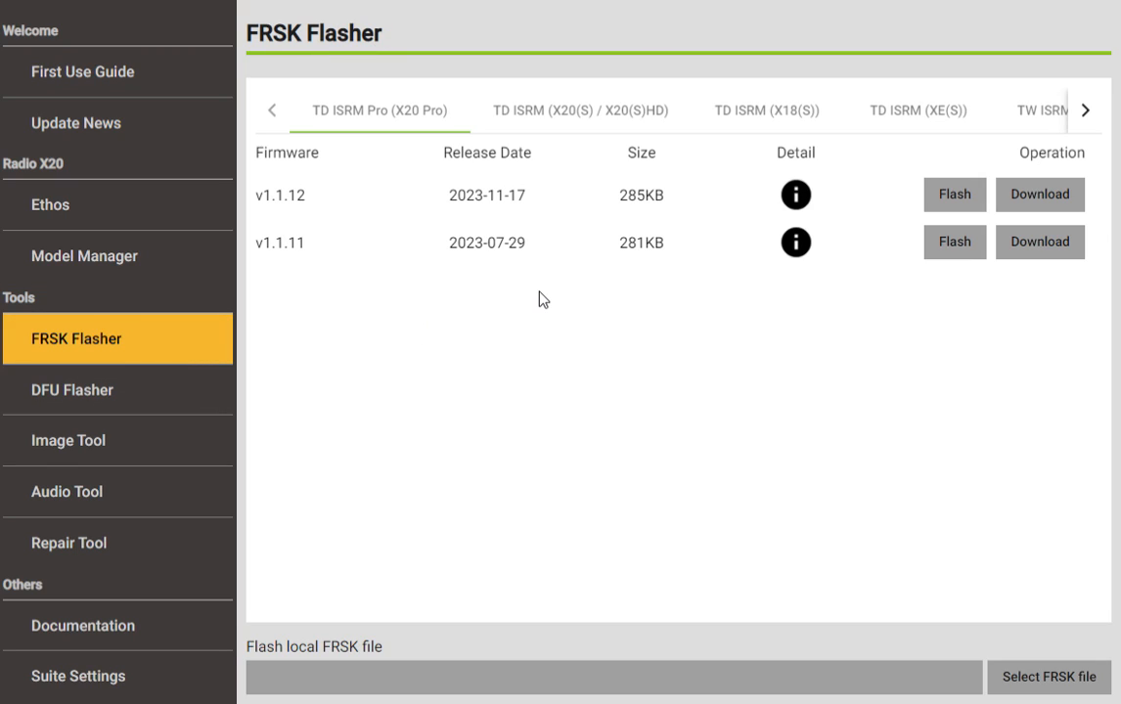
mouse_move(623, 47)
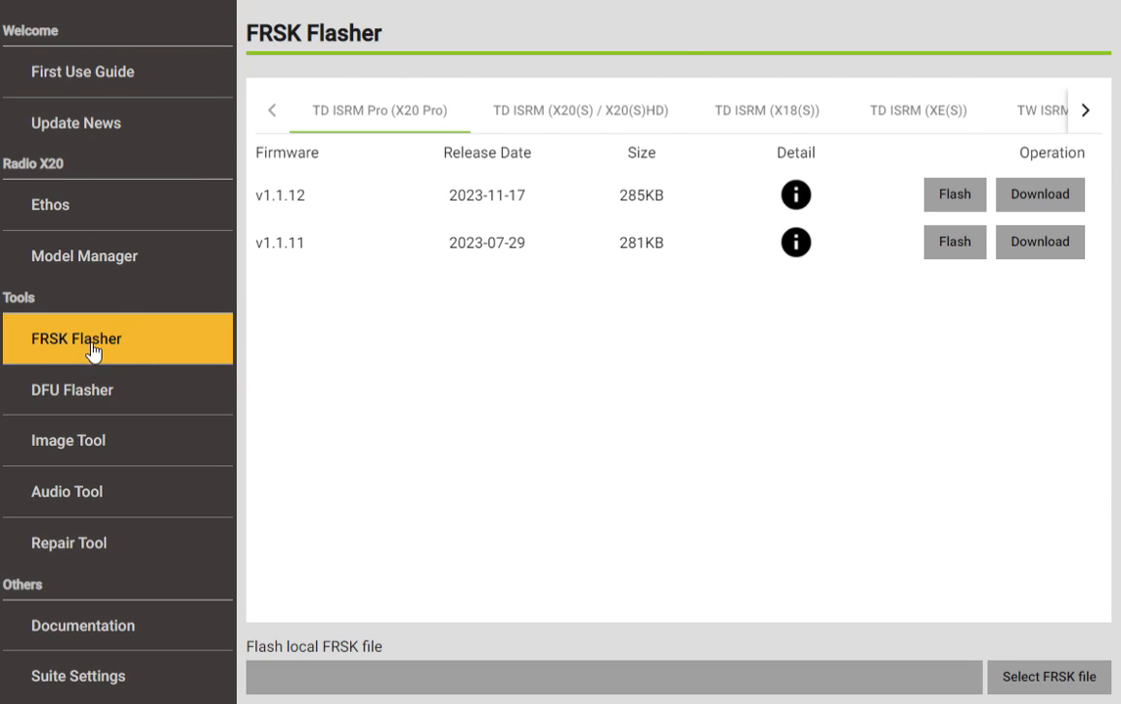
mouse_move(206, 259)
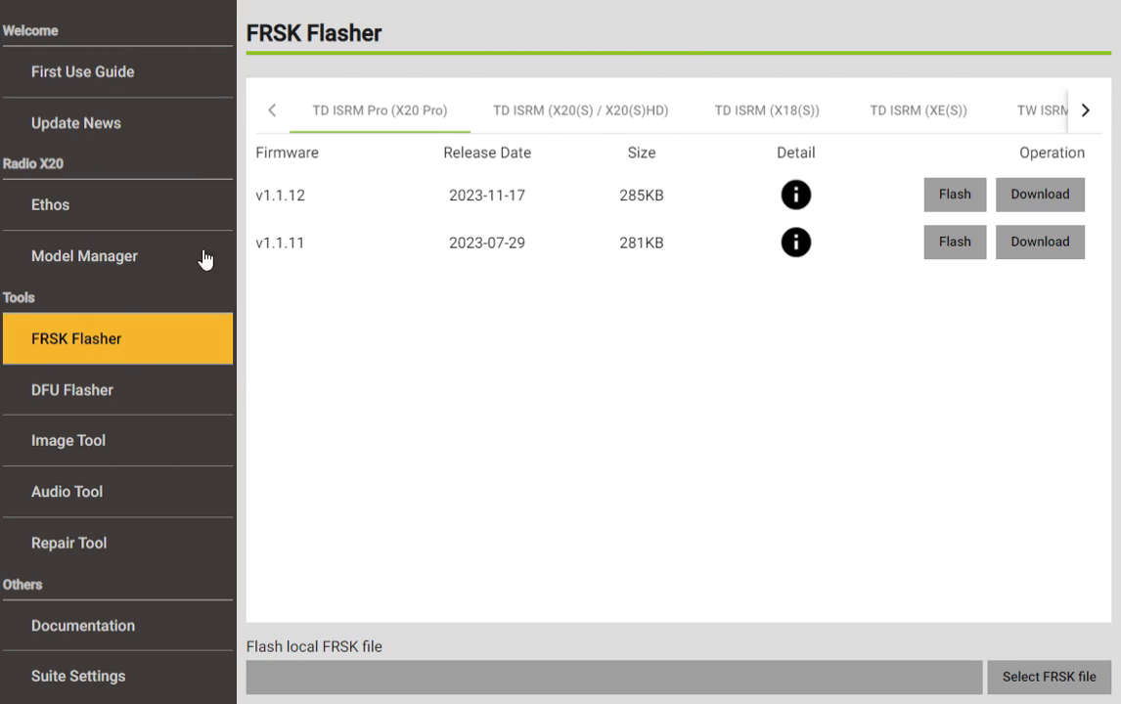
left_click(50, 204)
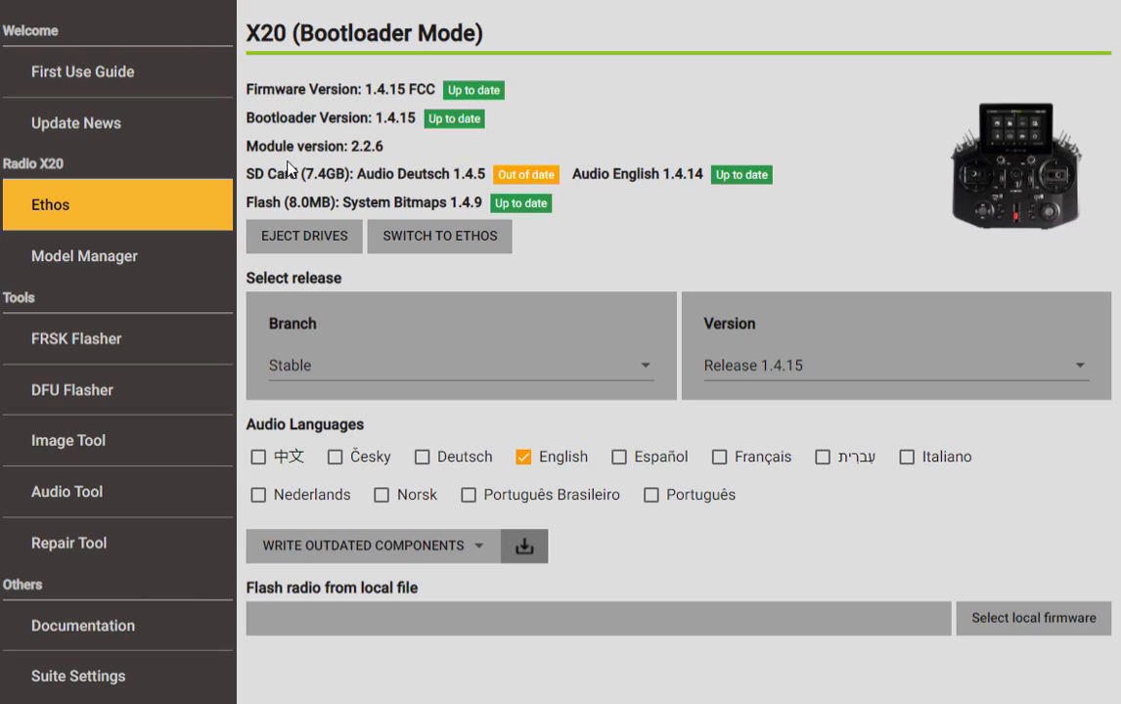
mouse_move(512, 146)
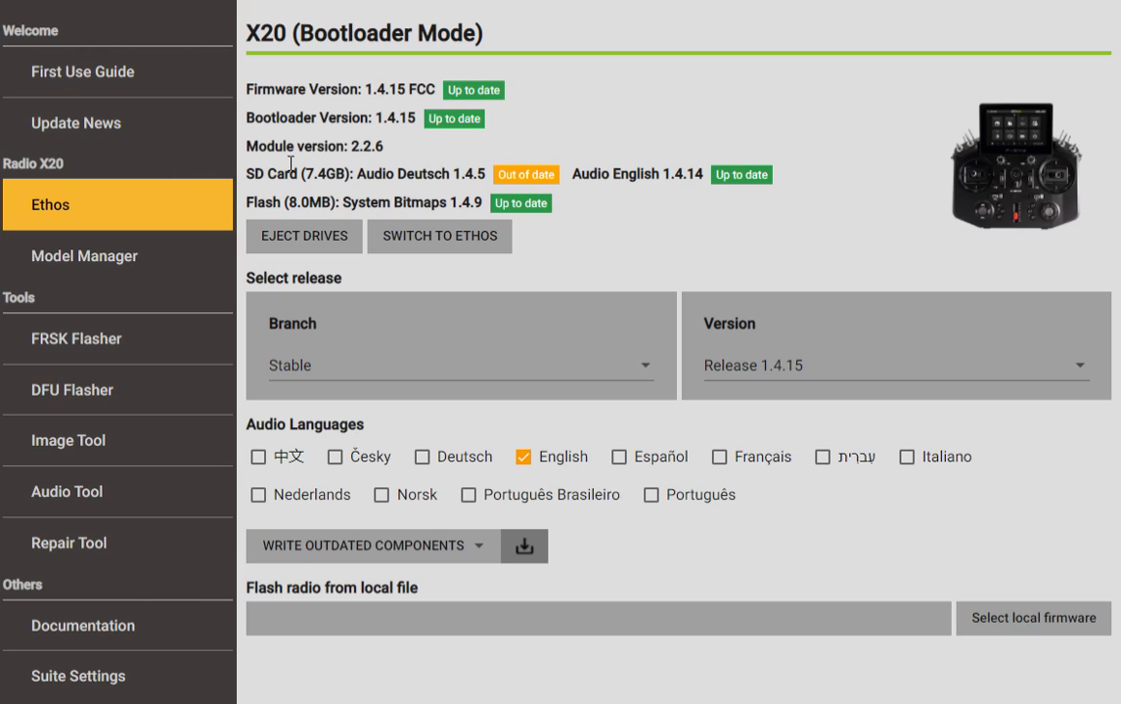
mouse_move(387, 150)
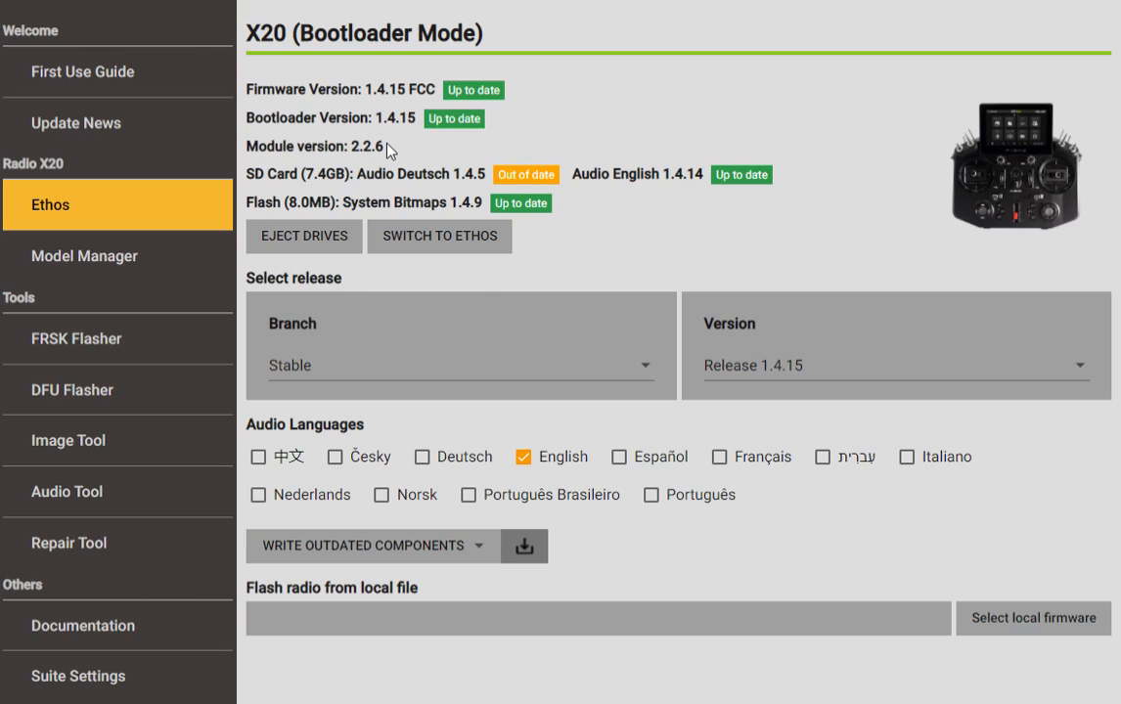
mouse_move(367, 156)
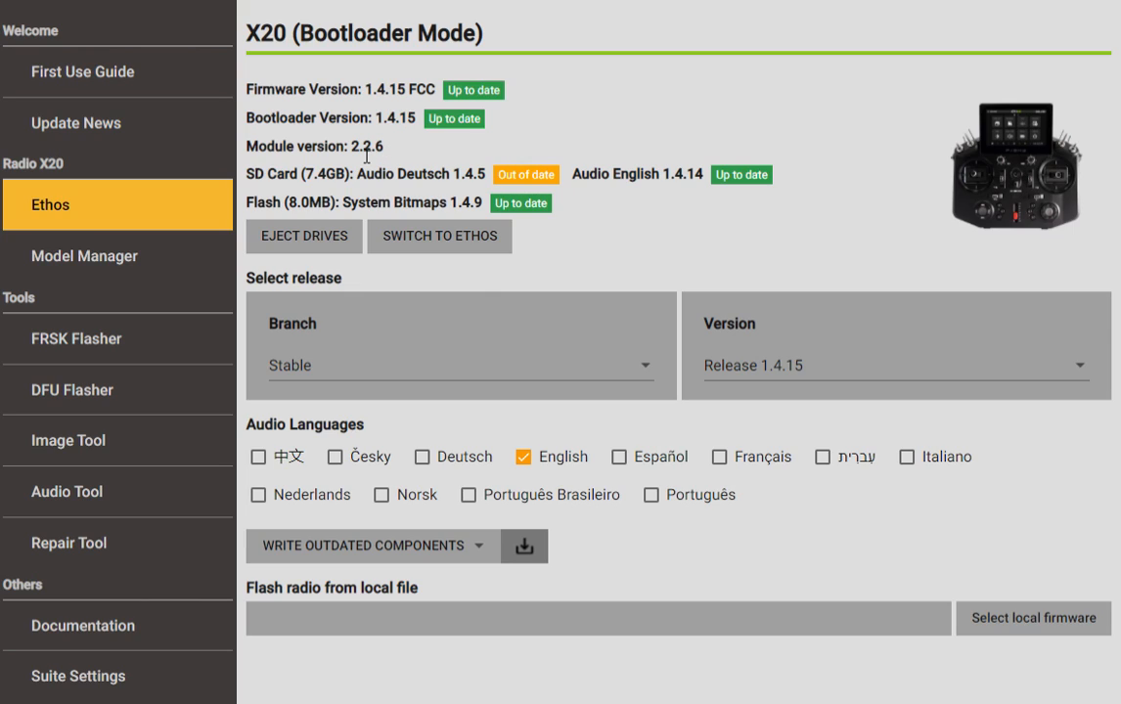
mouse_move(244, 259)
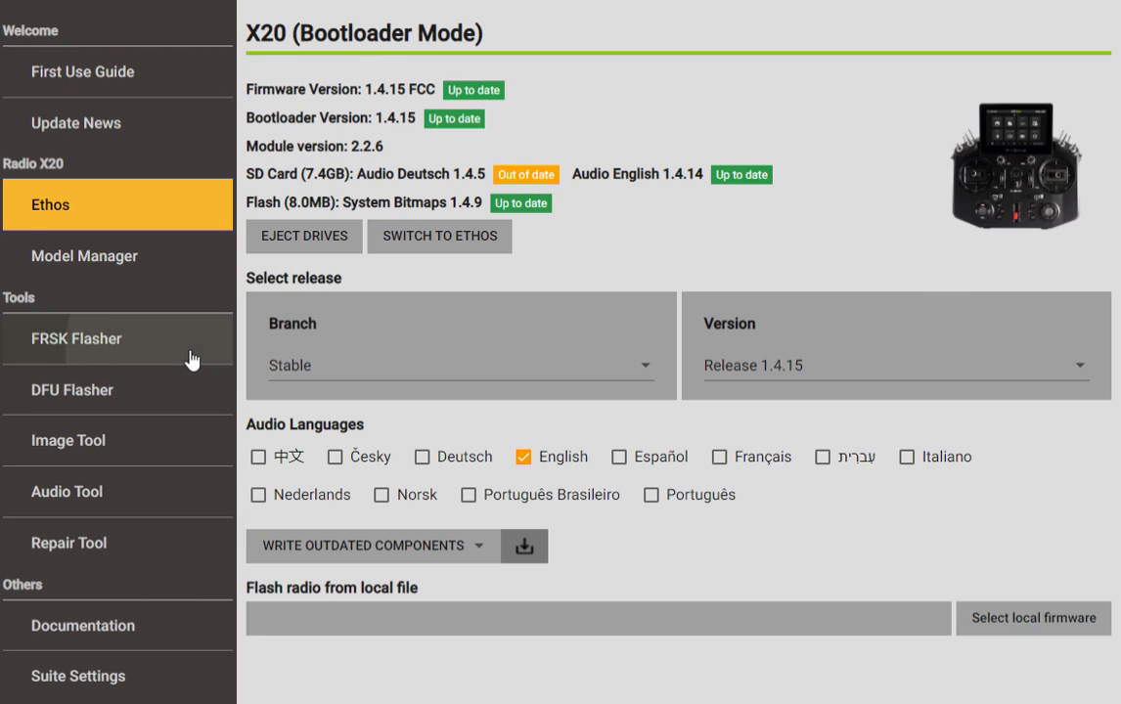
- In FRSK Flasher, list the TD ISRM (X20(S)/X20(S)HD) firmware, v2.2.6 back to v2.1.7
left_click(76, 339)
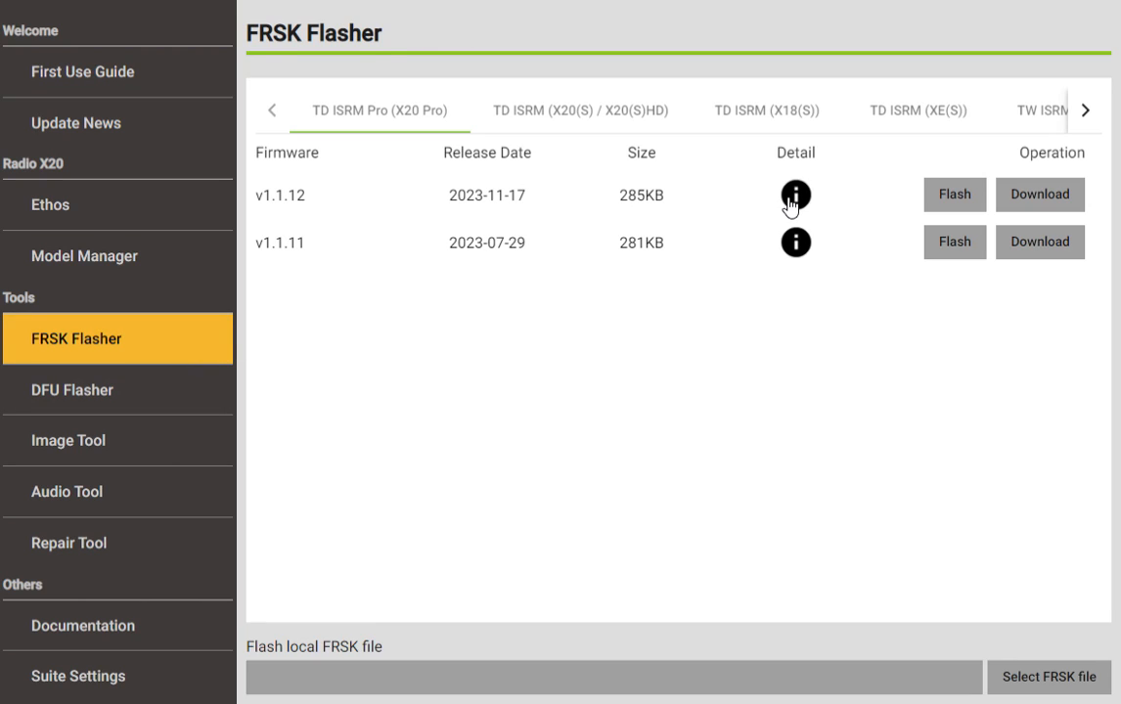
mouse_move(527, 121)
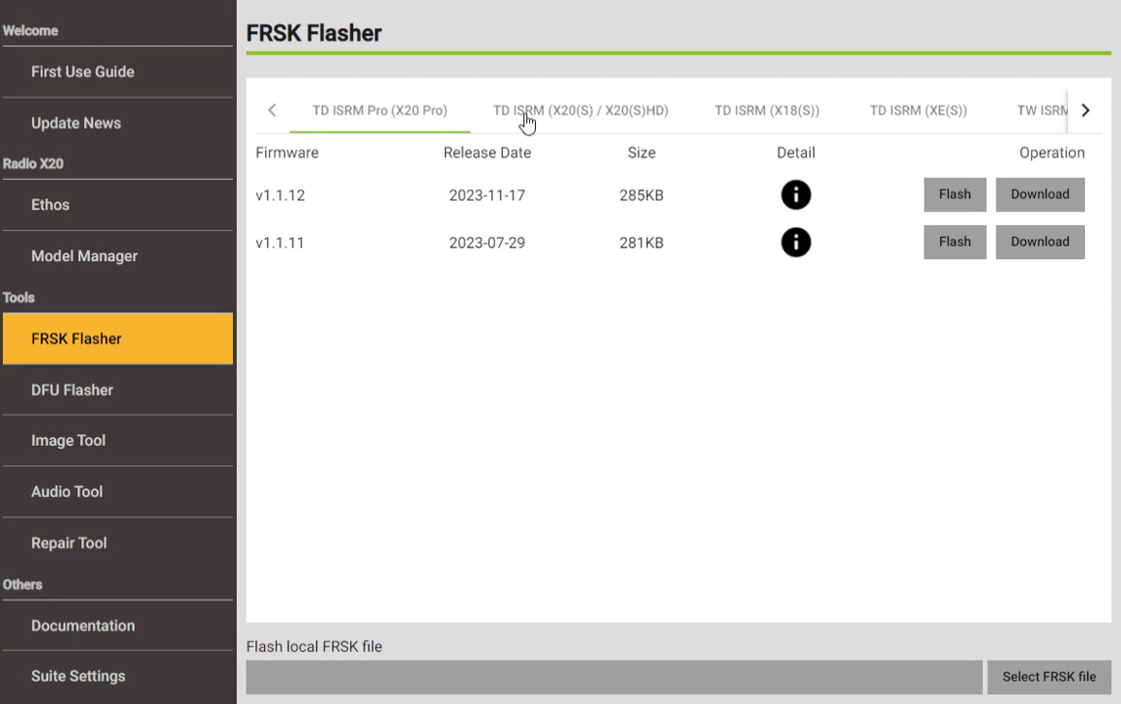
left_click(581, 109)
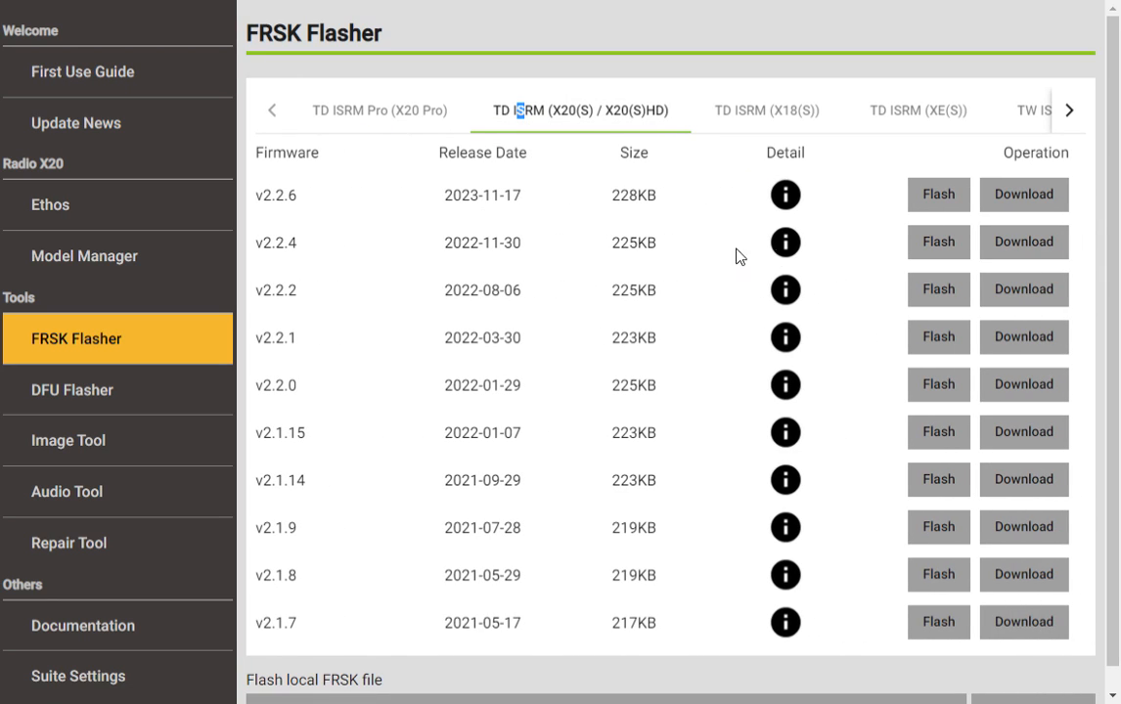
mouse_move(557, 277)
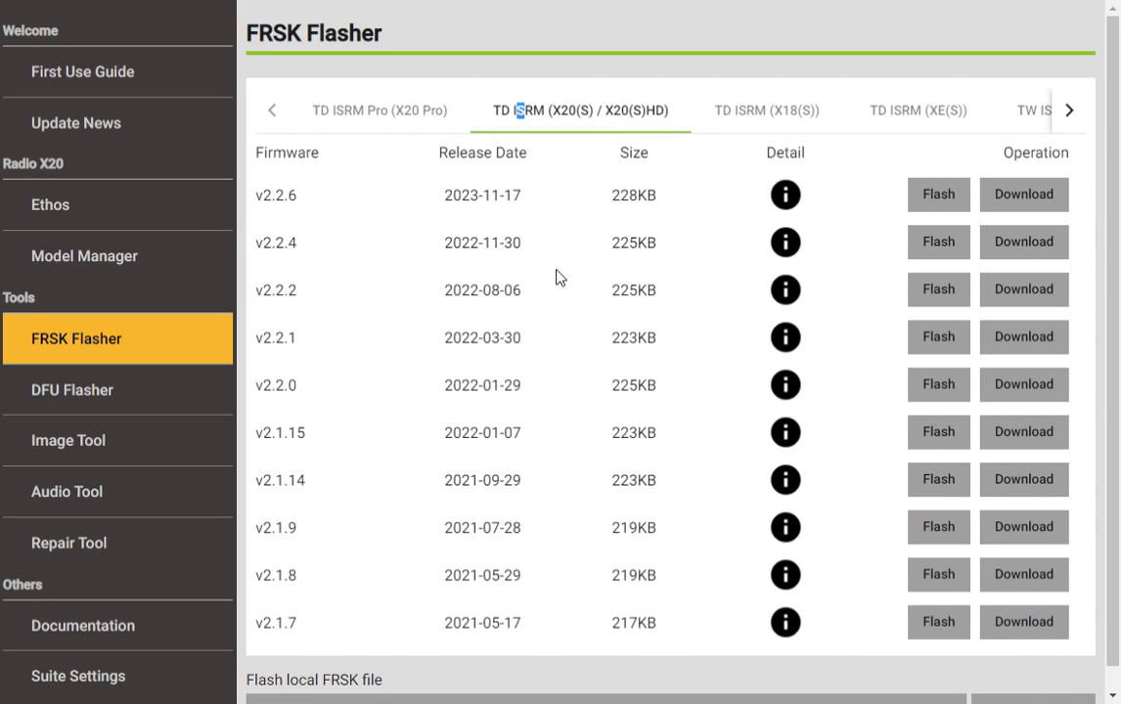
mouse_move(792, 200)
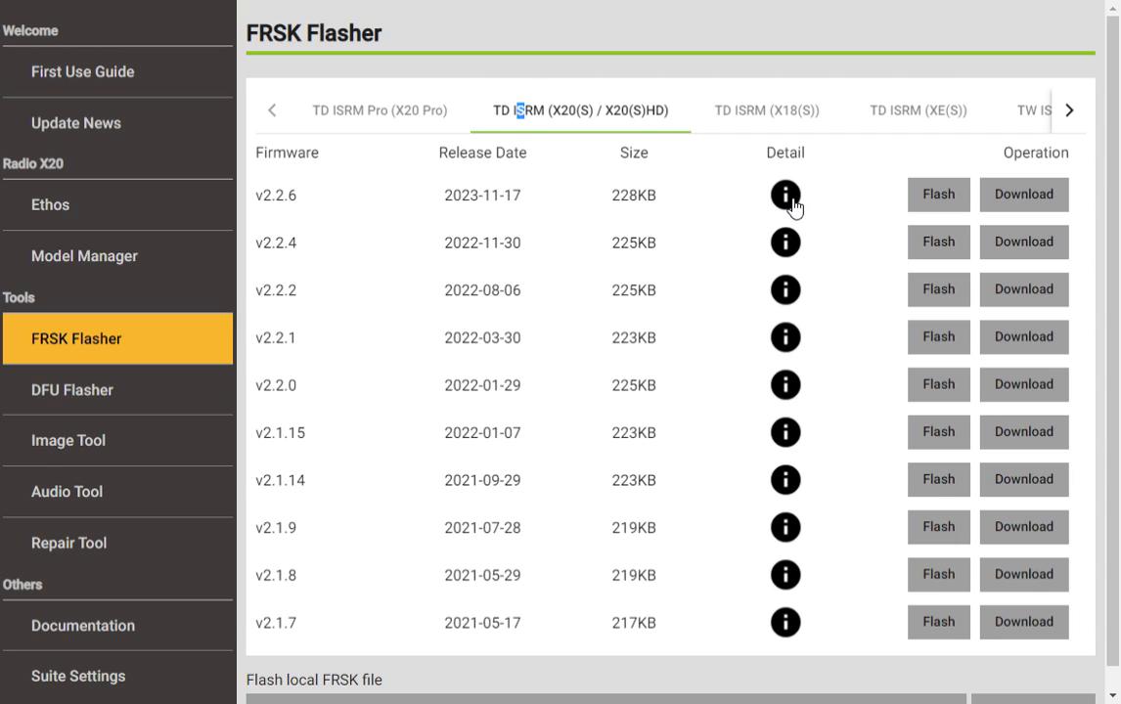
left_click(784, 195)
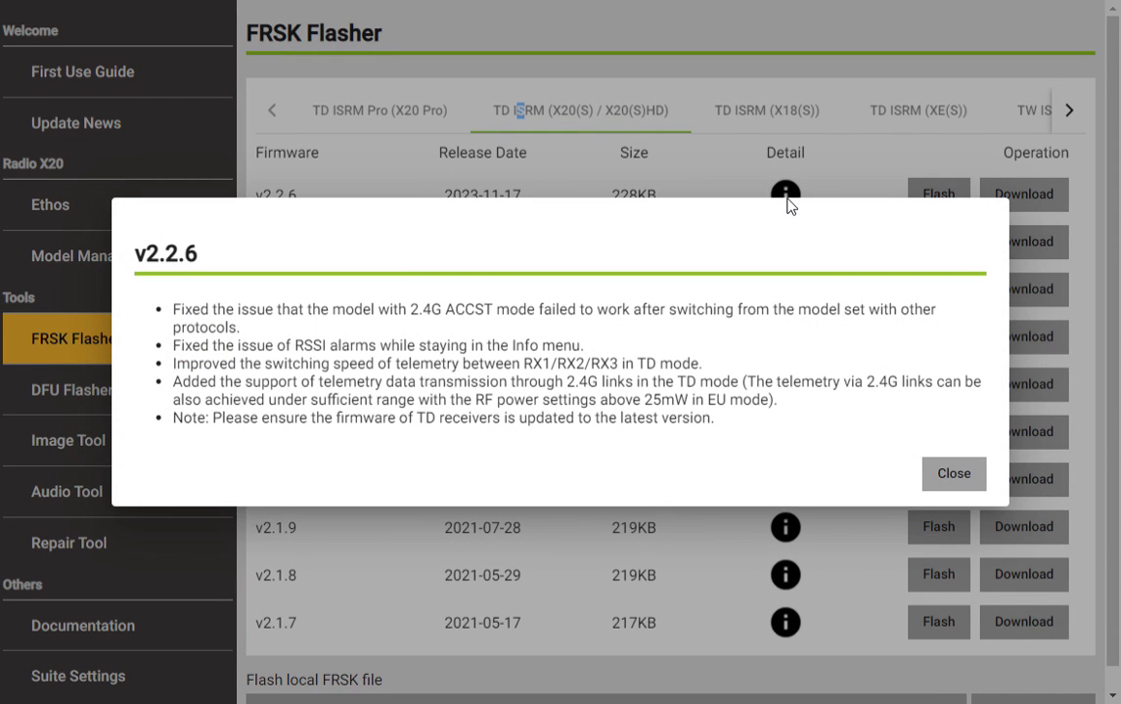
mouse_move(767, 256)
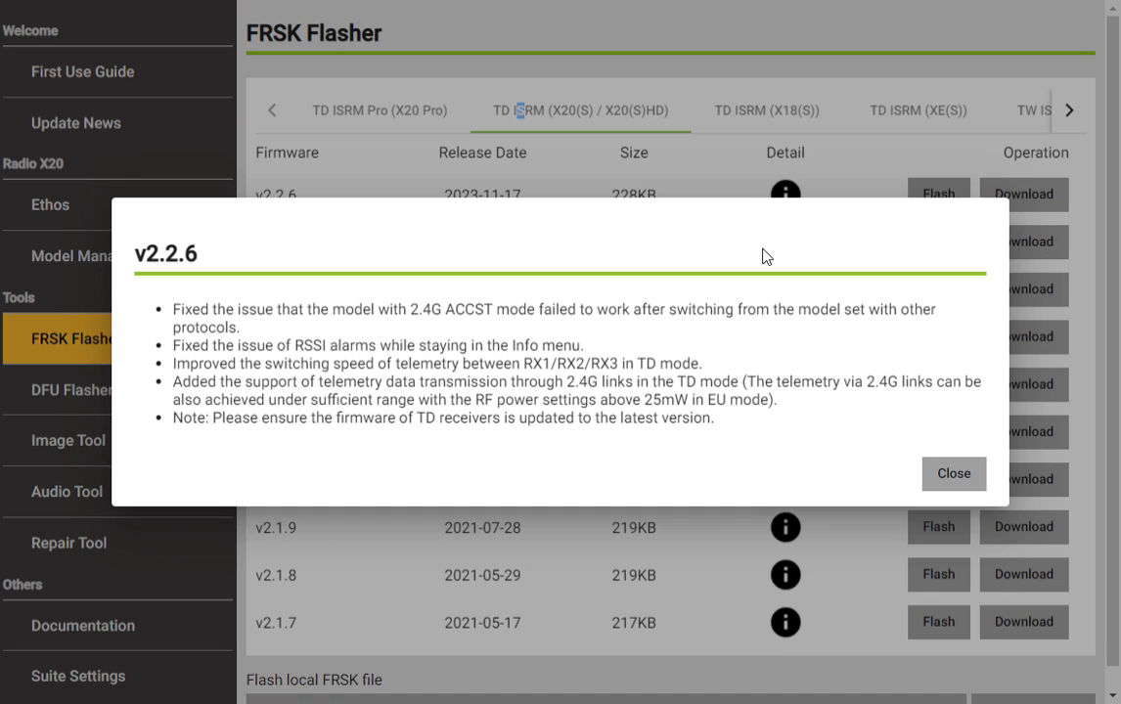
mouse_move(954, 473)
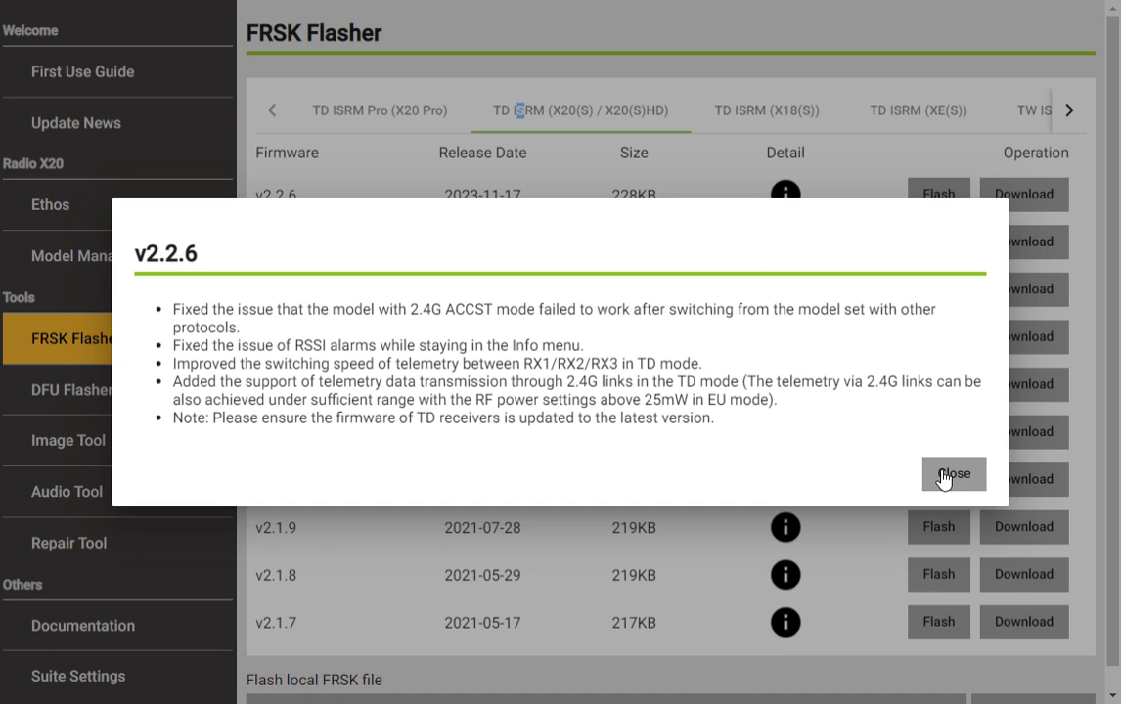
left_click(952, 474)
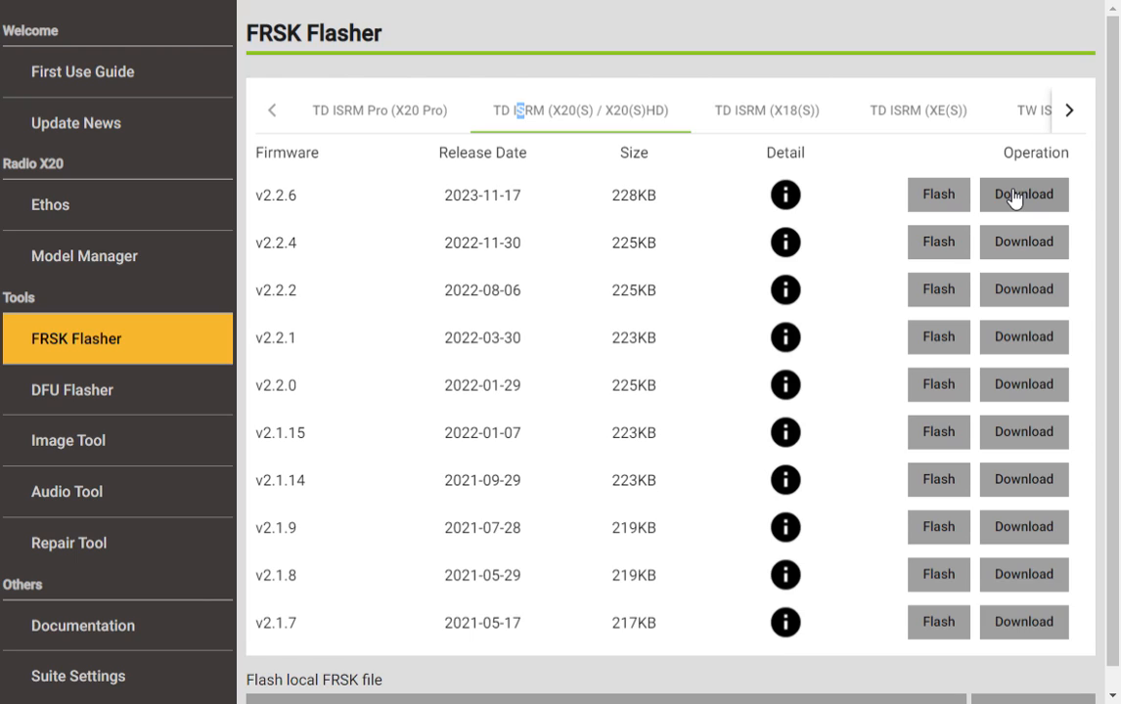
mouse_move(655, 219)
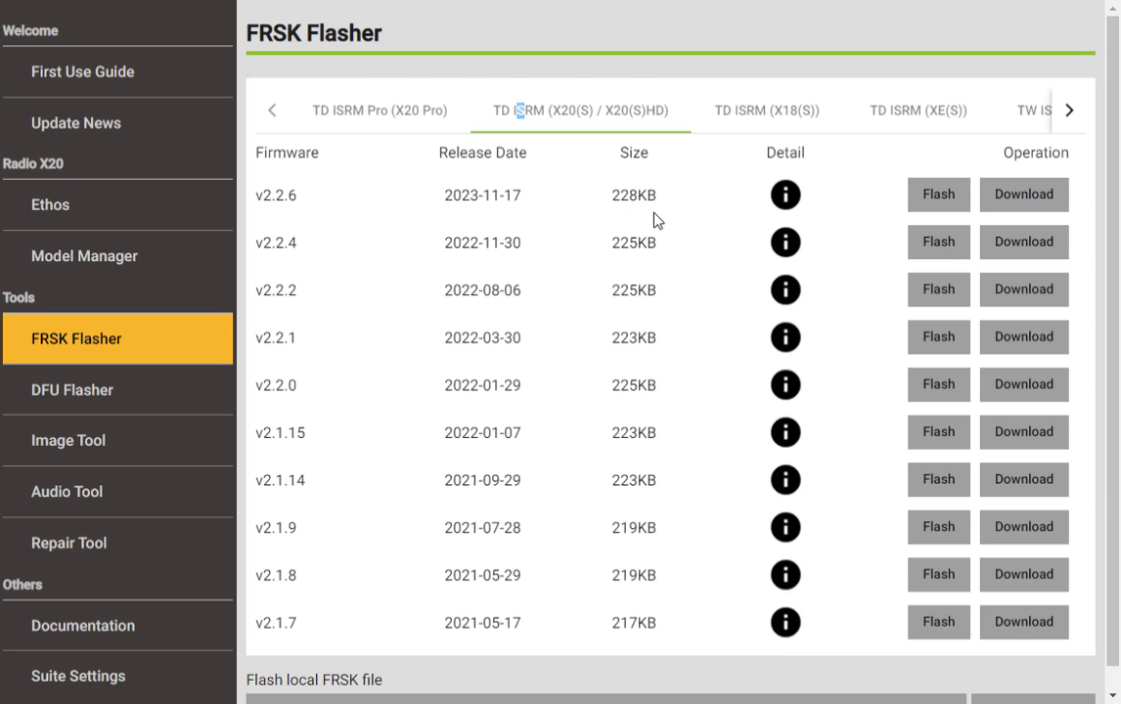
mouse_move(578, 239)
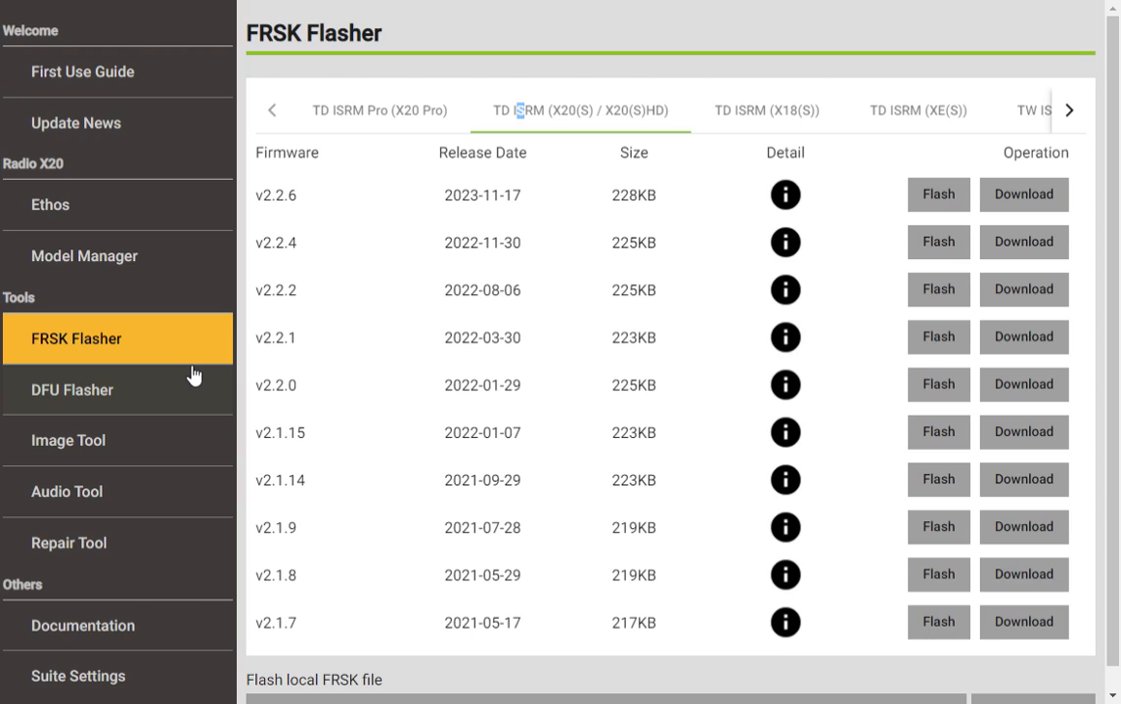
mouse_move(246, 248)
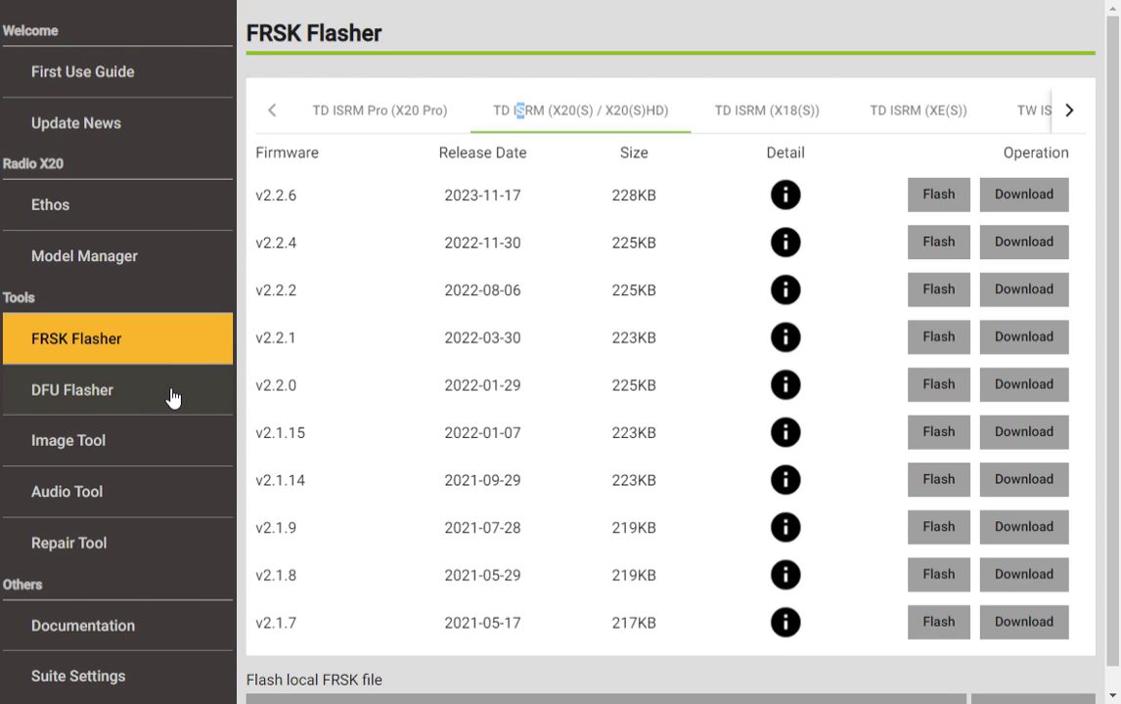
- Visit DFU Flasher, glance at First Use Guide, and return to the DFU bootloader flashing steps
left_click(72, 389)
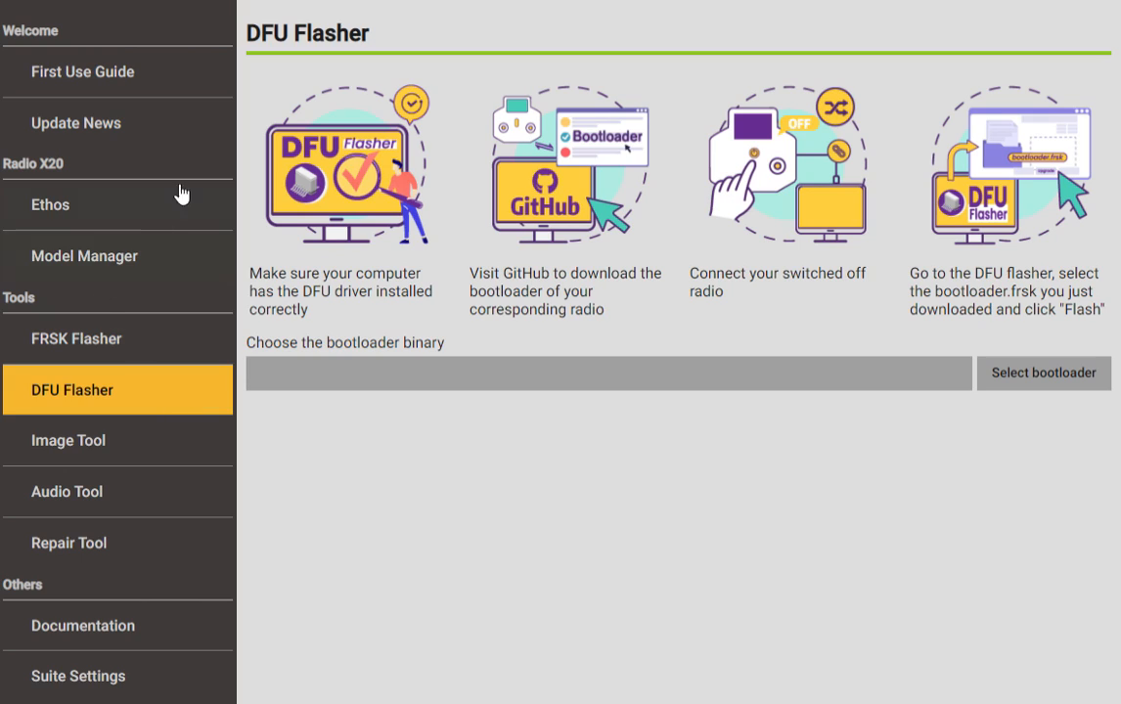
left_click(82, 71)
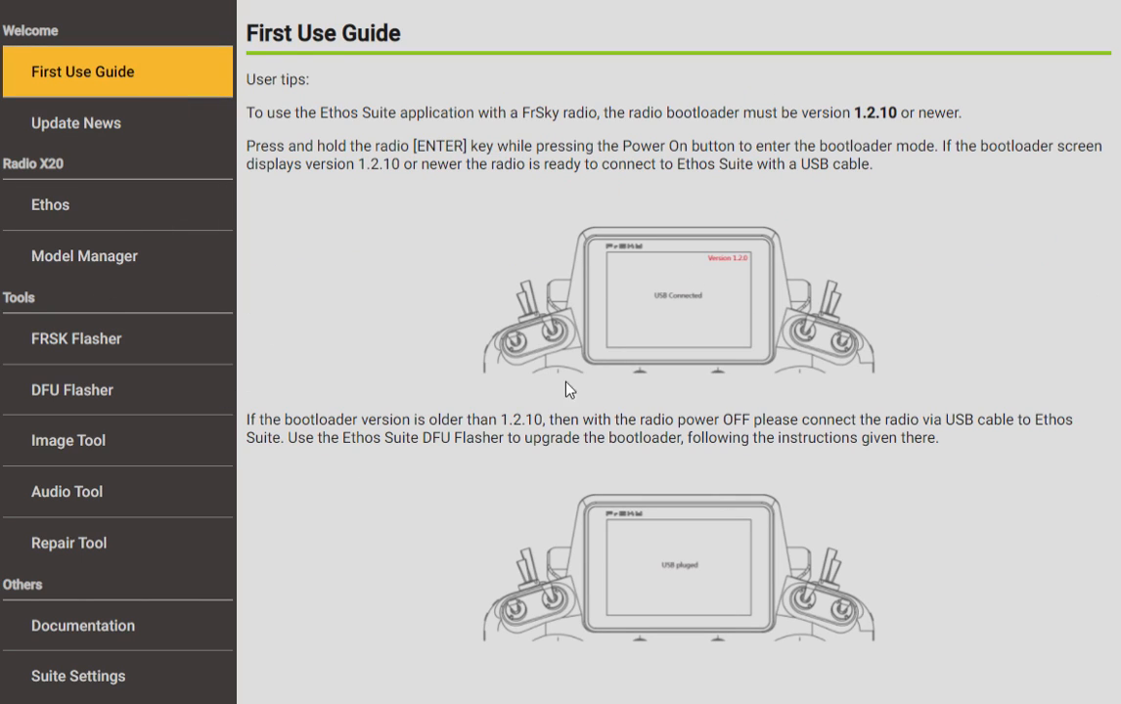
mouse_move(749, 292)
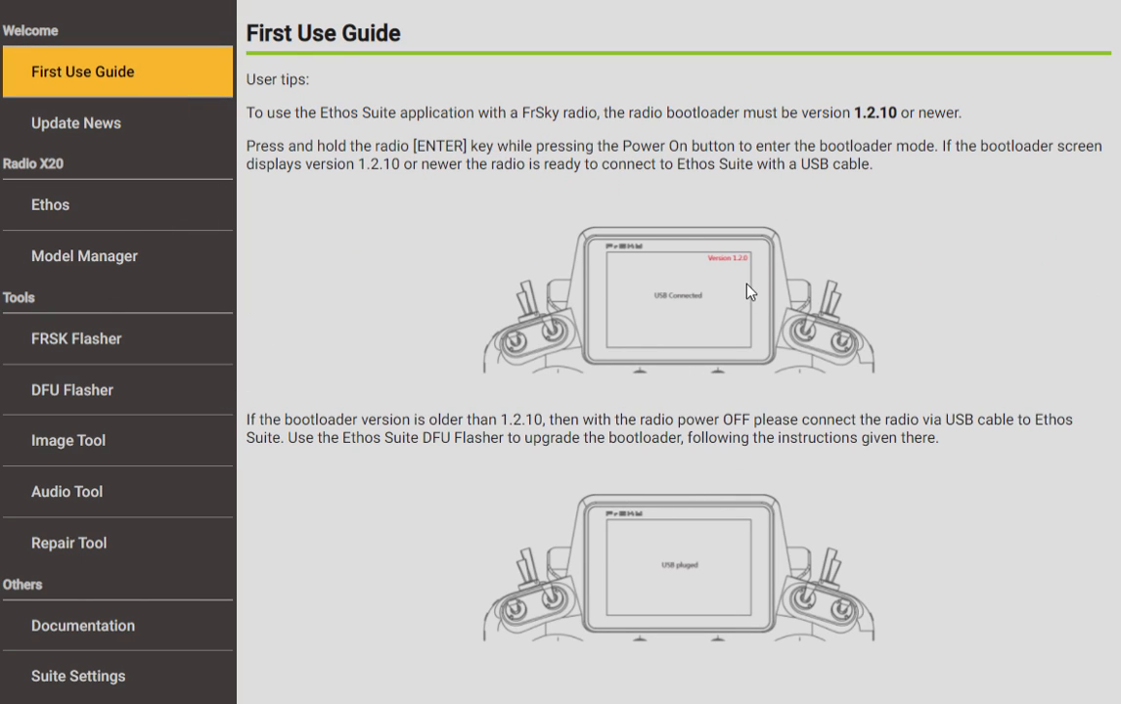
mouse_move(740, 287)
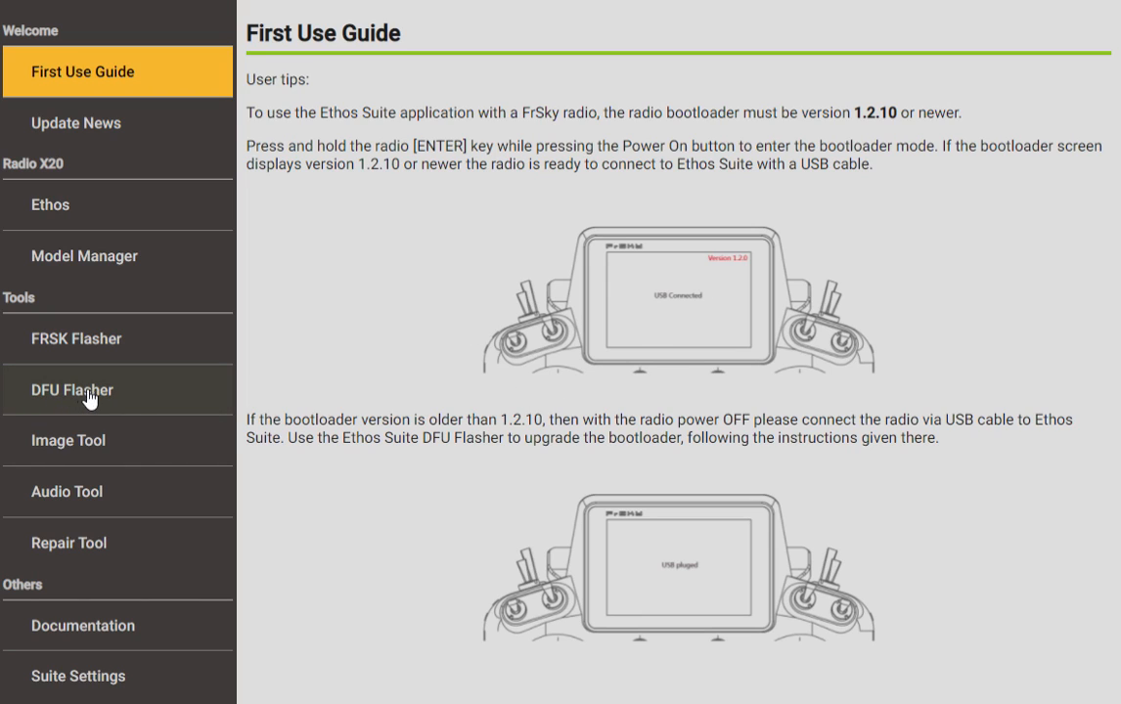
left_click(72, 390)
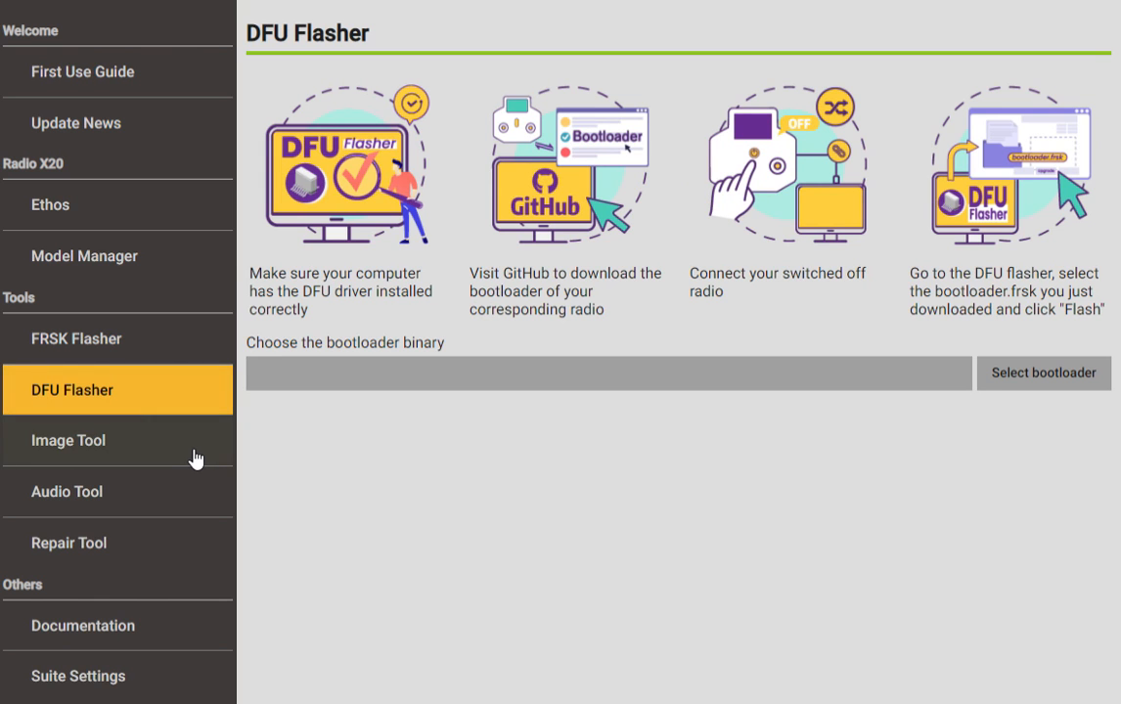
mouse_move(165, 463)
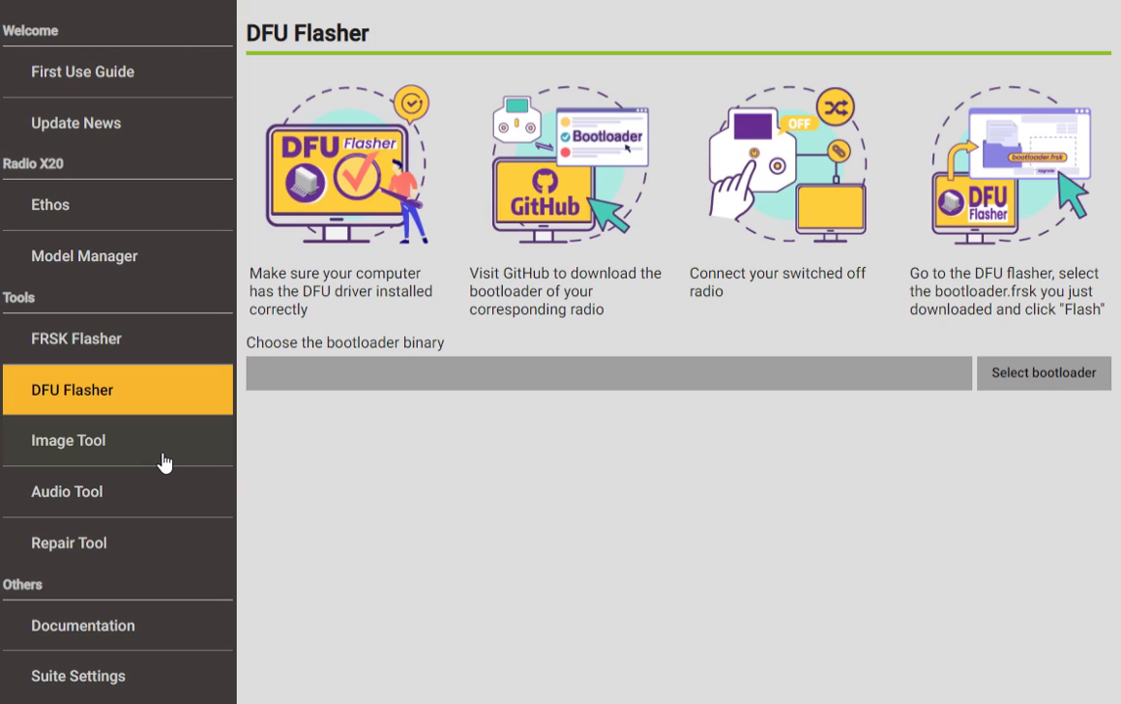
mouse_move(181, 457)
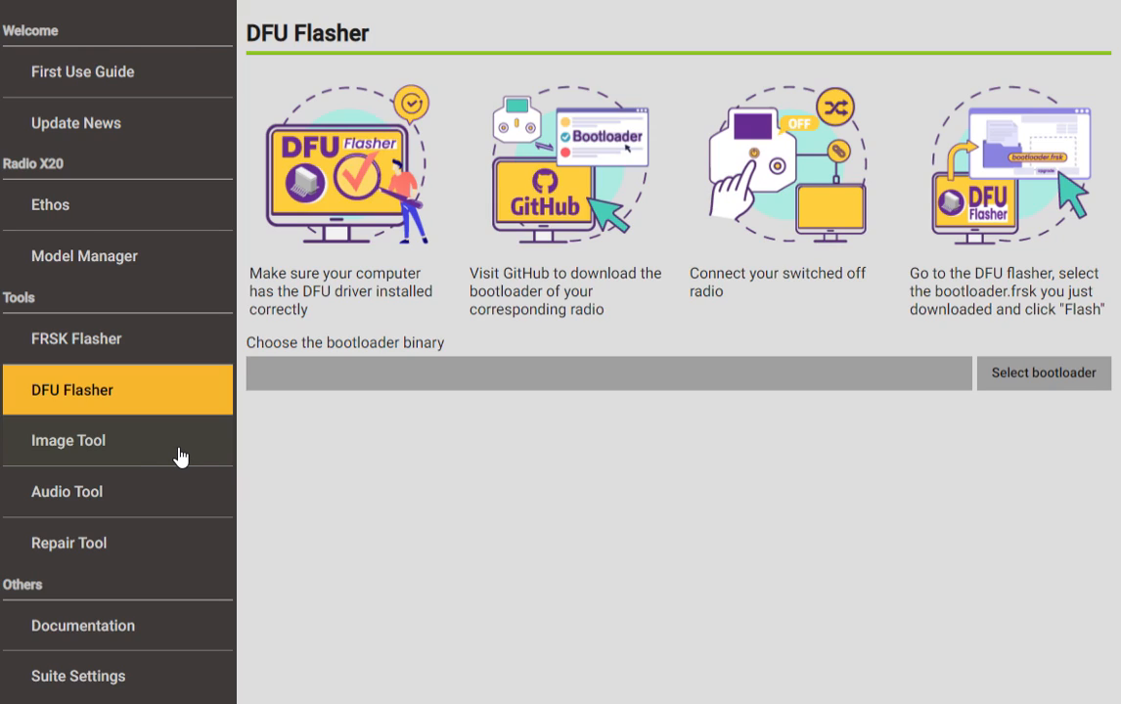
mouse_move(203, 449)
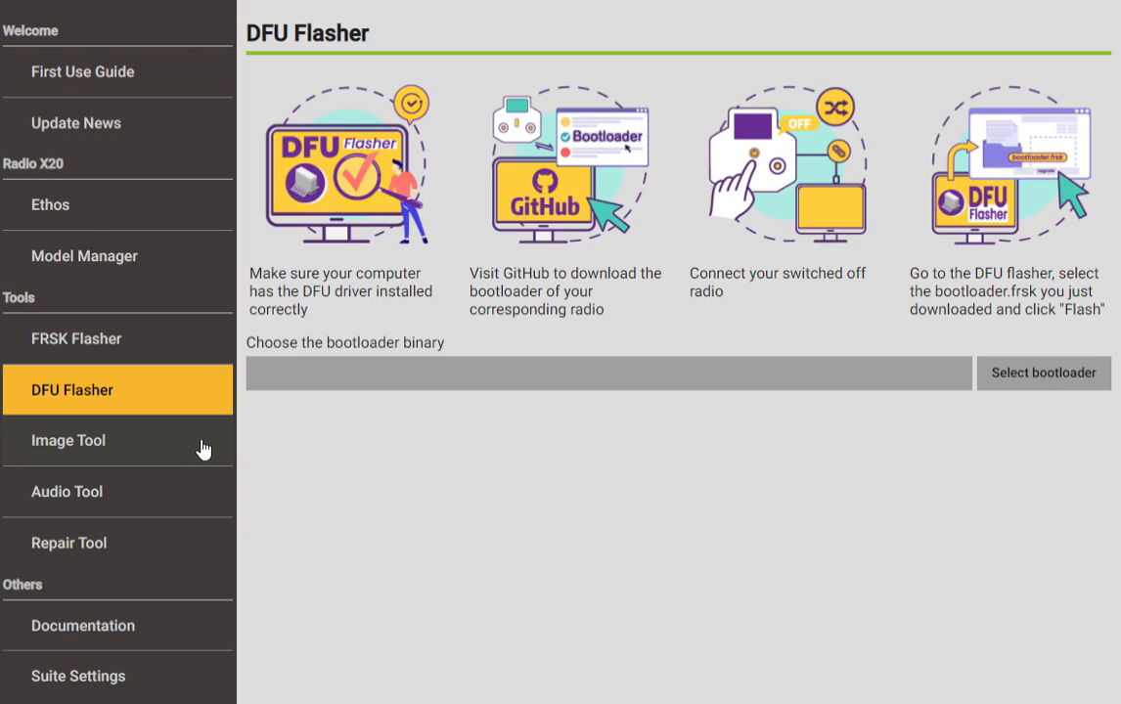
mouse_move(140, 454)
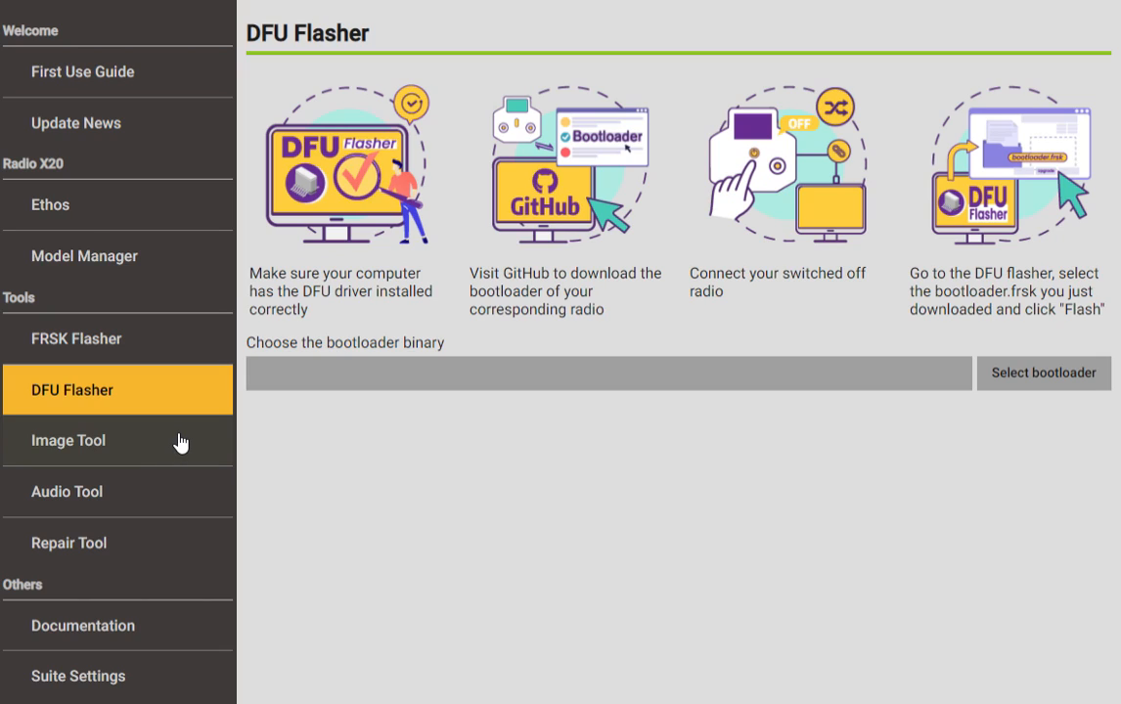
mouse_move(186, 458)
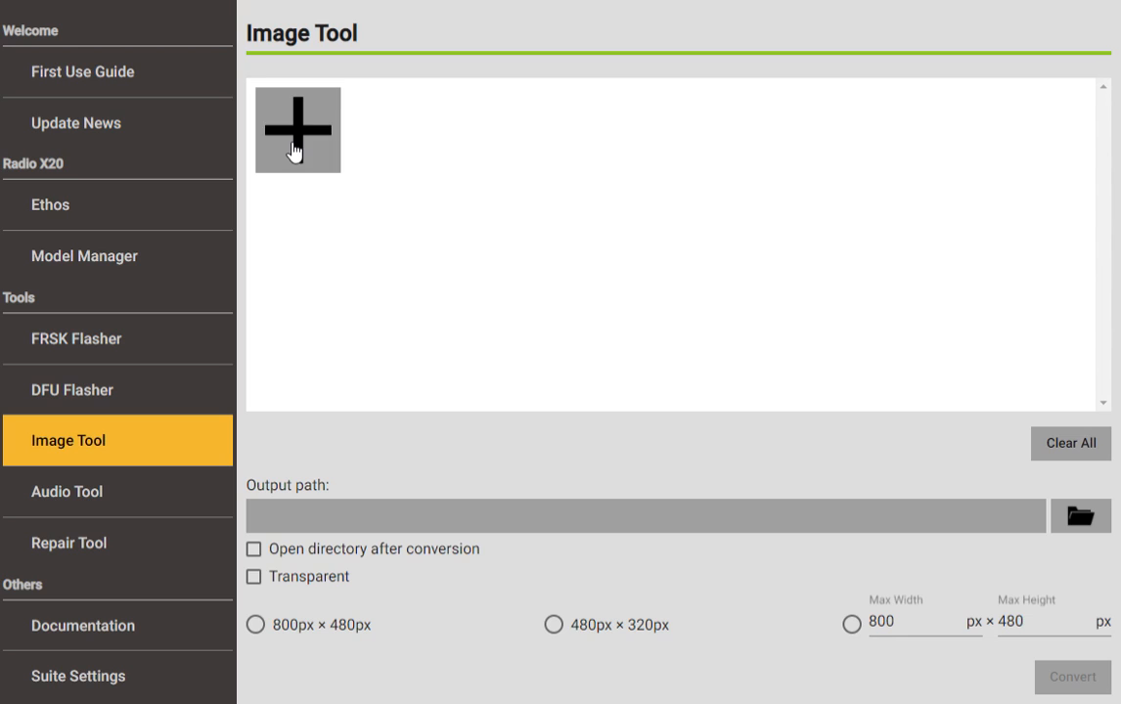
mouse_move(1023, 480)
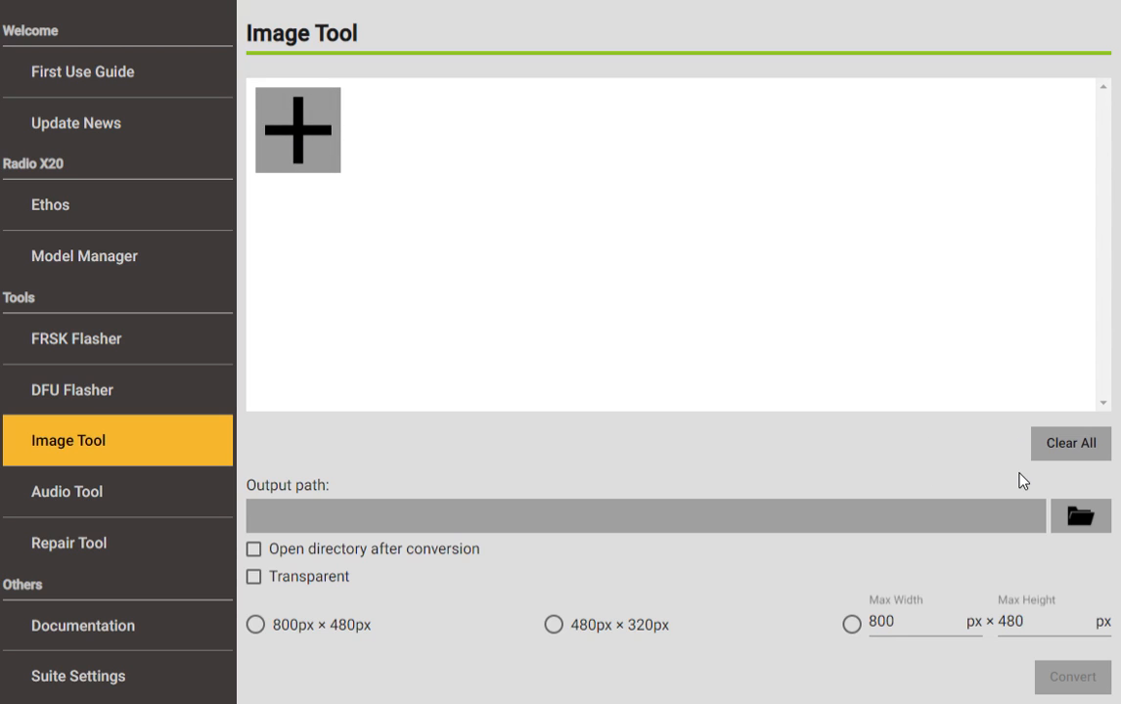
mouse_move(984, 453)
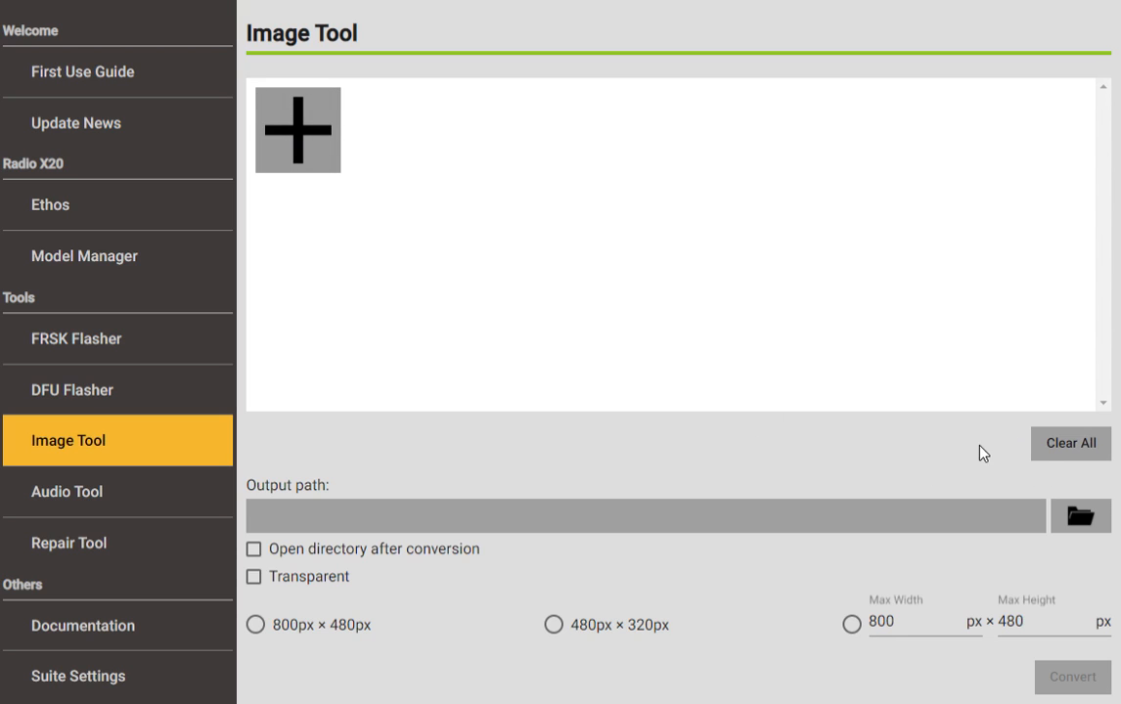
mouse_move(1046, 489)
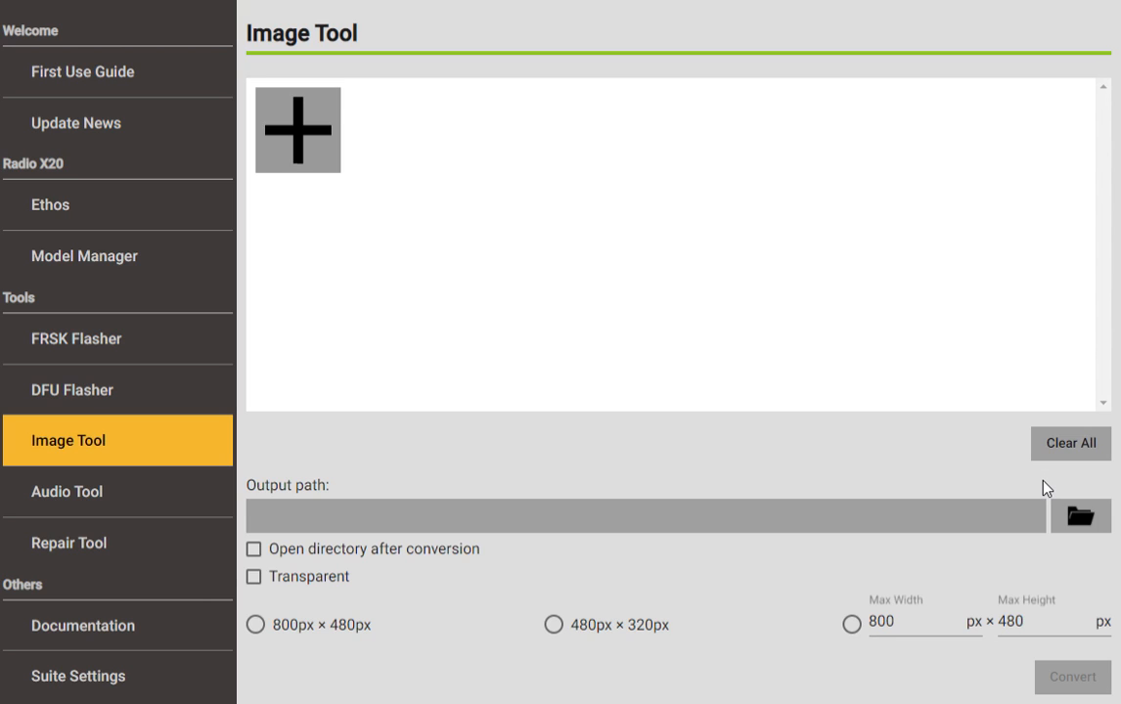
mouse_move(1038, 471)
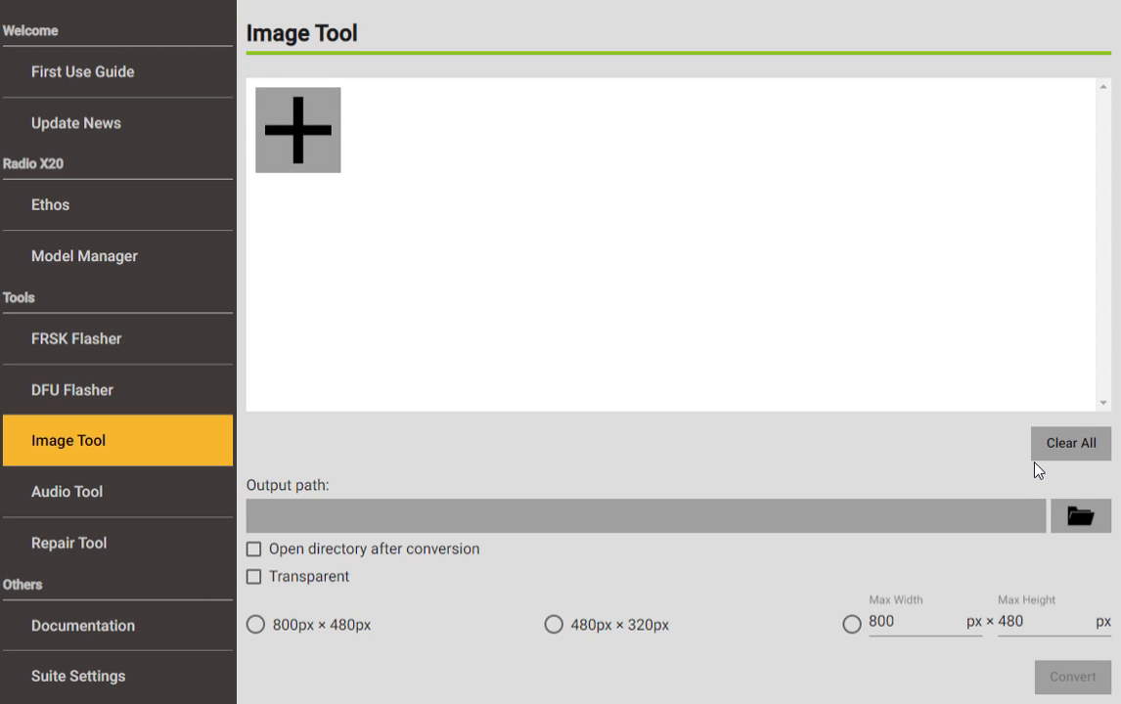
mouse_move(320, 167)
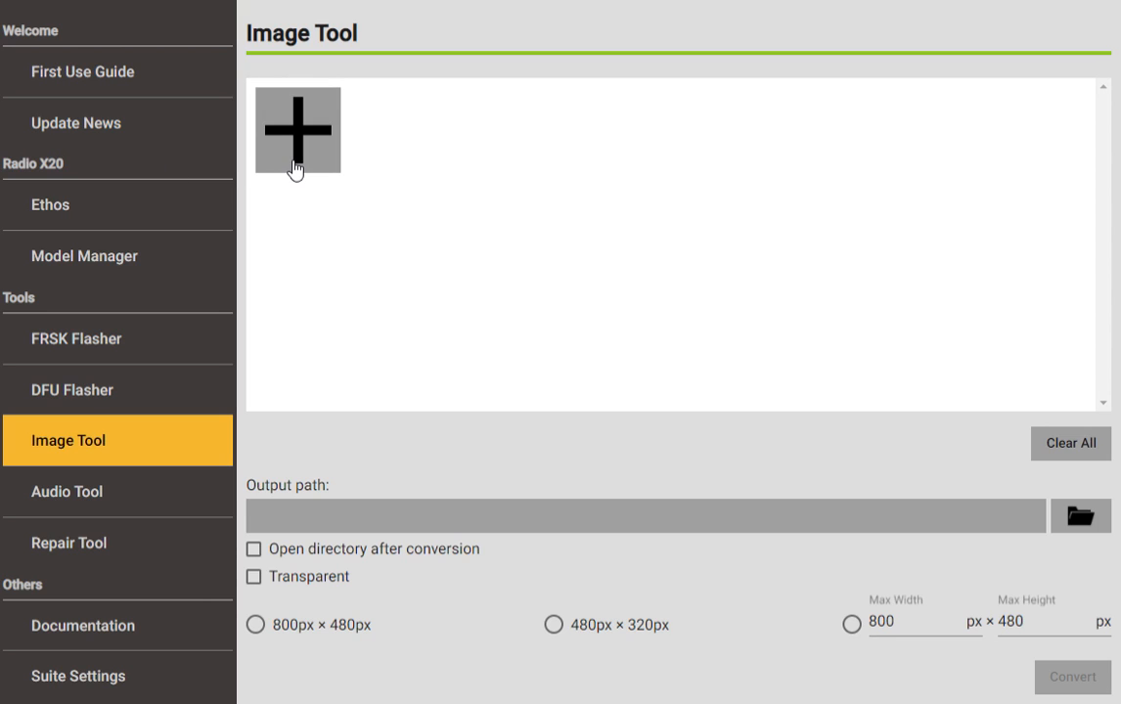
mouse_move(394, 183)
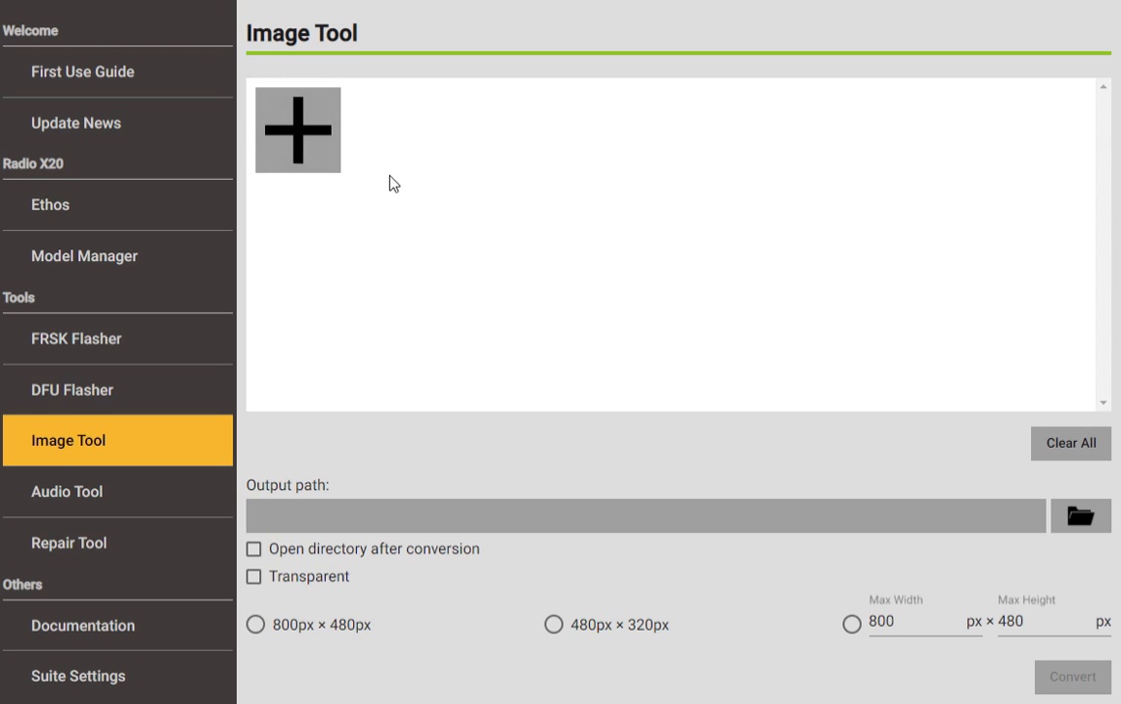
mouse_move(672, 582)
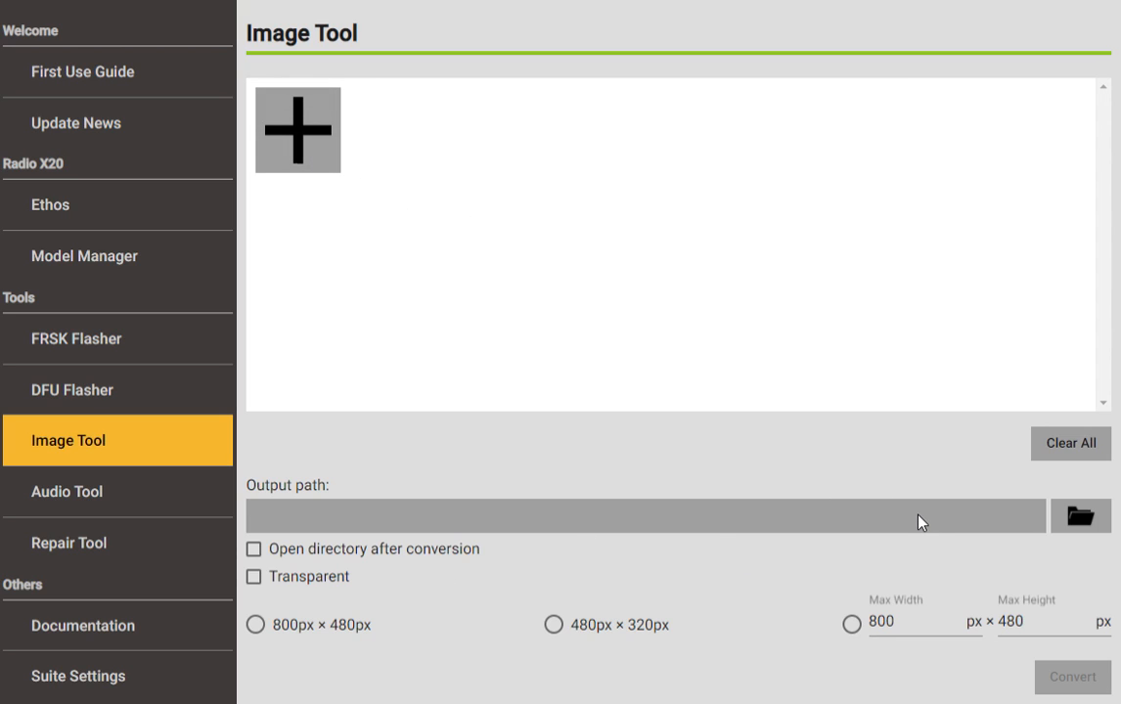
mouse_move(892, 514)
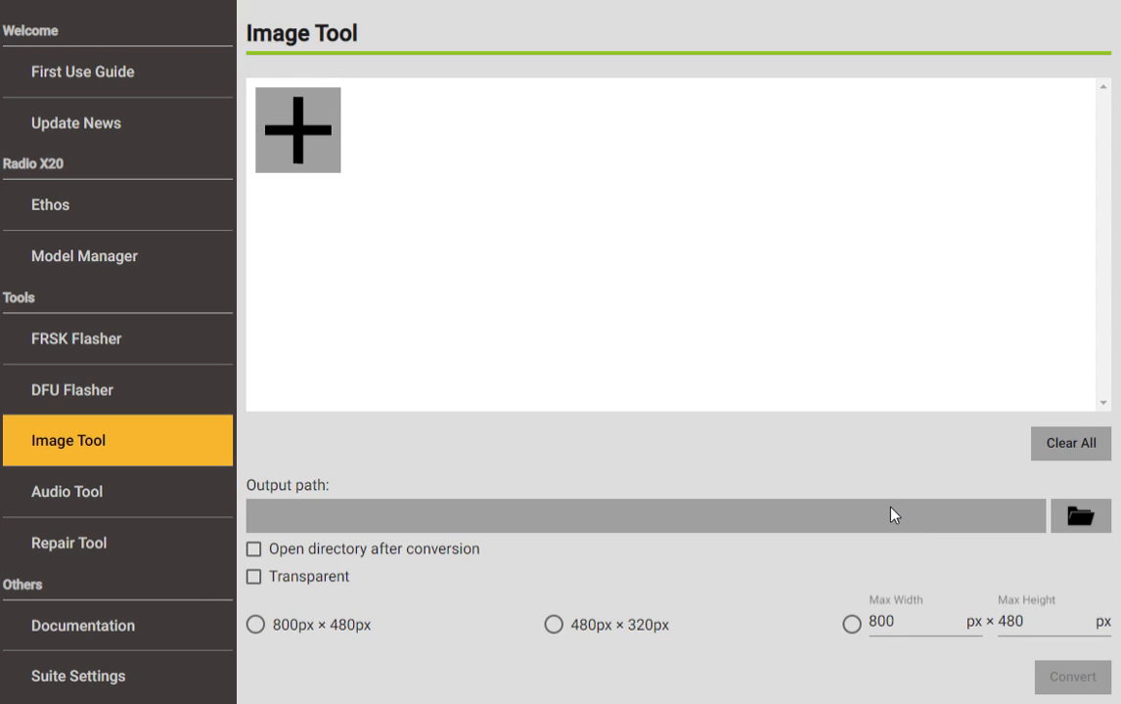
mouse_move(471, 577)
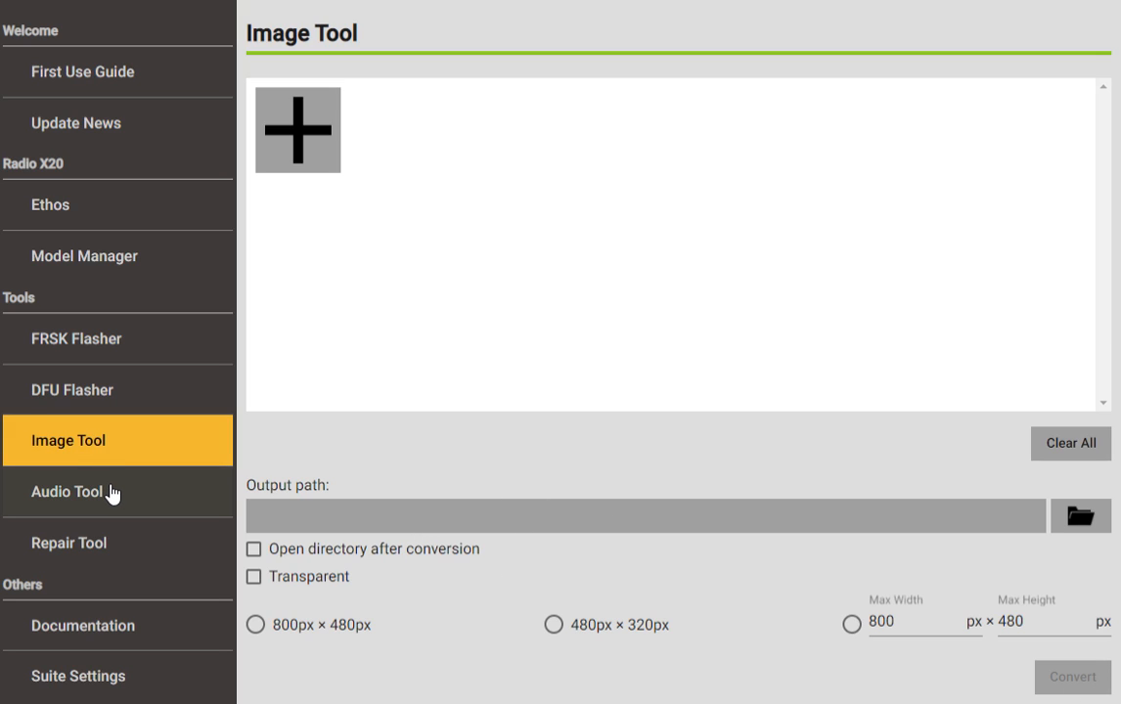
left_click(66, 491)
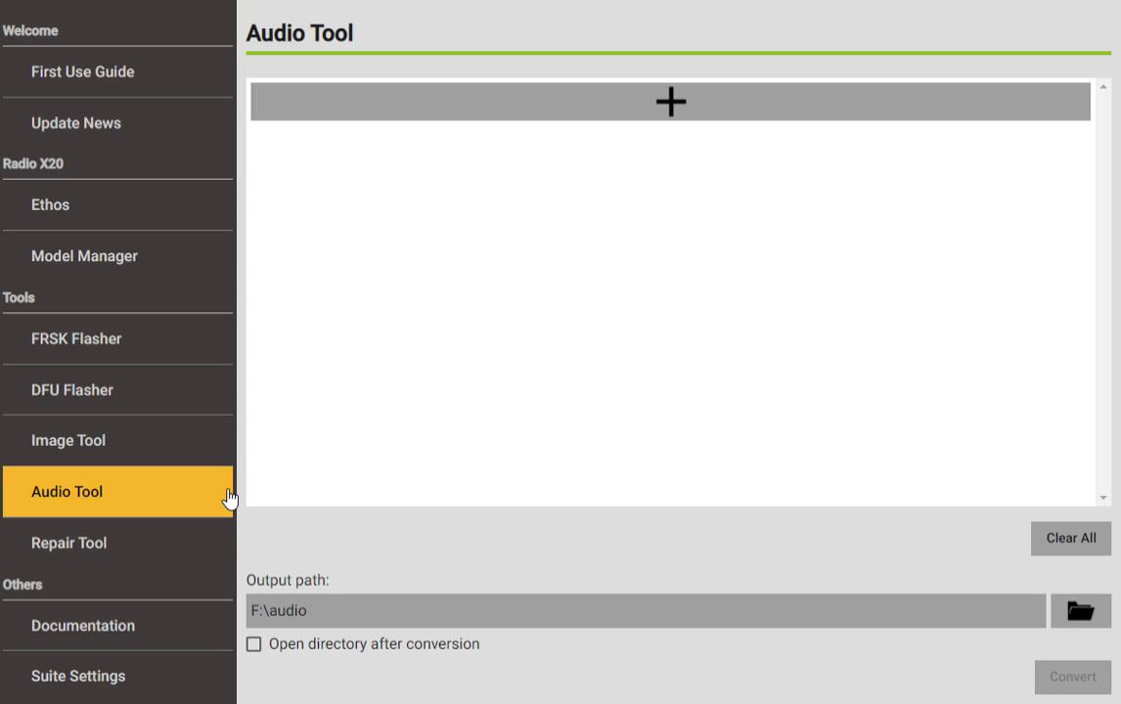
mouse_move(606, 125)
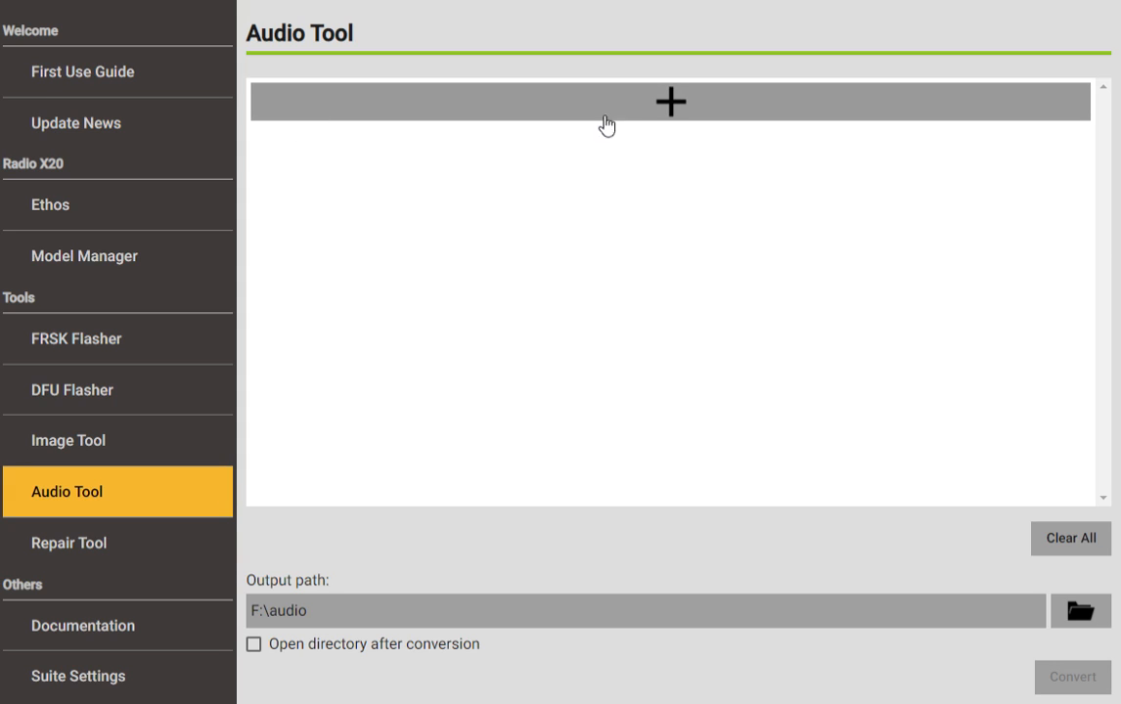
mouse_move(672, 476)
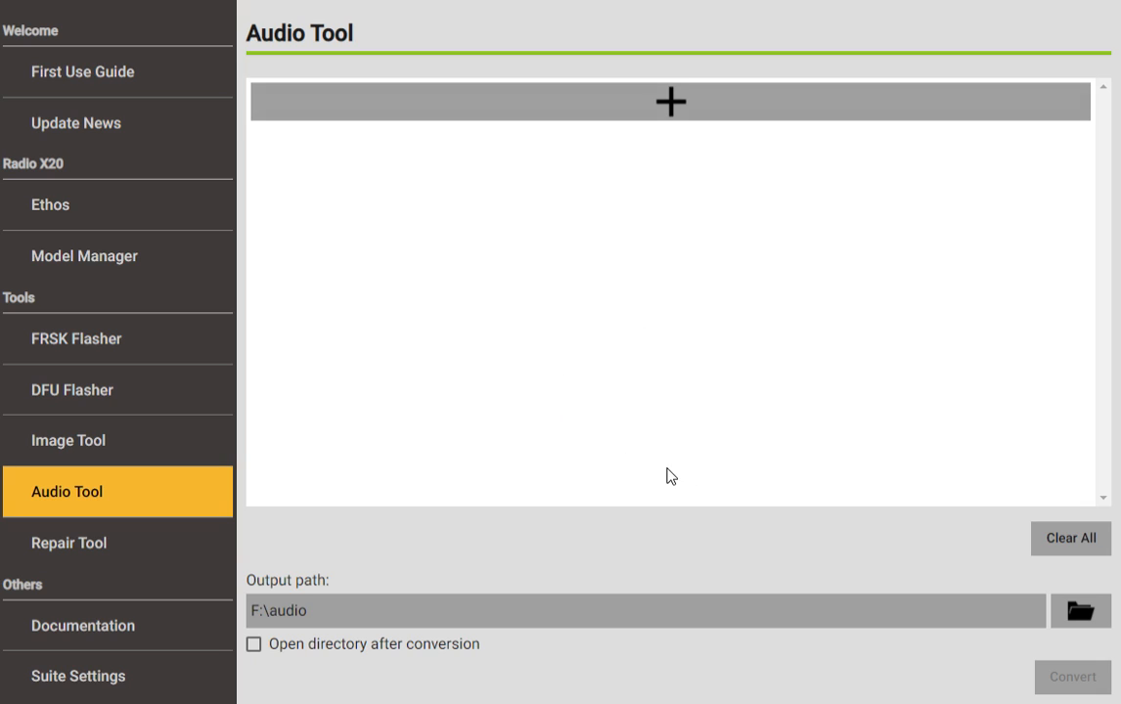
mouse_move(695, 598)
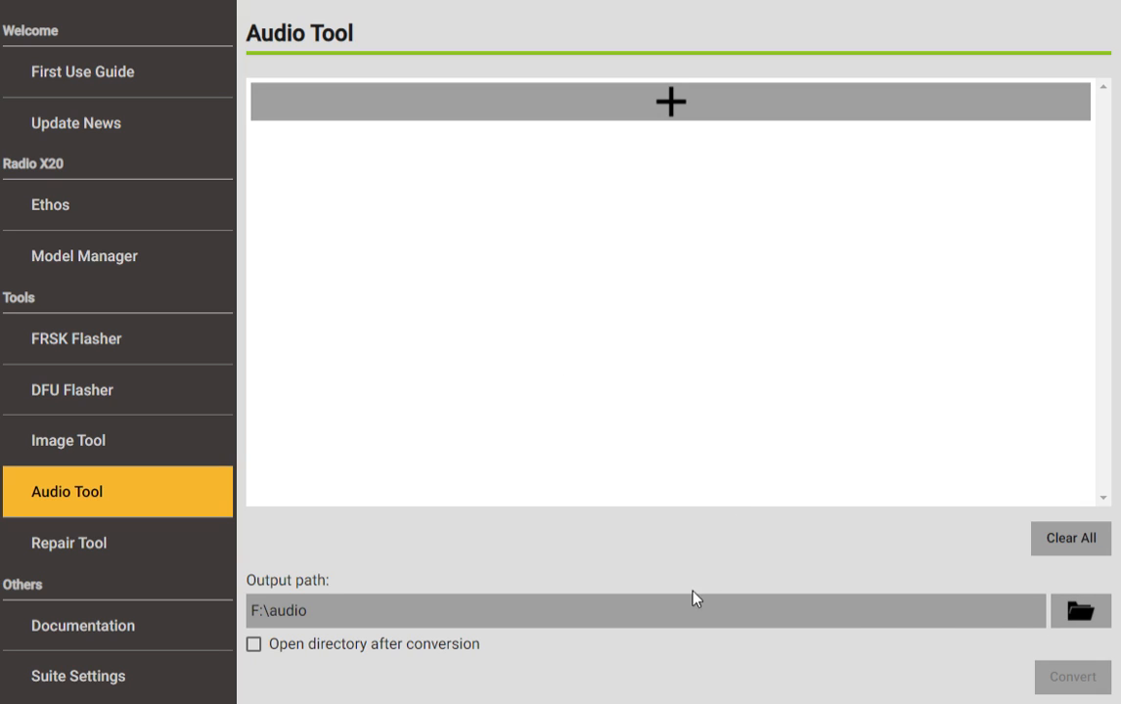
mouse_move(698, 464)
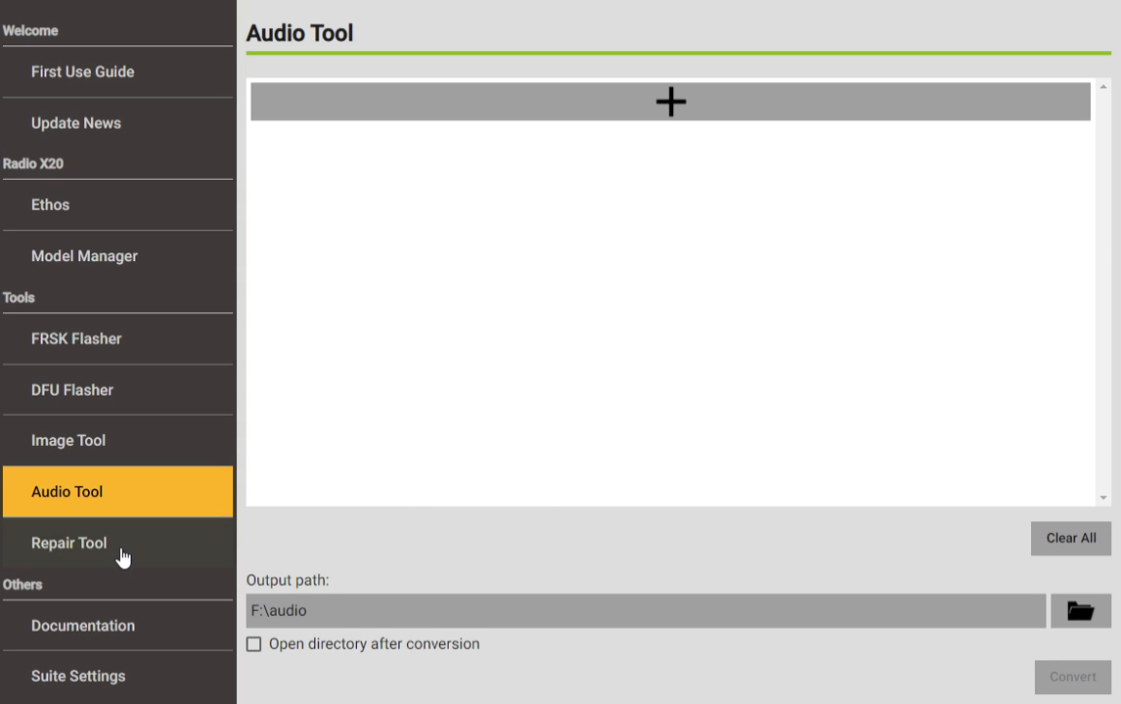
mouse_move(241, 516)
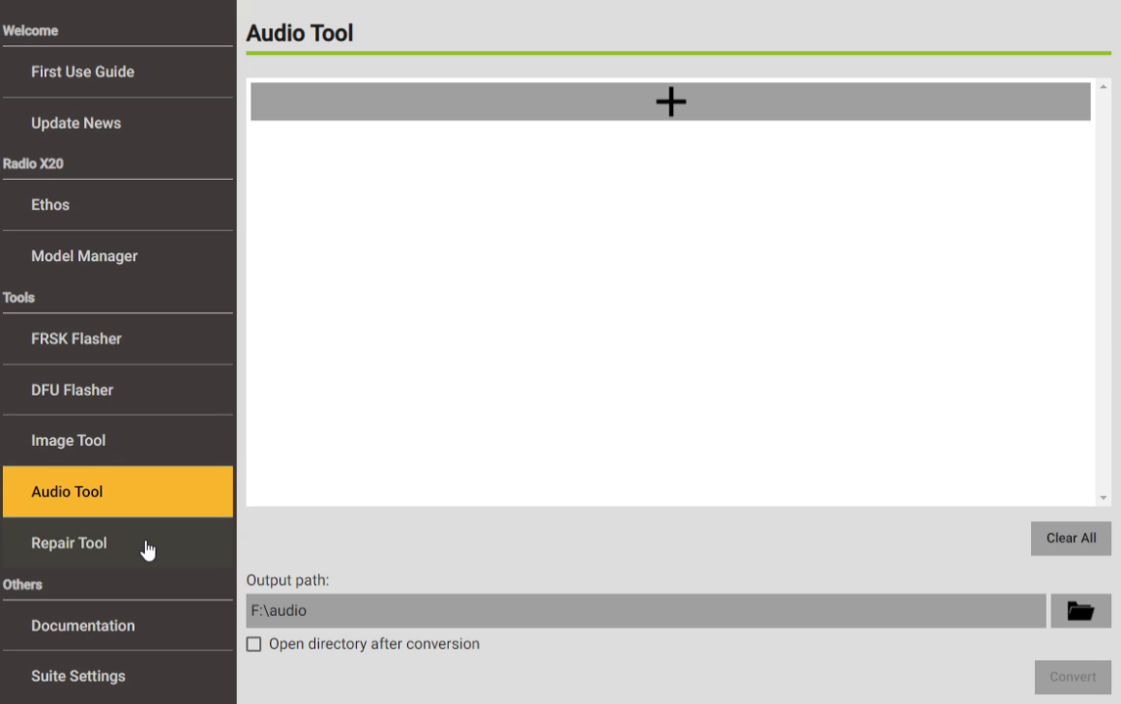
- View the Repair Tool's Format Internal Storage option, then open the Documentation page
left_click(69, 543)
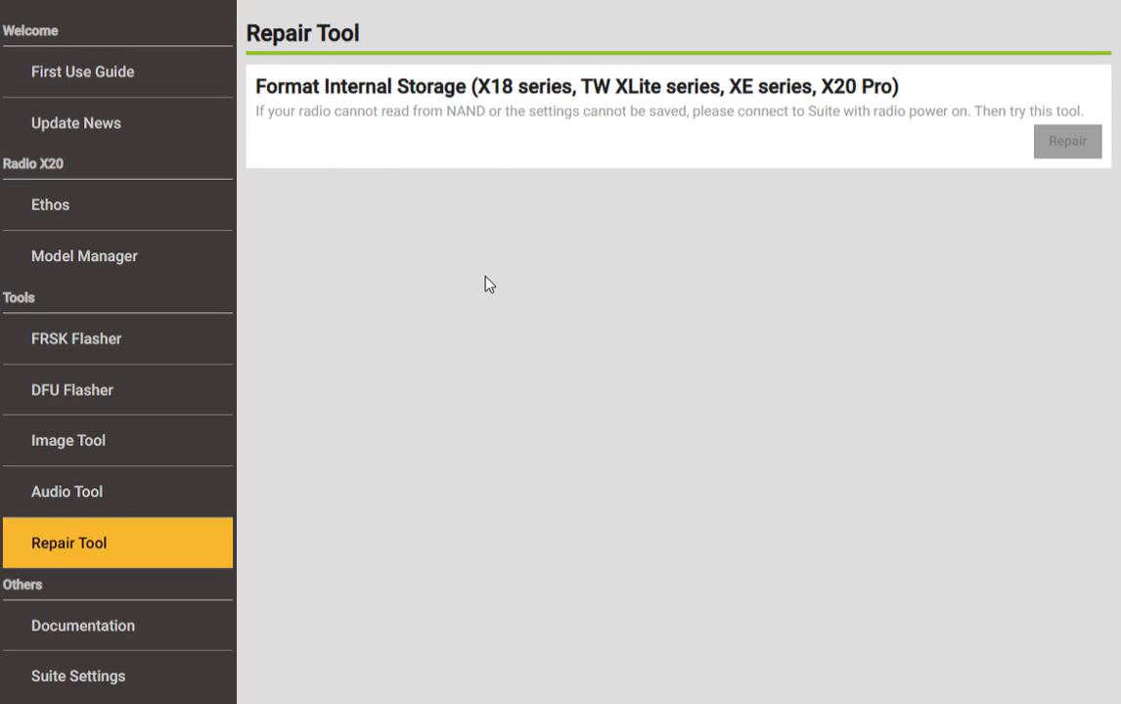
mouse_move(482, 223)
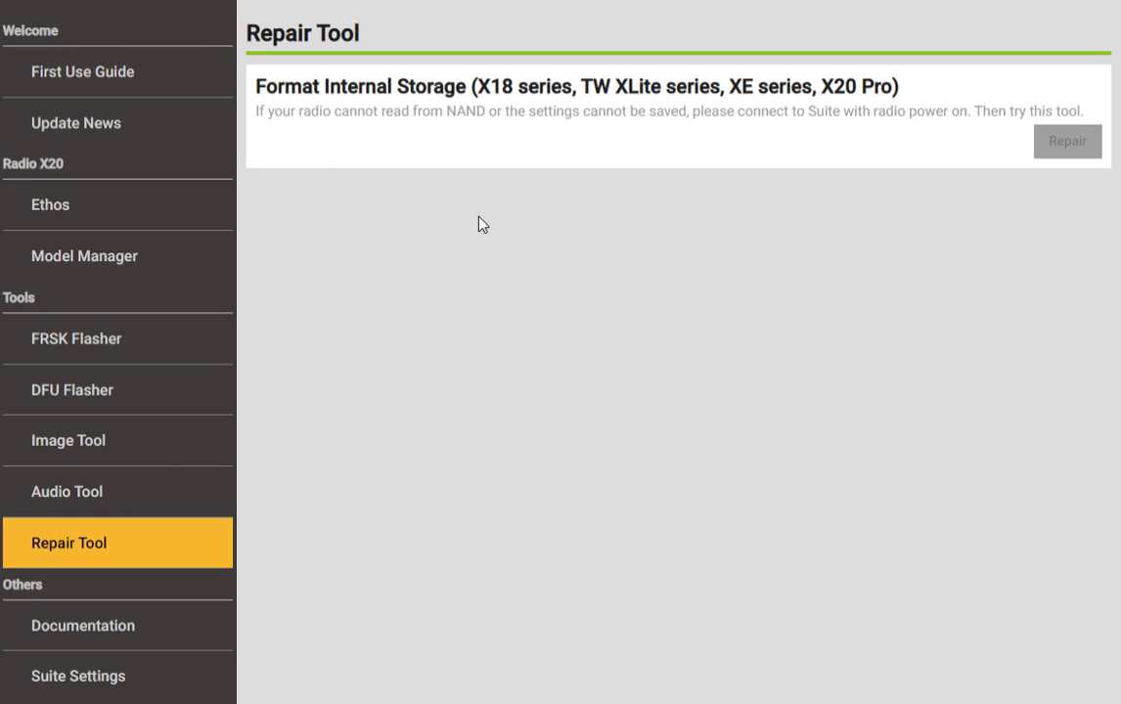
mouse_move(632, 97)
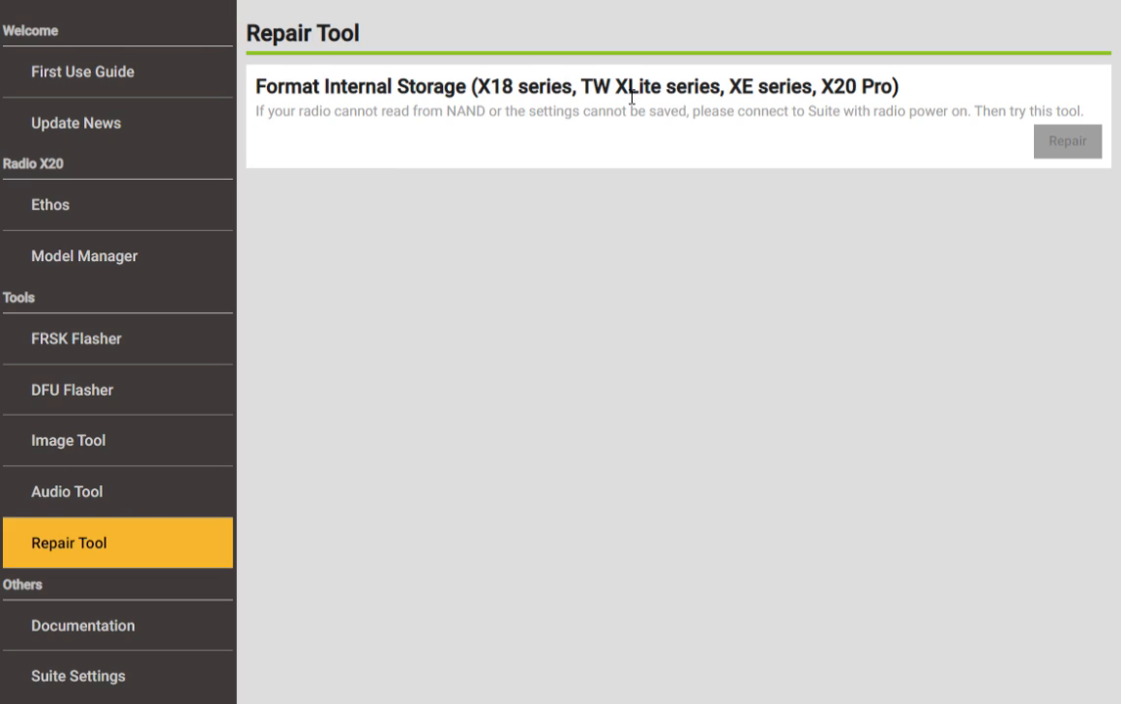
mouse_move(508, 109)
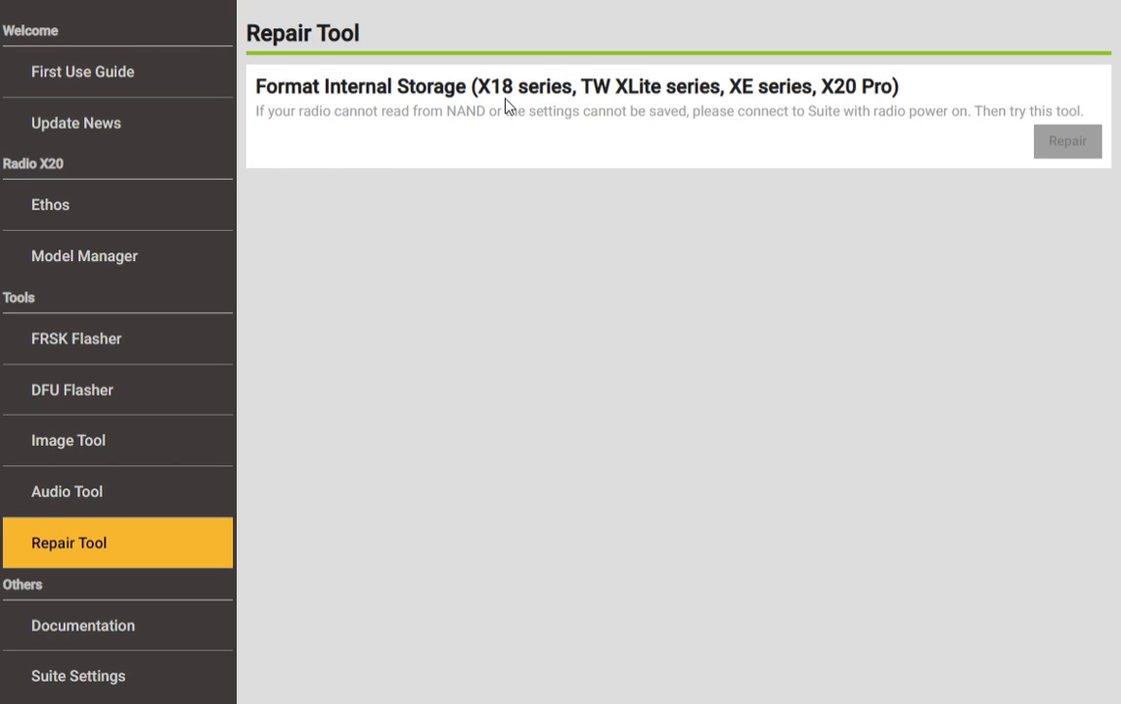
mouse_move(595, 106)
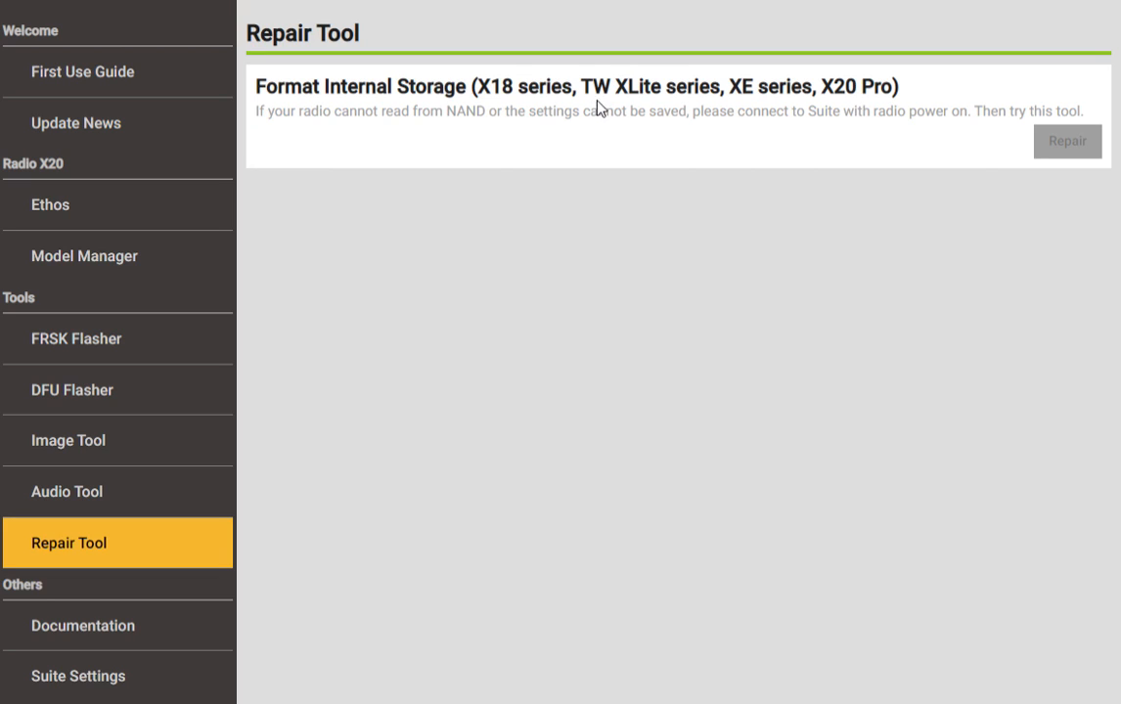
mouse_move(407, 128)
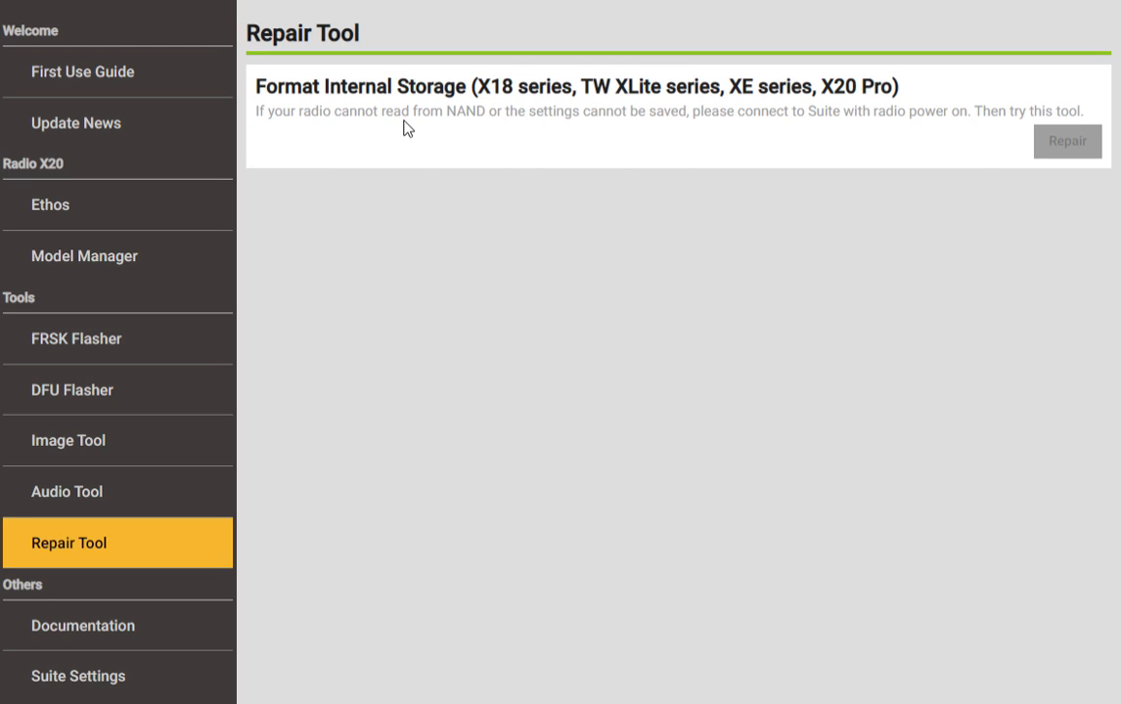
mouse_move(584, 198)
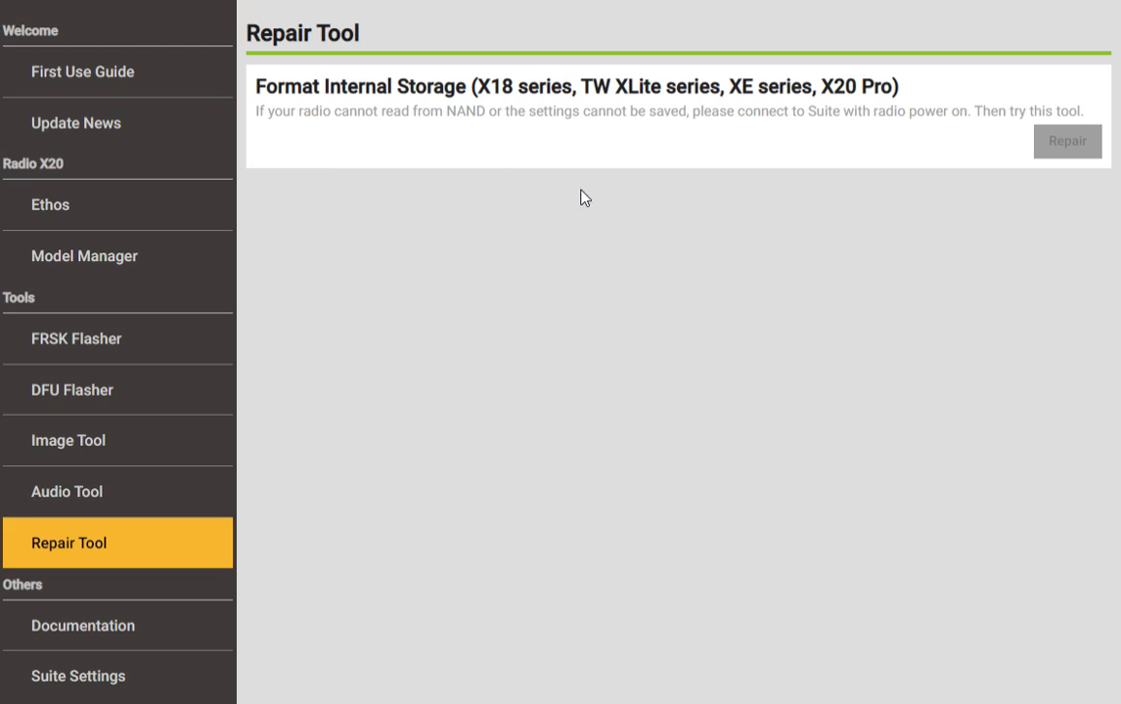
mouse_move(562, 113)
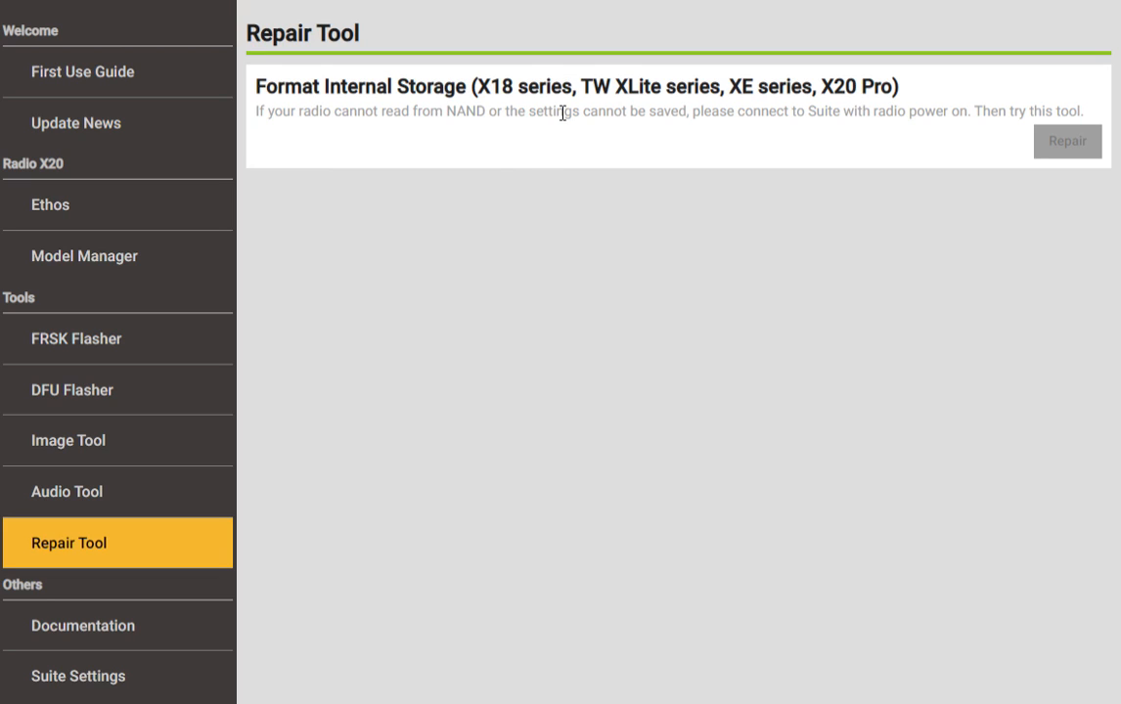
mouse_move(597, 109)
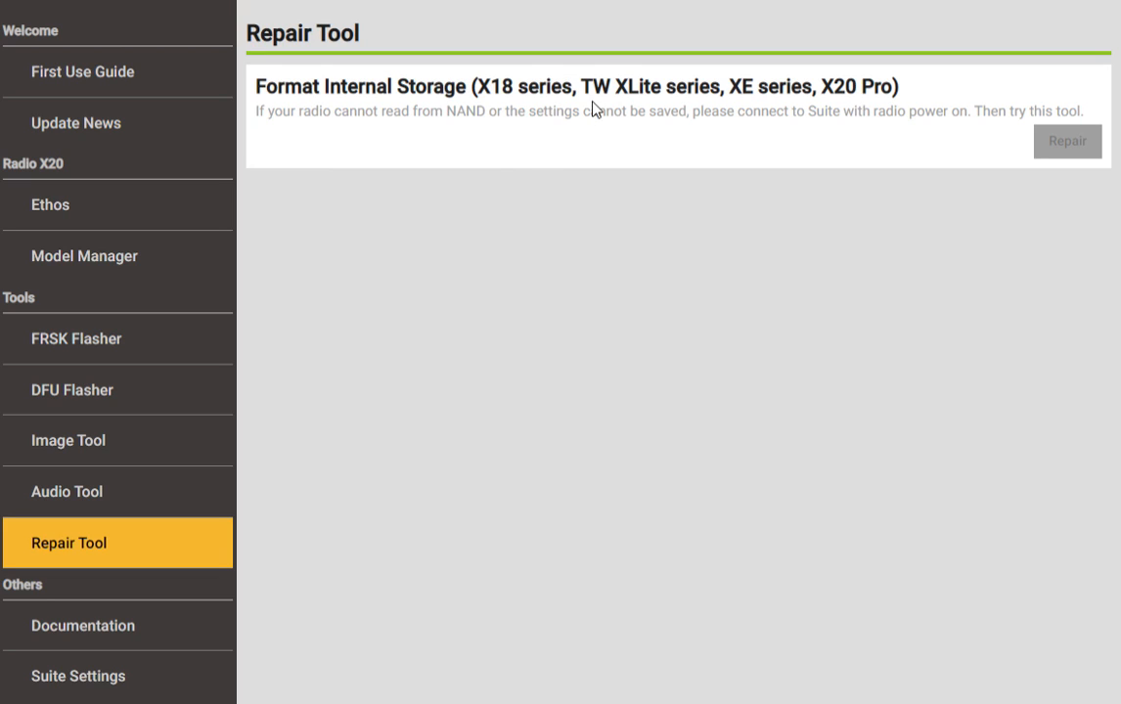
mouse_move(117, 668)
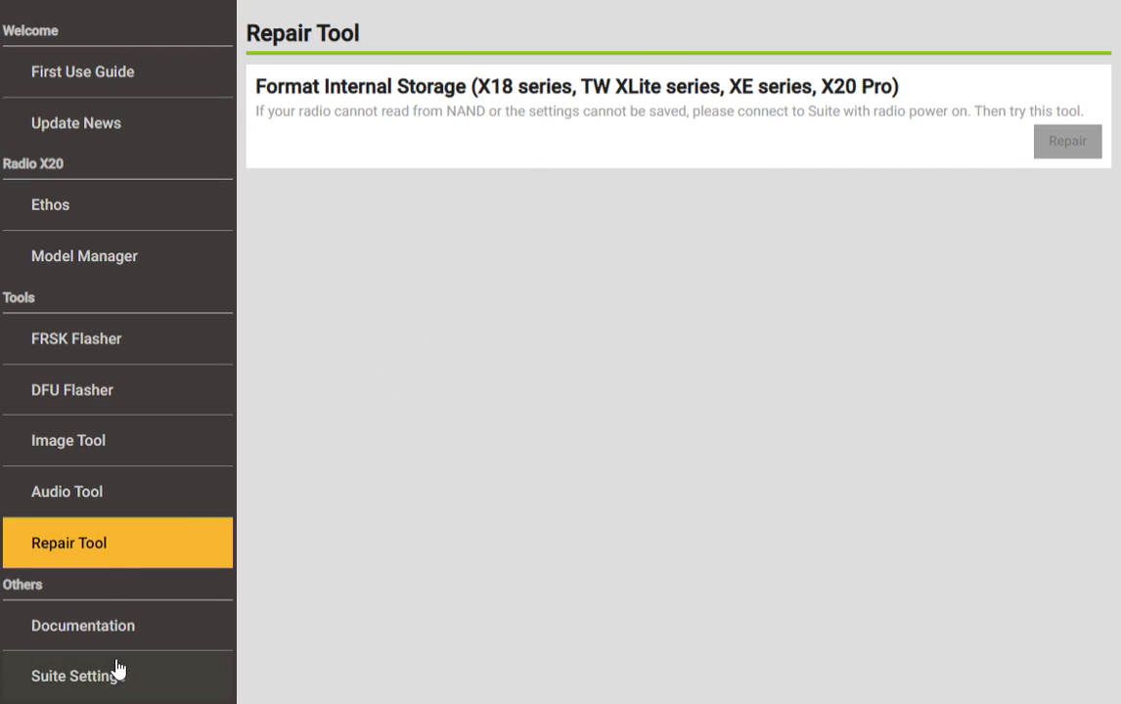
left_click(82, 624)
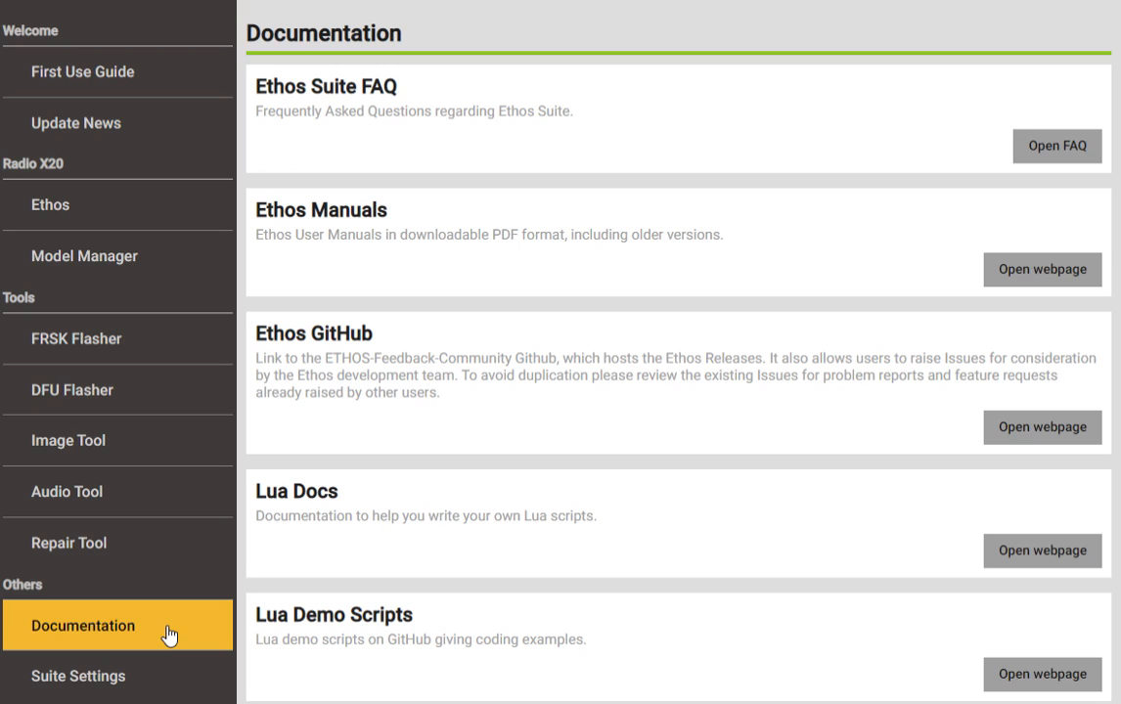
mouse_move(890, 280)
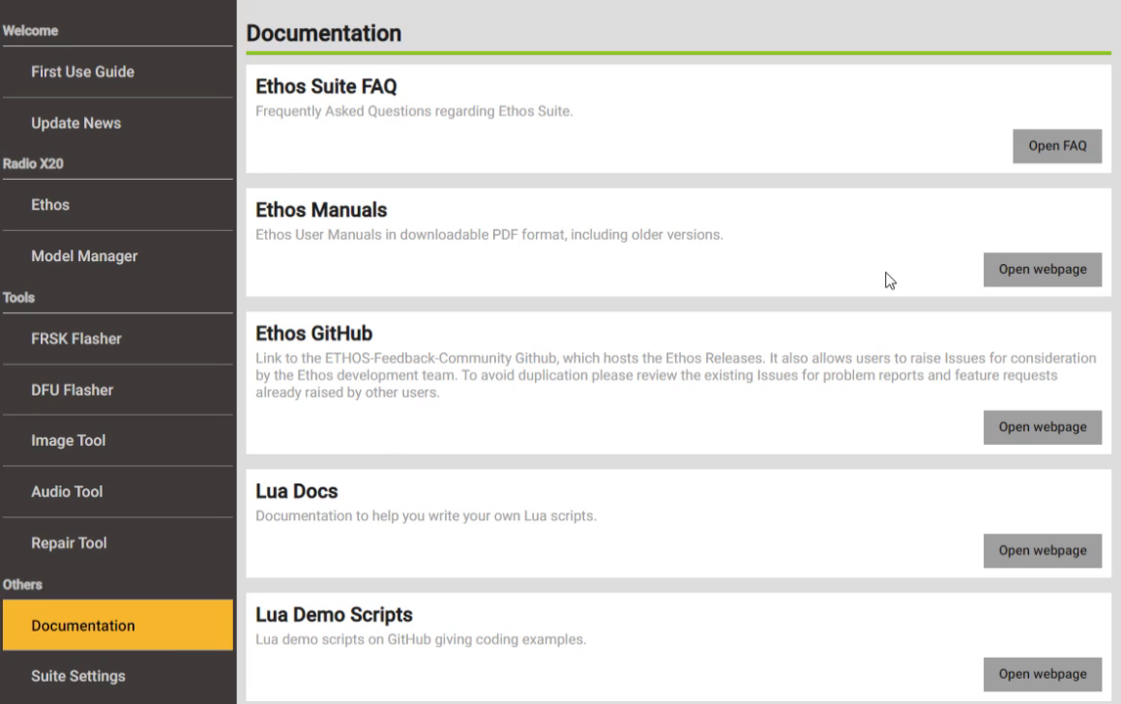
mouse_move(936, 280)
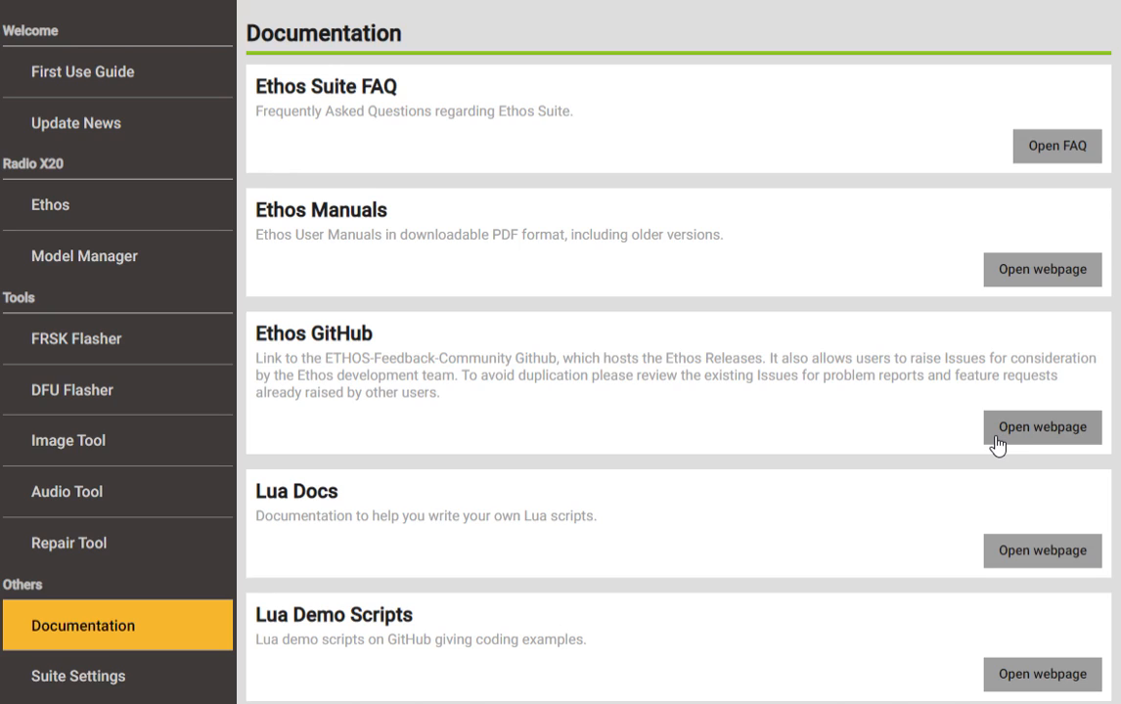
mouse_move(985, 442)
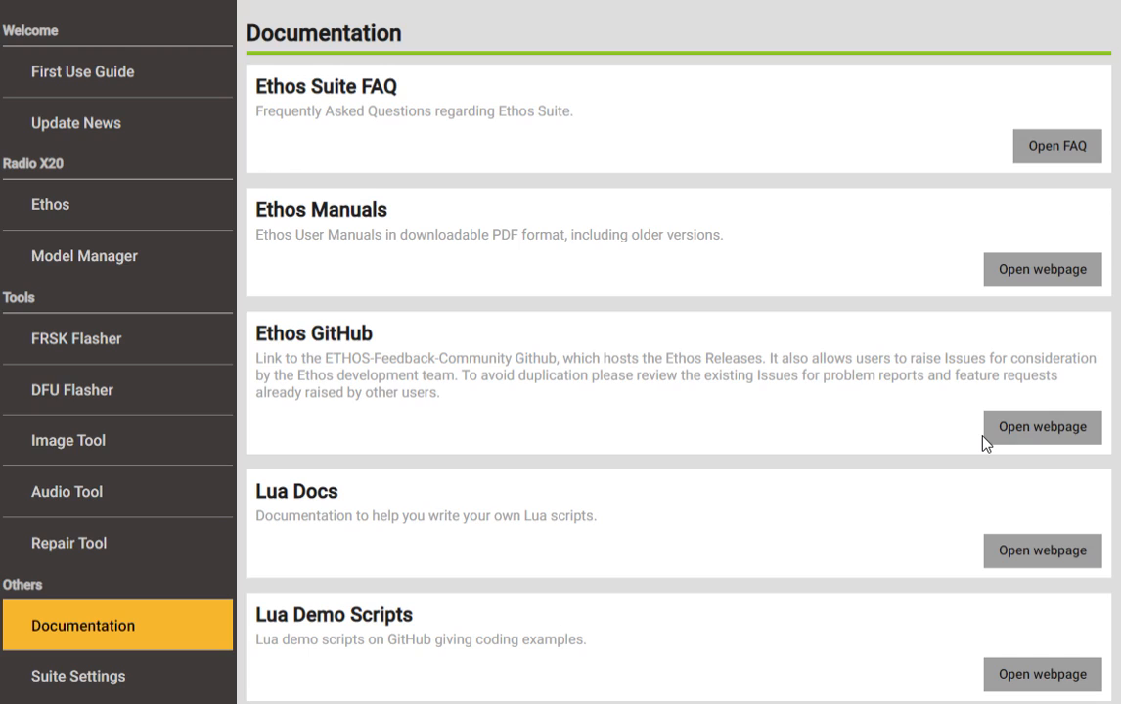
mouse_move(974, 529)
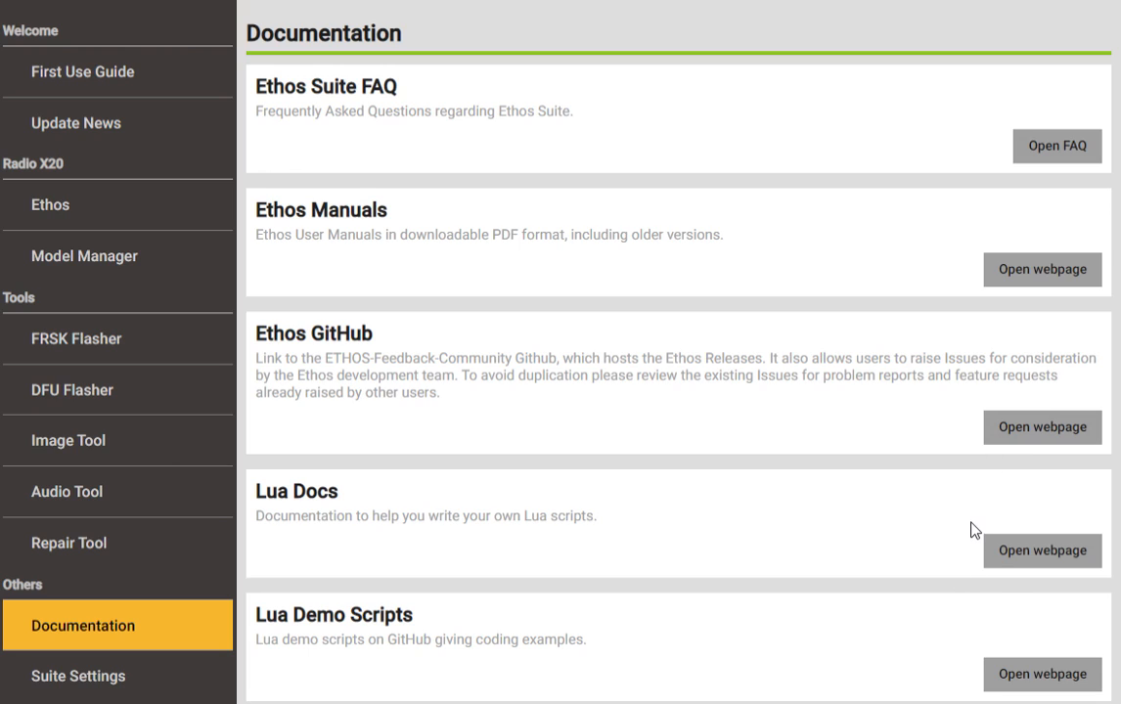
mouse_move(980, 562)
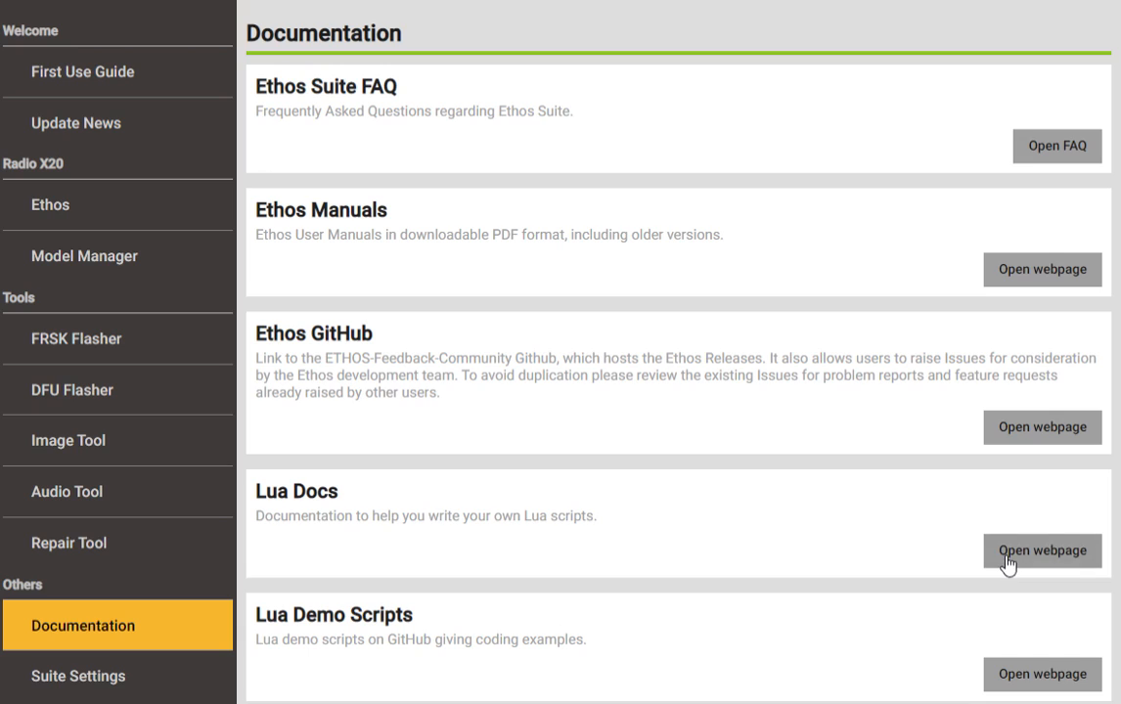
mouse_move(934, 698)
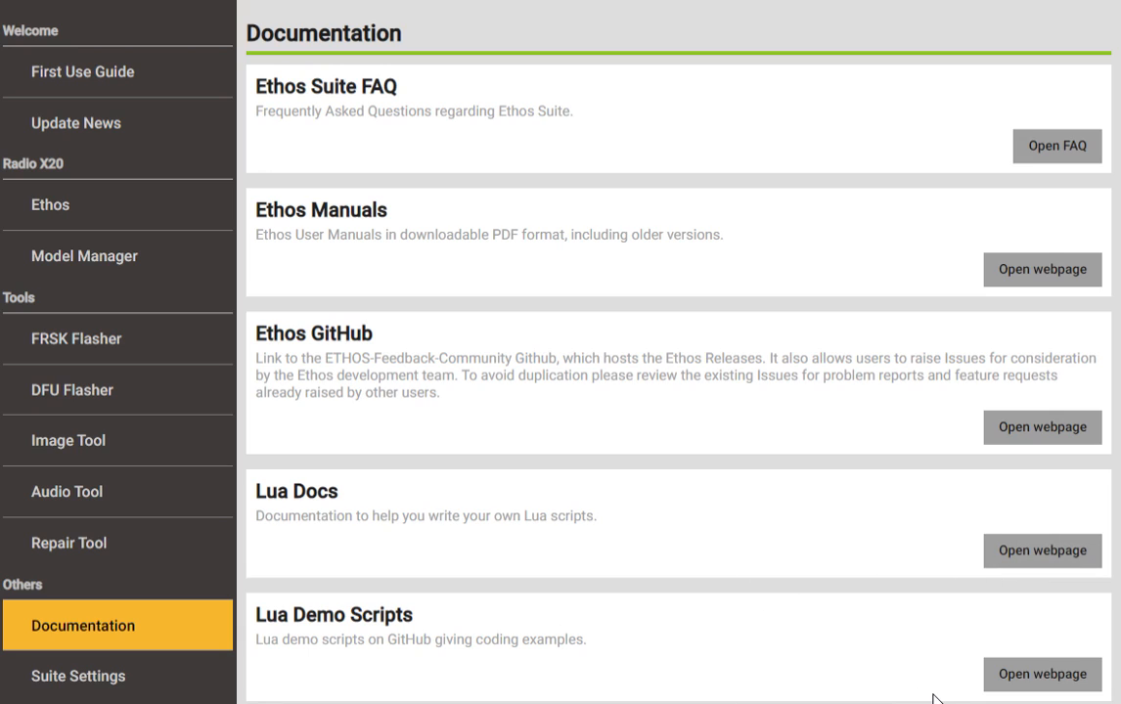
mouse_move(144, 497)
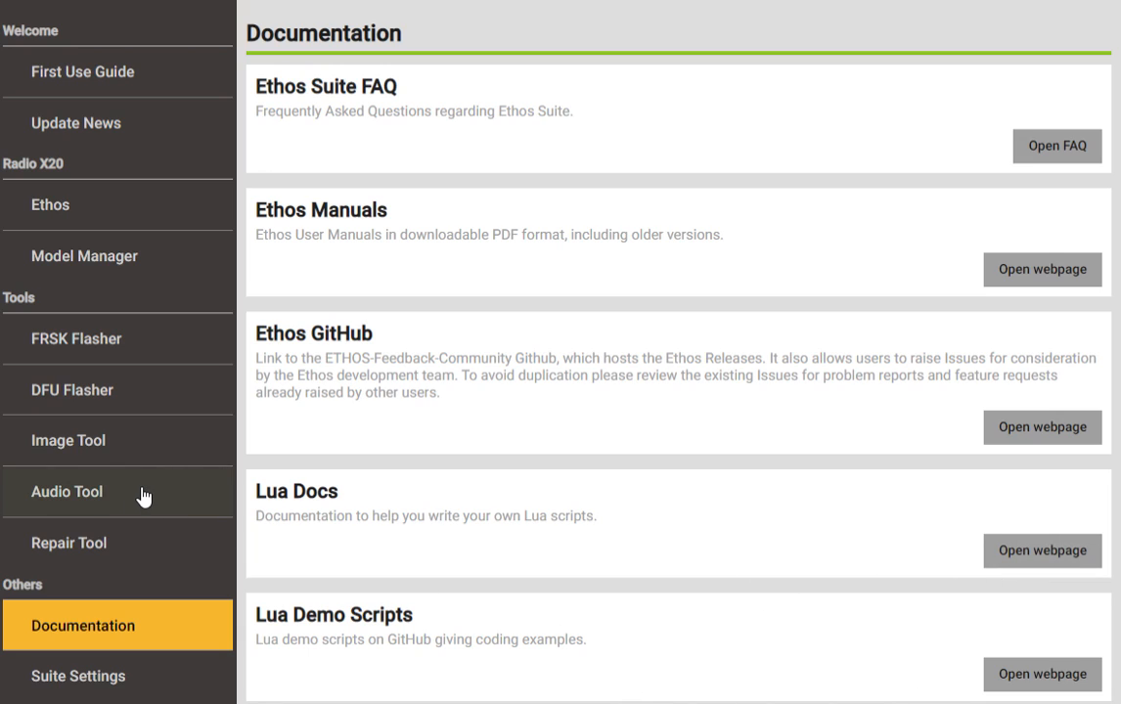
- Open Suite Settings showing language, GitHub server location, crash-log options and version 1.4.15
left_click(79, 676)
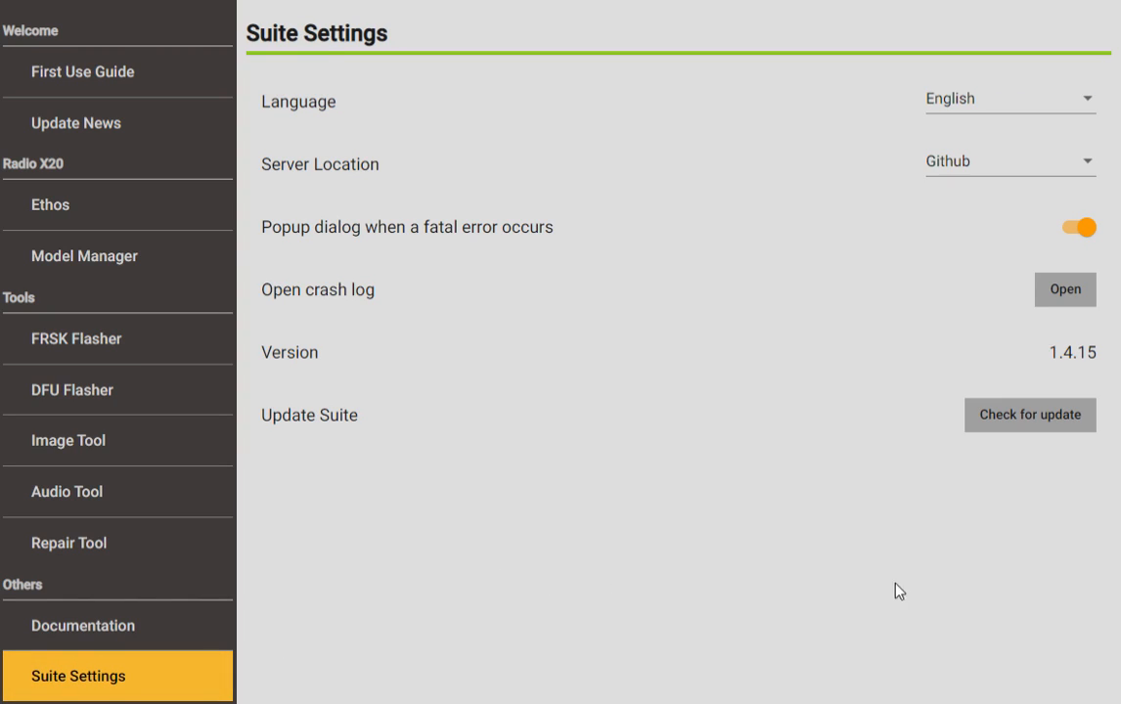
mouse_move(1046, 341)
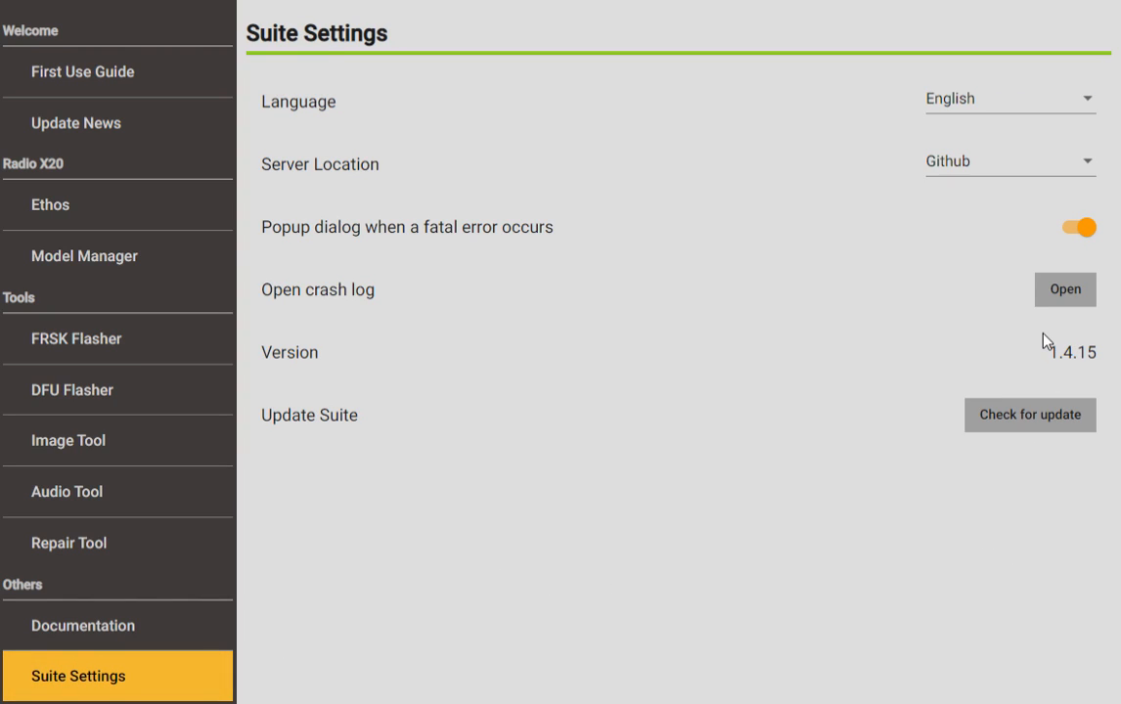
mouse_move(999, 377)
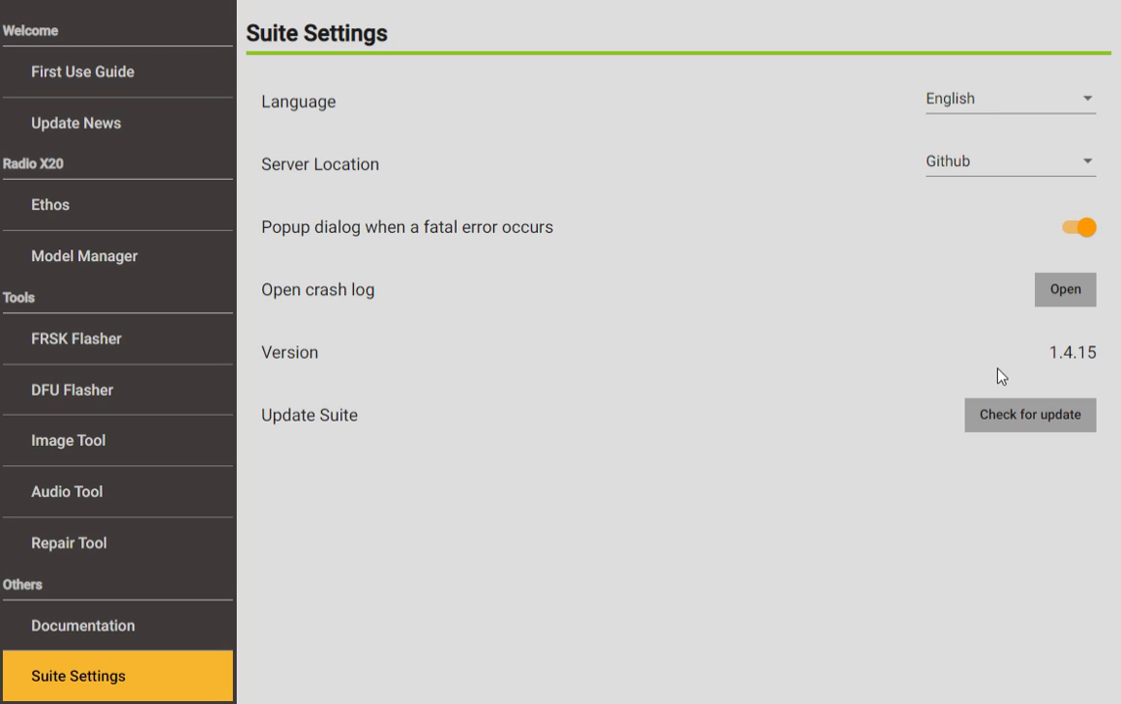
mouse_move(976, 352)
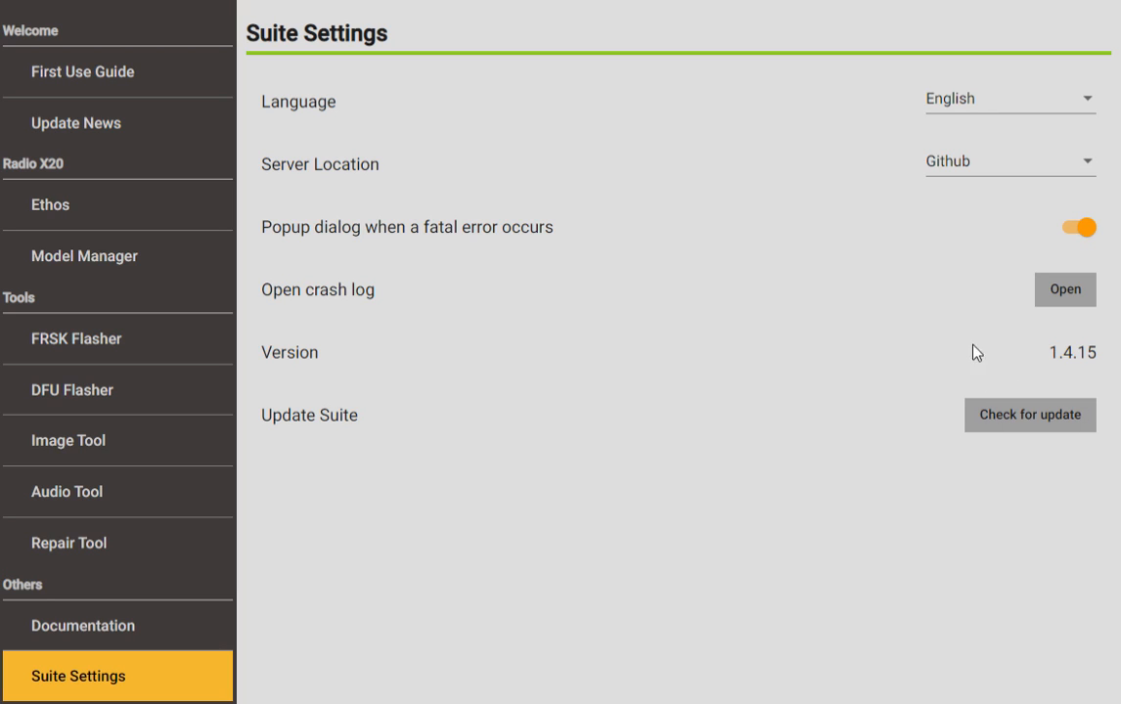
mouse_move(985, 182)
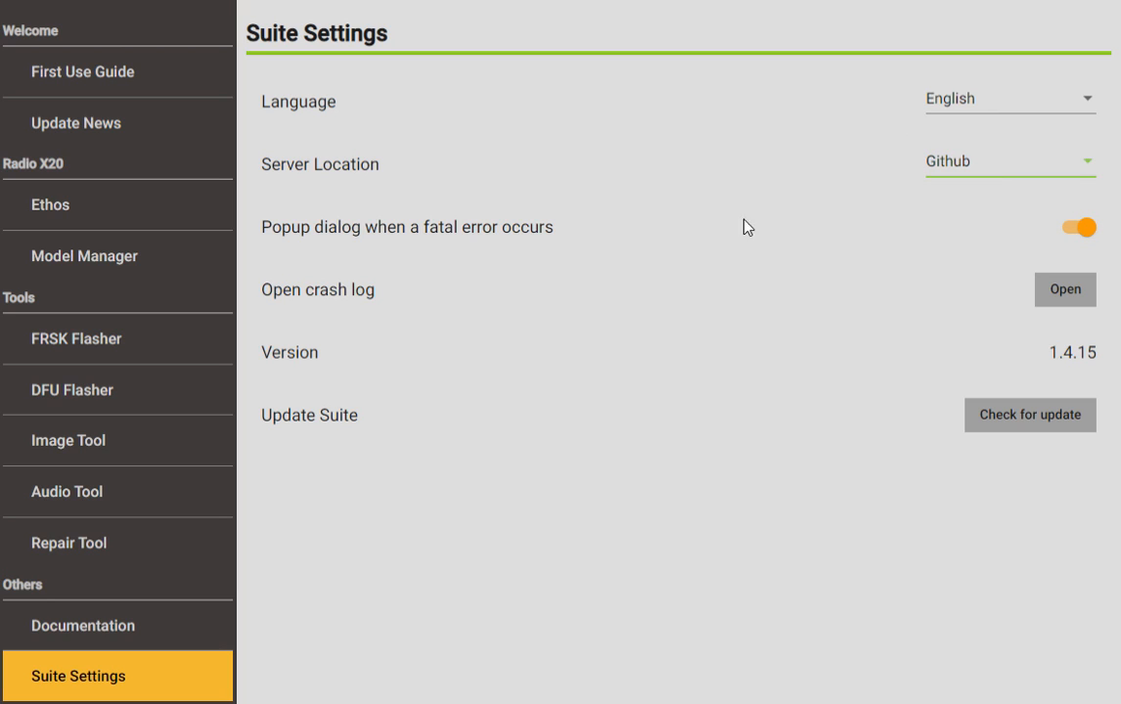
mouse_move(954, 116)
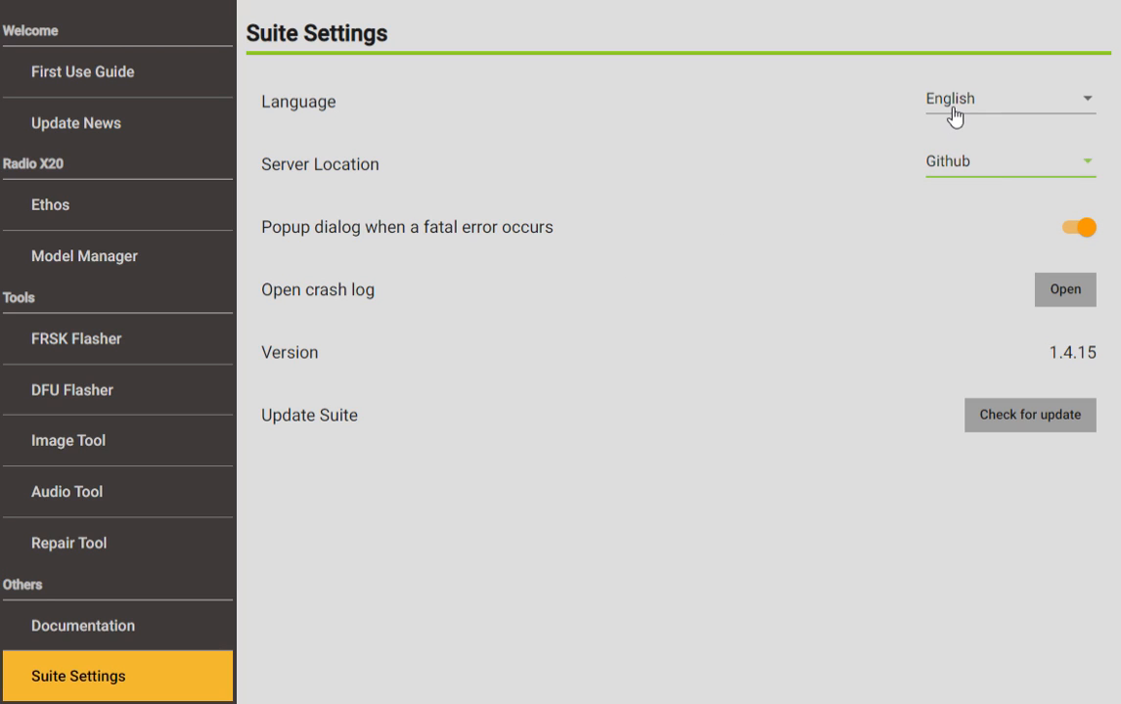
mouse_move(895, 119)
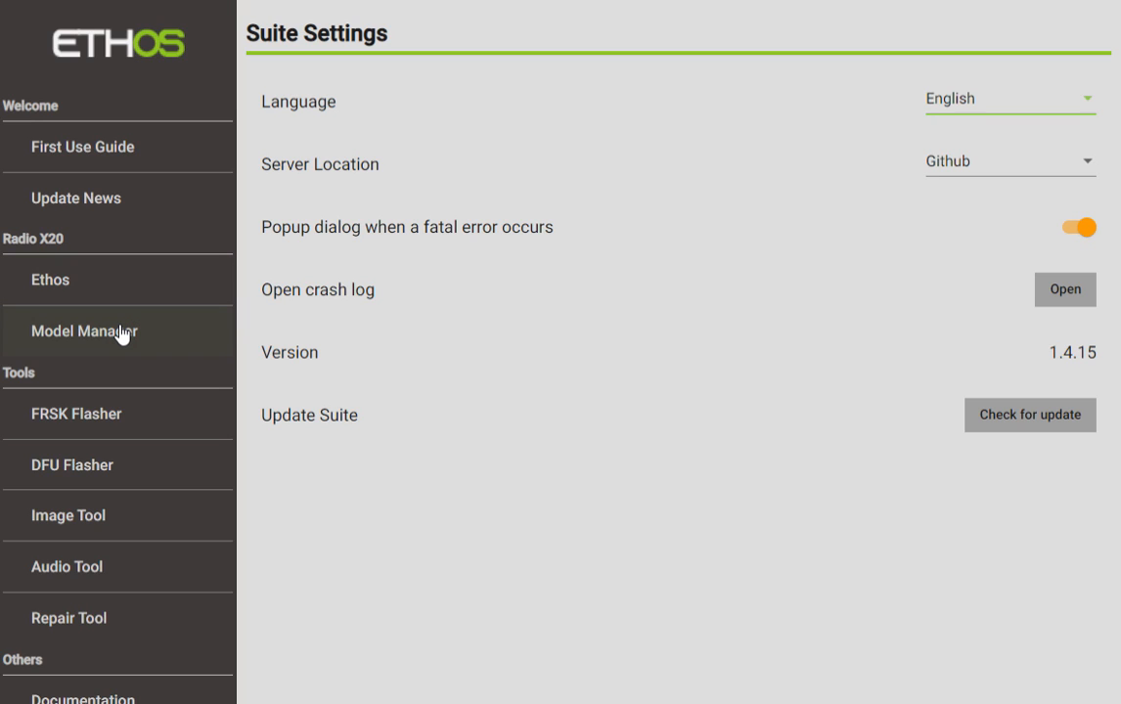
- Return to the Model Manager page from the sidebar
left_click(118, 330)
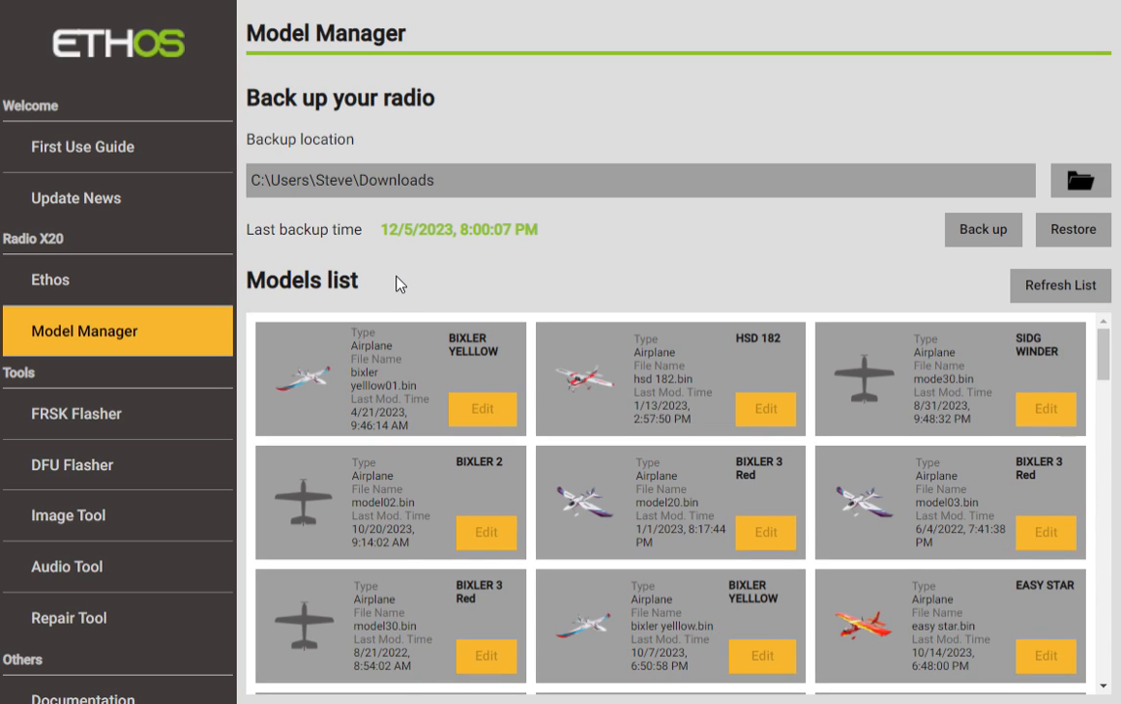
mouse_move(618, 271)
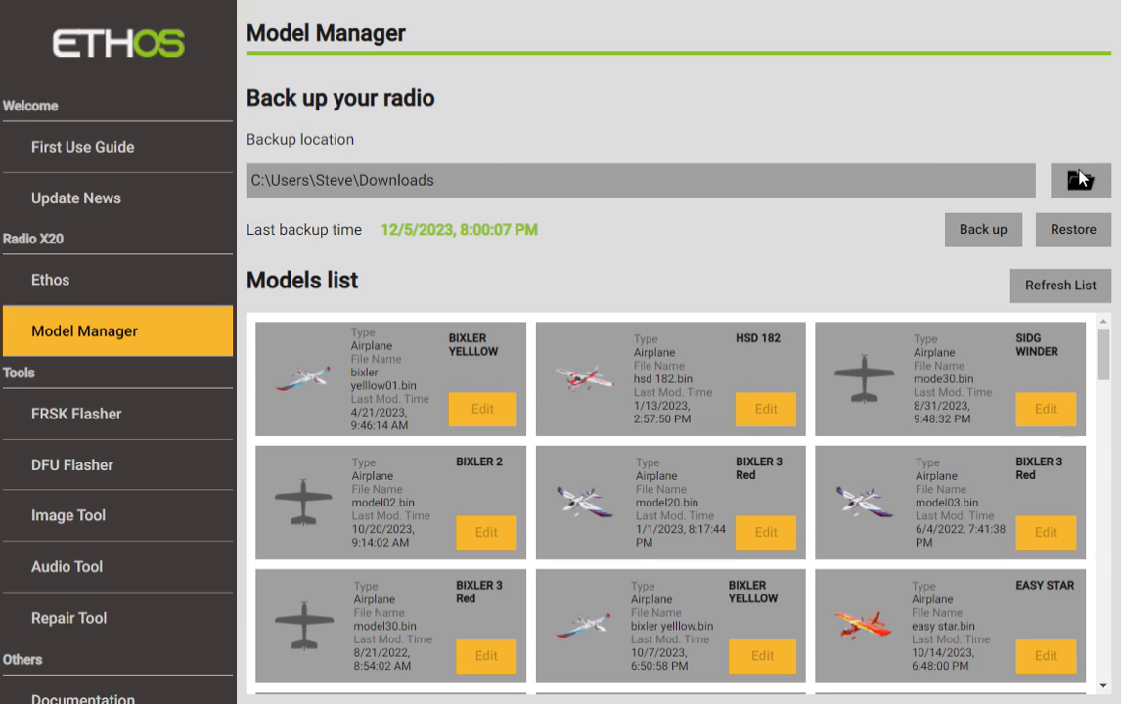
mouse_move(261, 311)
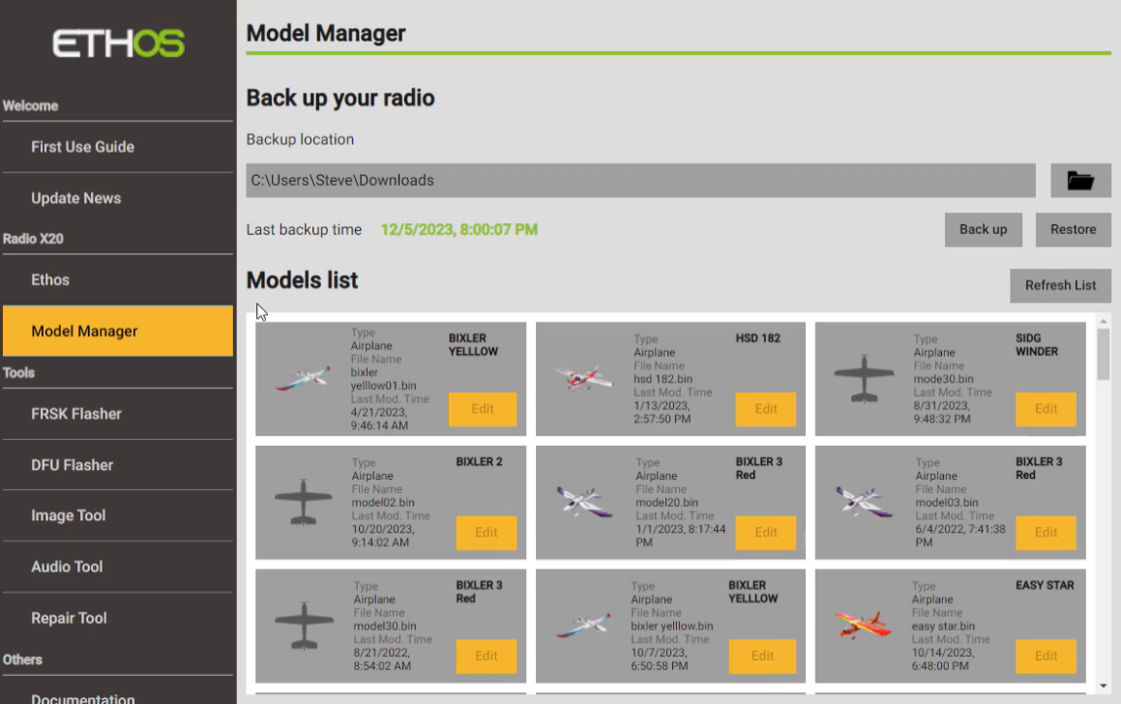
mouse_move(67, 215)
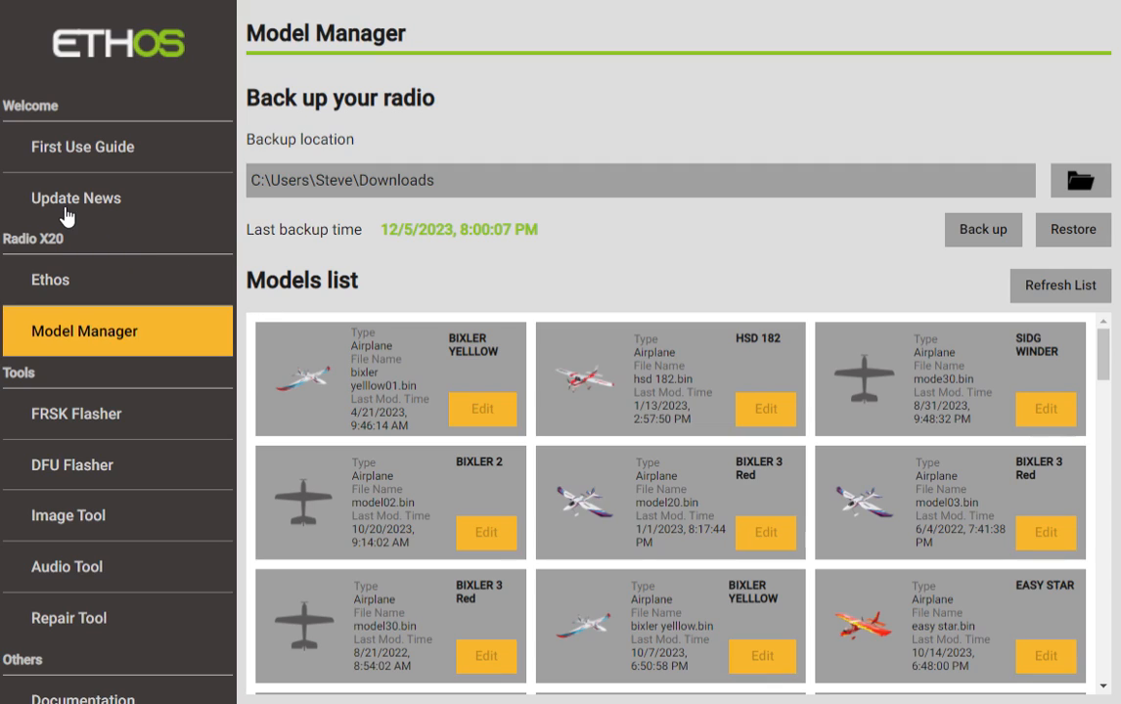
mouse_move(132, 229)
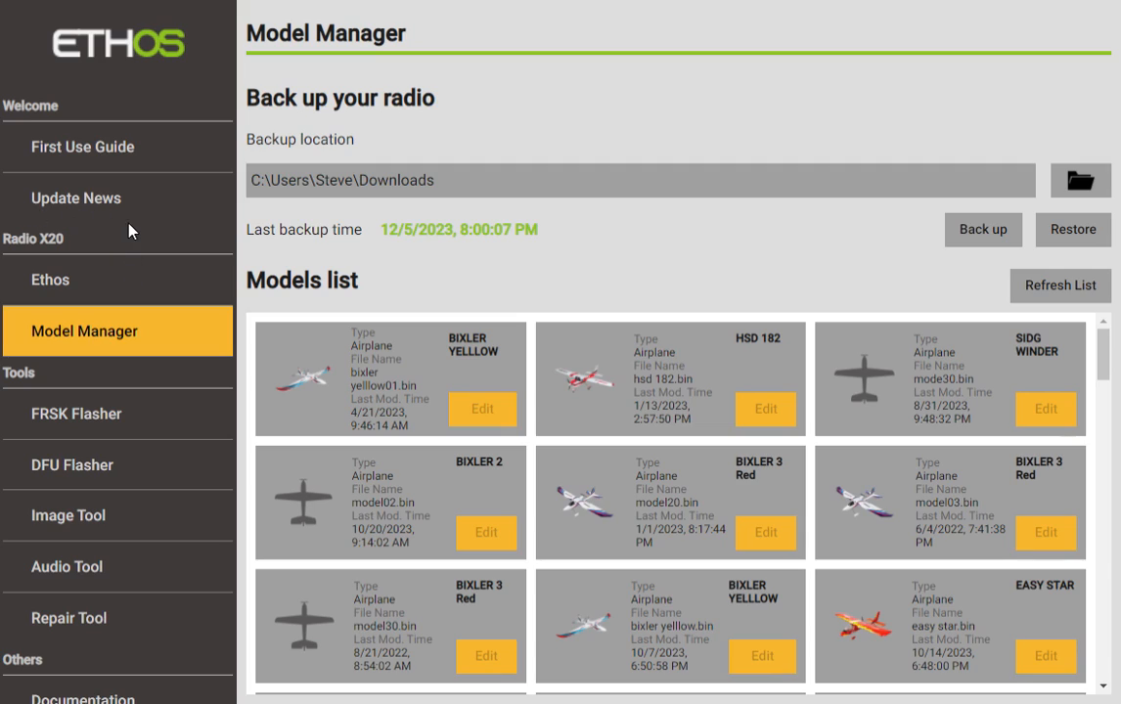
mouse_move(129, 272)
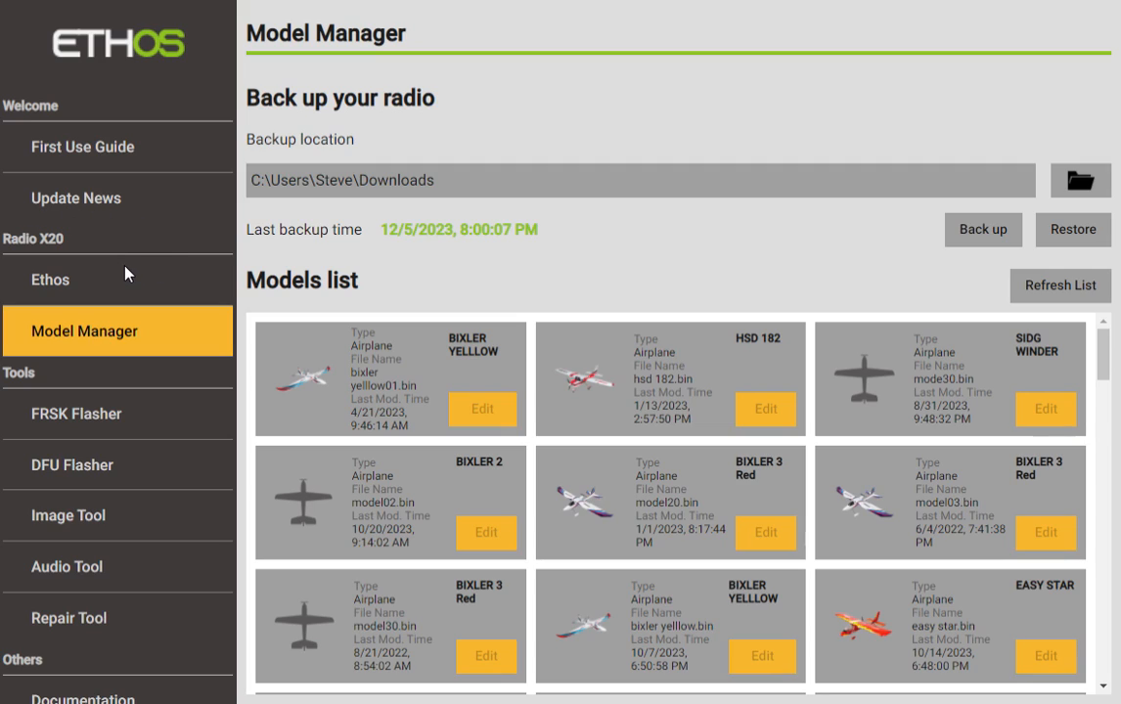
mouse_move(442, 294)
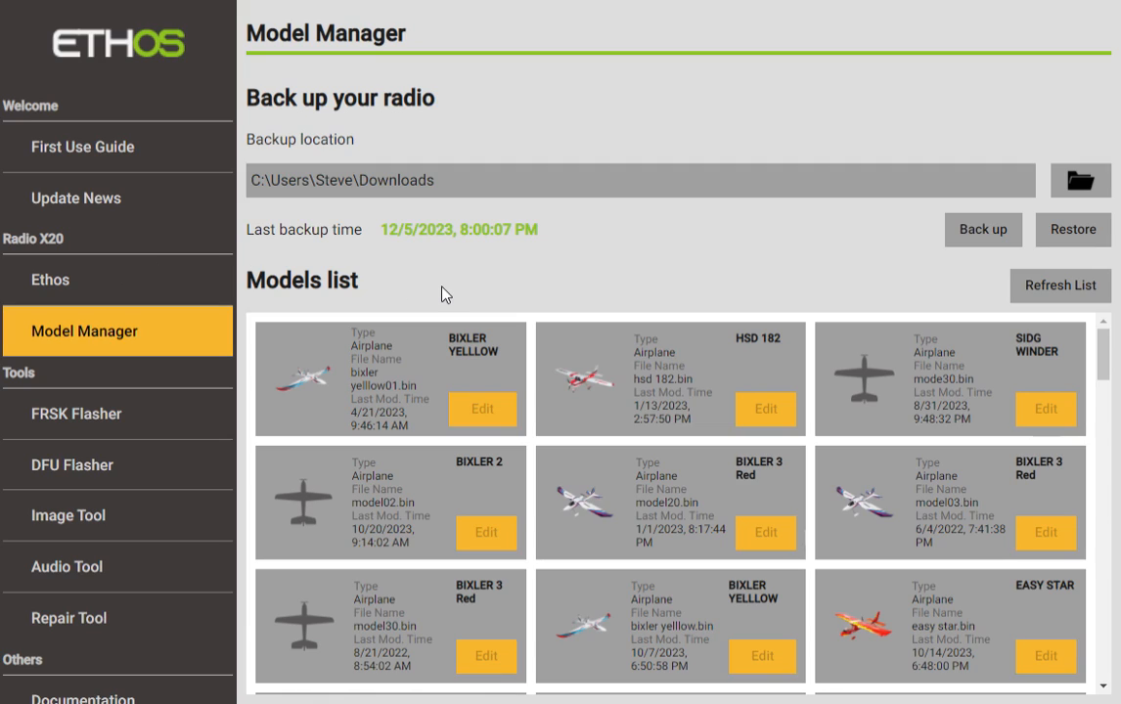
mouse_move(996, 370)
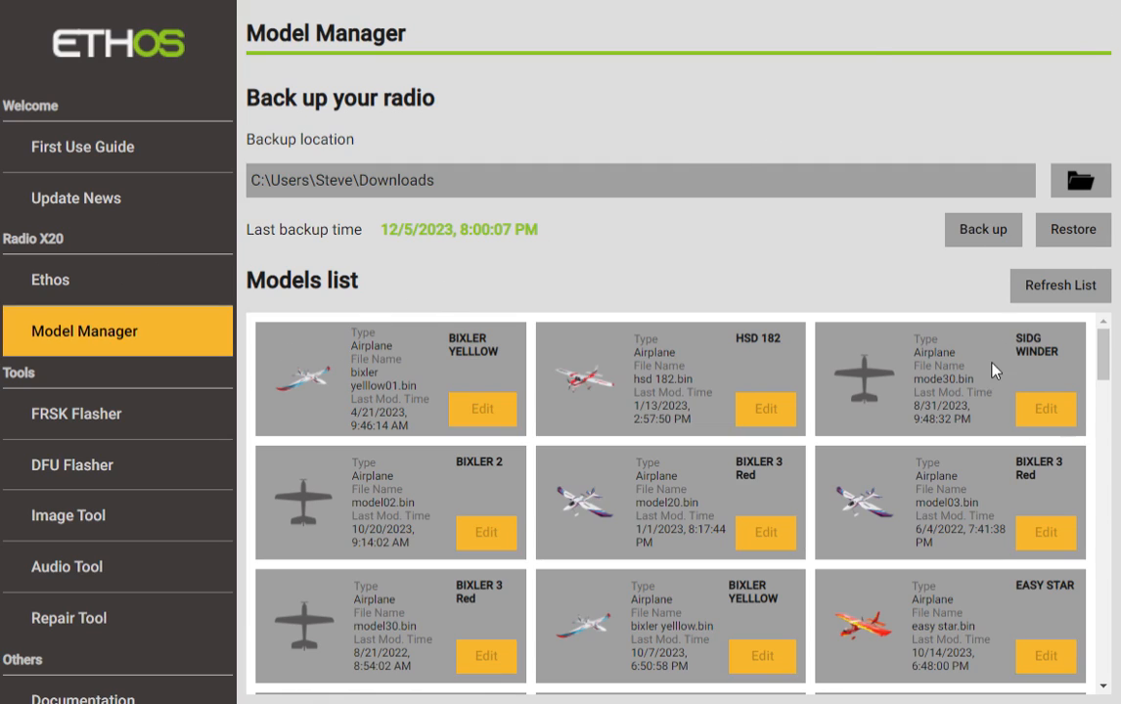
mouse_move(1106, 457)
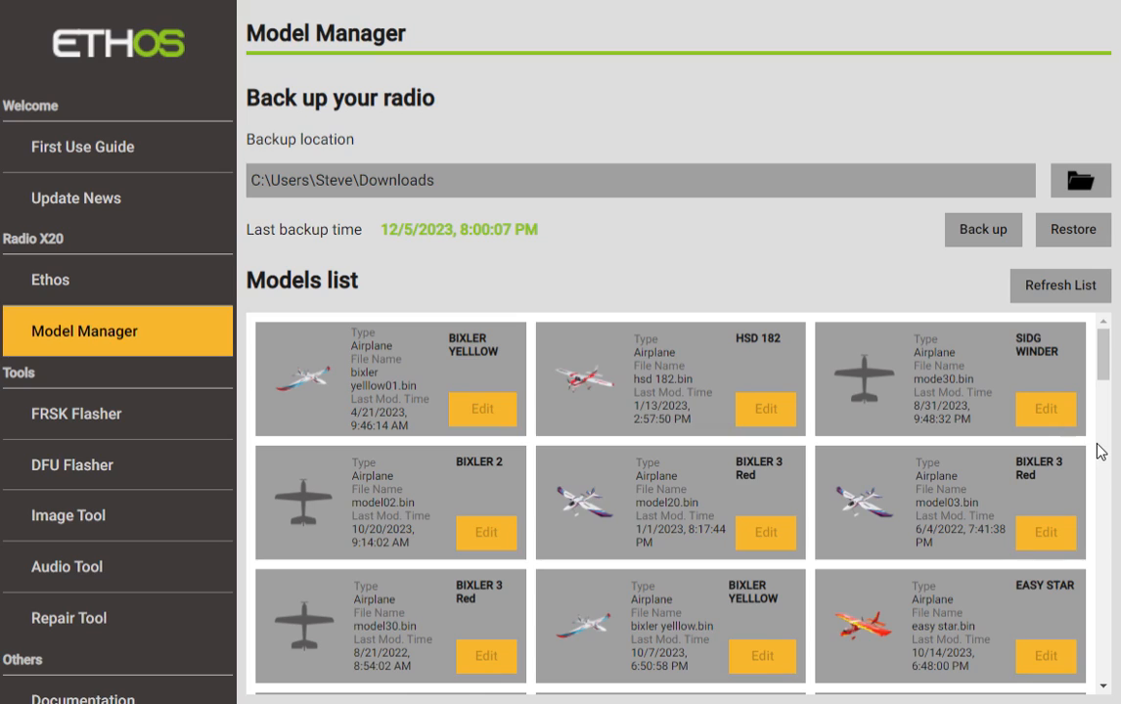
mouse_move(829, 239)
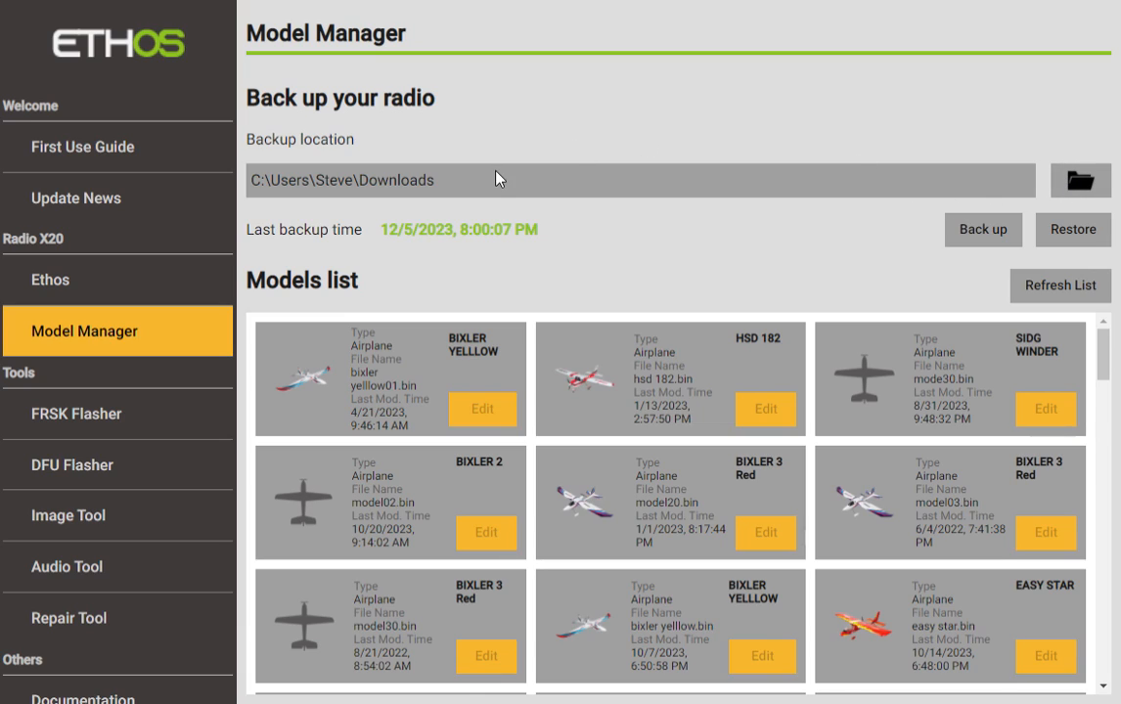
mouse_move(792, 270)
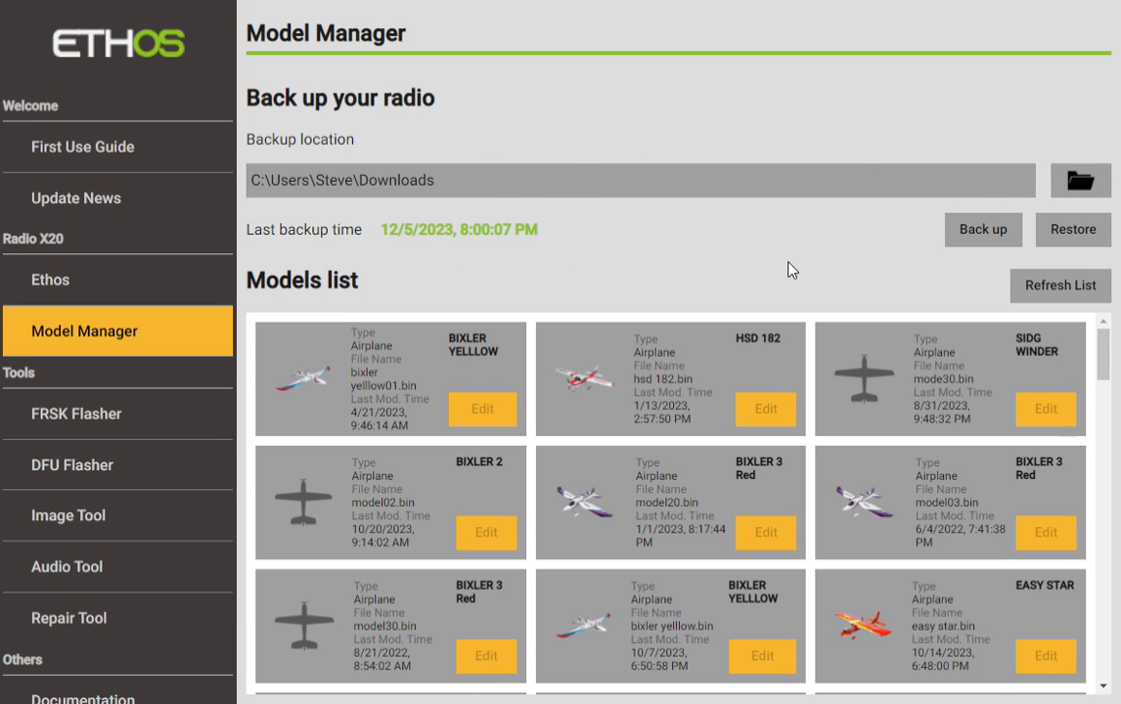
mouse_move(887, 278)
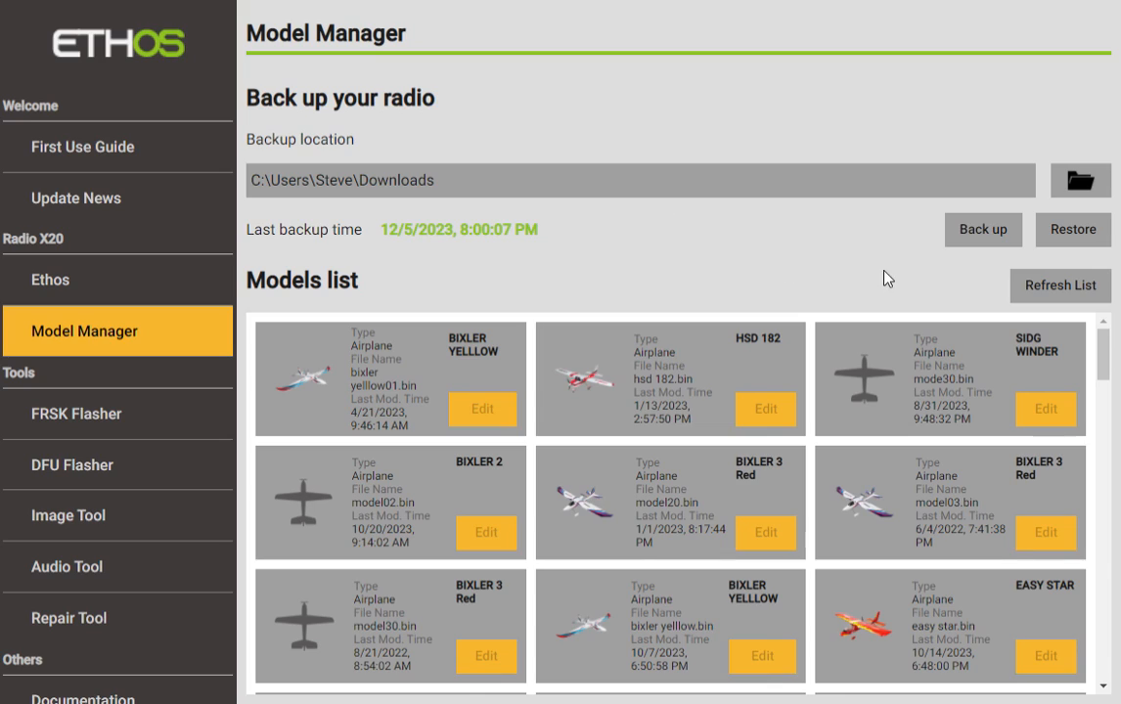
mouse_move(471, 237)
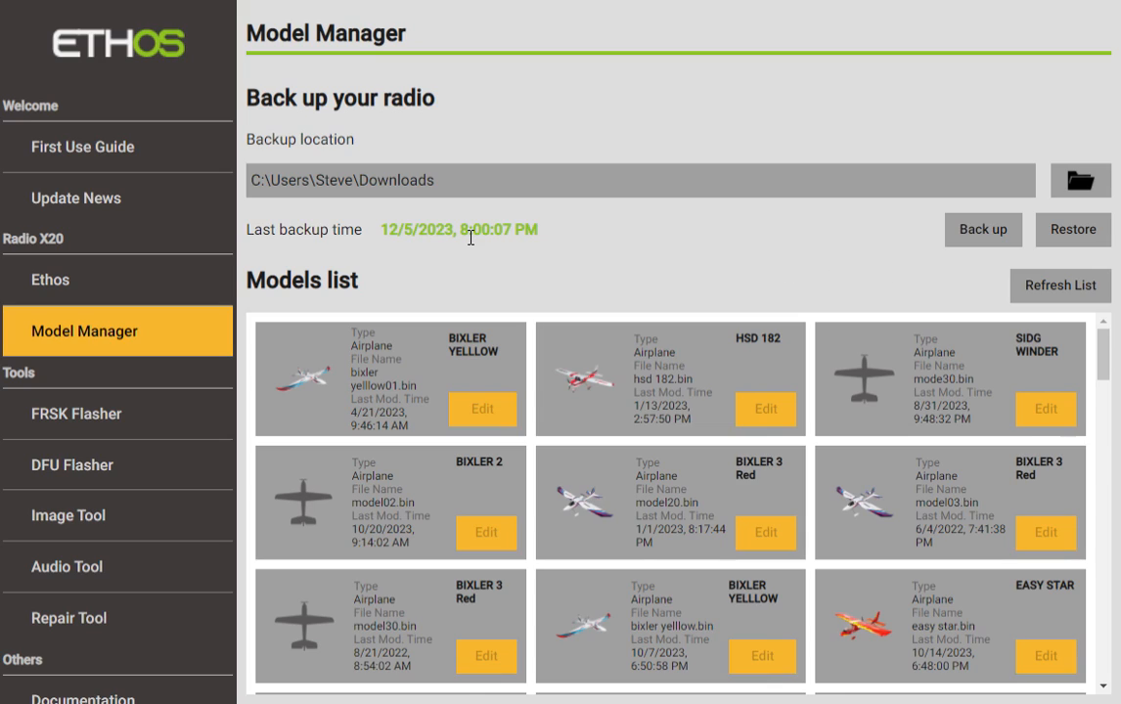
mouse_move(983, 229)
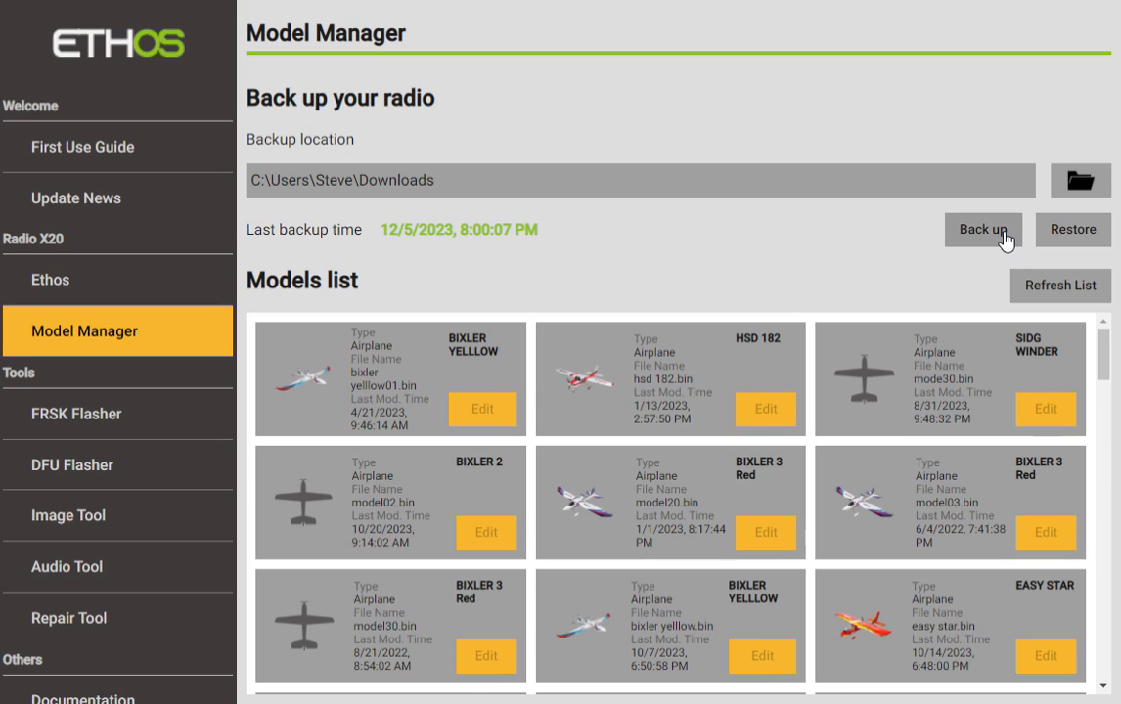
- Open the radio backup options dialog with the Back up button beside Restore
left_click(981, 229)
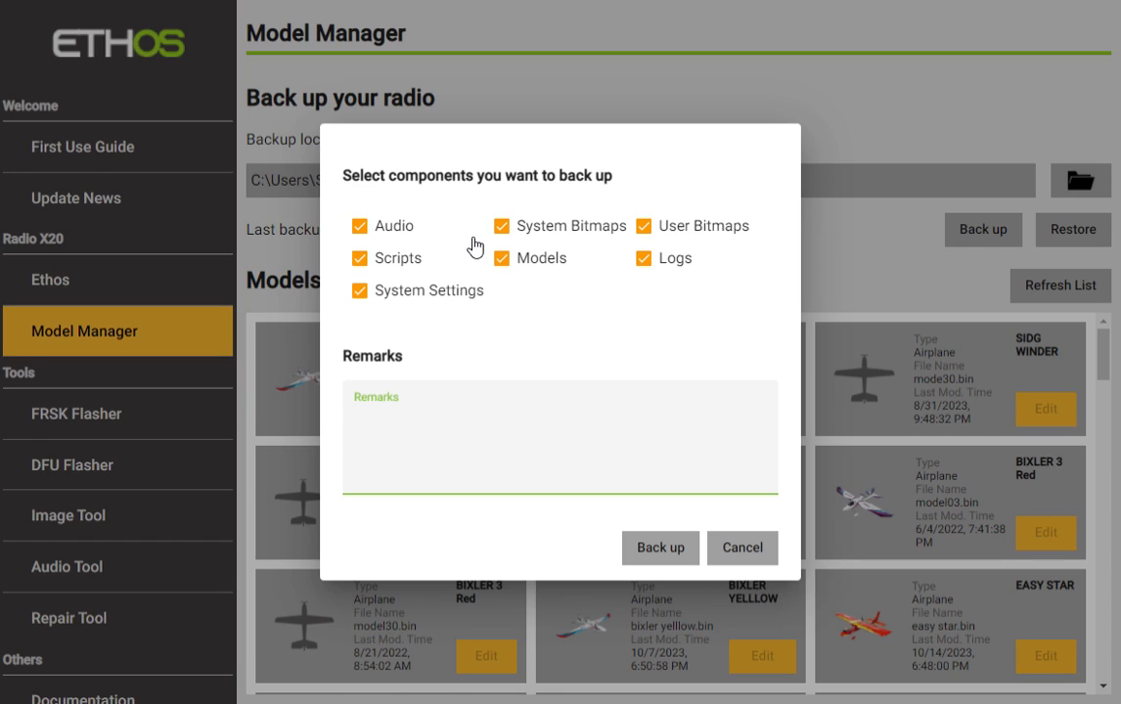
mouse_move(597, 227)
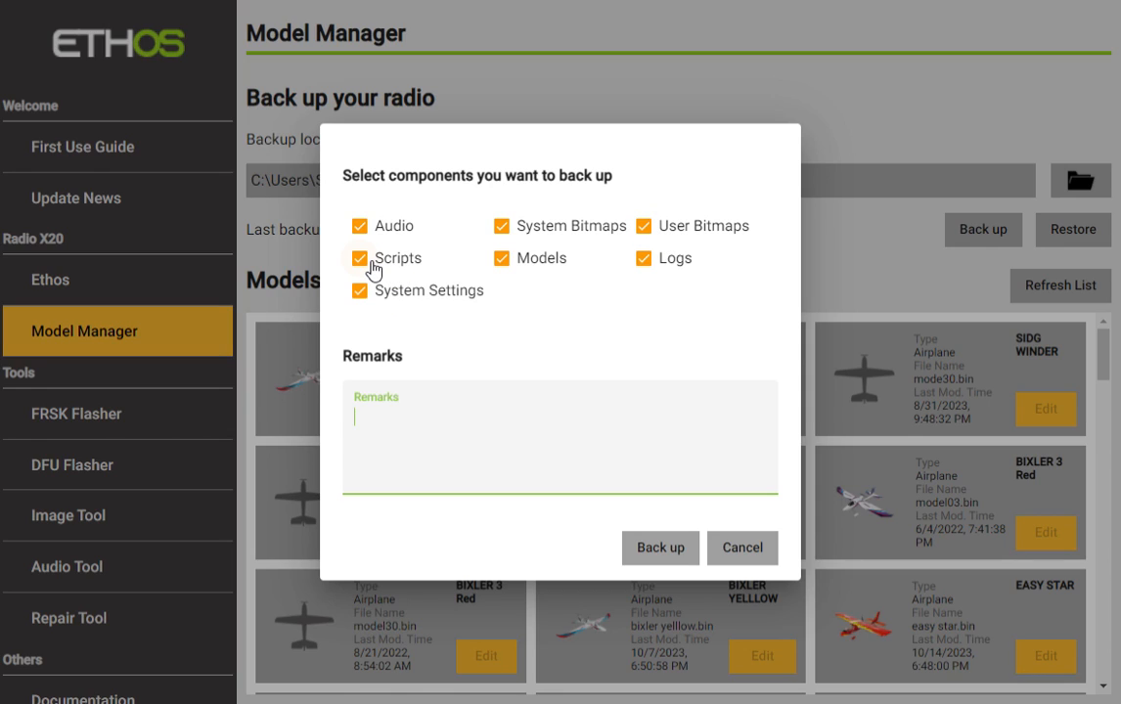
mouse_move(668, 261)
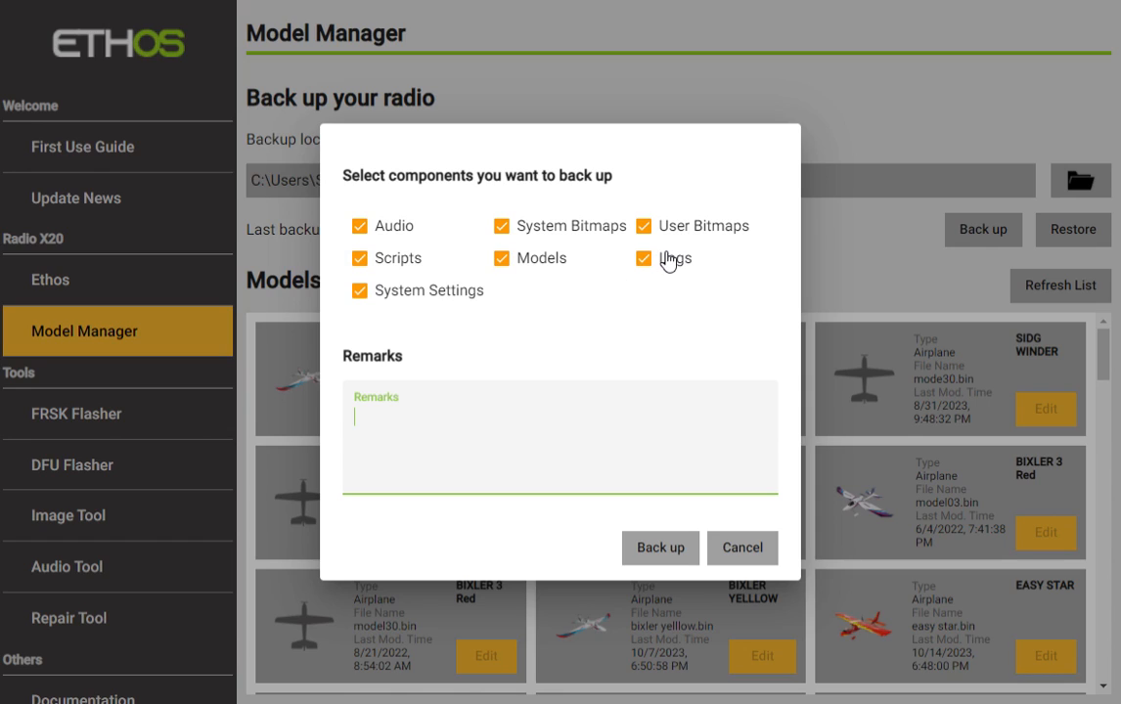
mouse_move(663, 272)
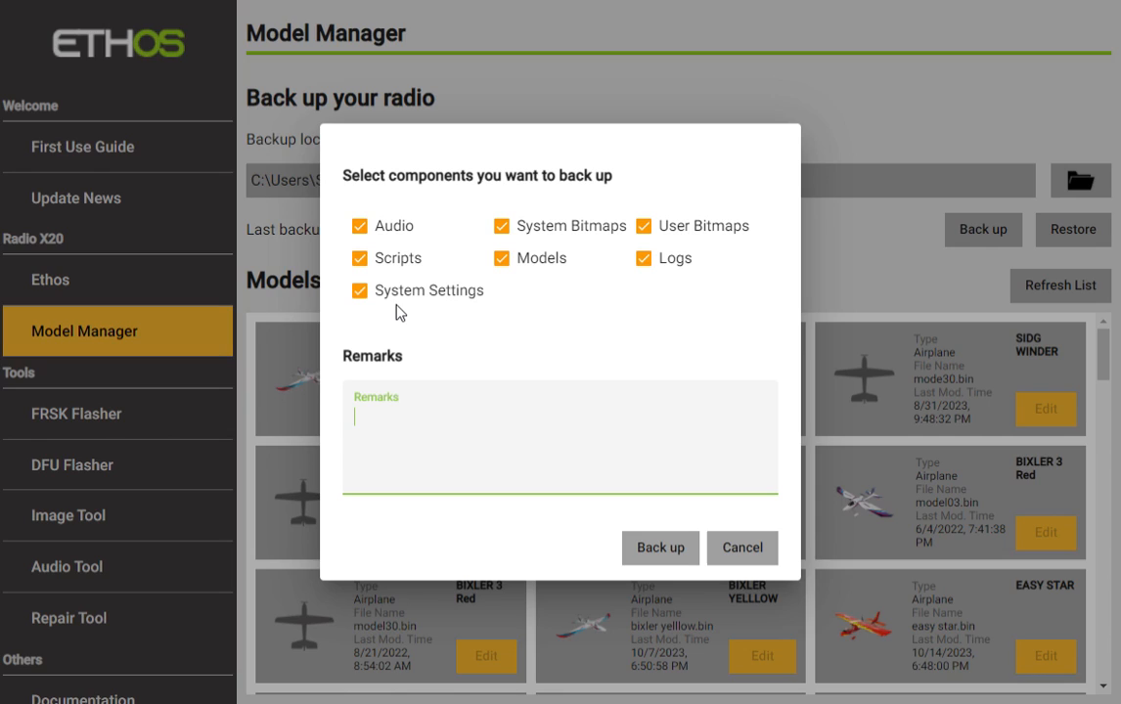
mouse_move(550, 288)
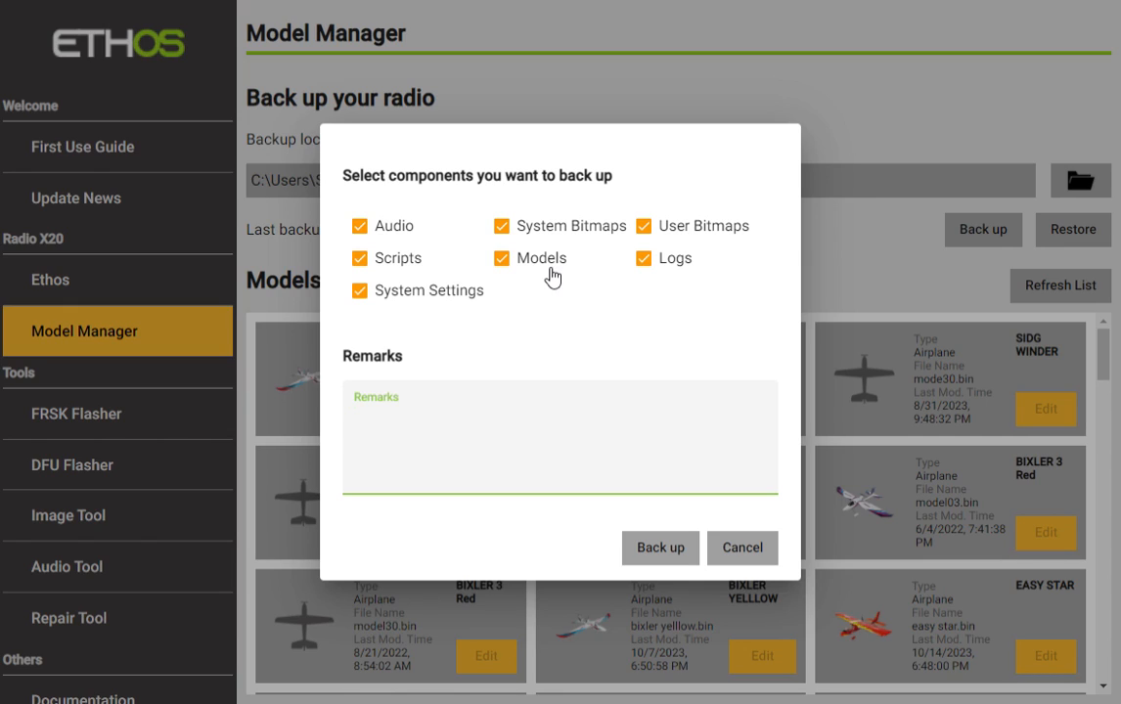
left_click(352, 421)
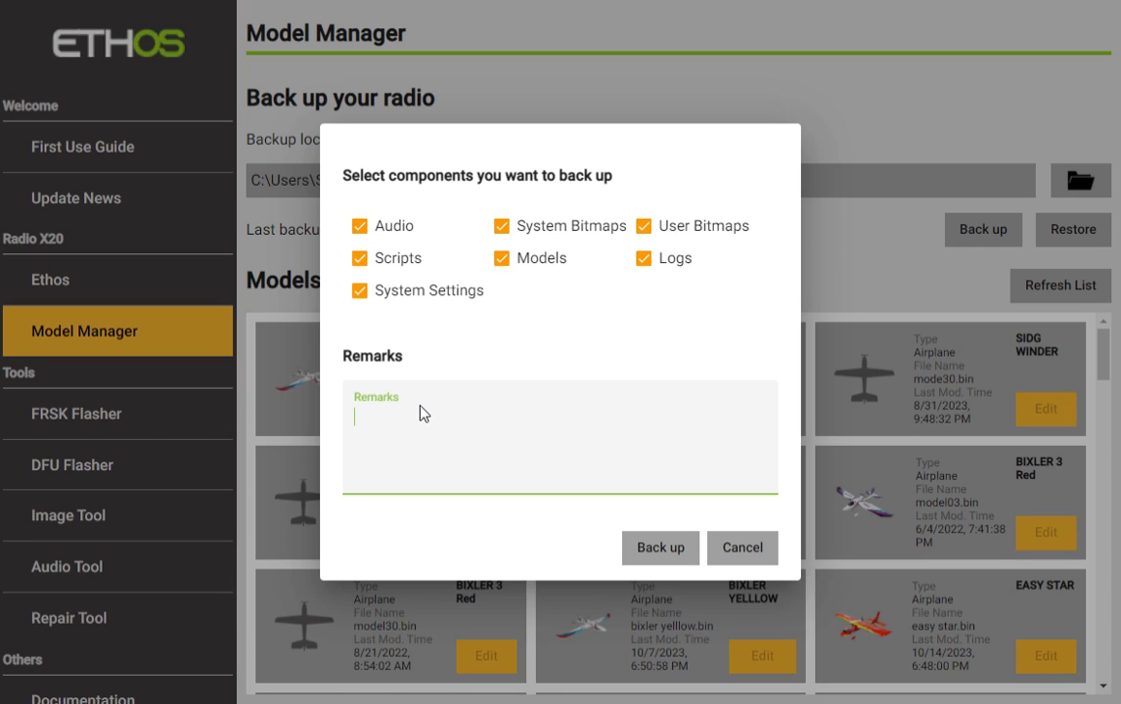
- Enter the remark 'Prior to Ethos 1.5', then dismiss the backup dialog
type("P{r")
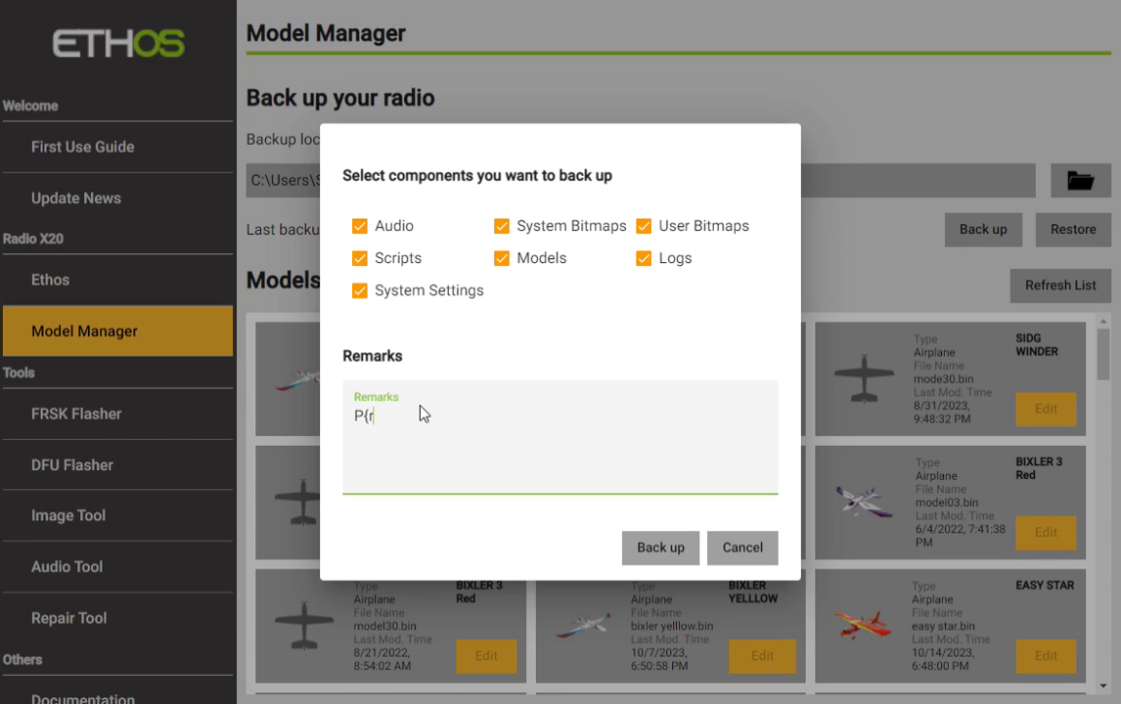
type("Prior to")
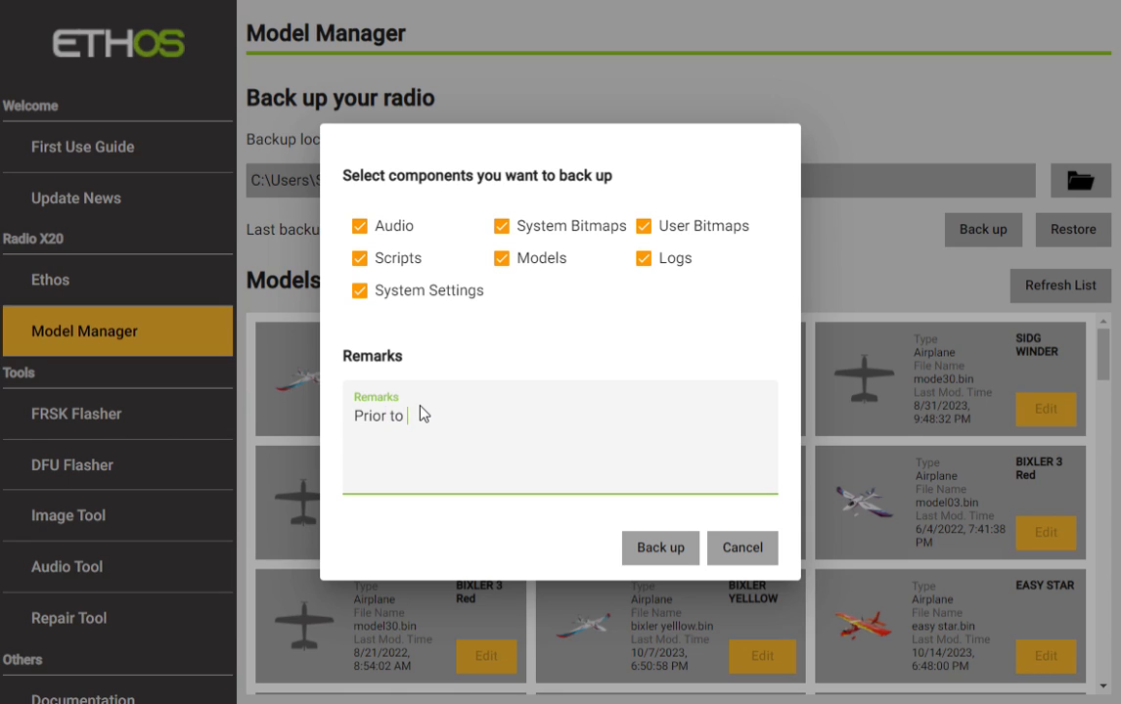
type("Ethos")
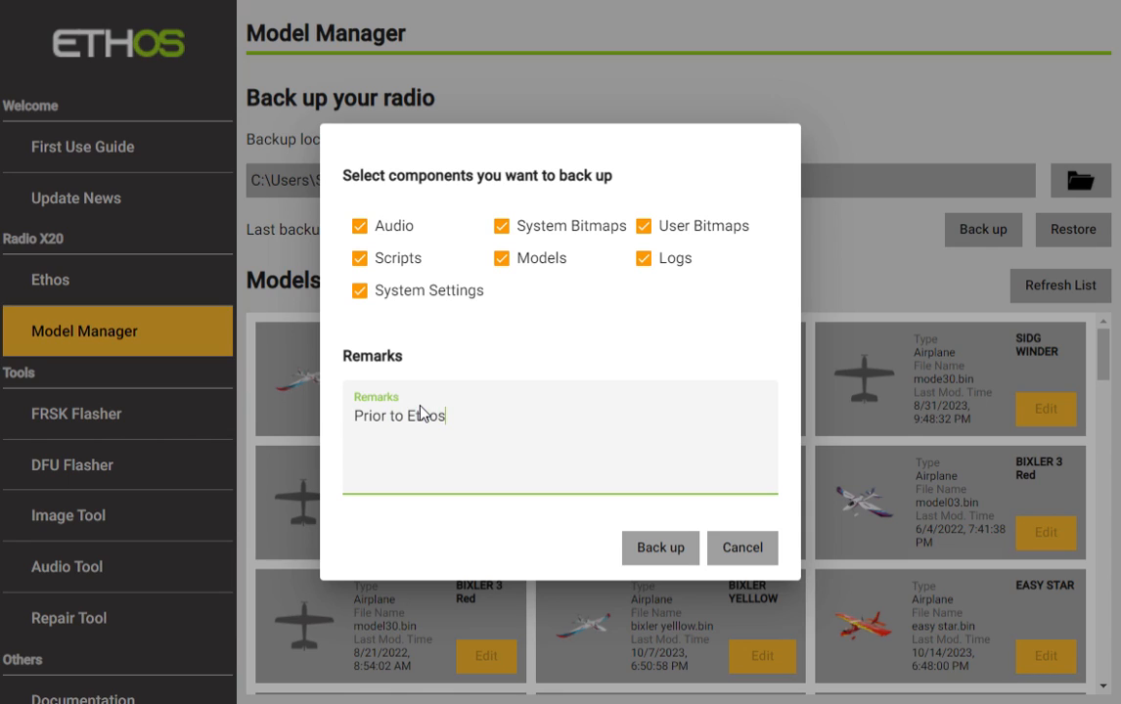
type("1.5")
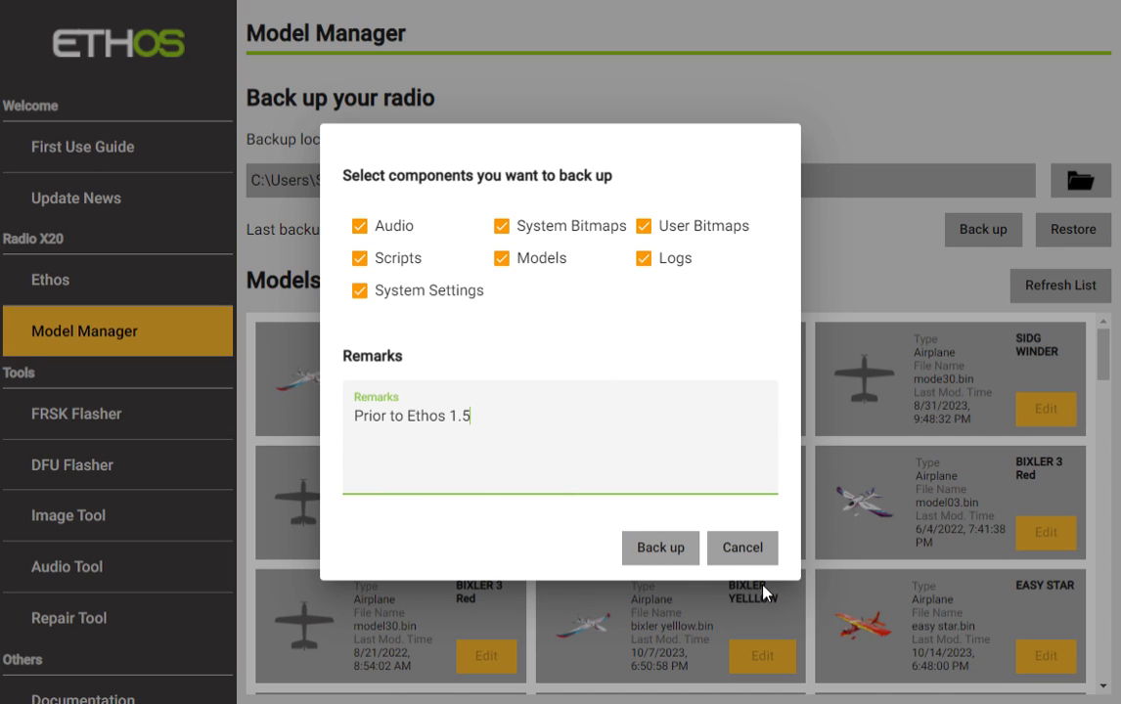
left_click(660, 546)
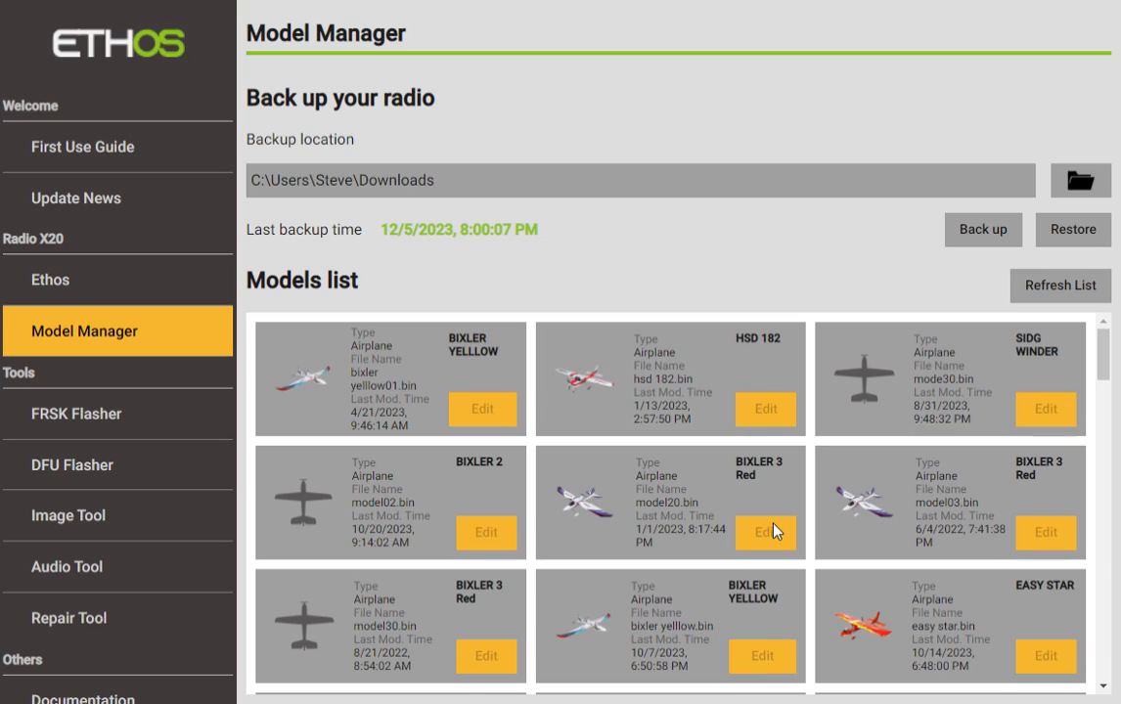
mouse_move(812, 308)
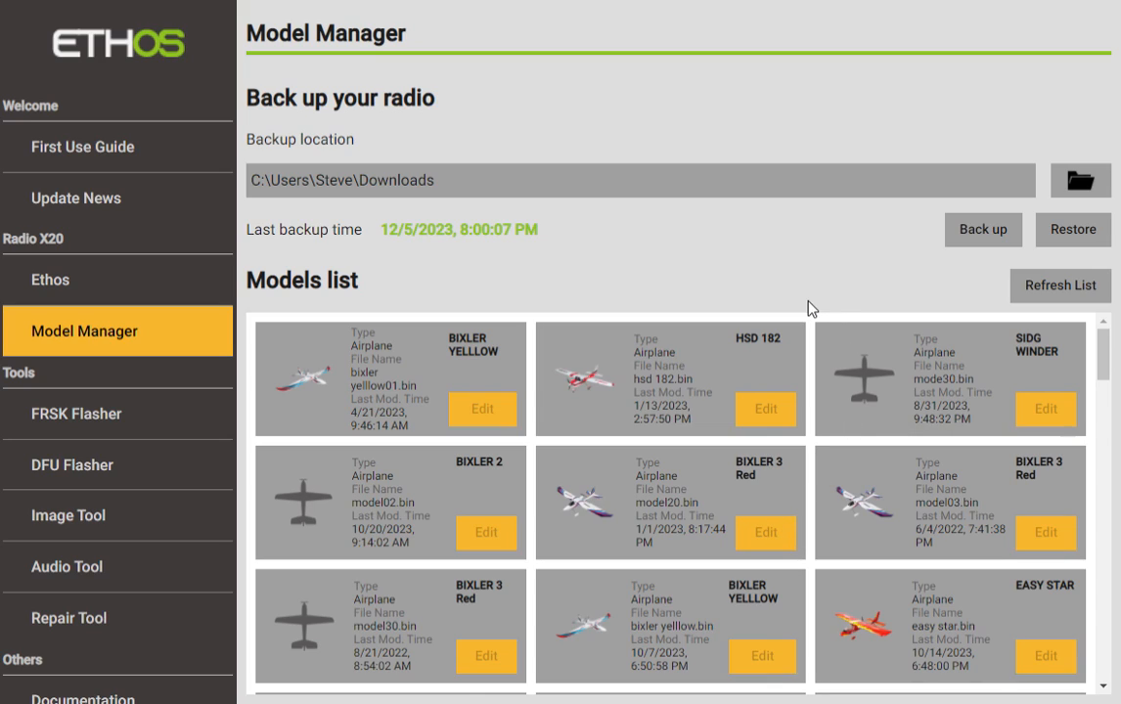
mouse_move(1074, 230)
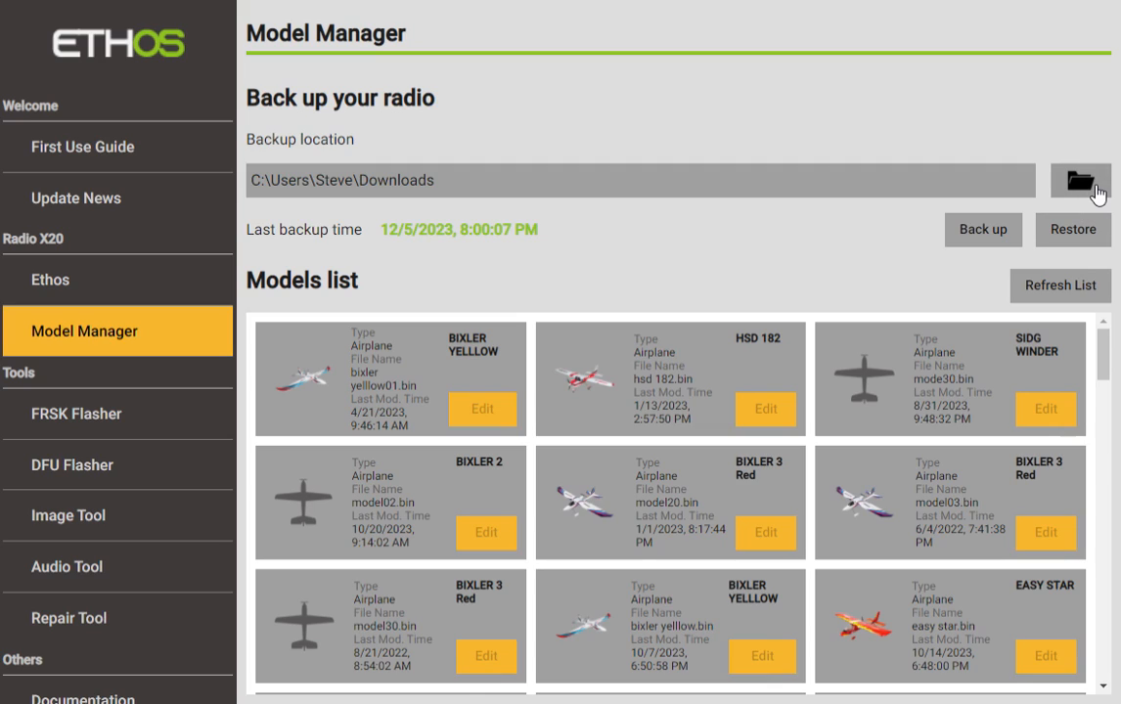
mouse_move(607, 405)
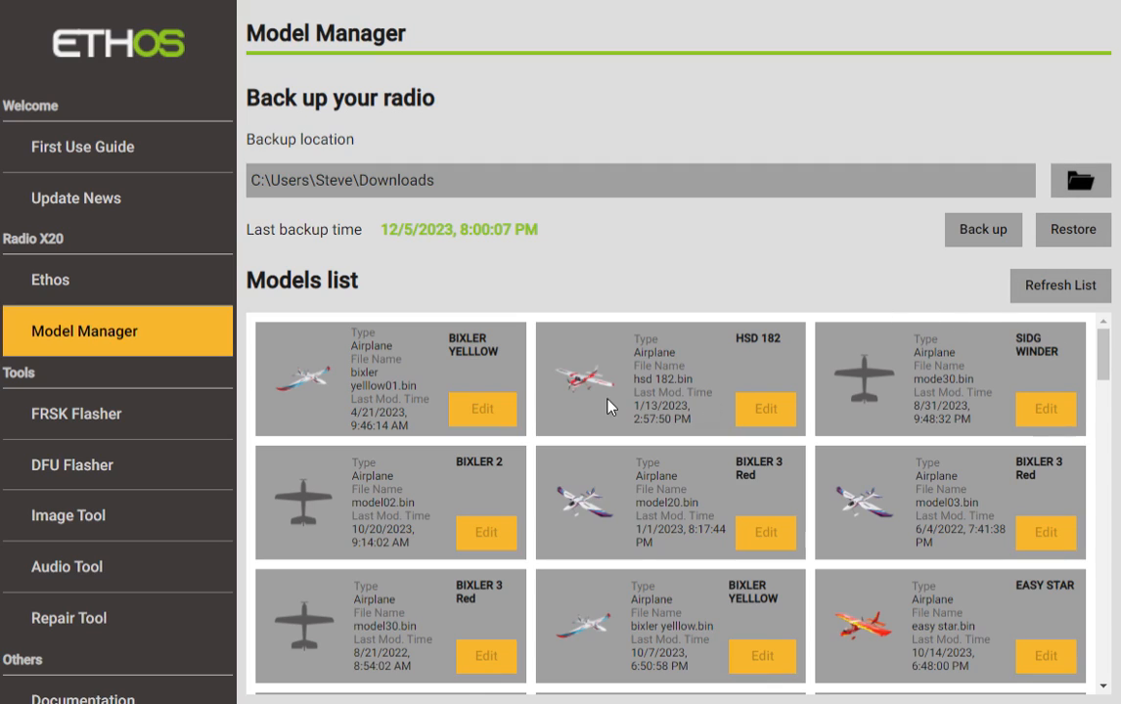
mouse_move(824, 384)
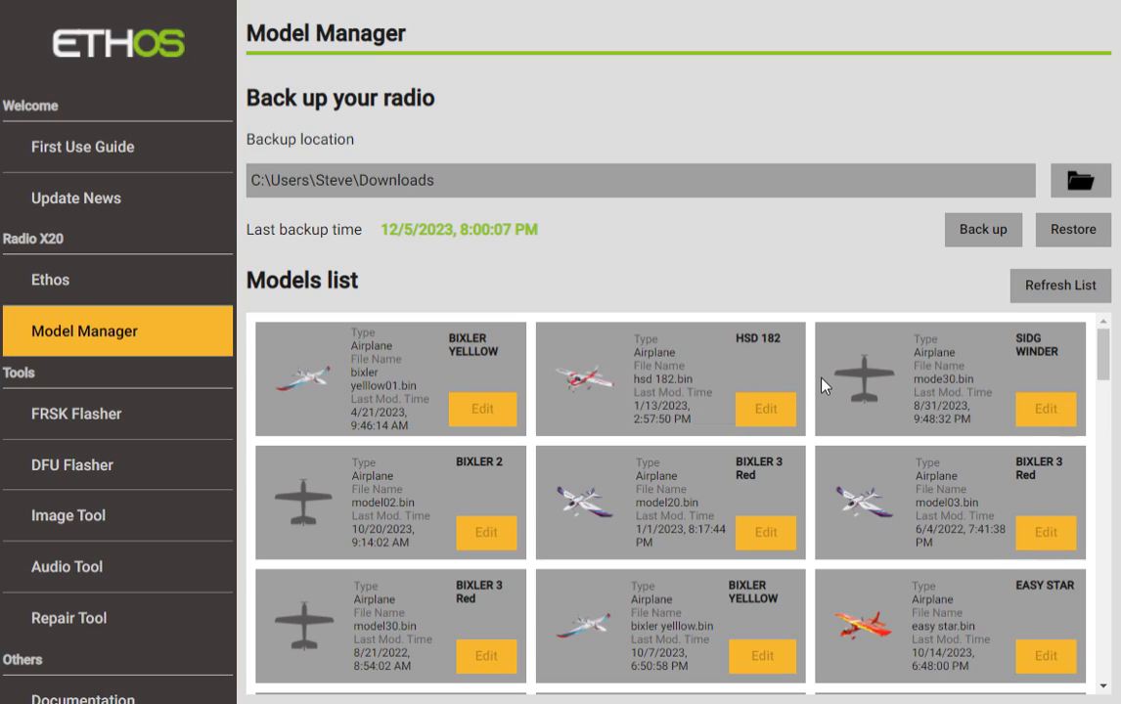